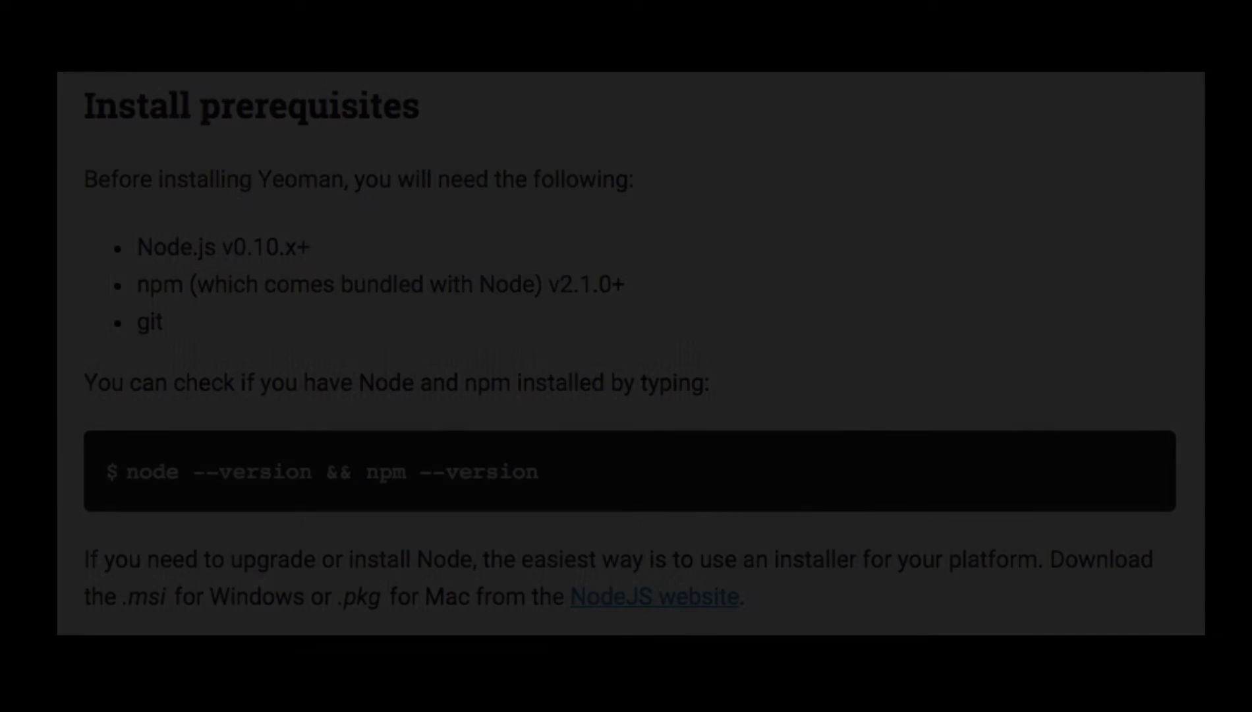
Step: Scroll down the Yeoman prerequisites page before moving to Terminal
scroll(down, 3)
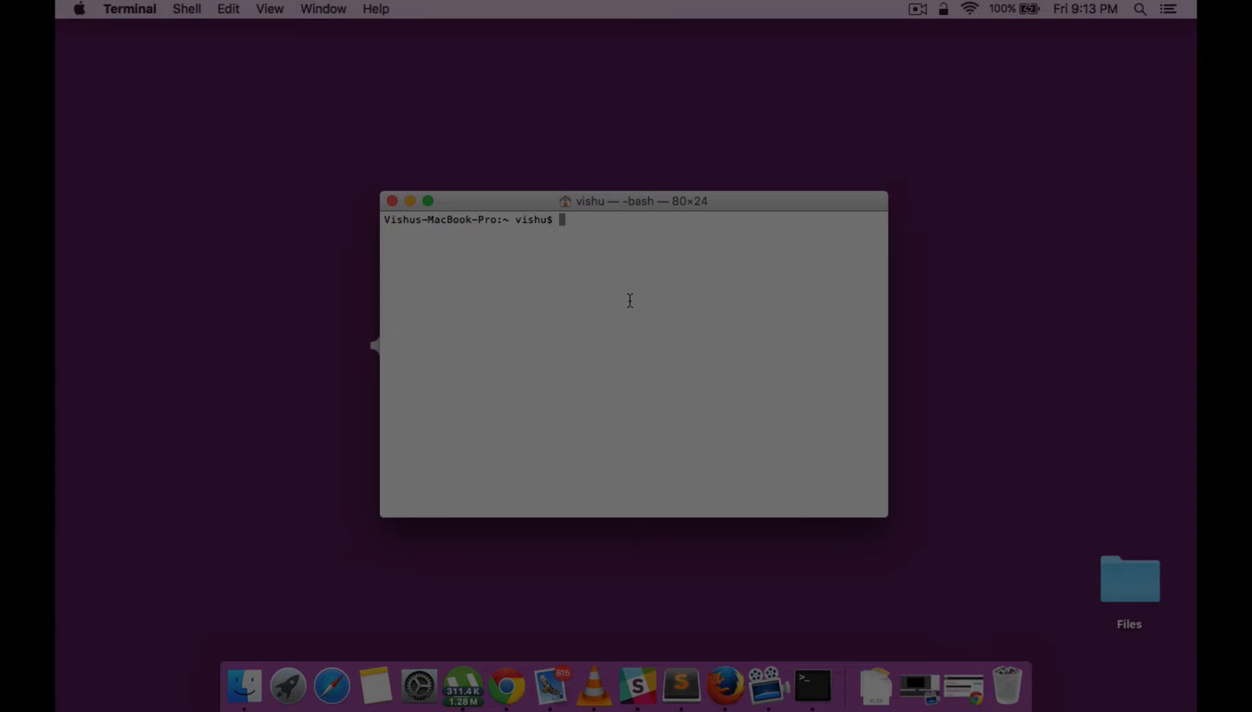
Step: Run npm install --global yo bower grunt-cli, which fails with EACCES permission errors
text(npm in)
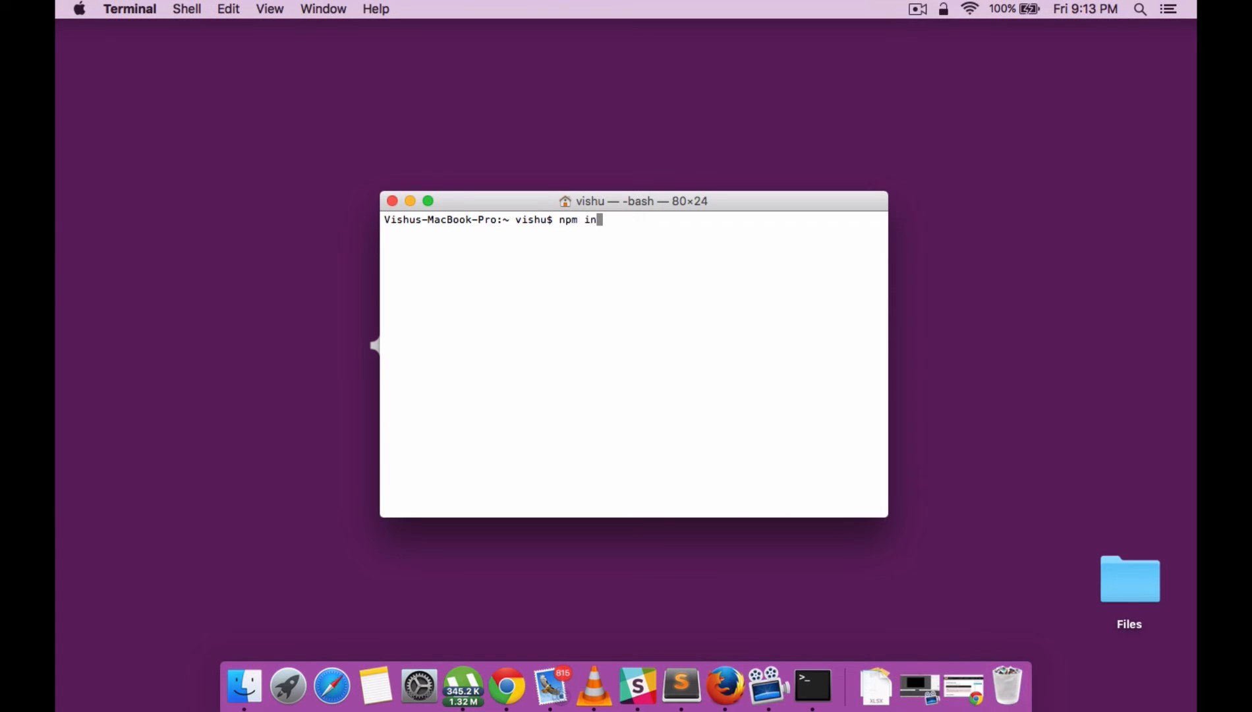
text(stall)
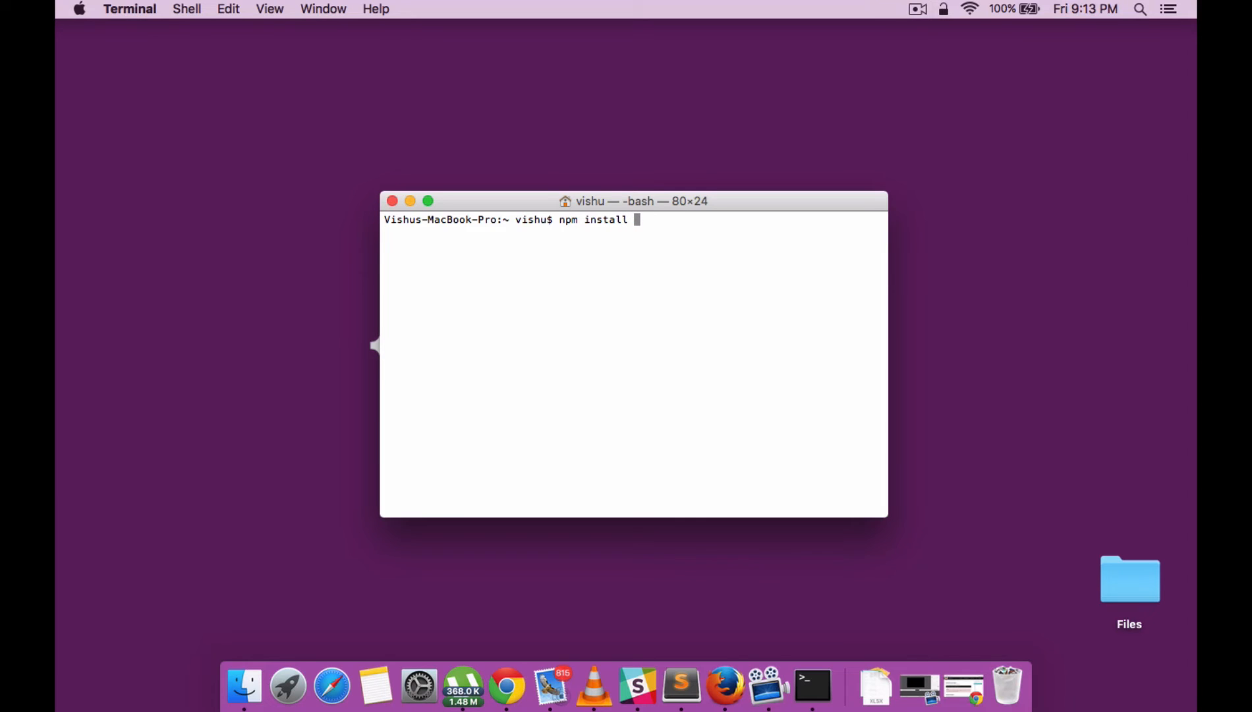
text(--global)
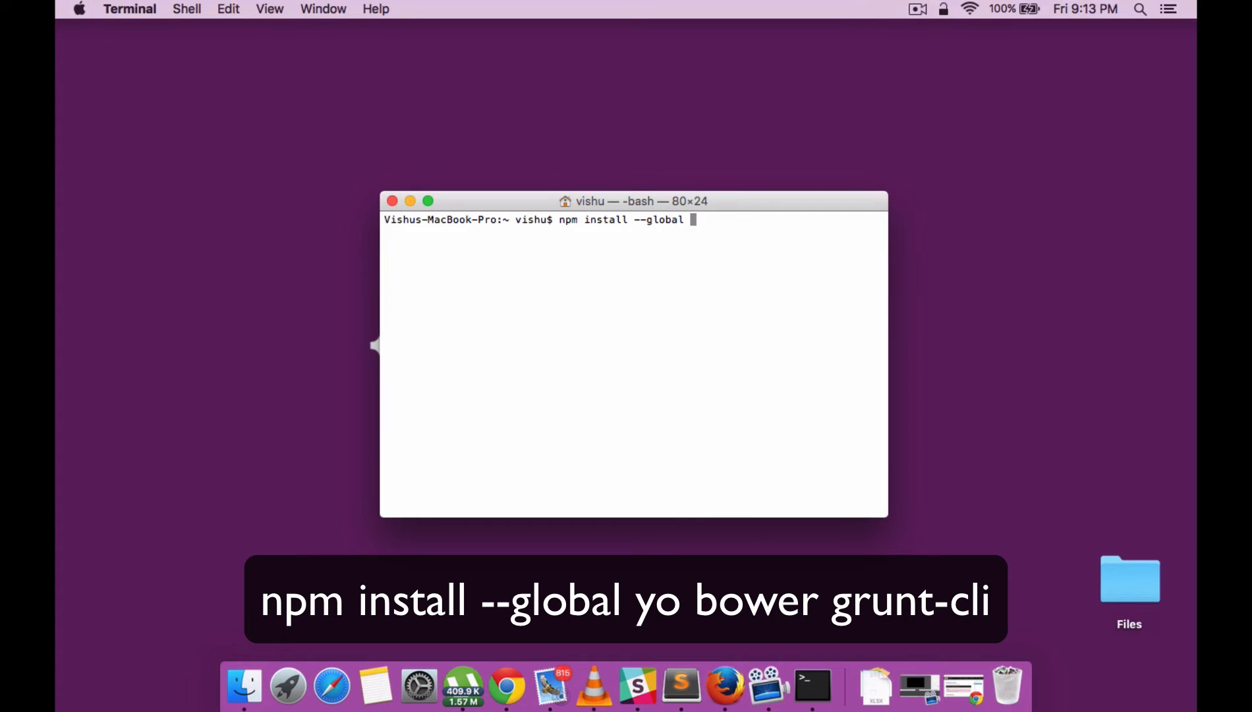
text(yo bower)
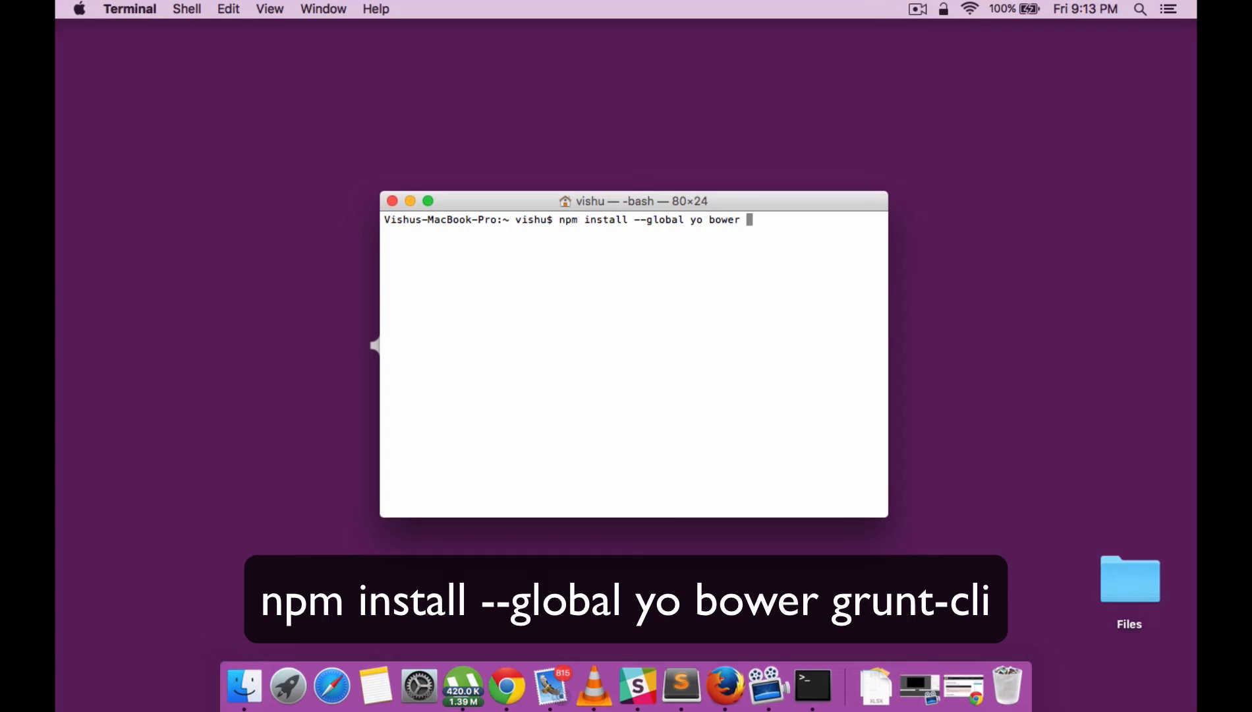
text(grunt)
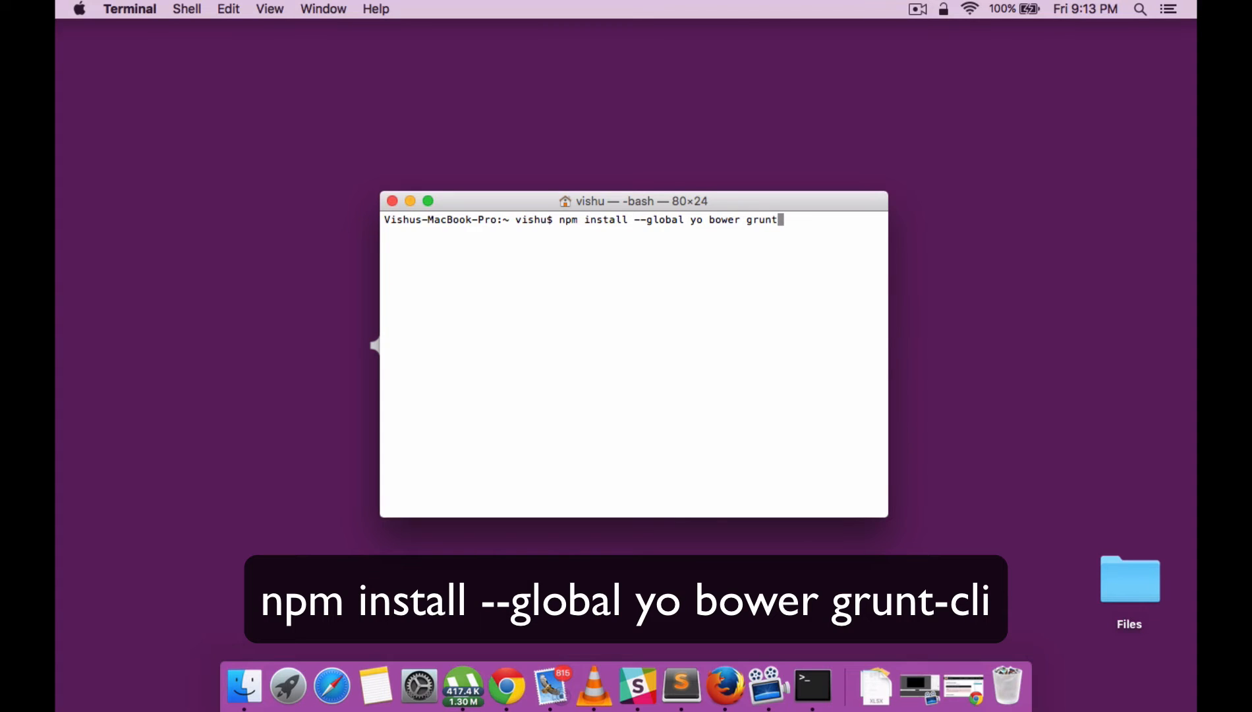
text(-cli)
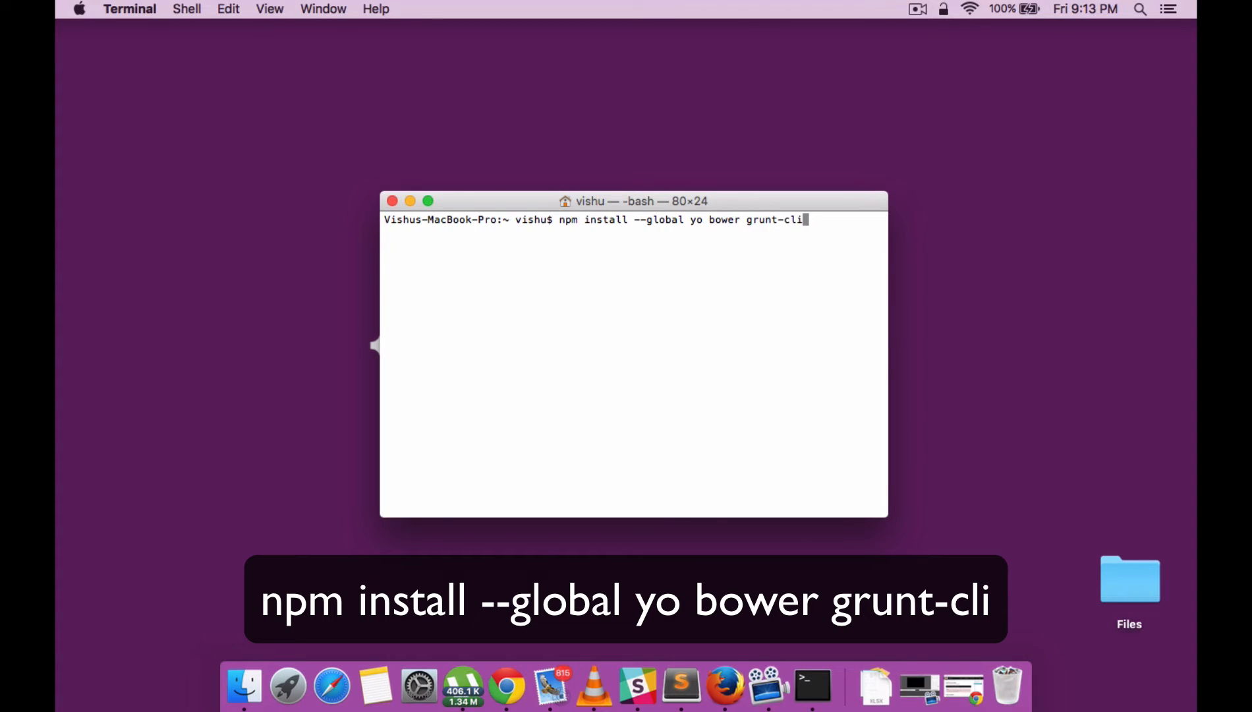
key(Return)
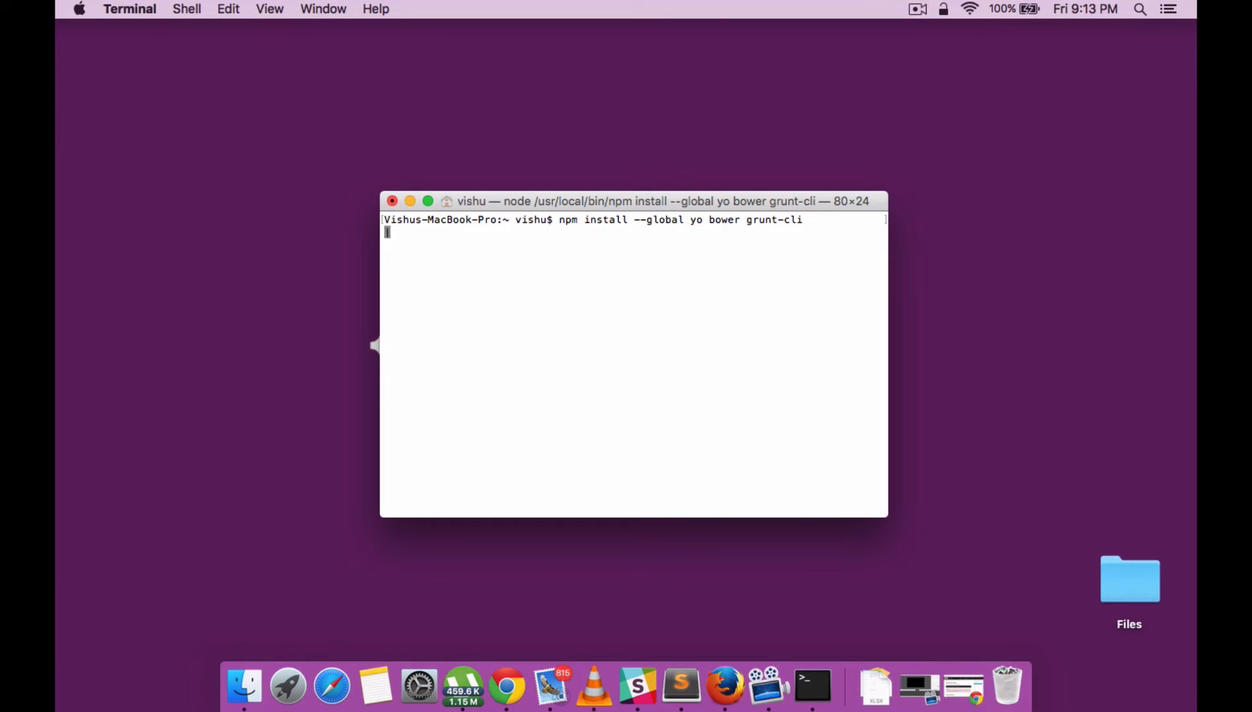
key(Return)
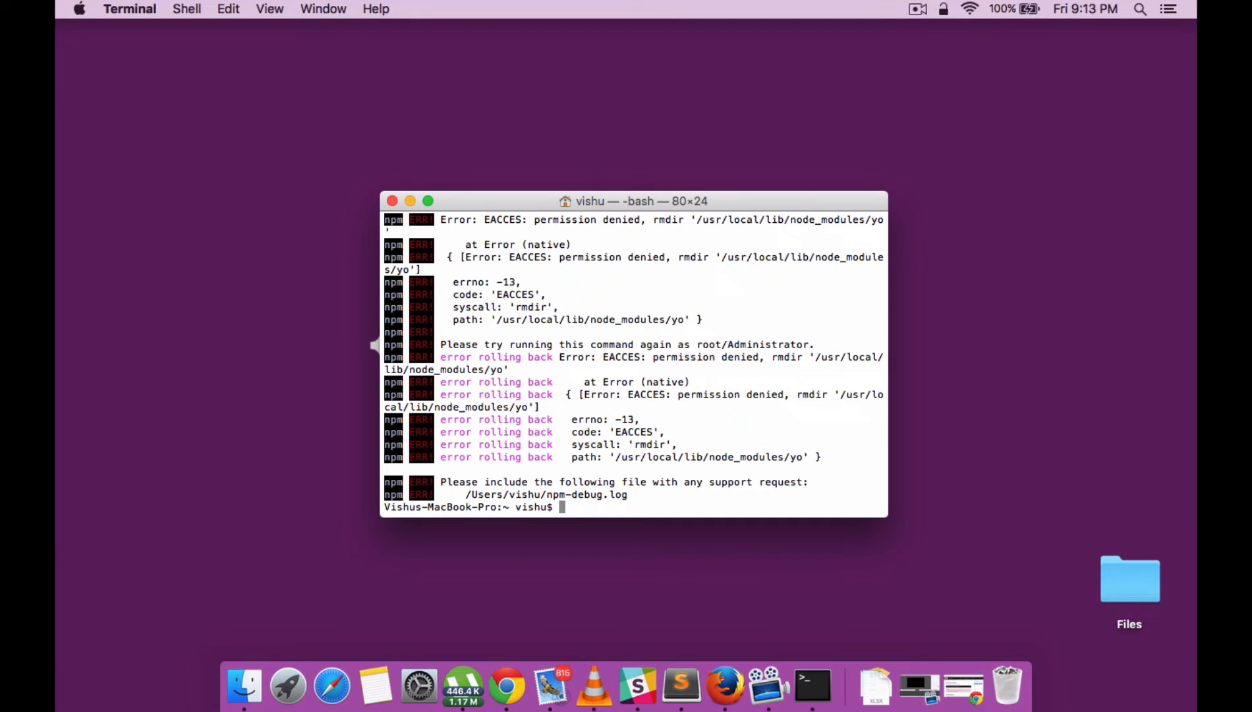
Step: Enter sudo npm install --global yo bower grunt-cli to retry the install as administrator
text(su)
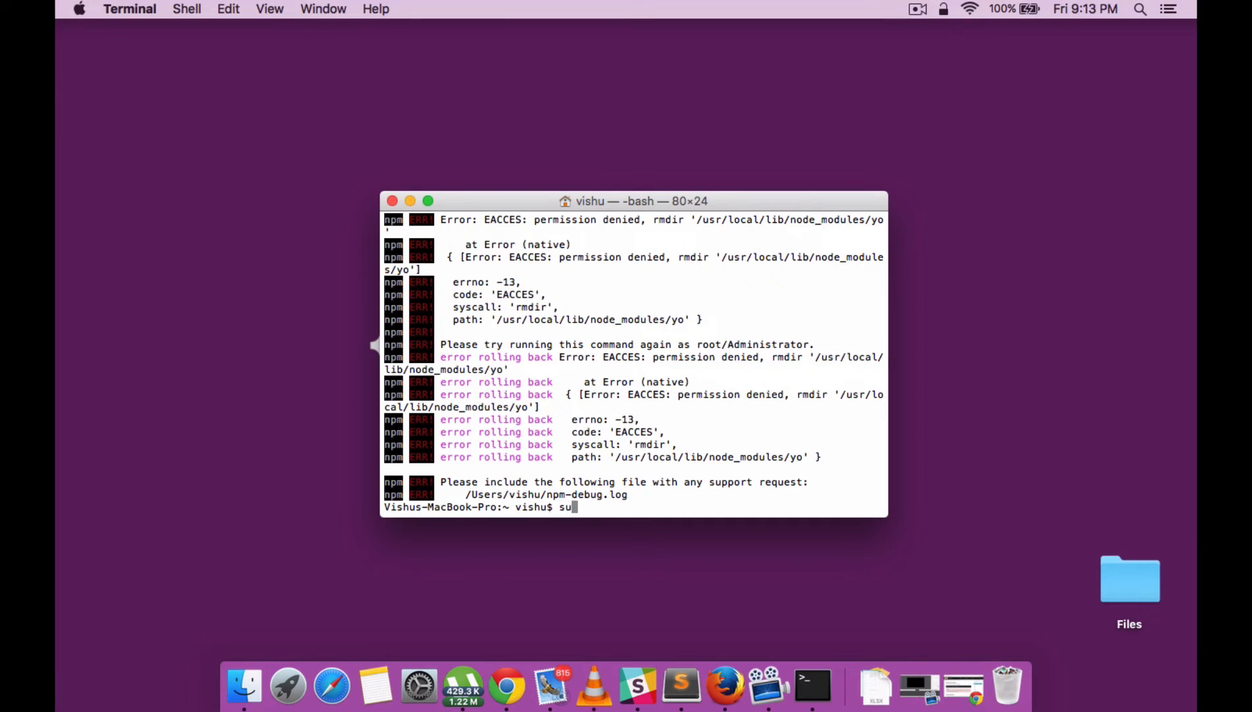
text(do)
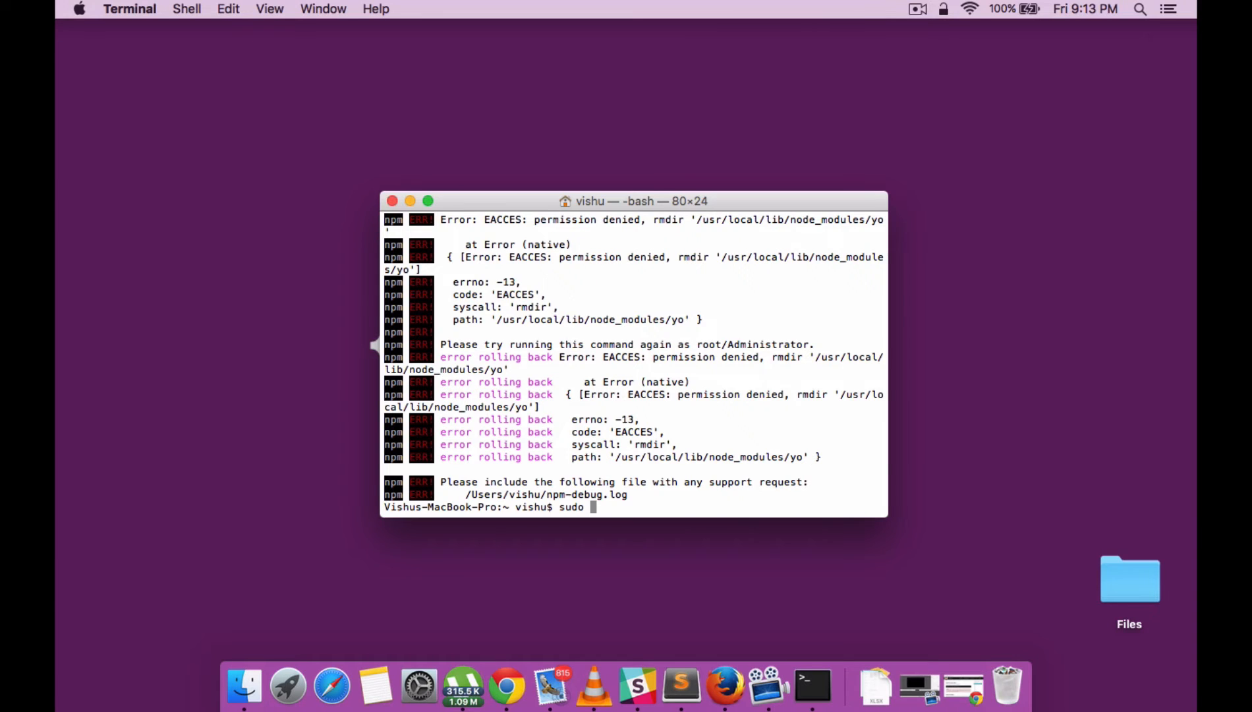
text(m install --gl)
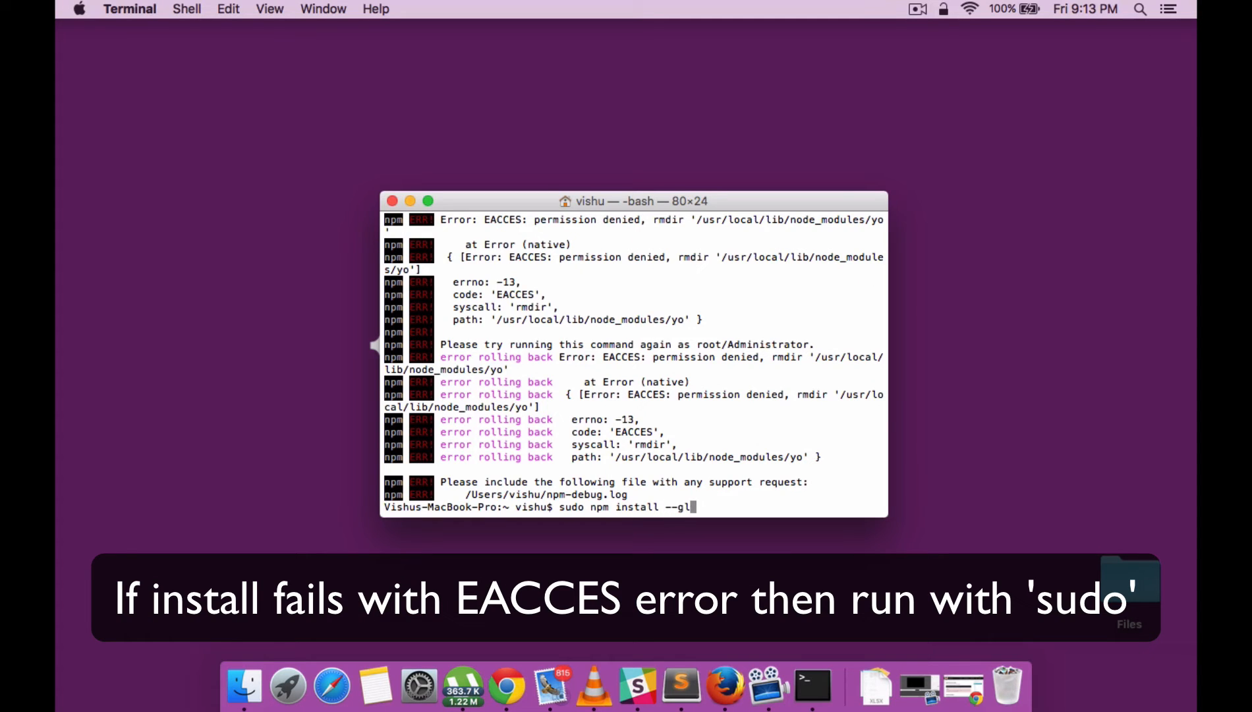
text(obal)
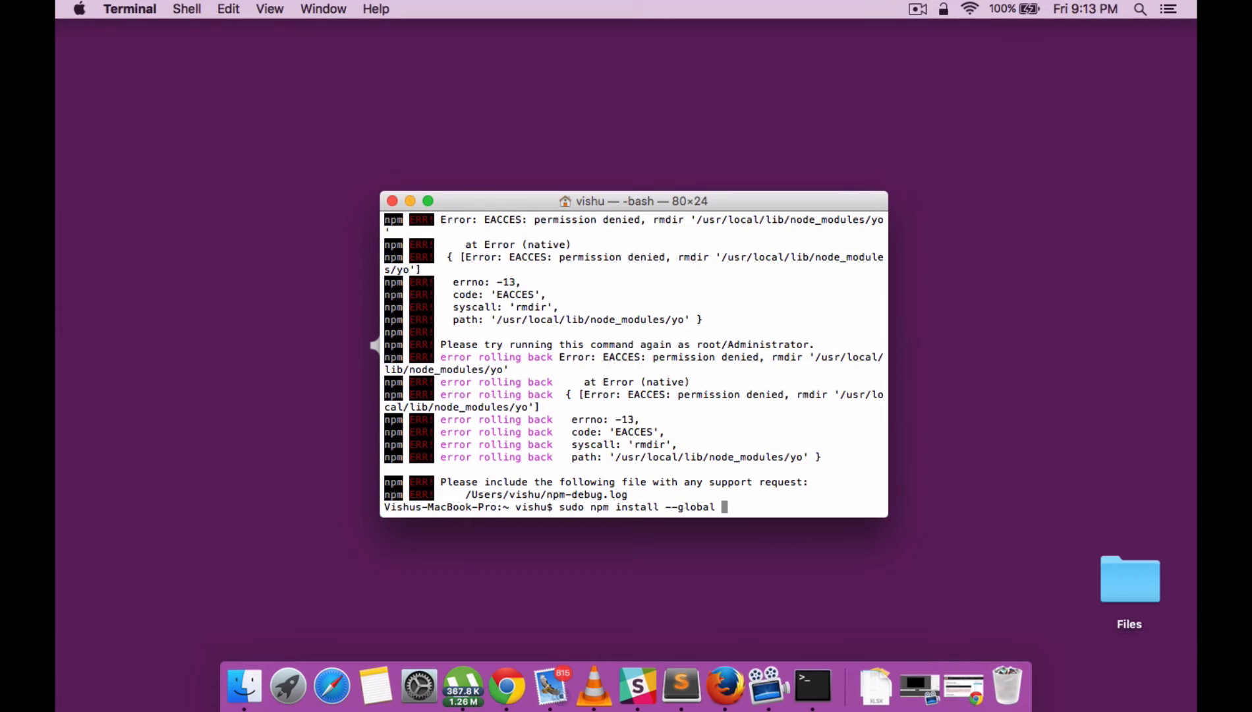
text(yo bo)
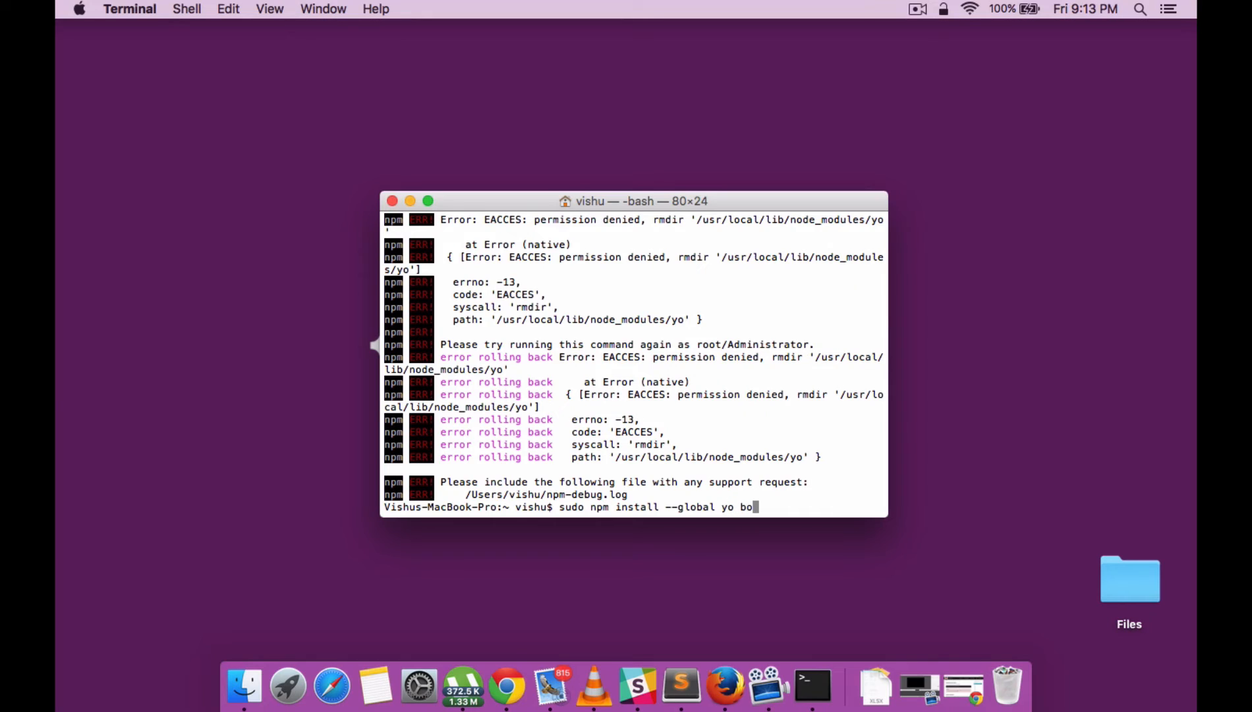
text(wer gr)
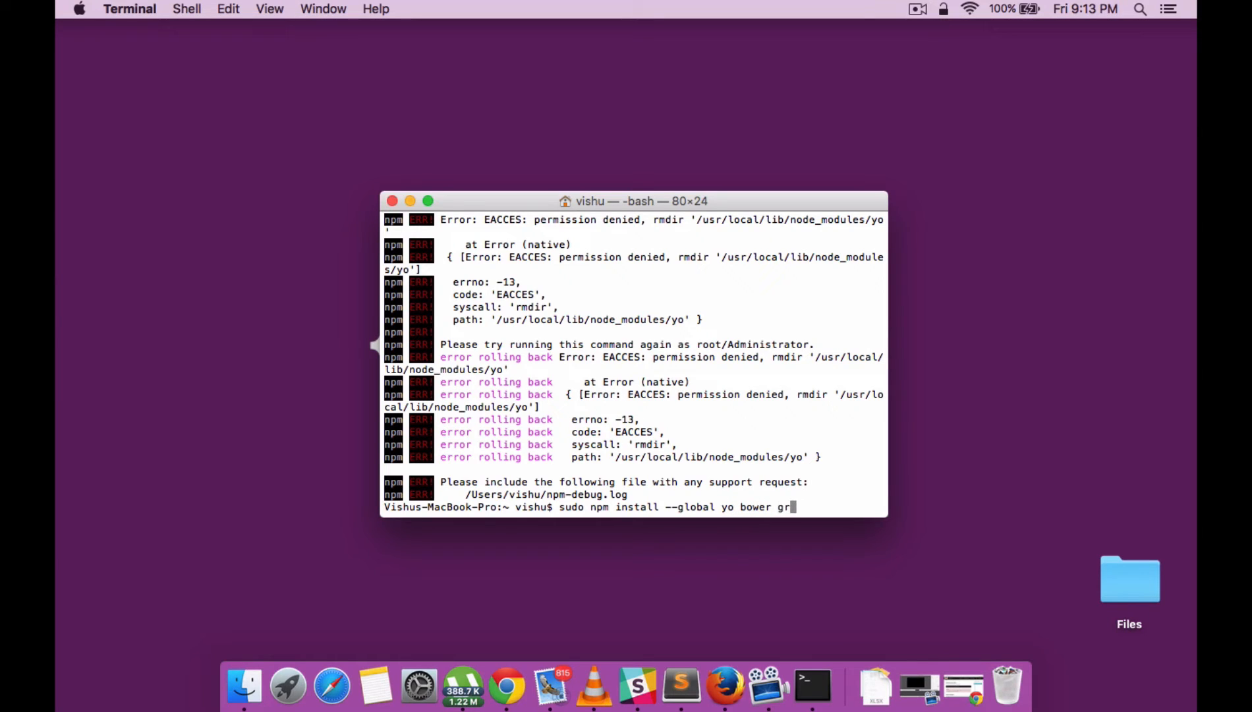
text(unt-)
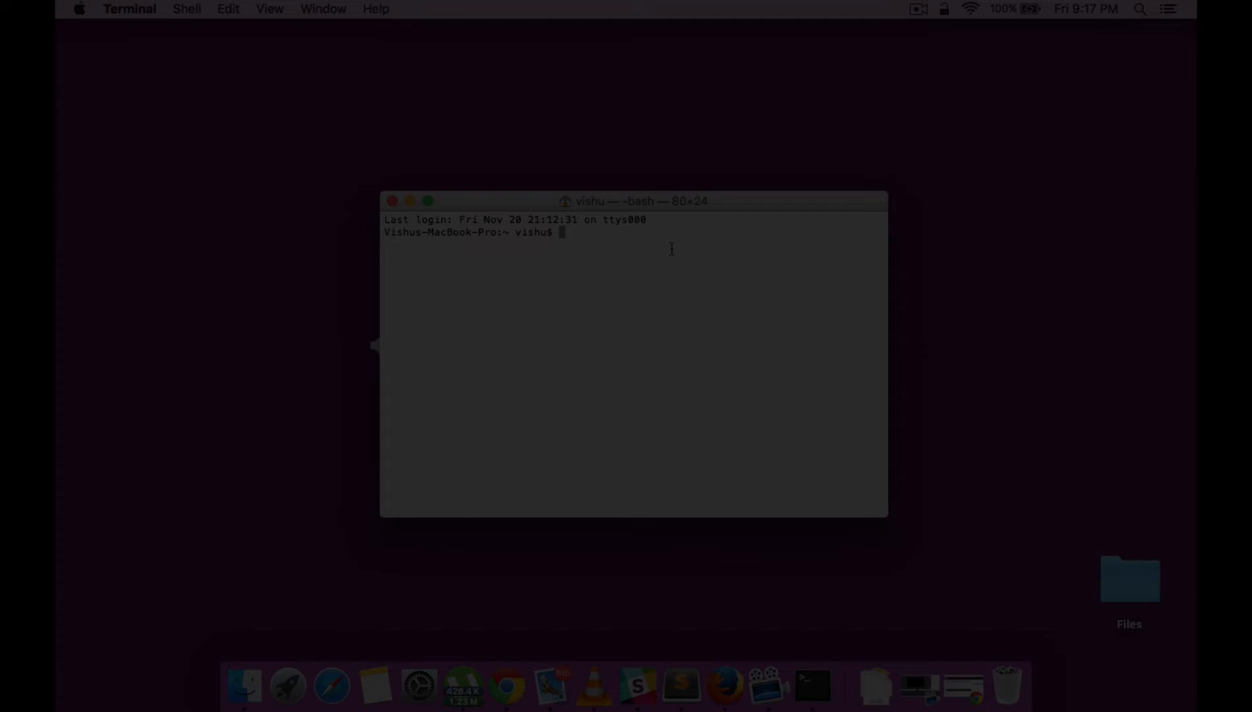
Step: Run yo --version && bower --version && grunt --version to check the installed versions
text(yo)
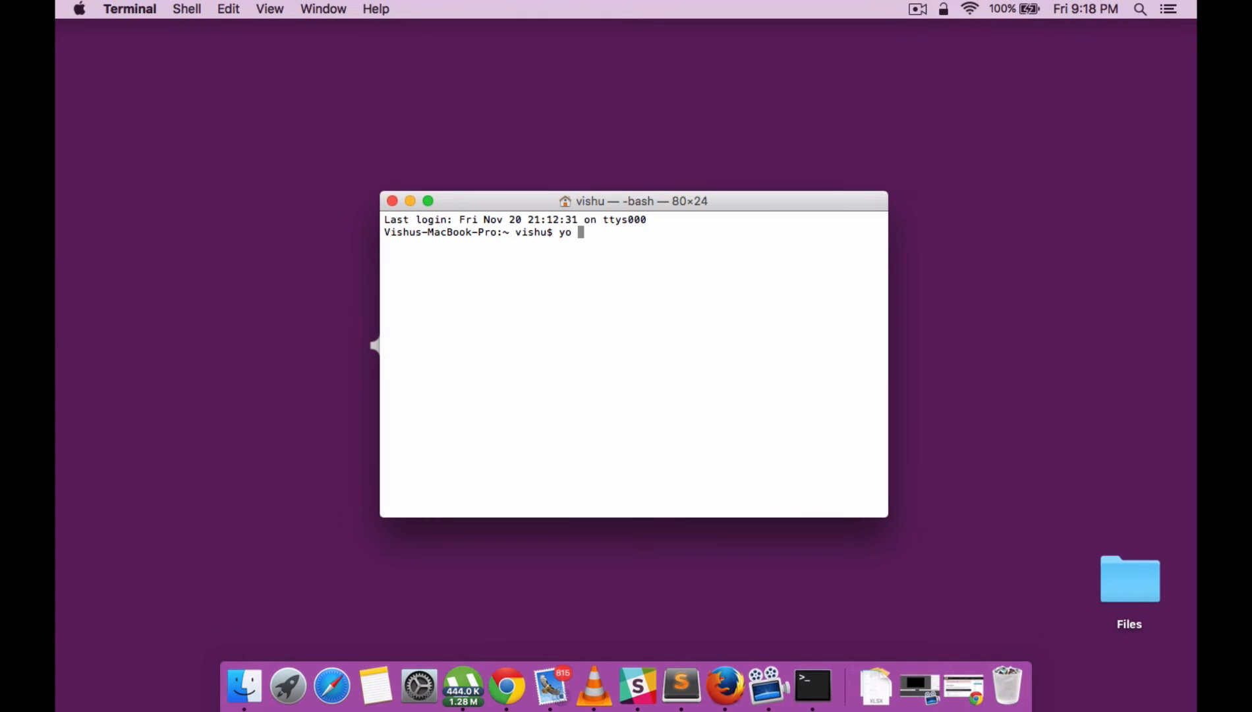
text(--version && b)
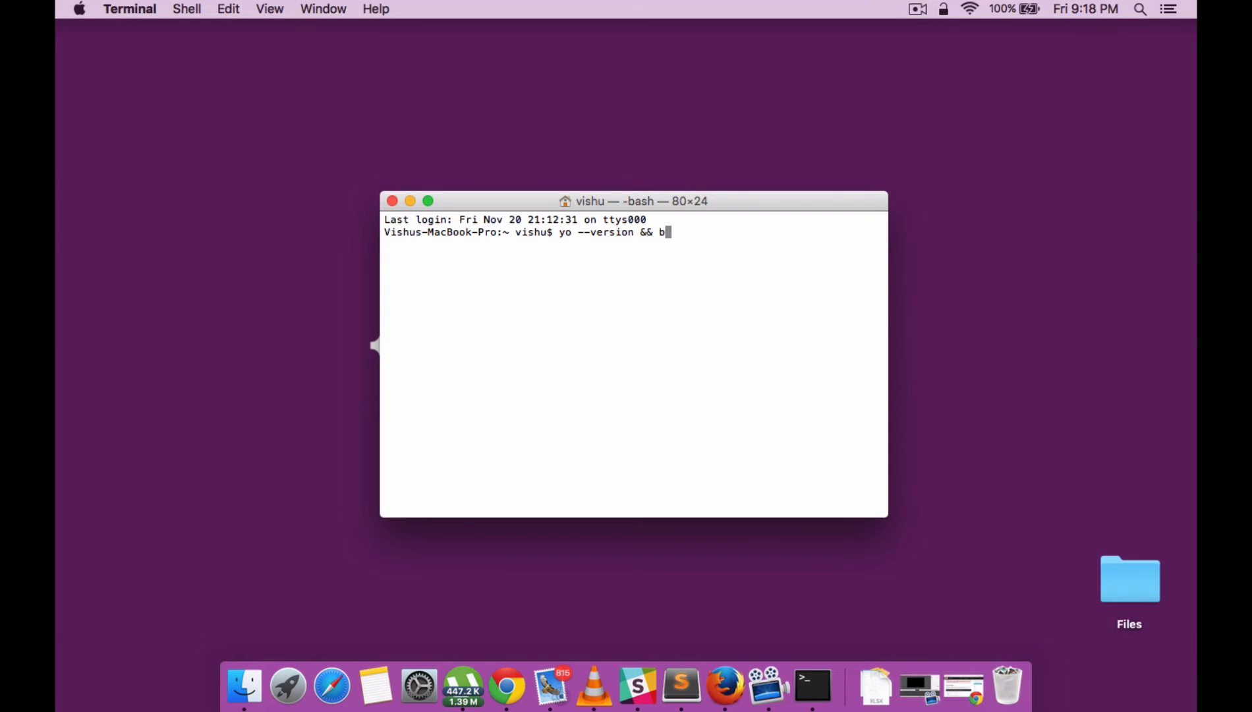
text(ower --version &&)
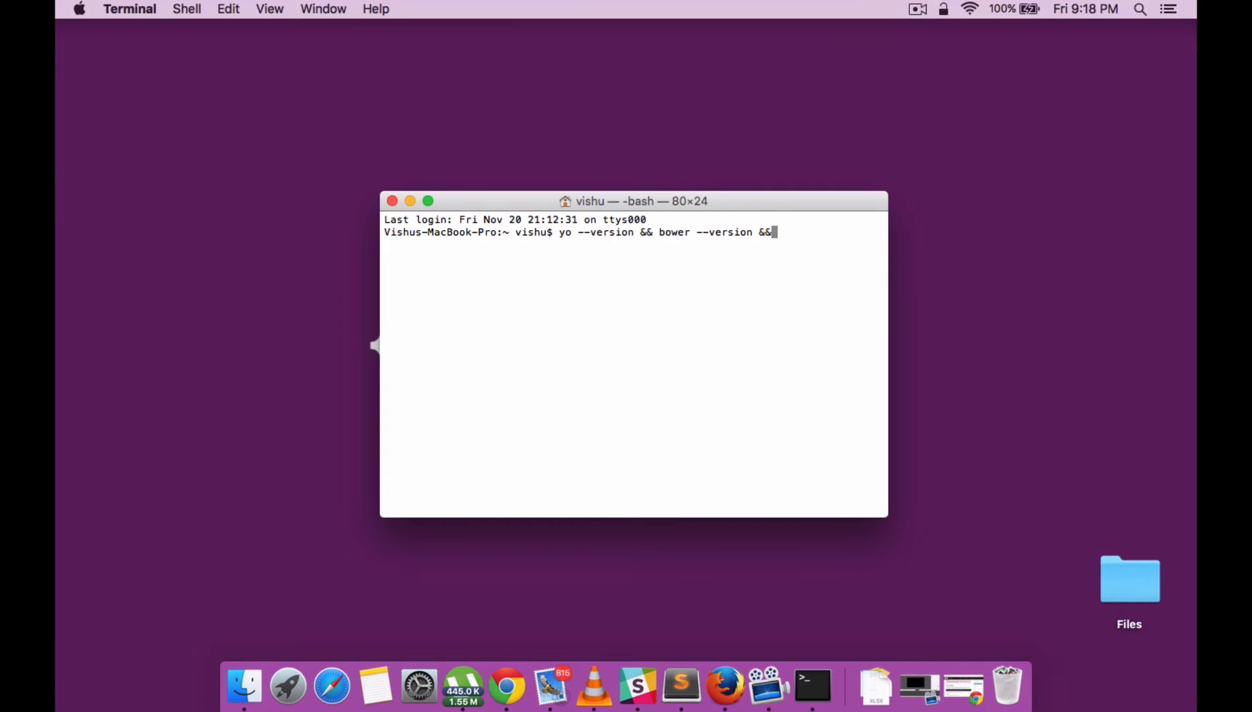
text(grunt)
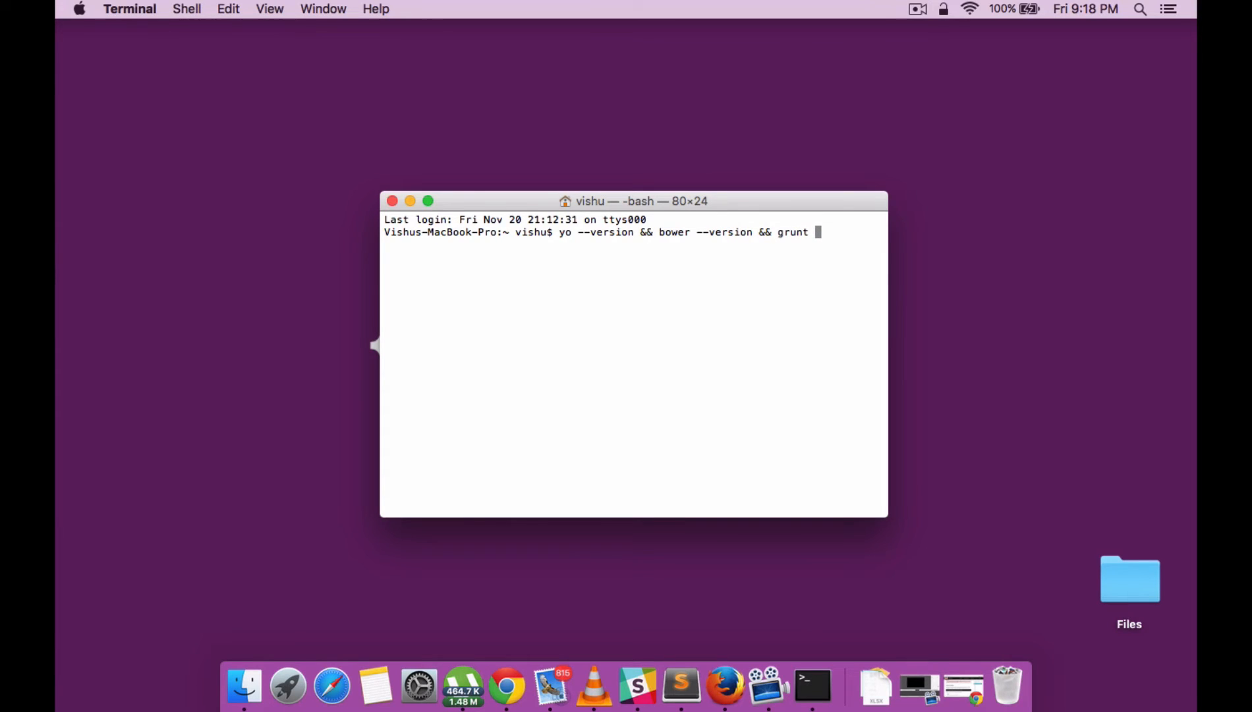
text(--version)
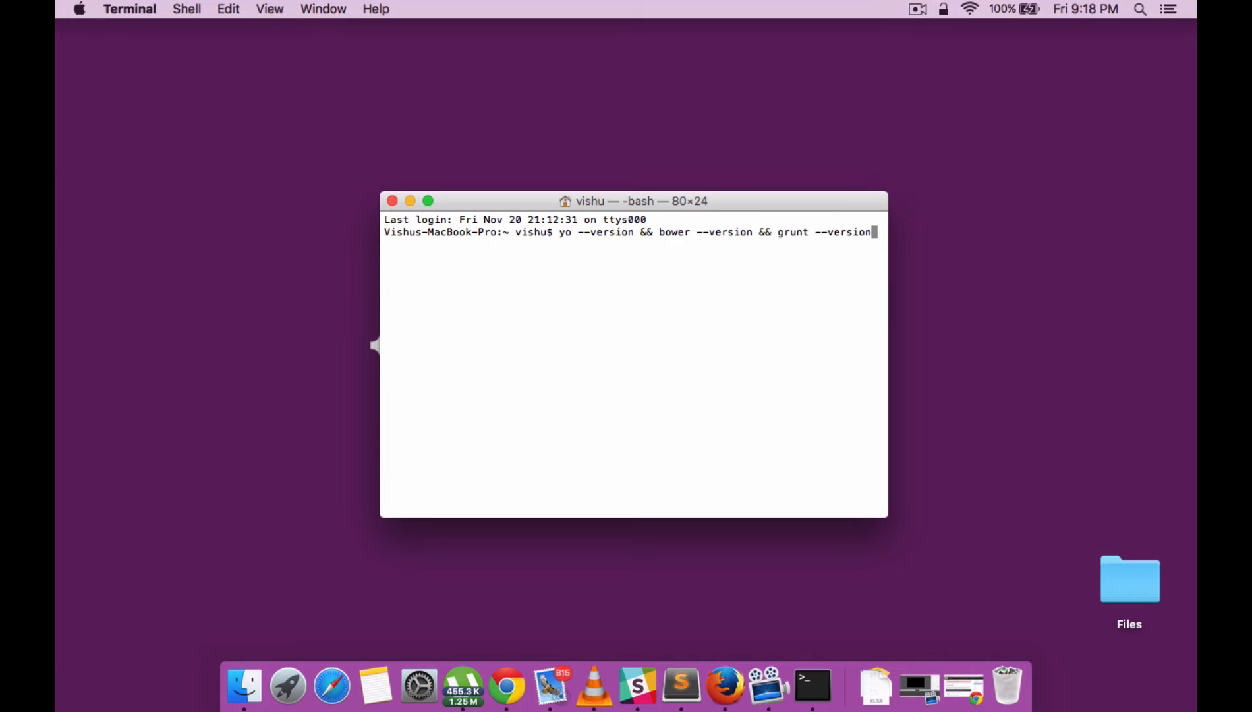
key(Return)
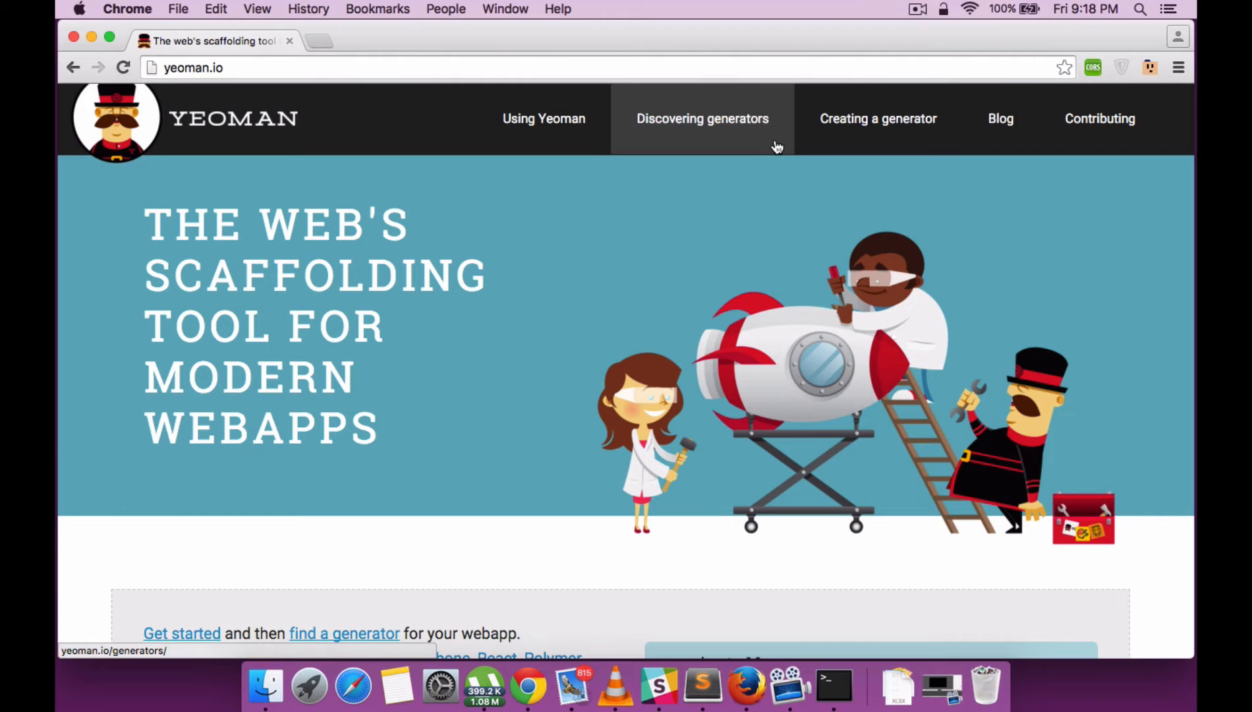
Step: Filter the Yeoman generators directory to angular and open the official angular generator
click(703, 119)
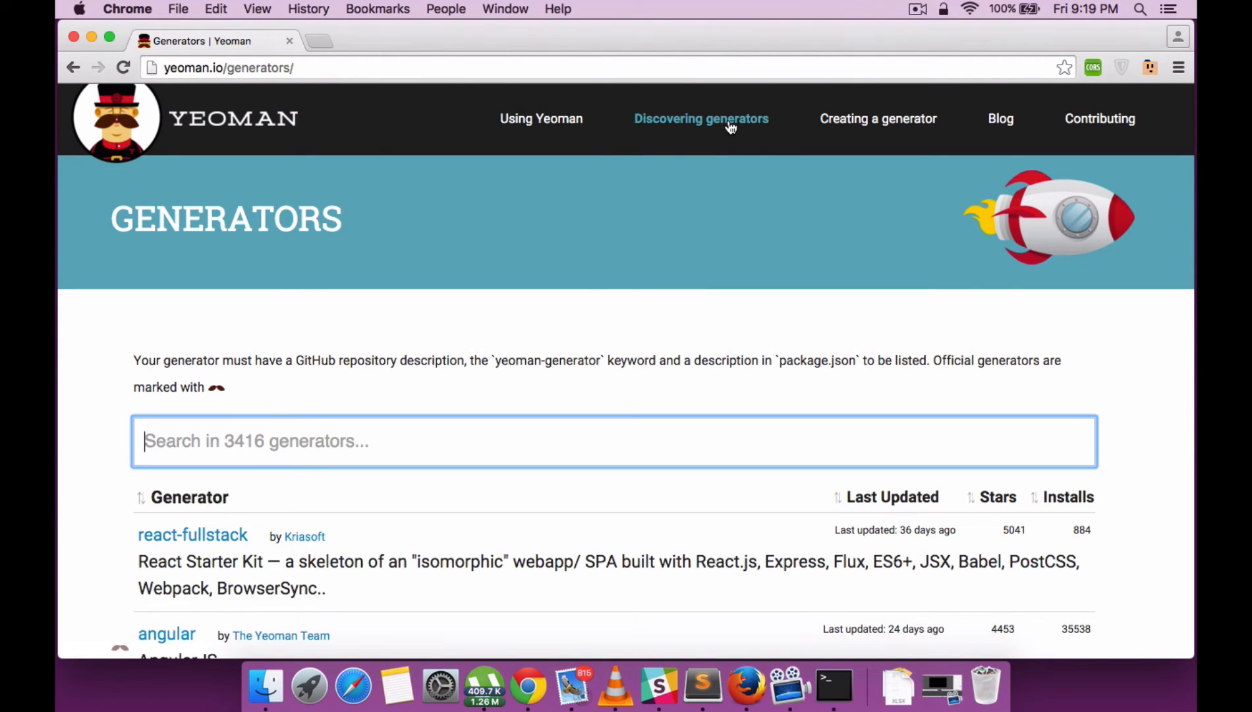
mouse_move(675, 268)
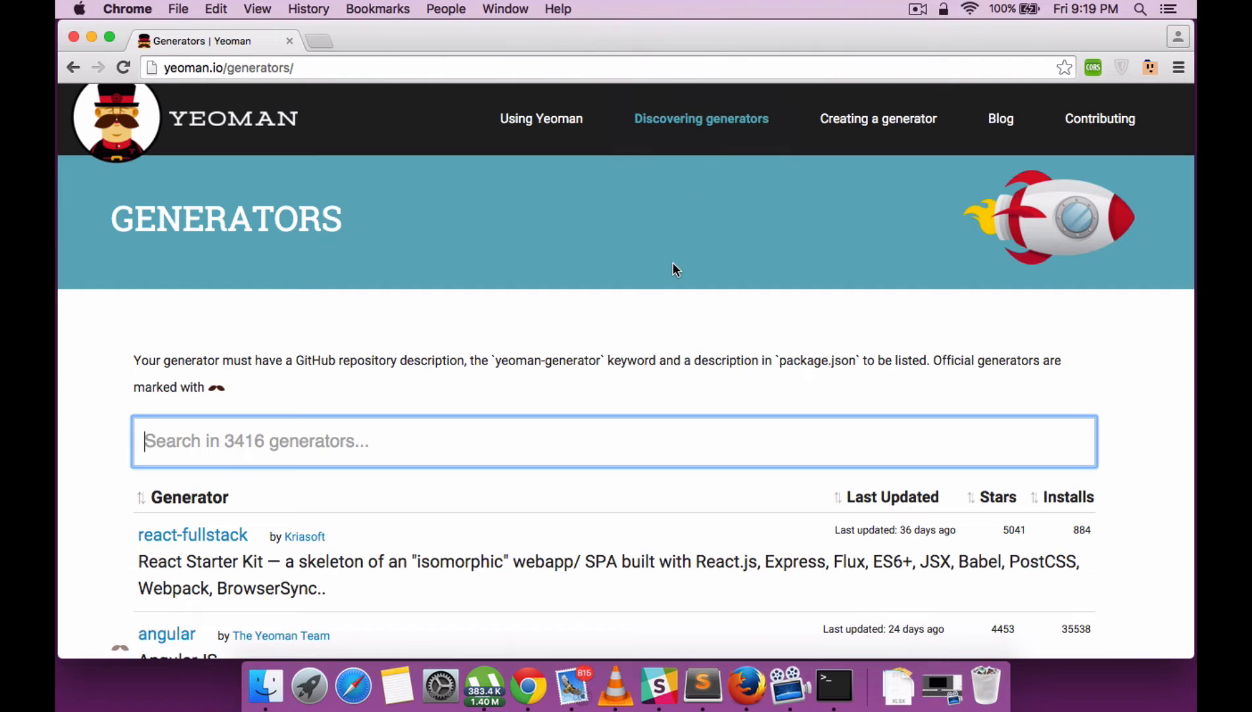
text(a)
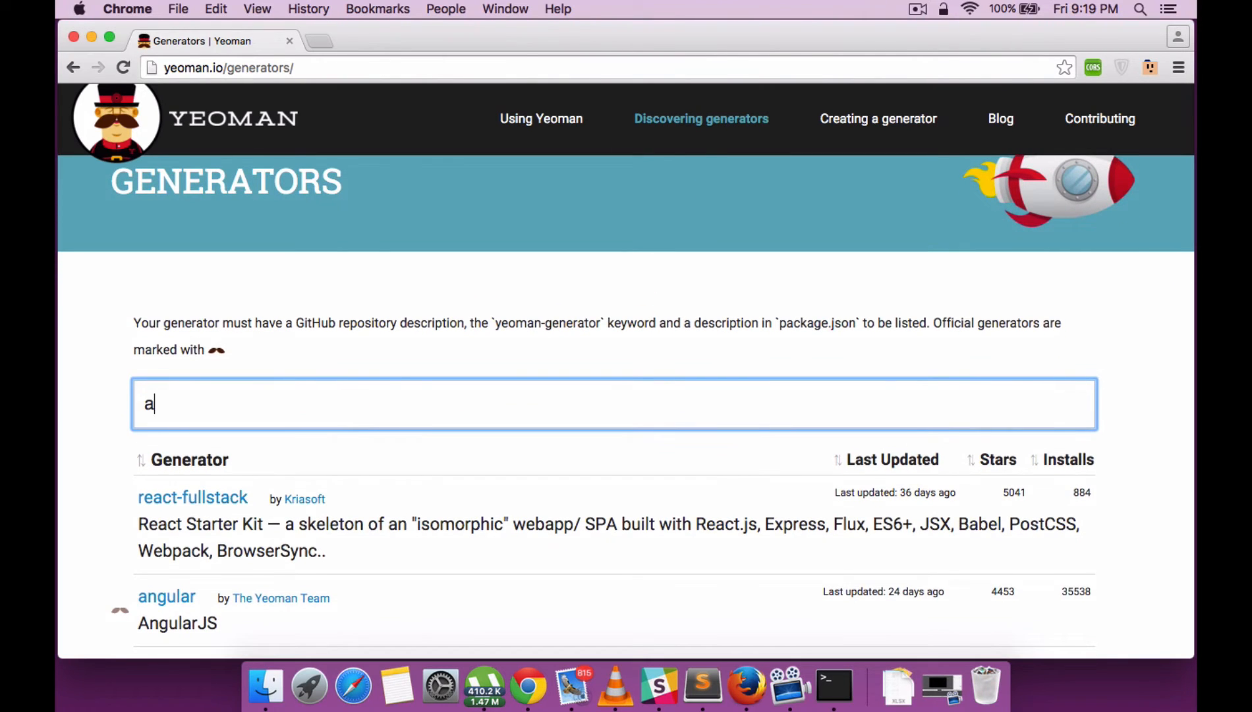
text(ngu)
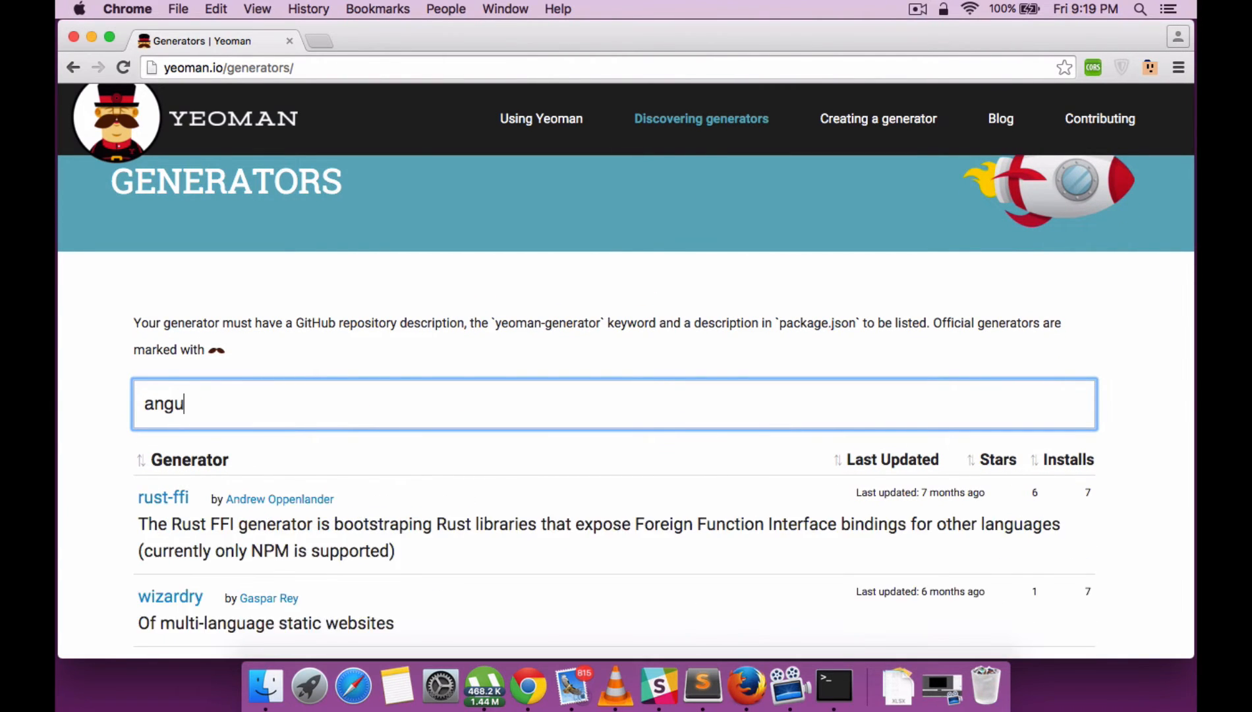
text(lar)
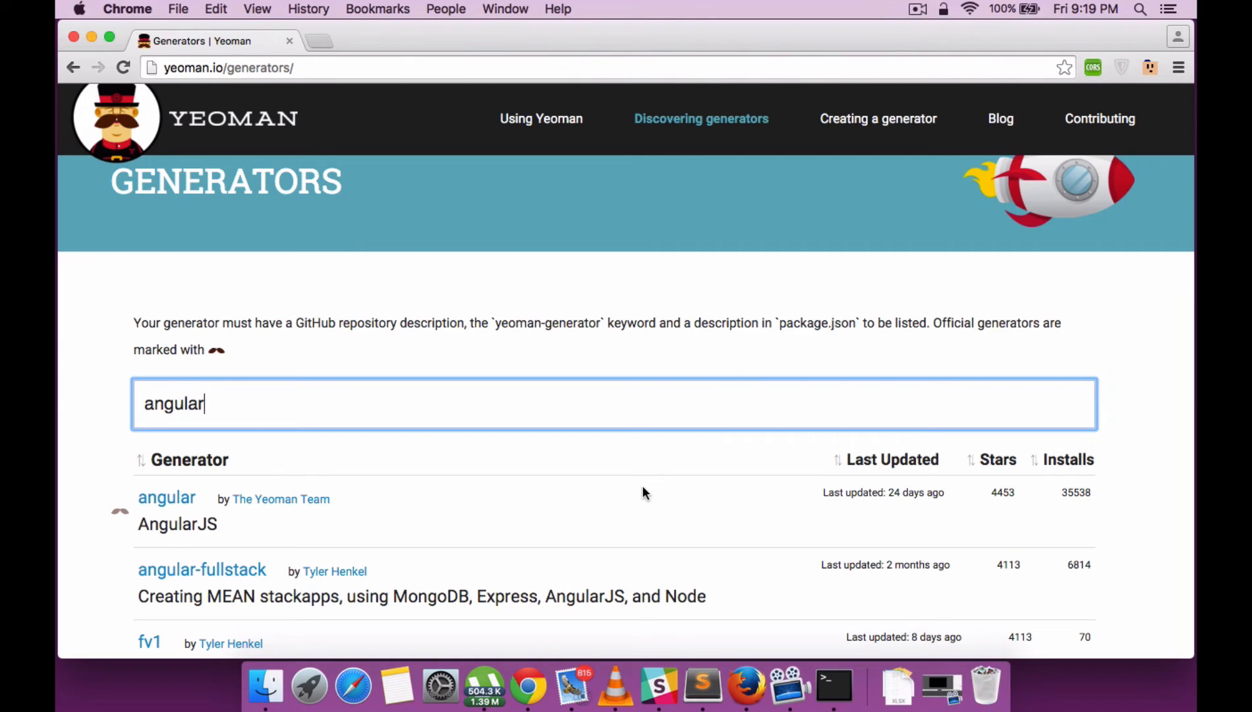
mouse_move(167, 497)
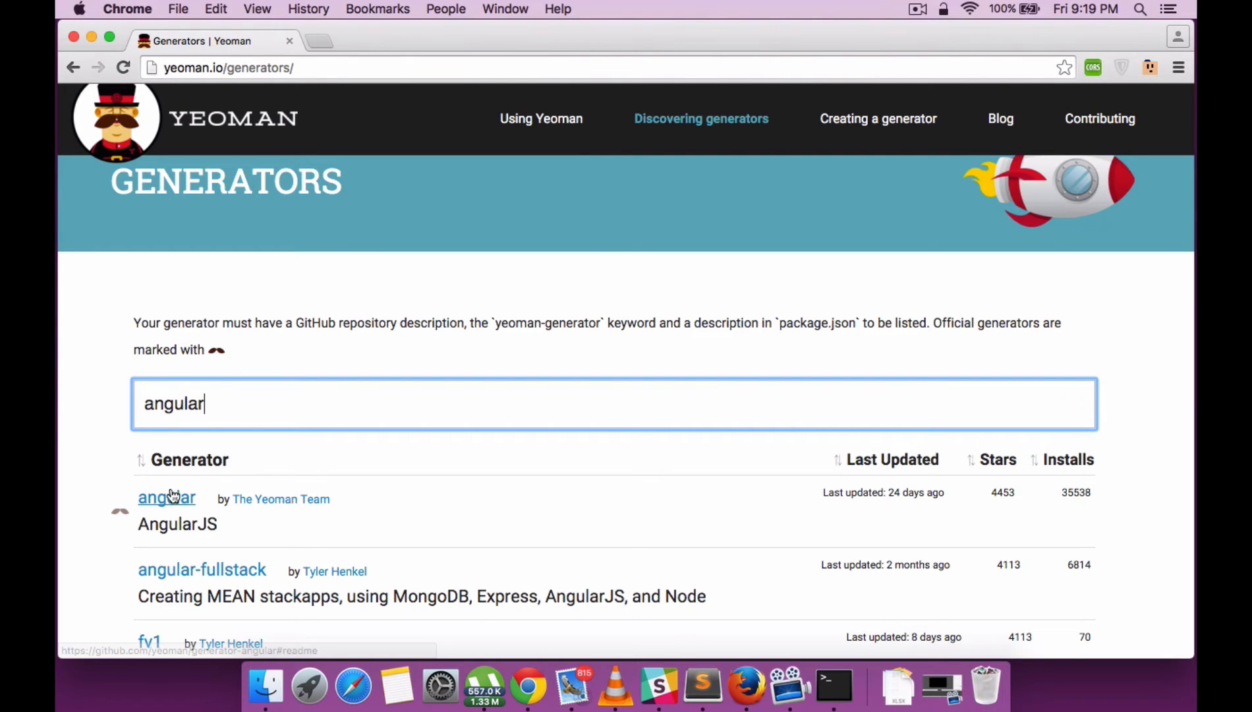
mouse_move(167, 497)
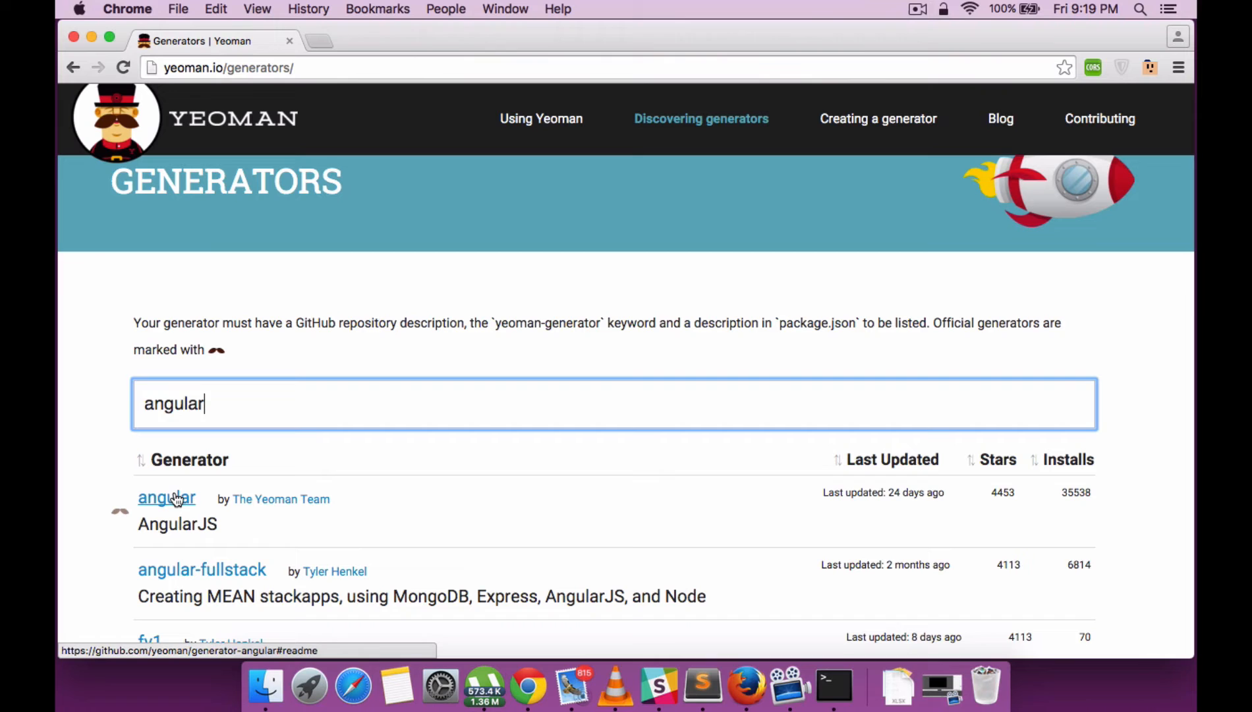
click(166, 498)
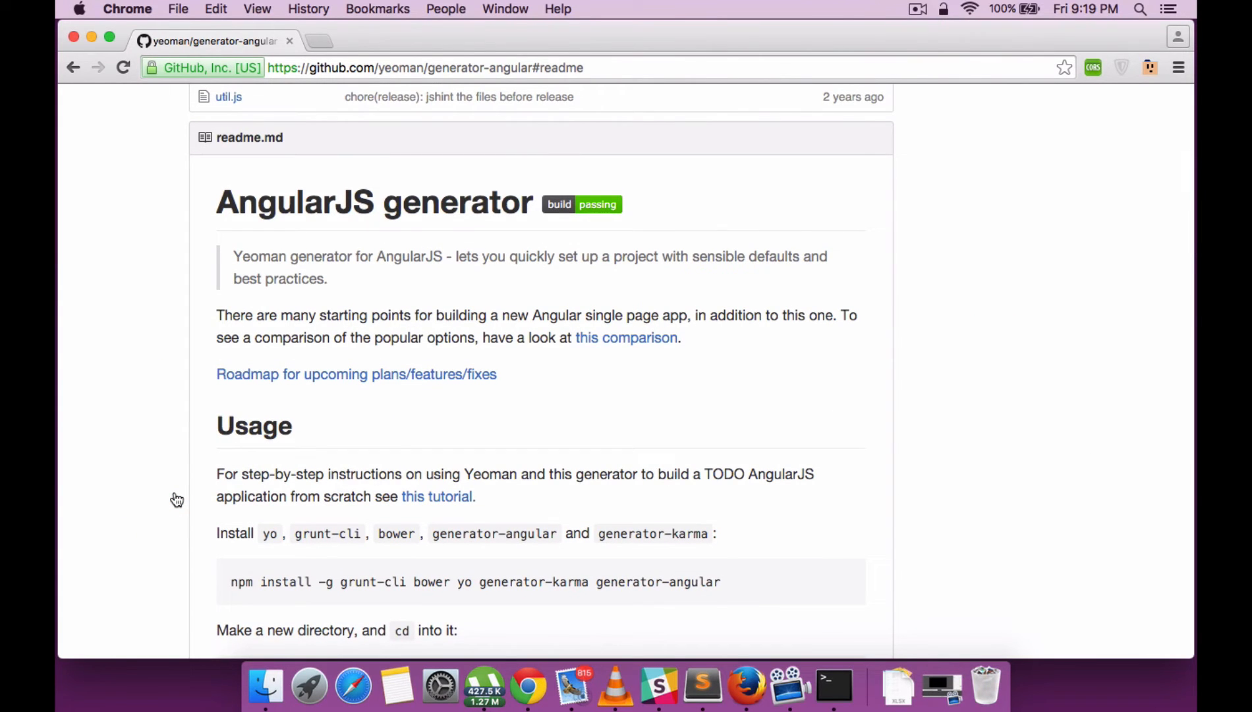
Step: Scroll the generator-angular README down to its Usage section
scroll(down, 3)
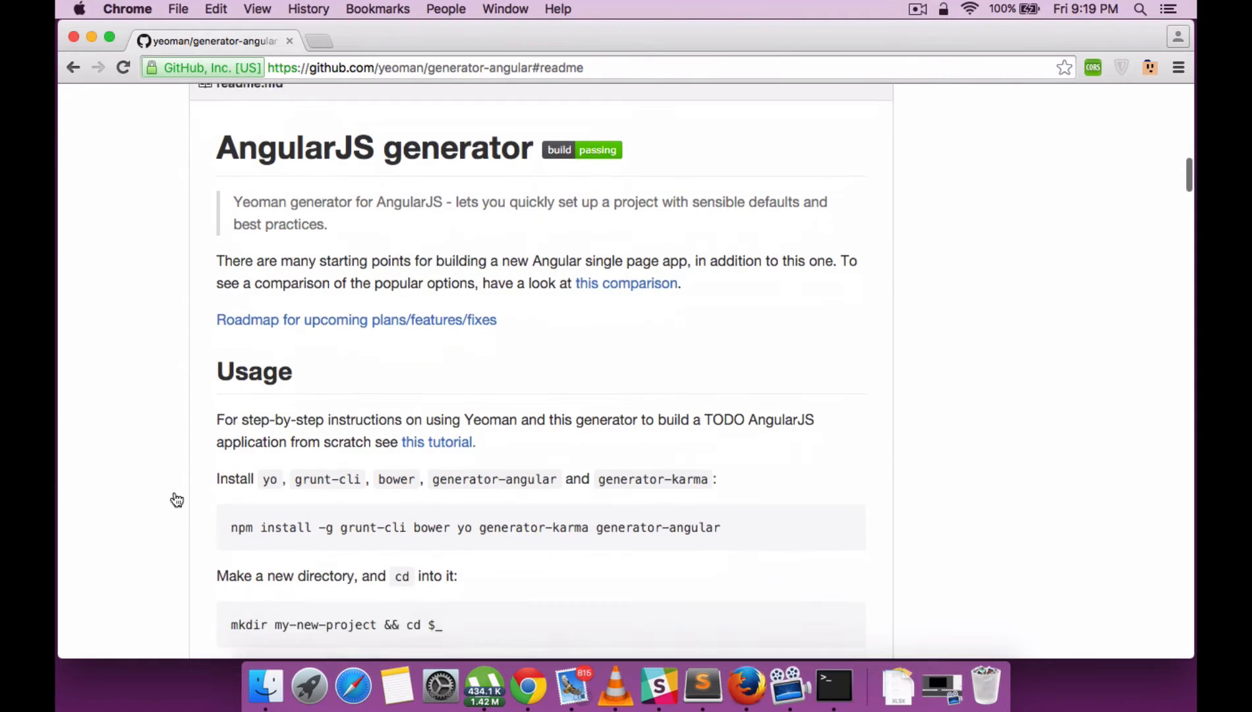
scroll(down, 3)
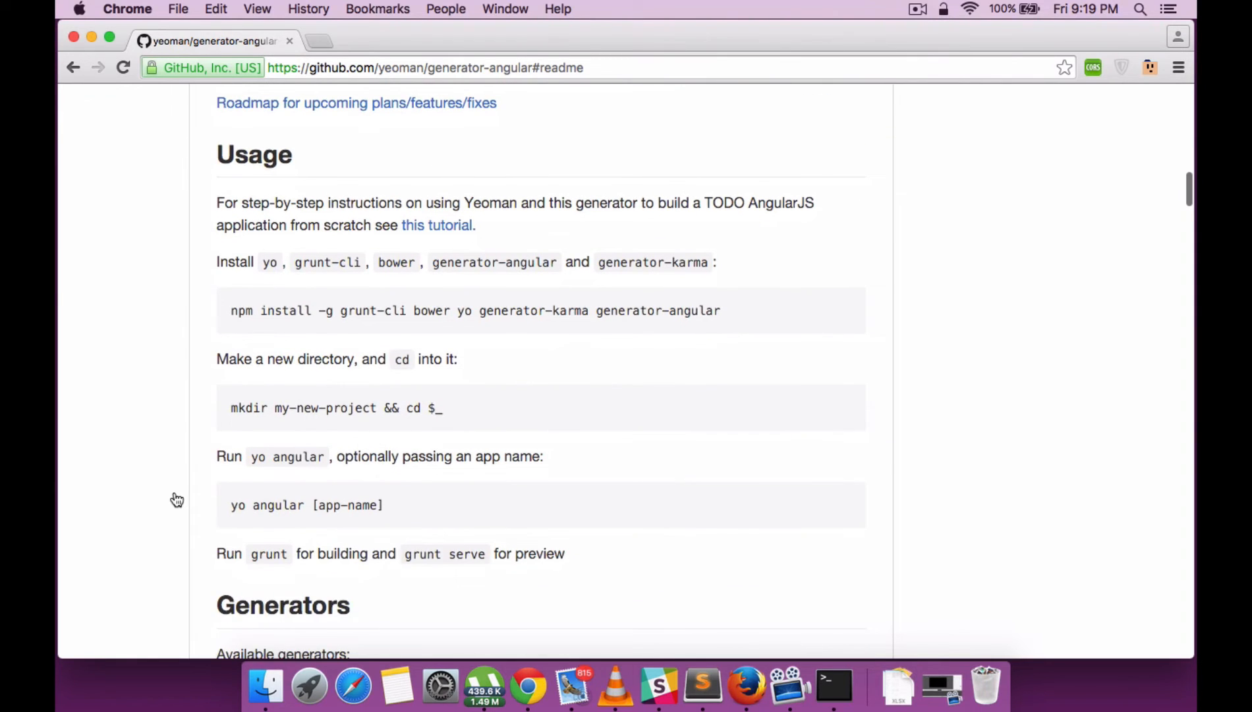
scroll(down, 3)
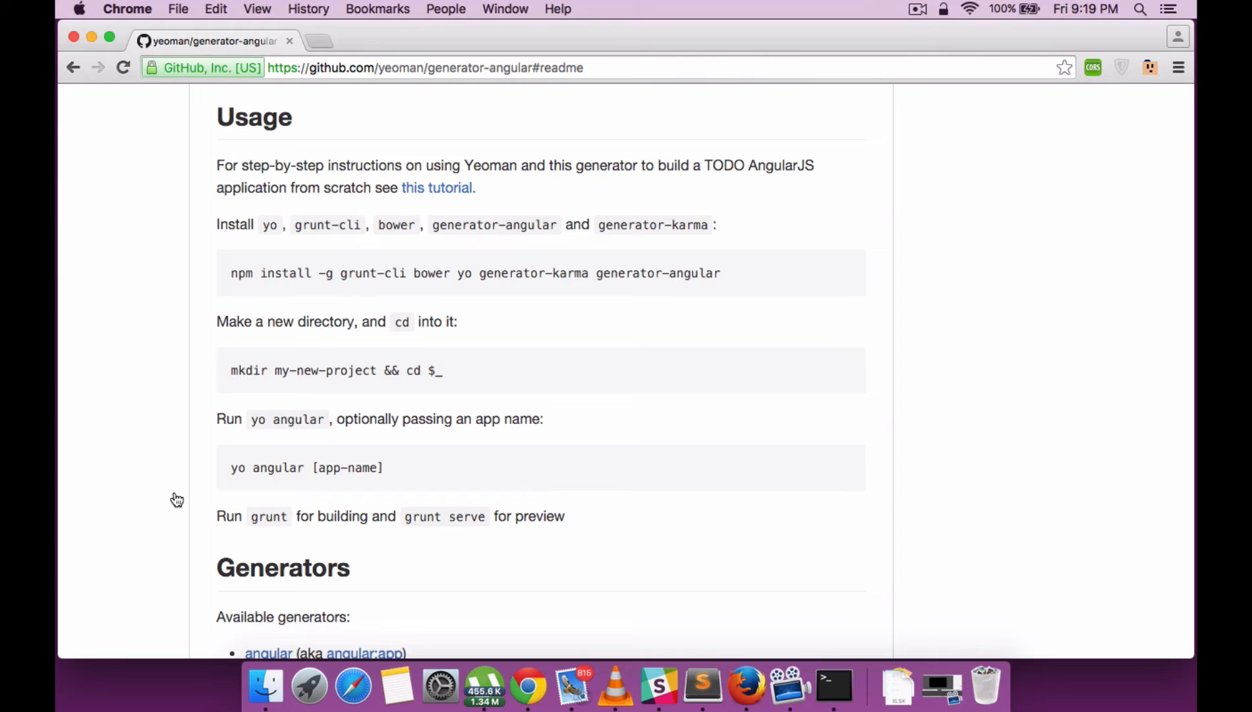
mouse_move(651, 387)
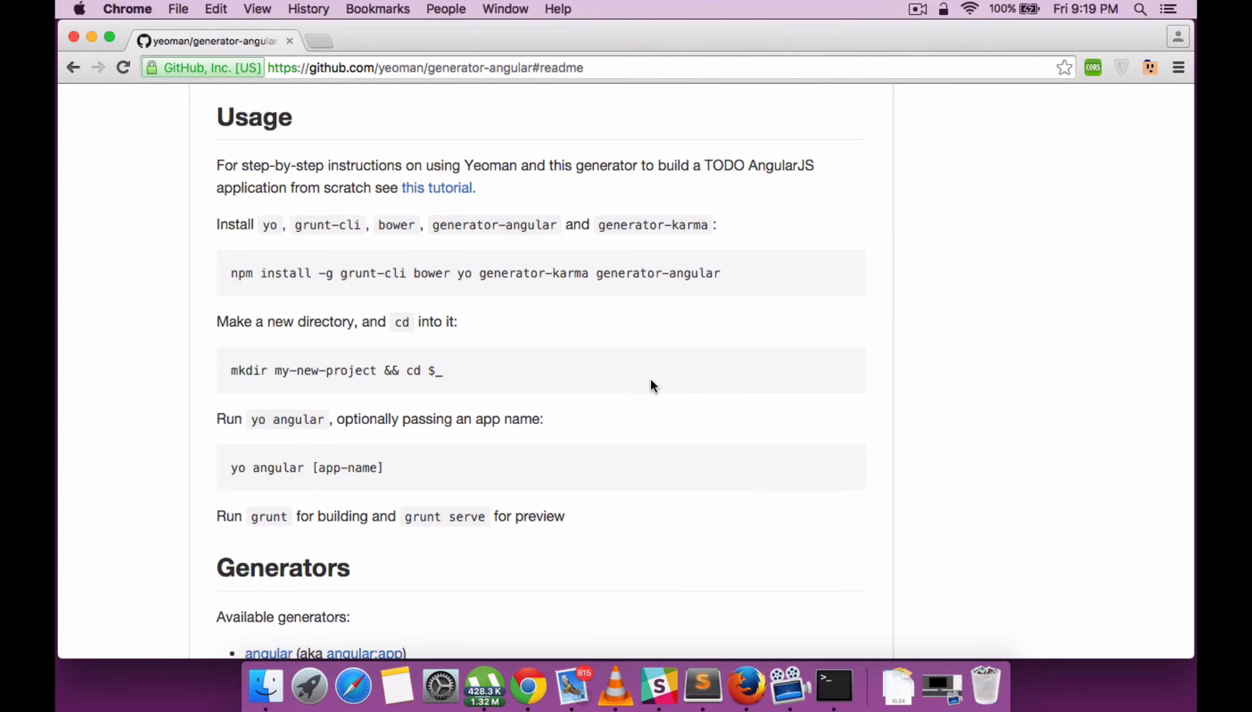
mouse_move(737, 411)
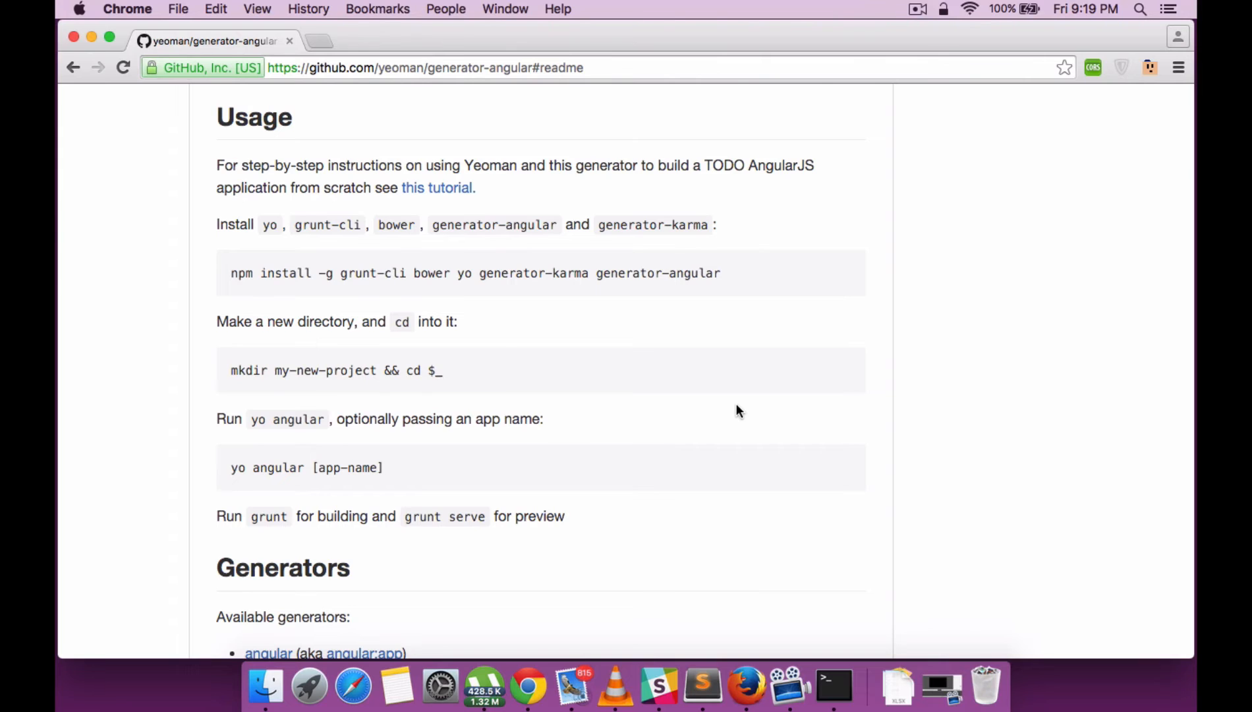
mouse_move(826, 684)
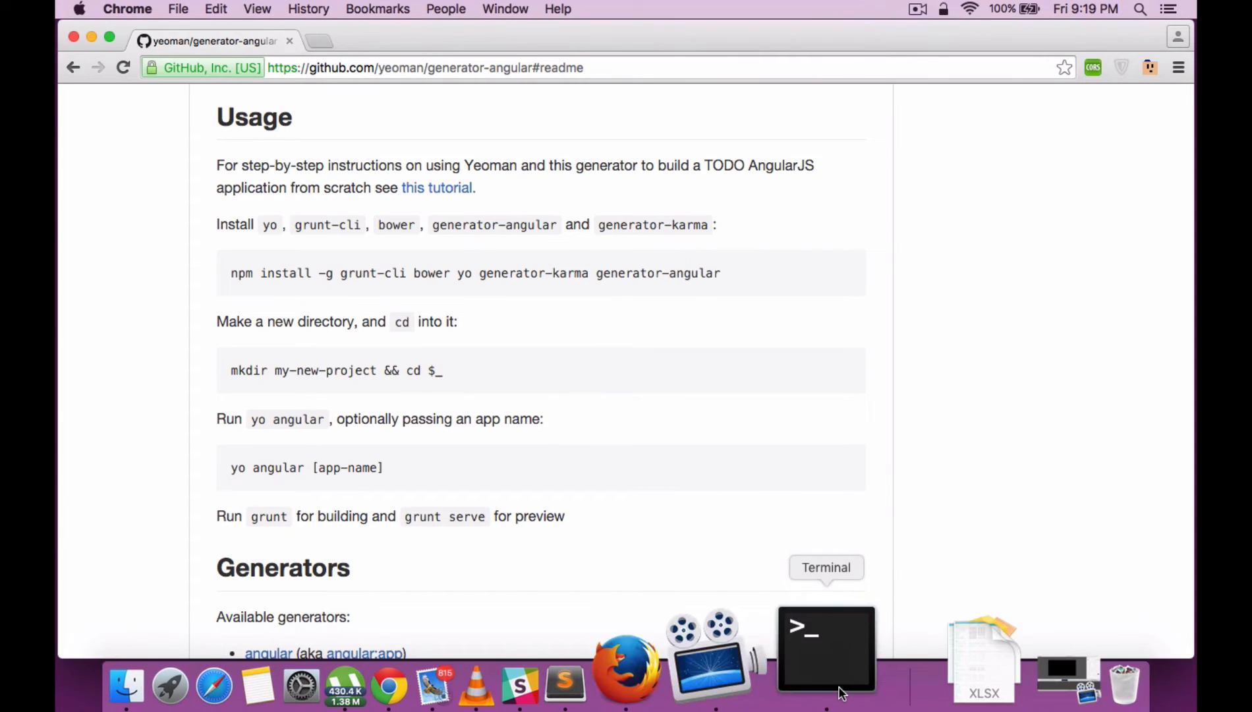
Step: Run npm install -g generator-angular in Terminal, which fails with EACCES errors
click(825, 647)
text(npm insta)
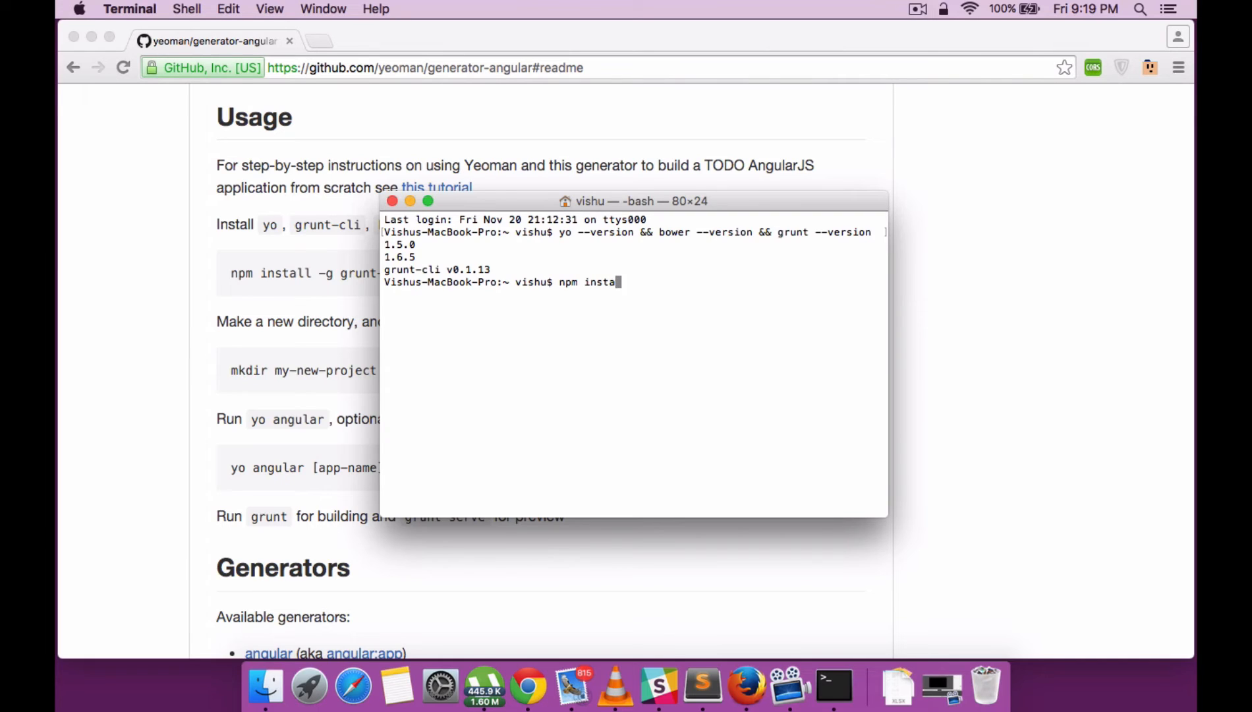
text(ll -)
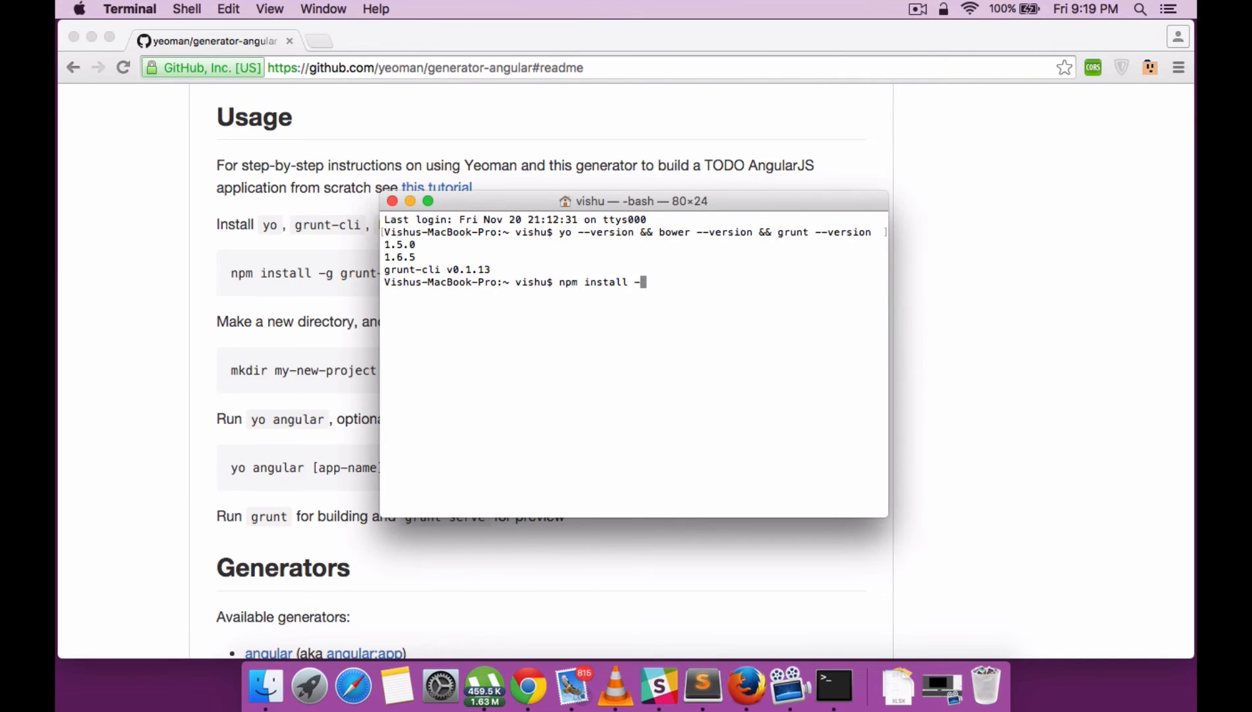
text(g)
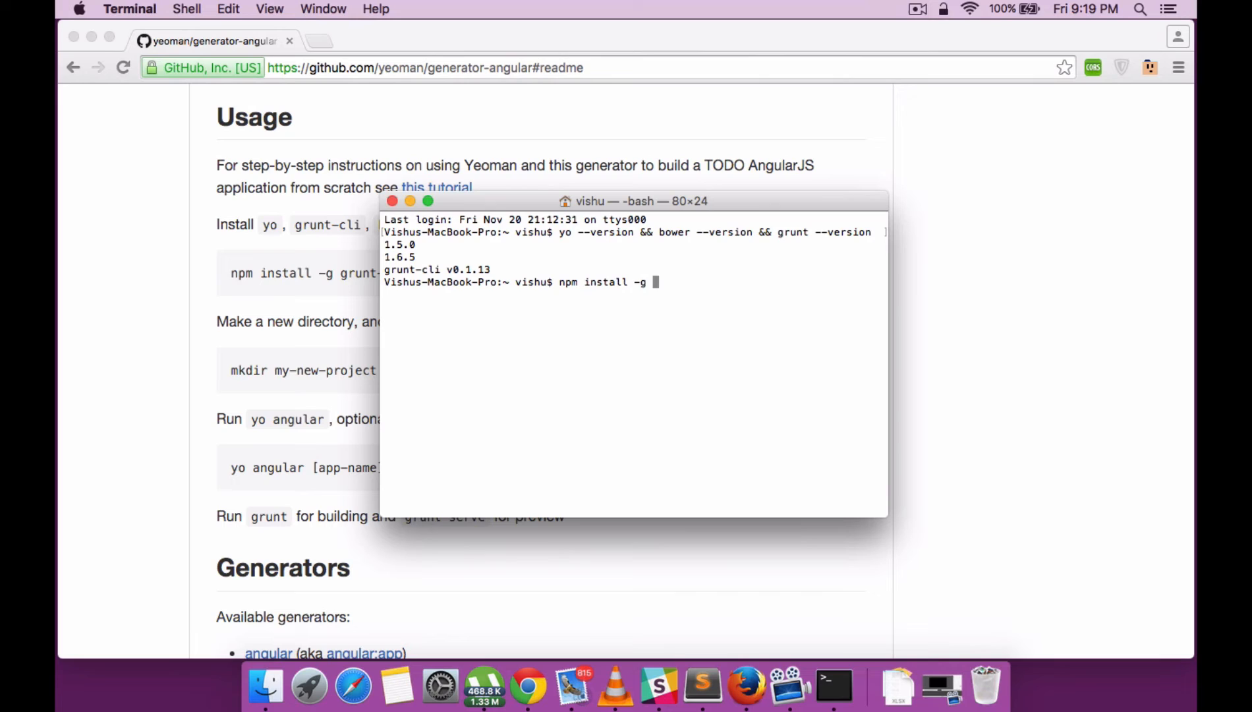
text(generator)
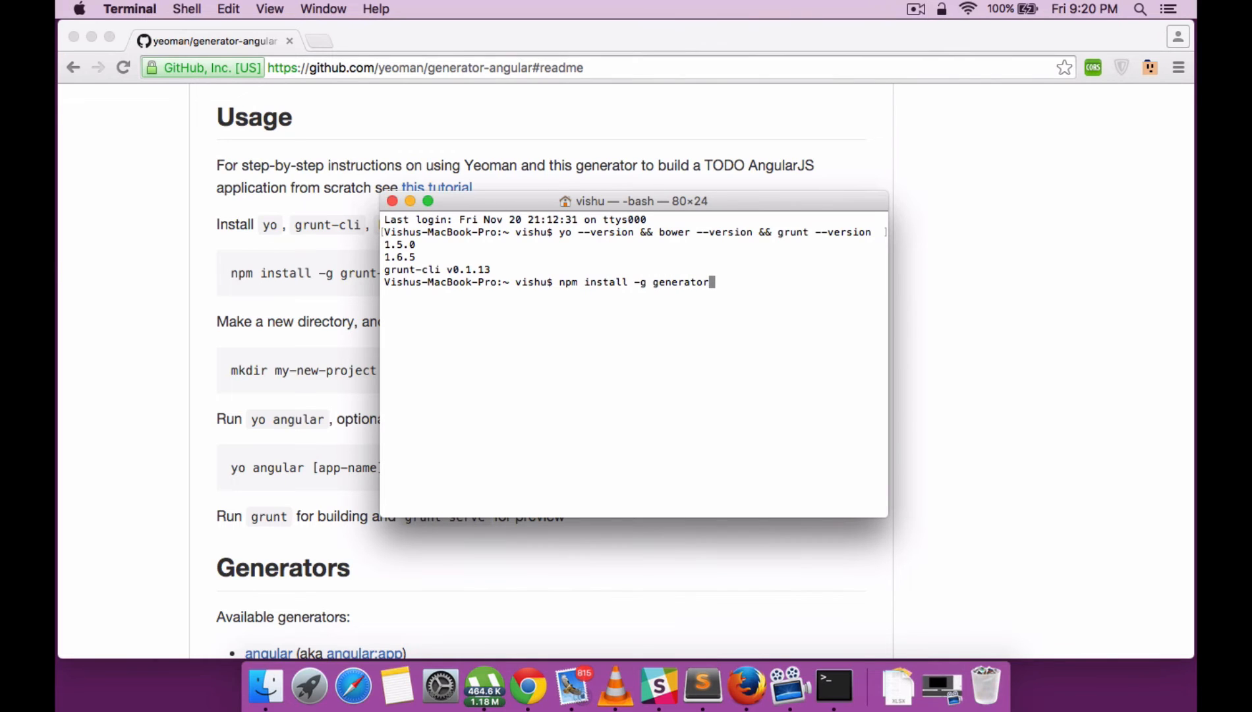
text(-angula)
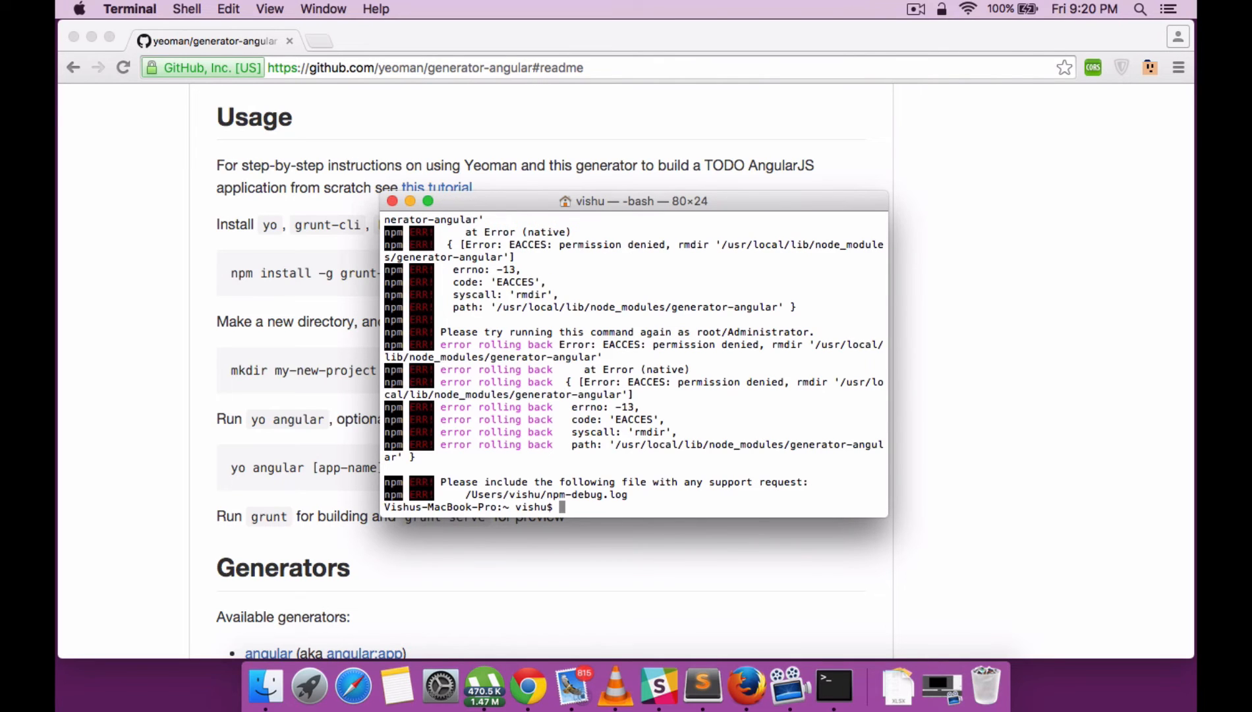
Step: Run sudo npm install -g generator-angular with the administrator password, installing it globally
text(sudo)
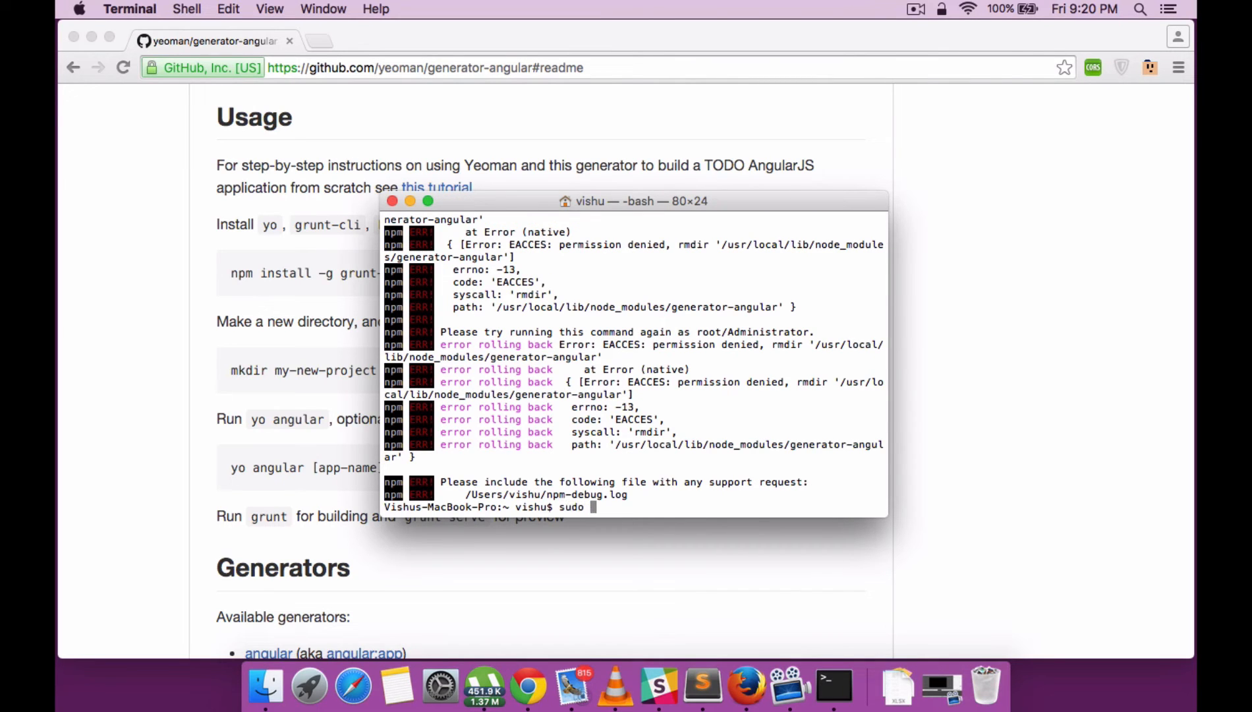
text(n)
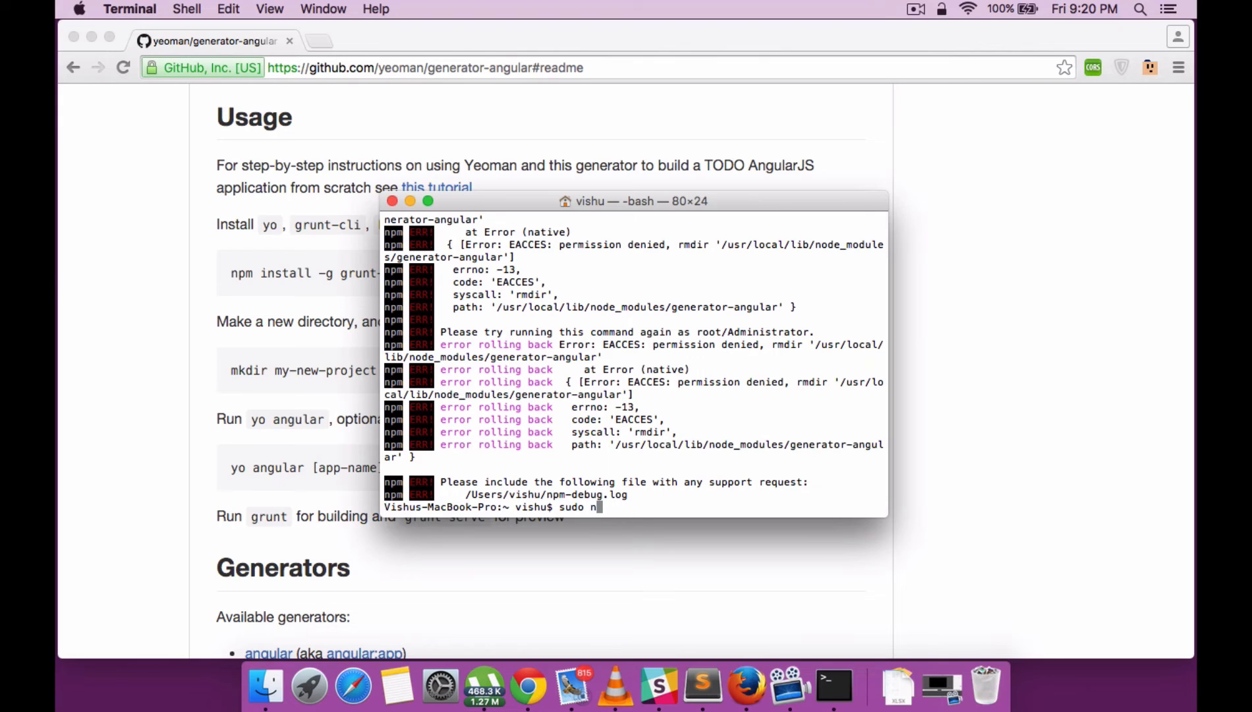
text(pm install -)
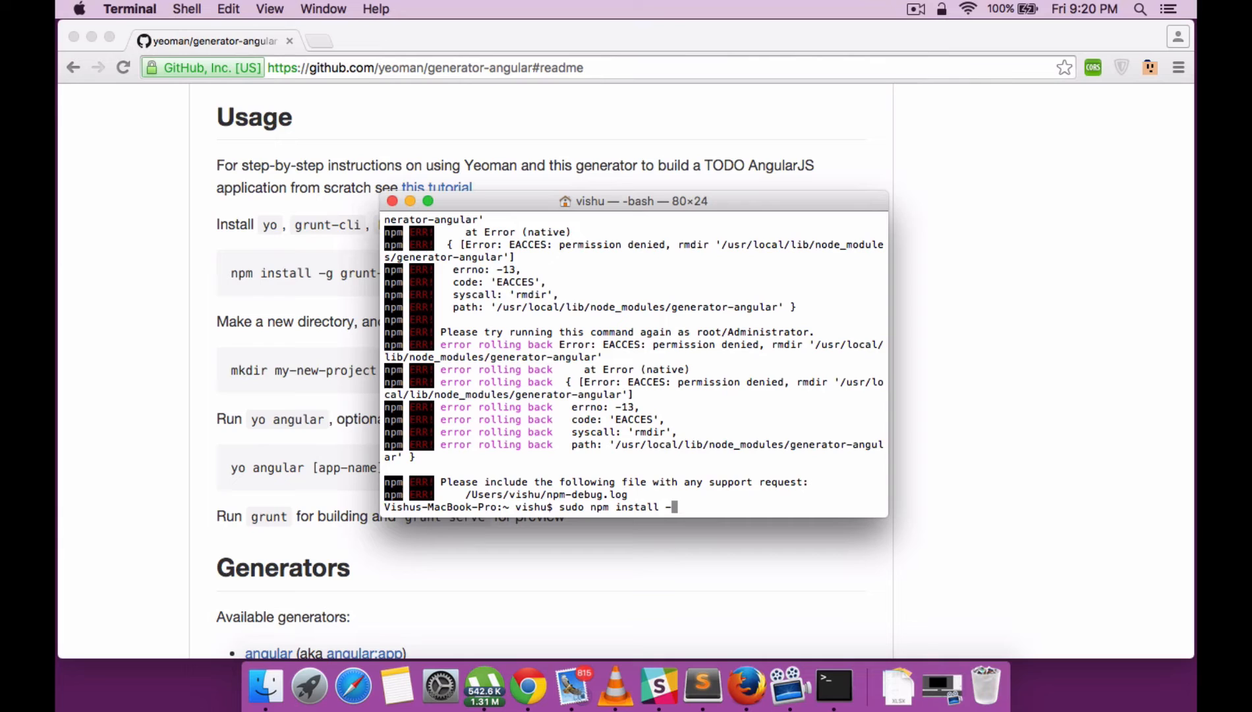
text(g)
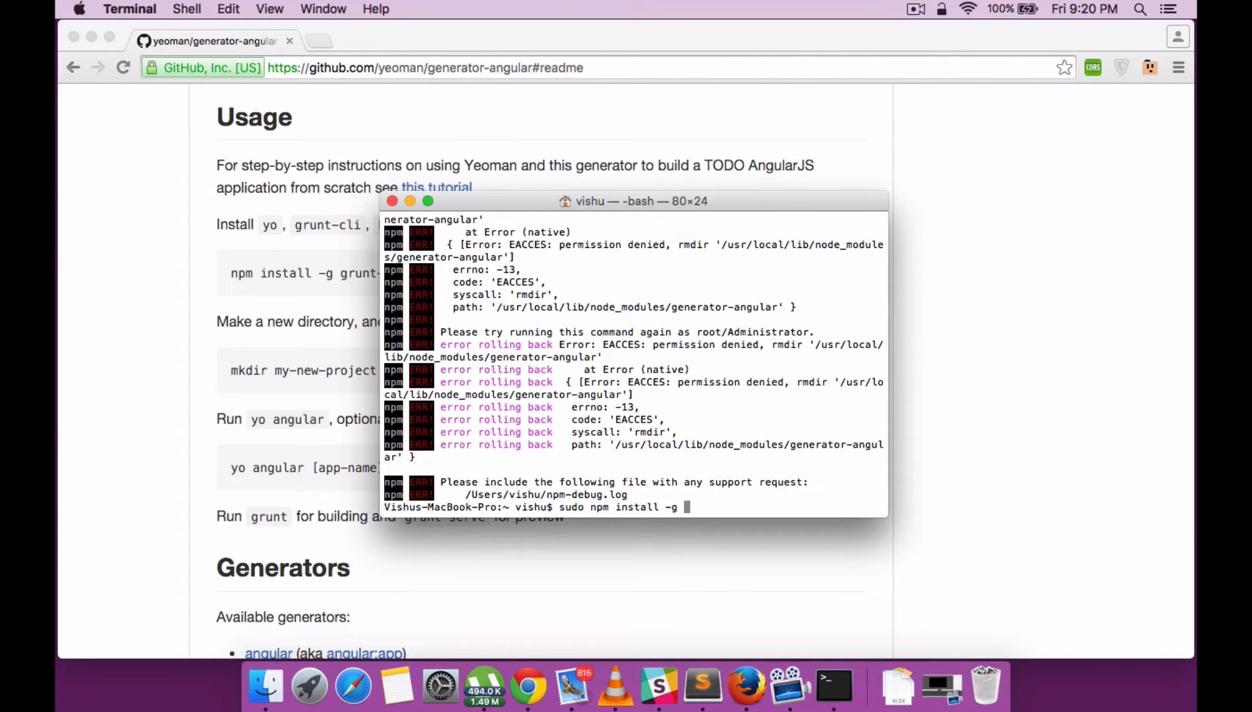
text(ge)
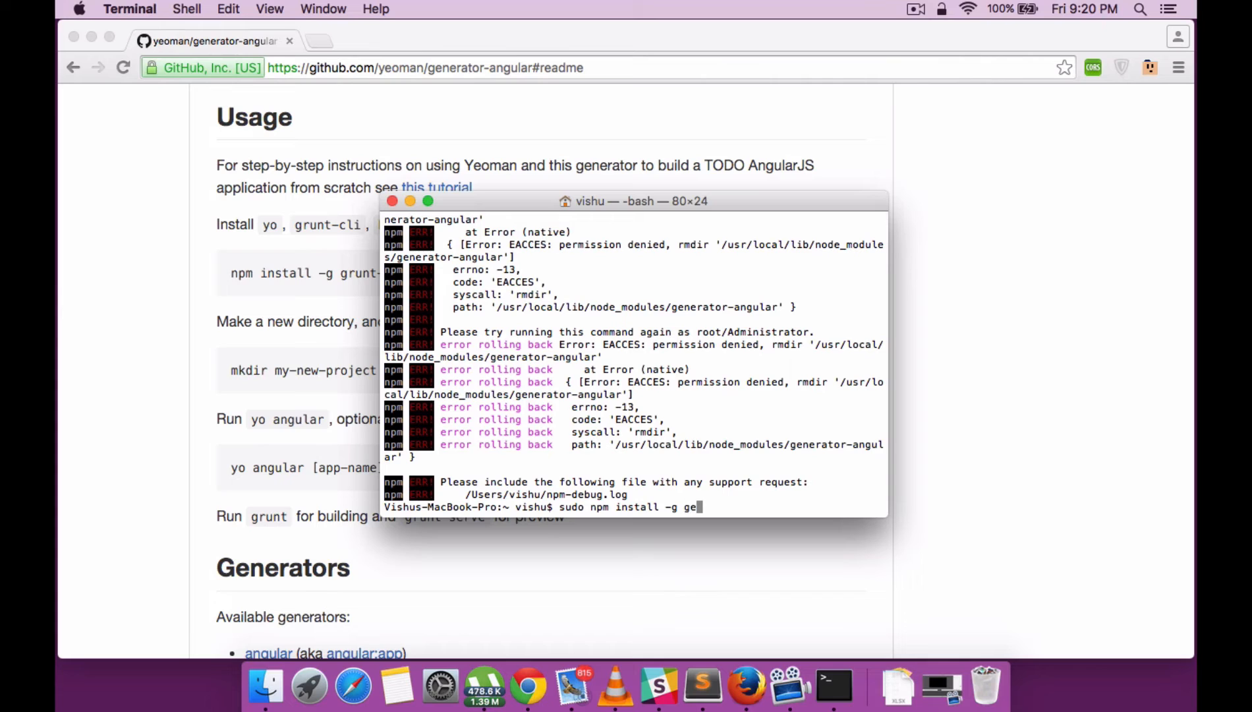
text(nerator)
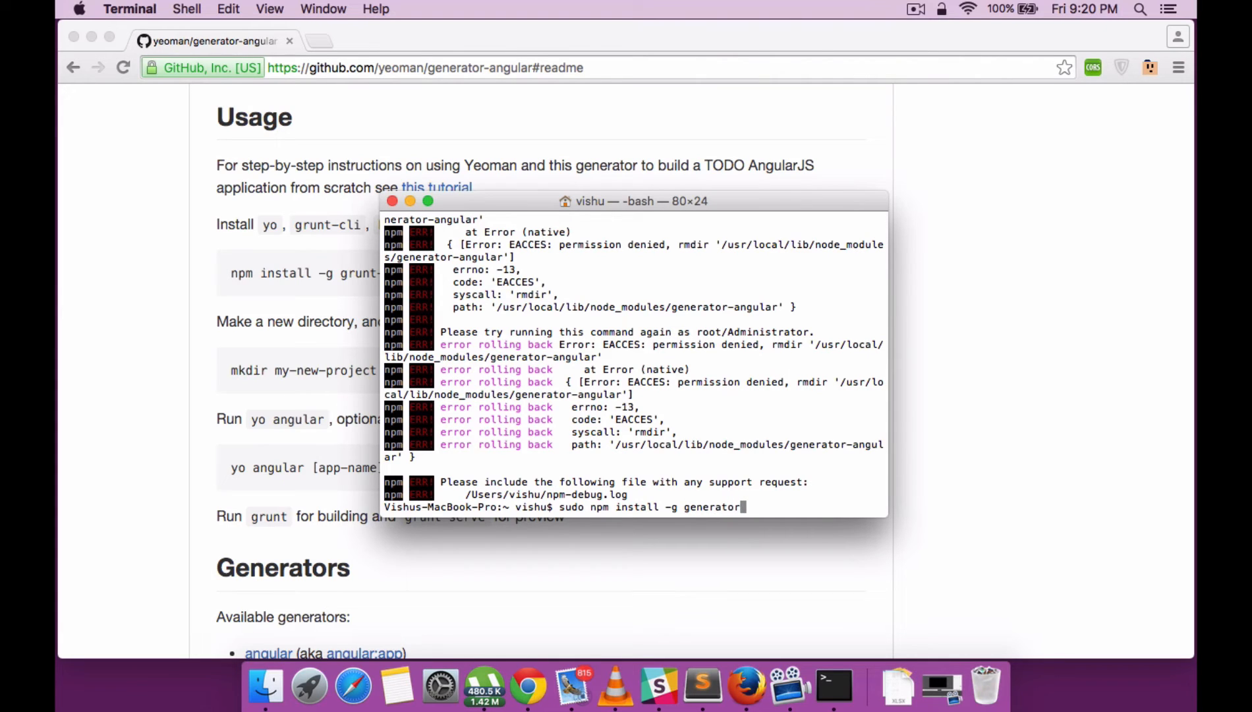
text(-angular)
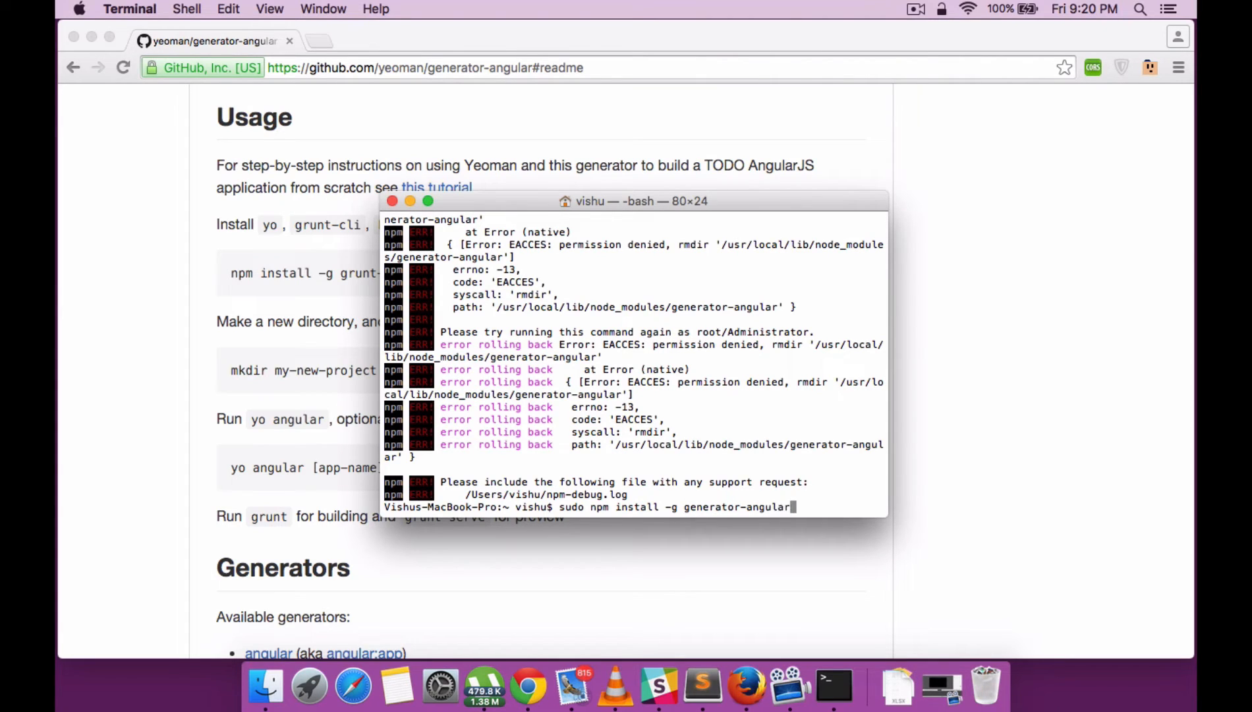
key(Return)
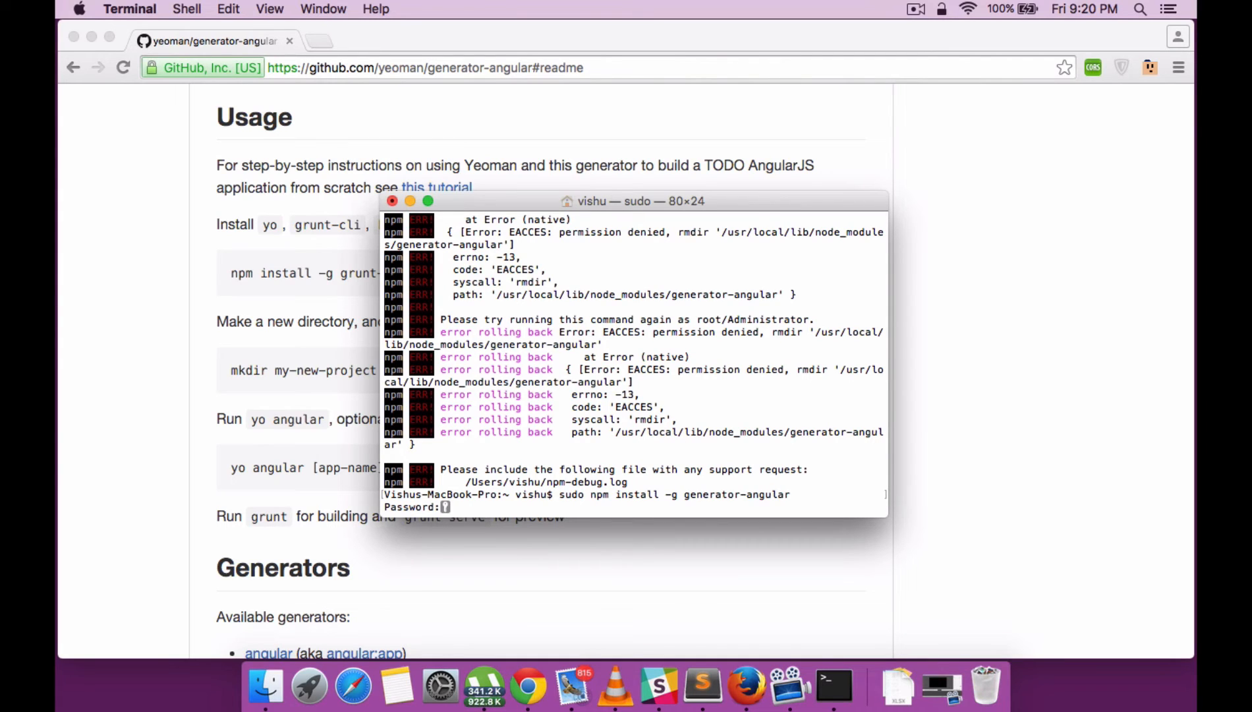
key(Return)
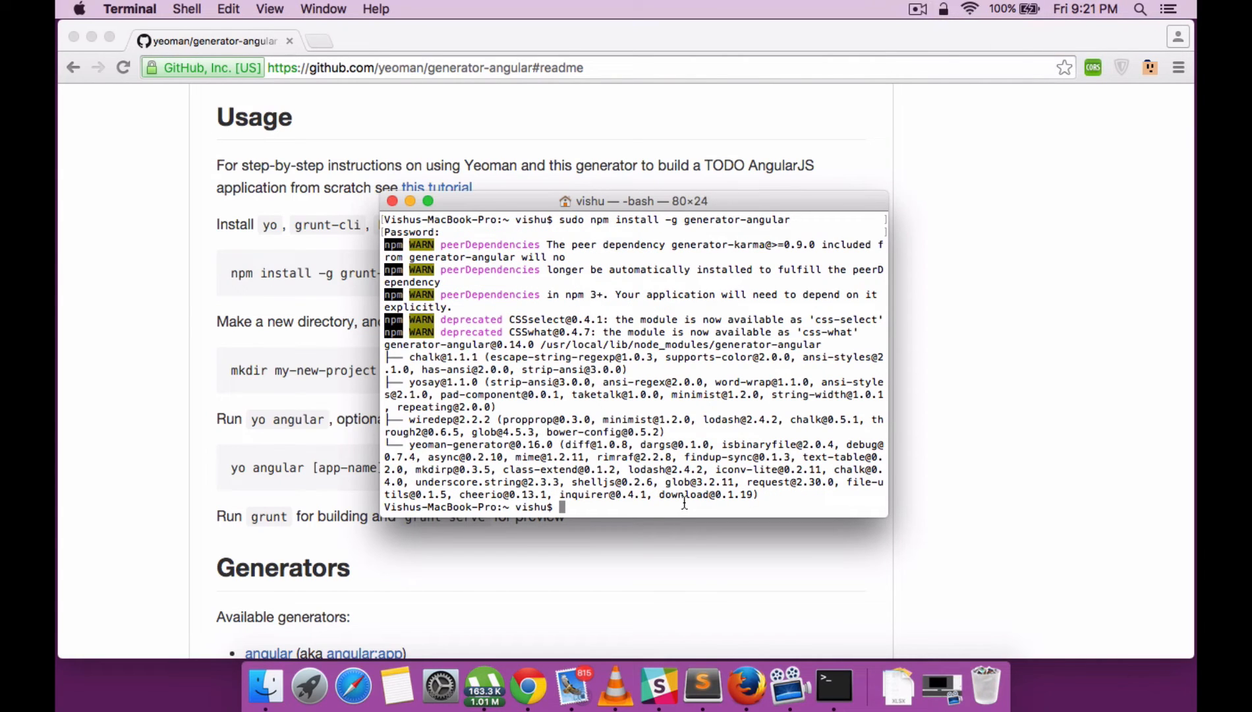
Step: Begin typing a yo and npm install command at the prompt
text(yo)
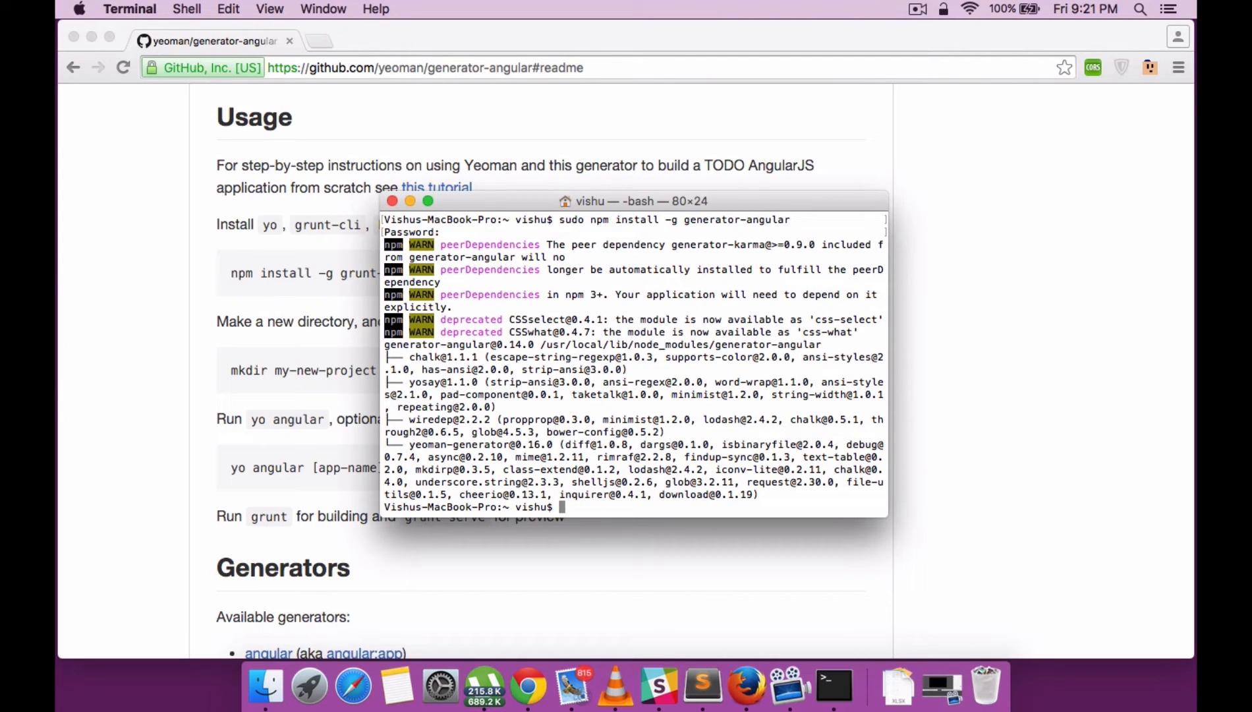
text(npm install -)
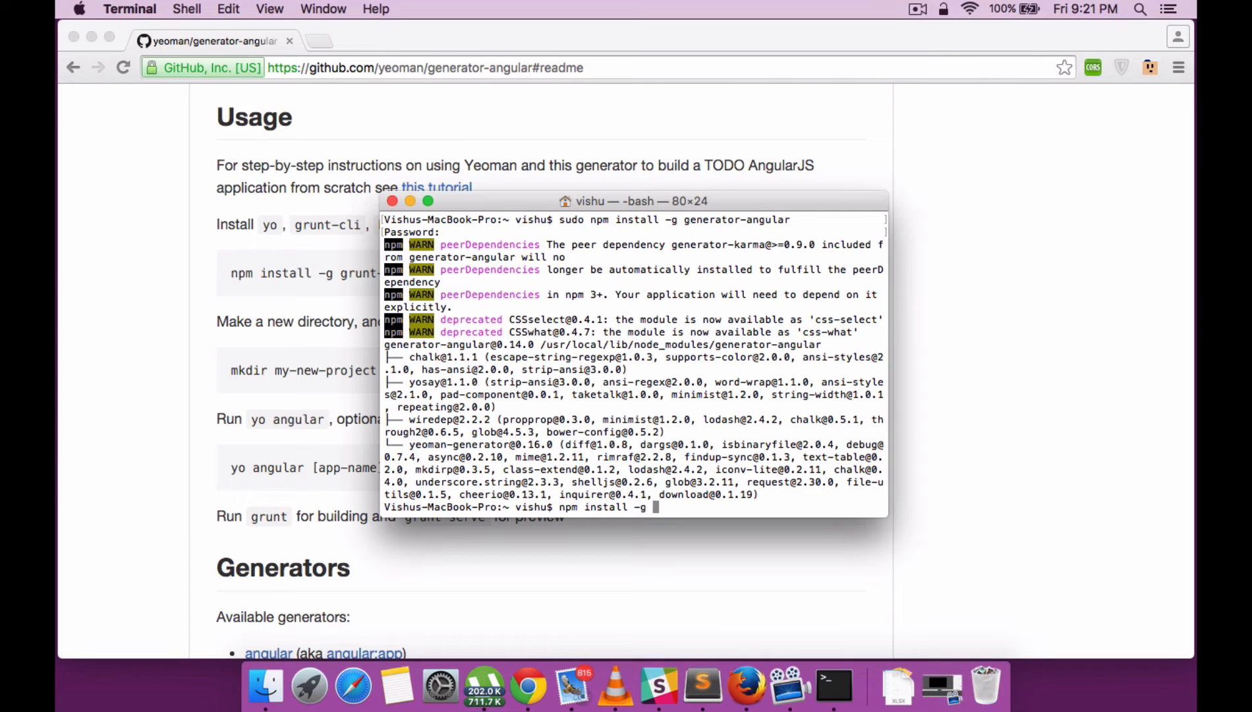
Step: Continue typing the generator install command before opening a fresh shell window
text(genera)
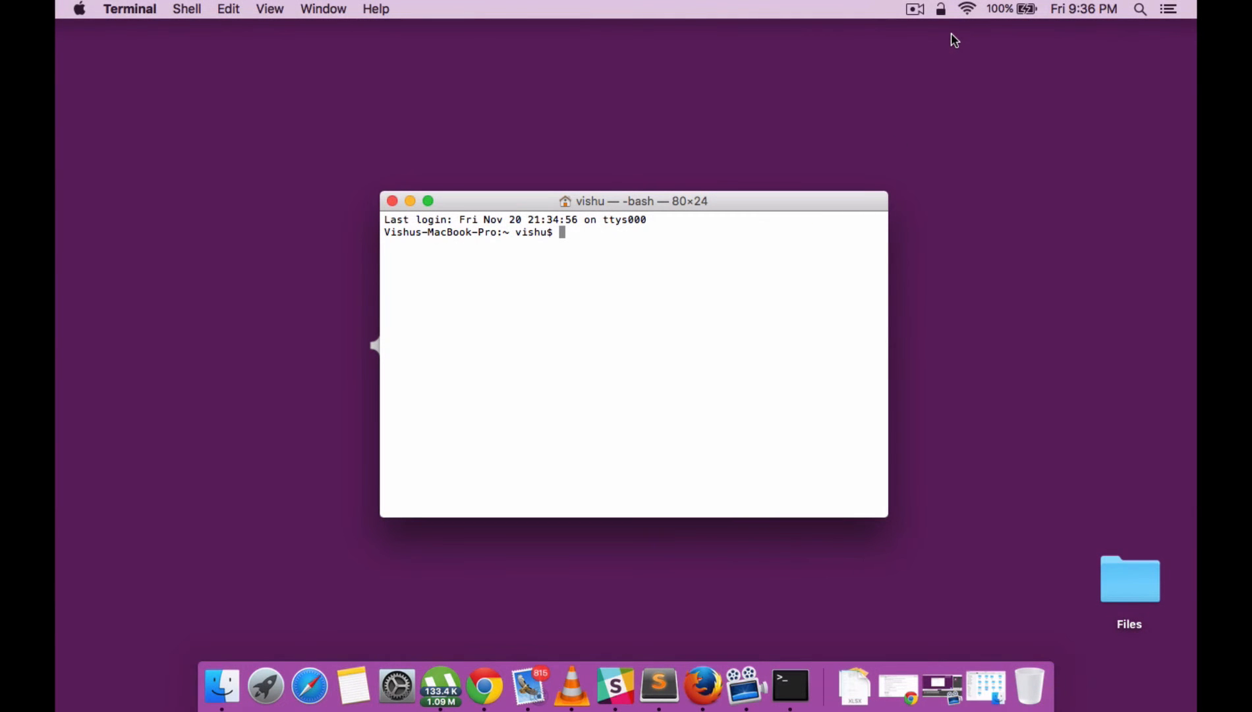
mouse_move(788, 341)
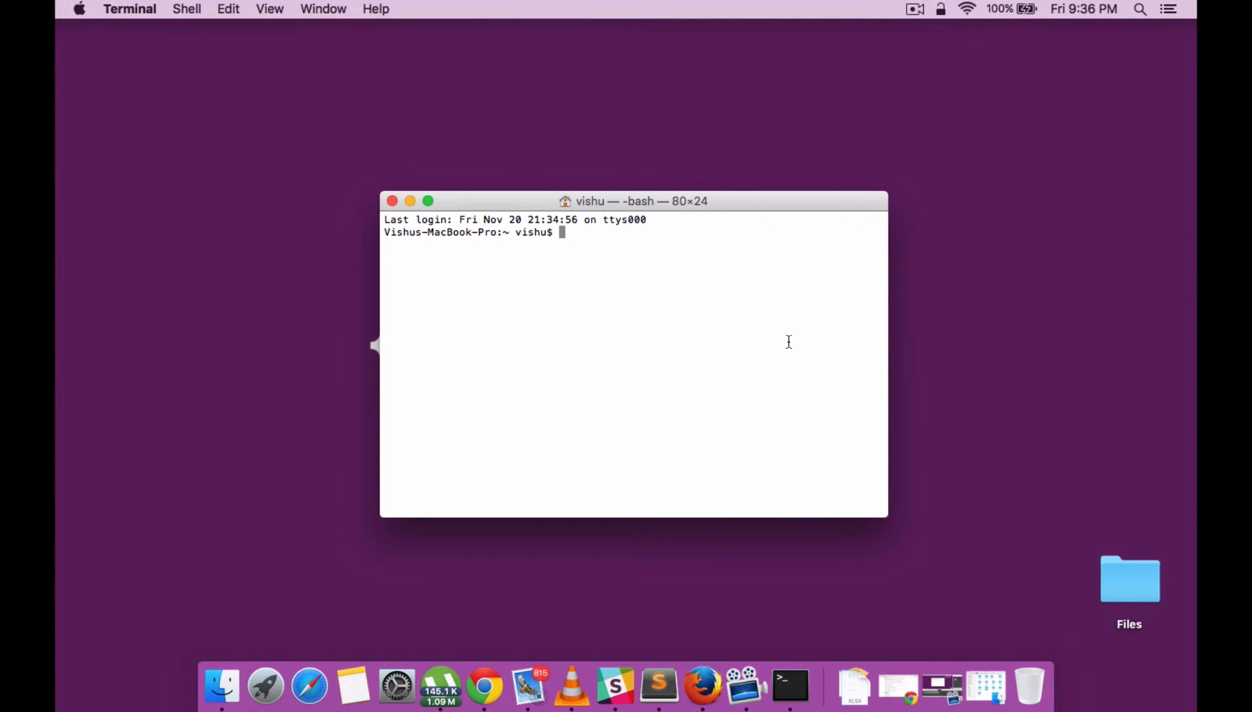
Step: Change into the /work/tutorial folder
text(cd /w)
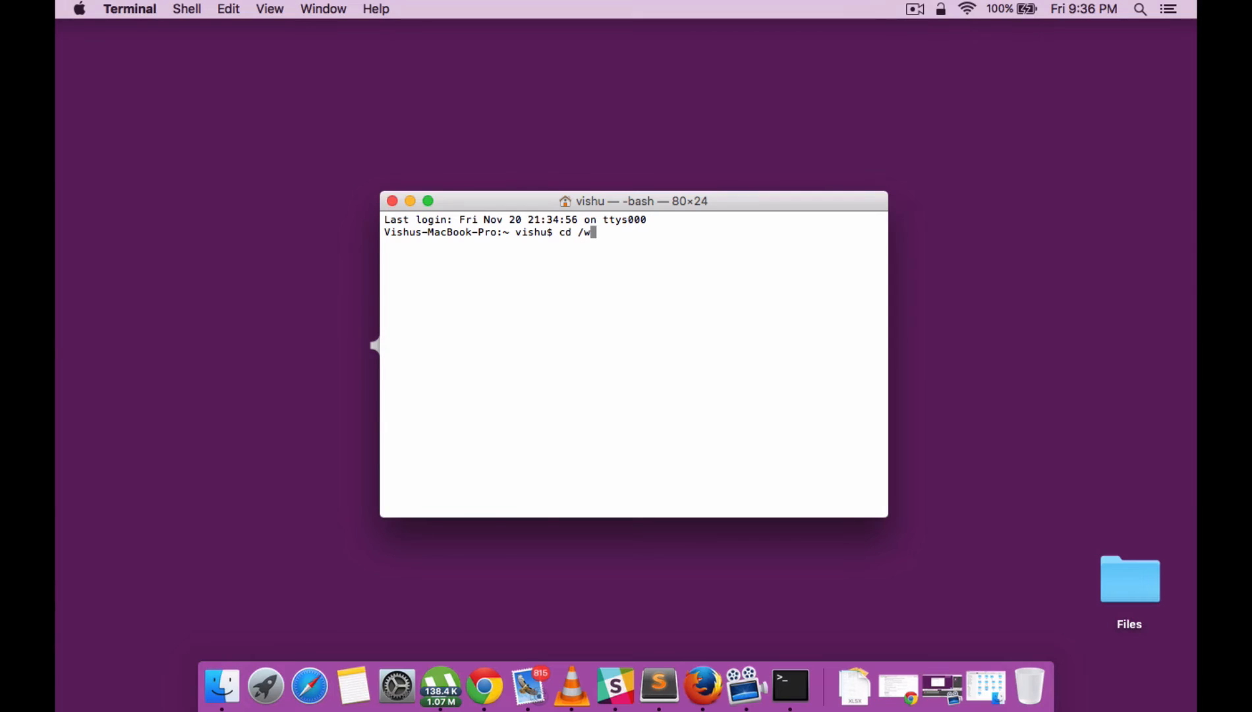
text(ork/tut)
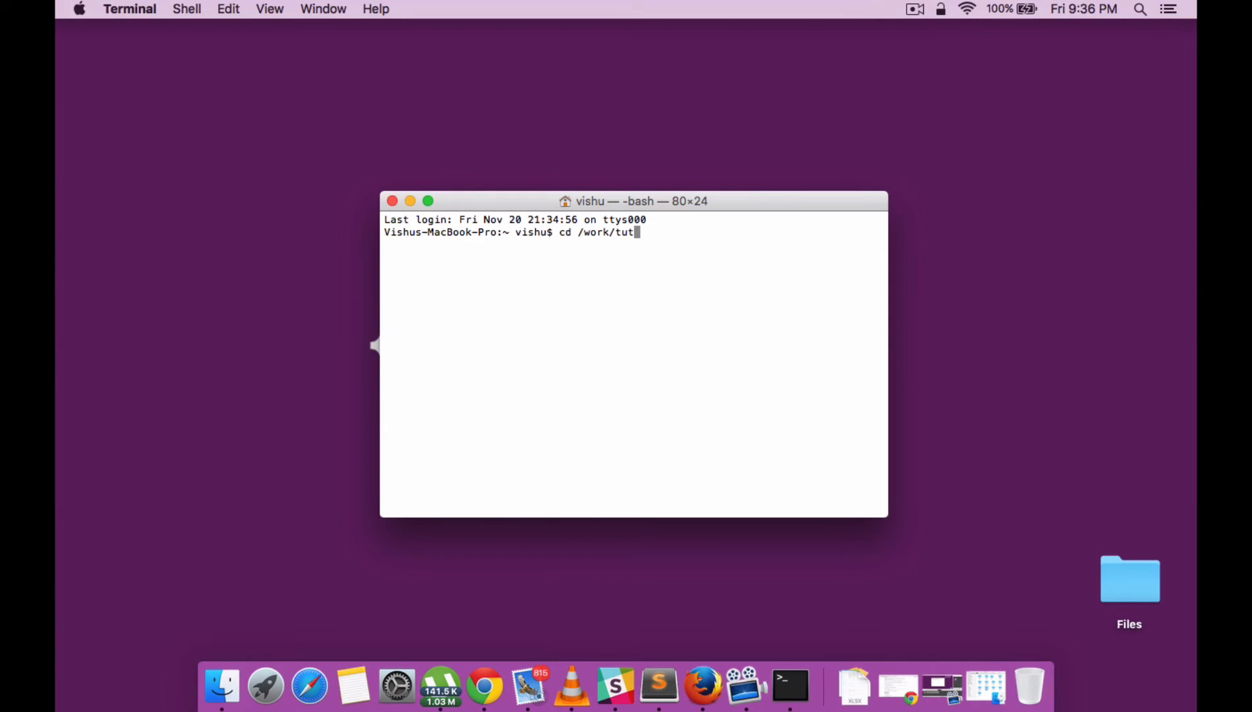
key(Return)
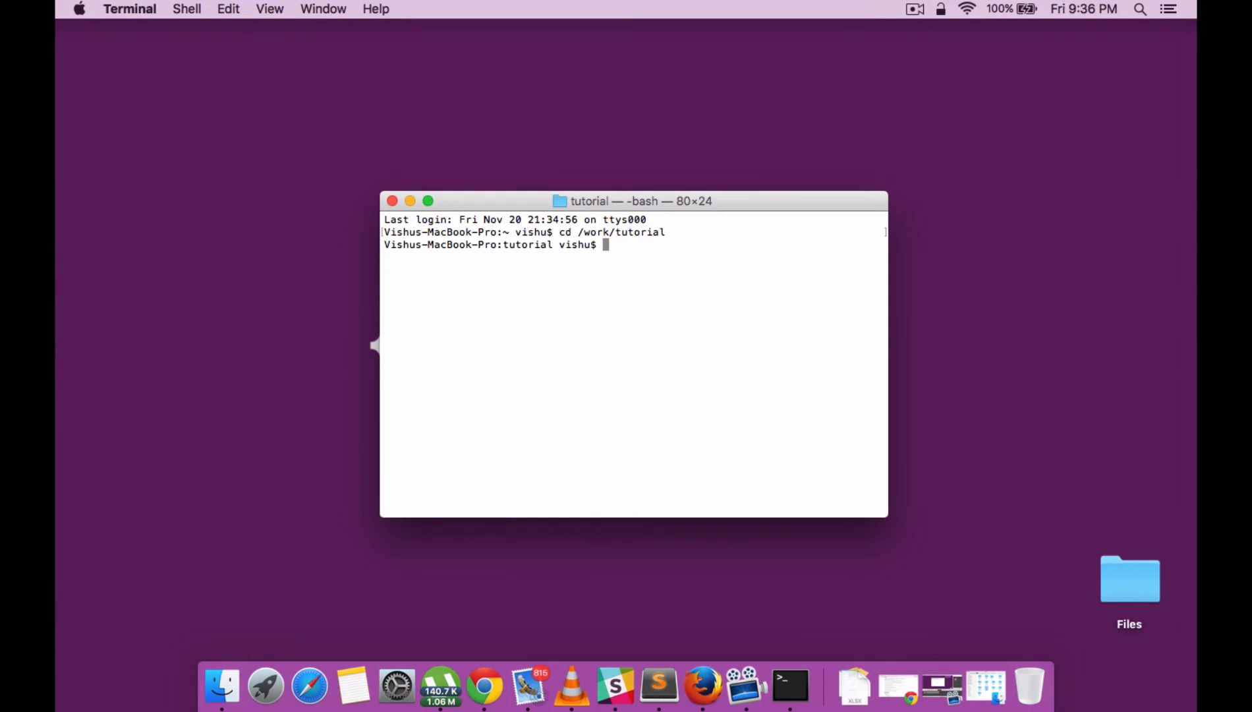
Step: Create the yo-angular-tutorial folder with mkdir and cd into it via $_
text(mkdir y)
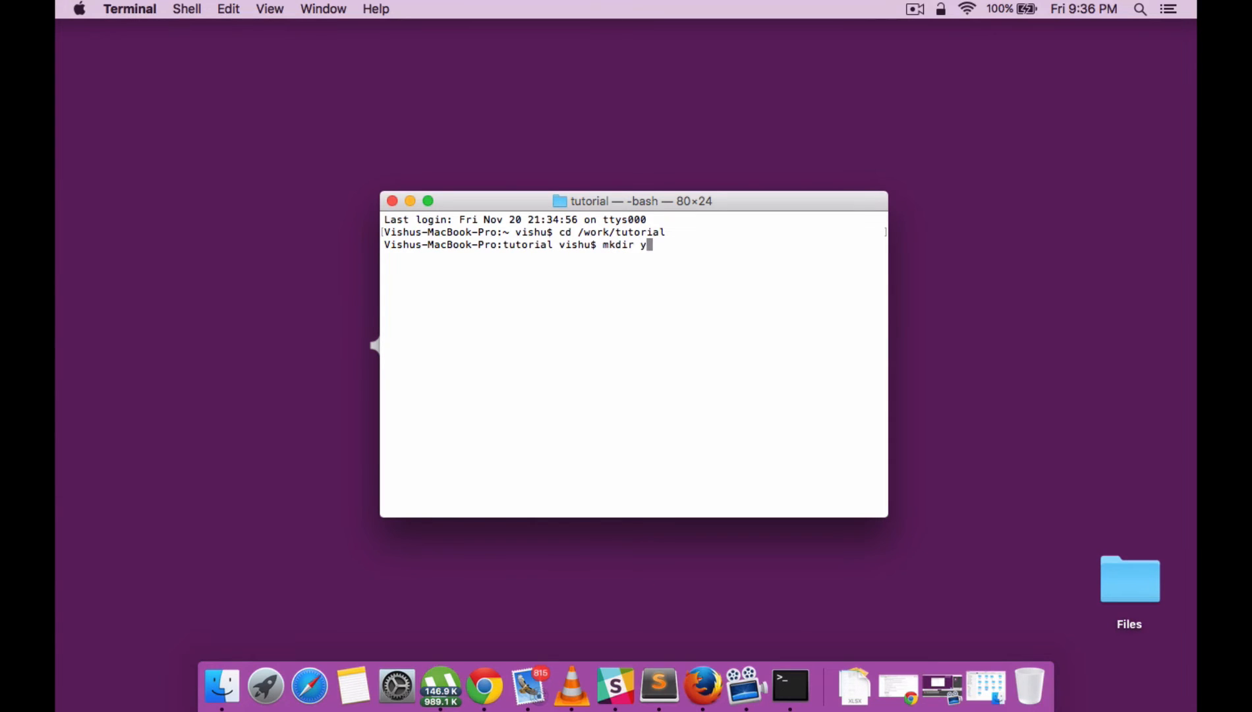
text(o-)
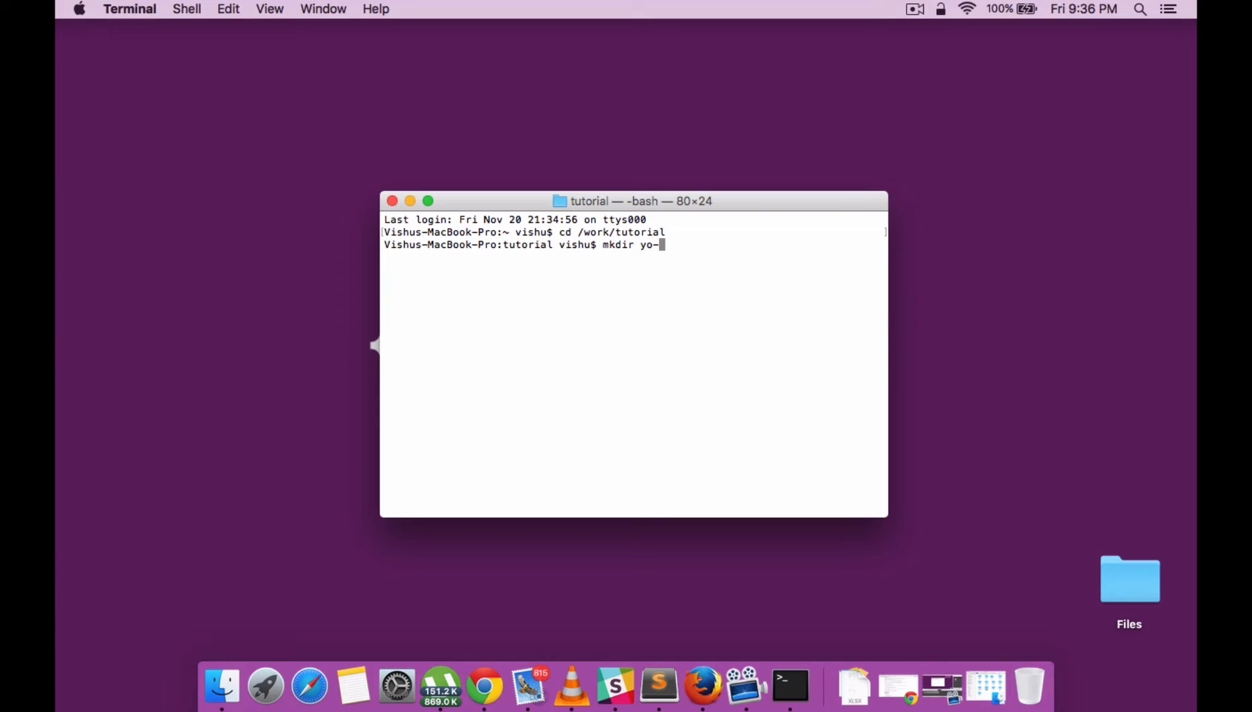
text(angualr)
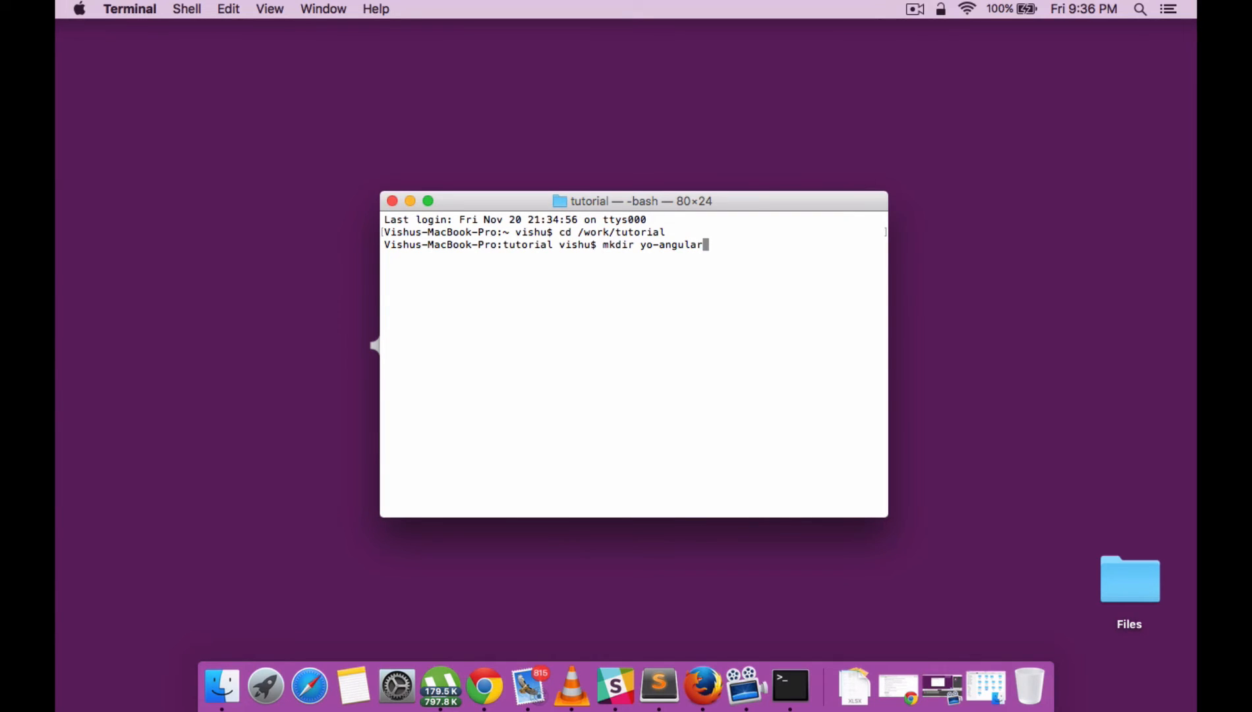
text(-tuto)
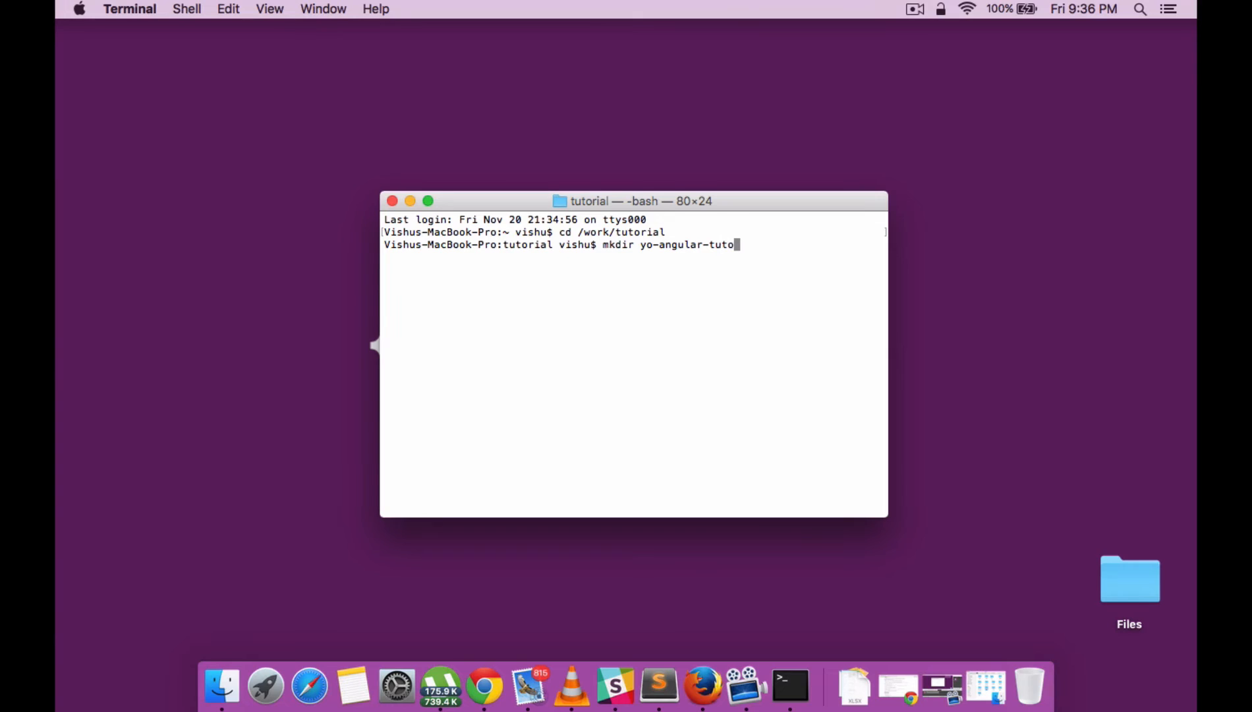
text(rial && cd)
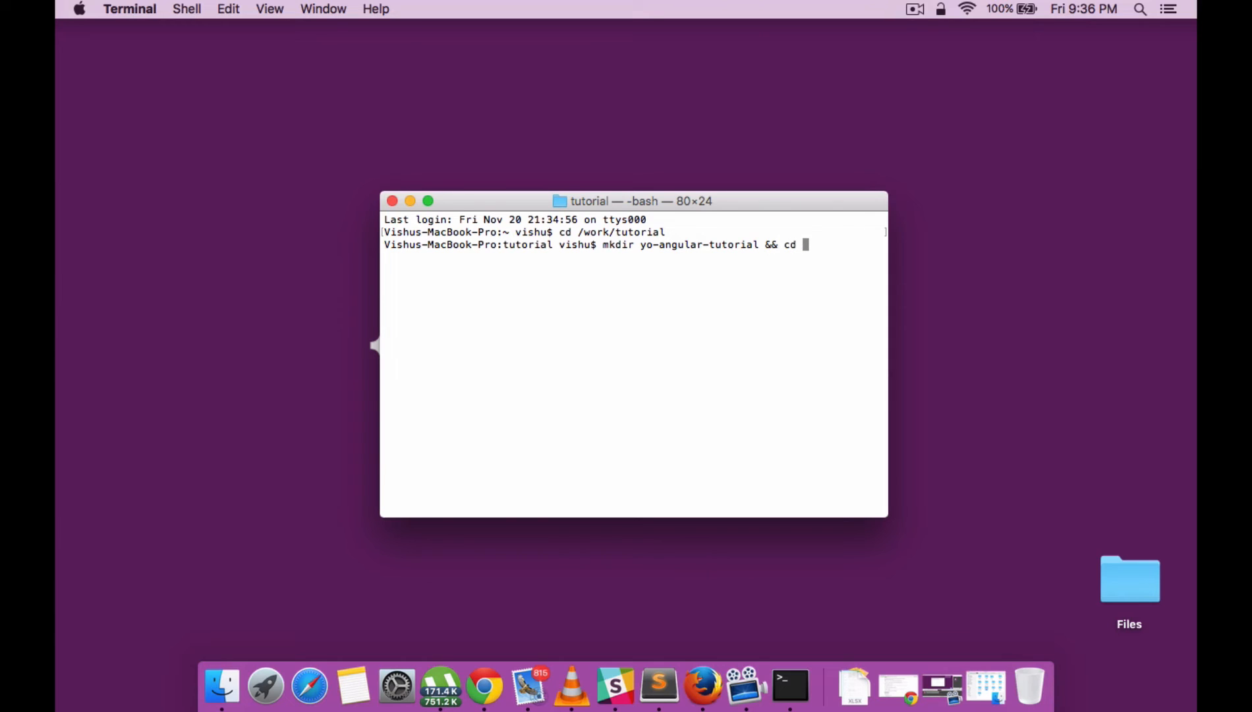
text($_)
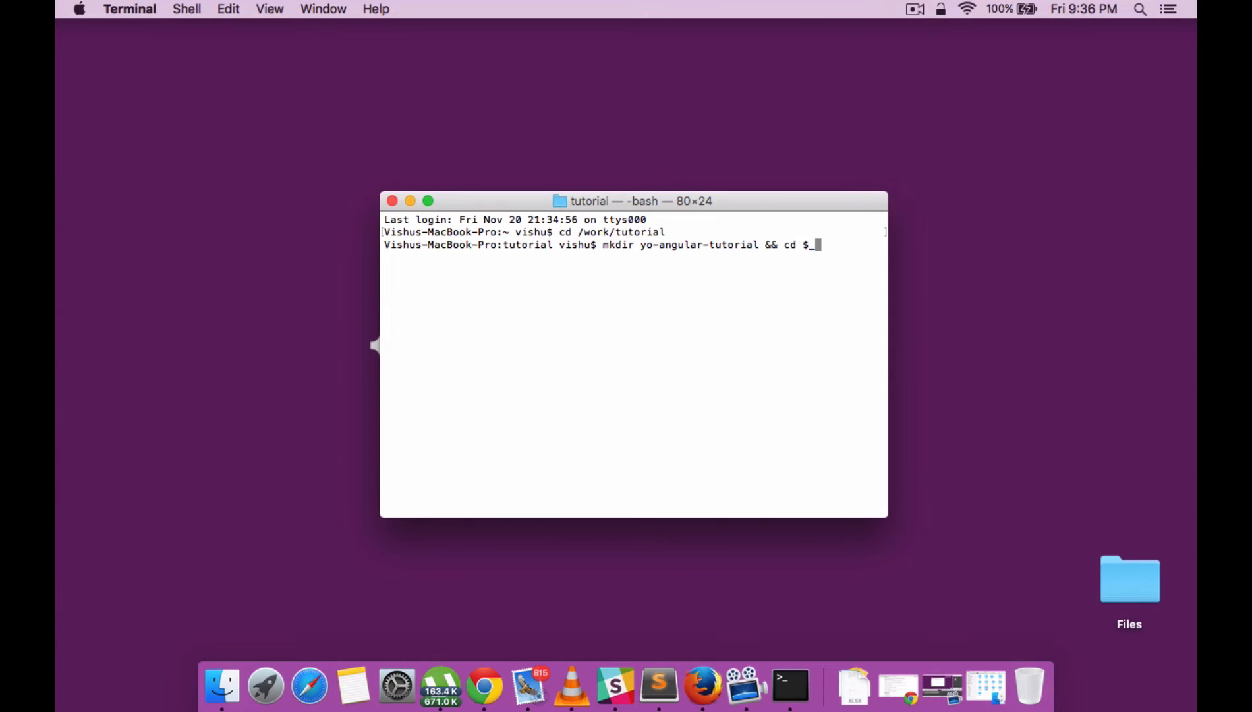
key(Return)
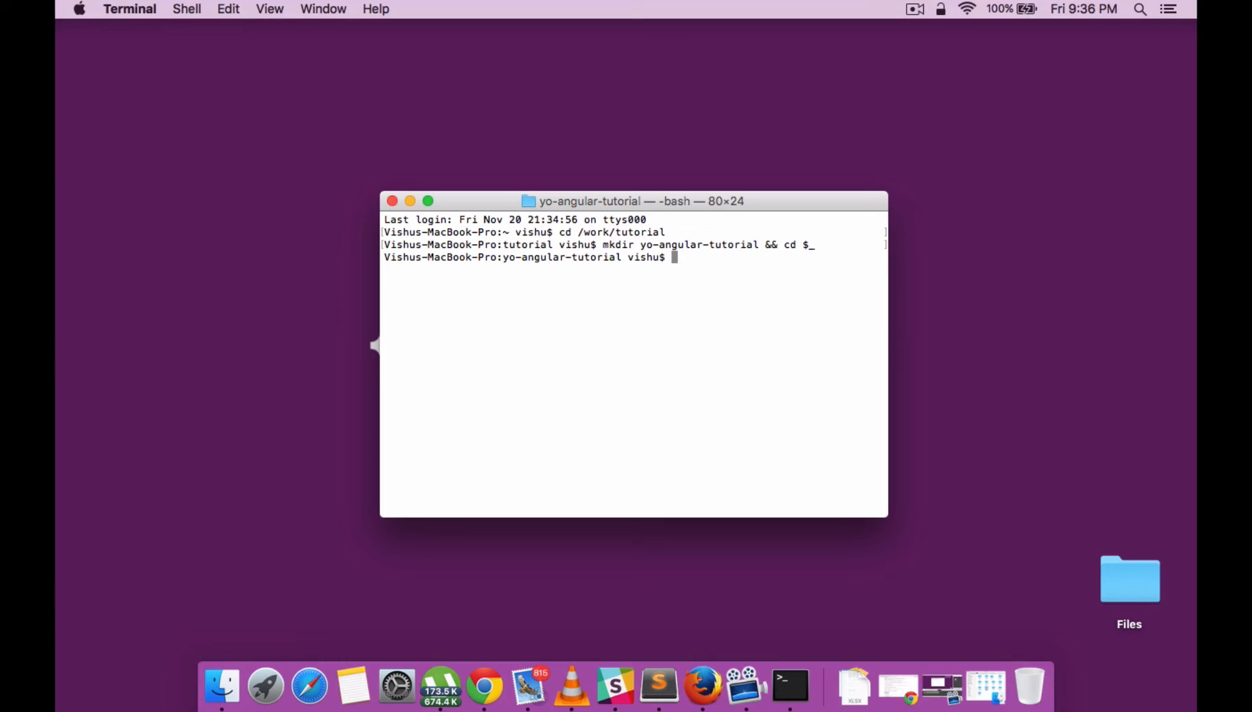
Step: Run yo angular to start the Angular app generator
text(yo)
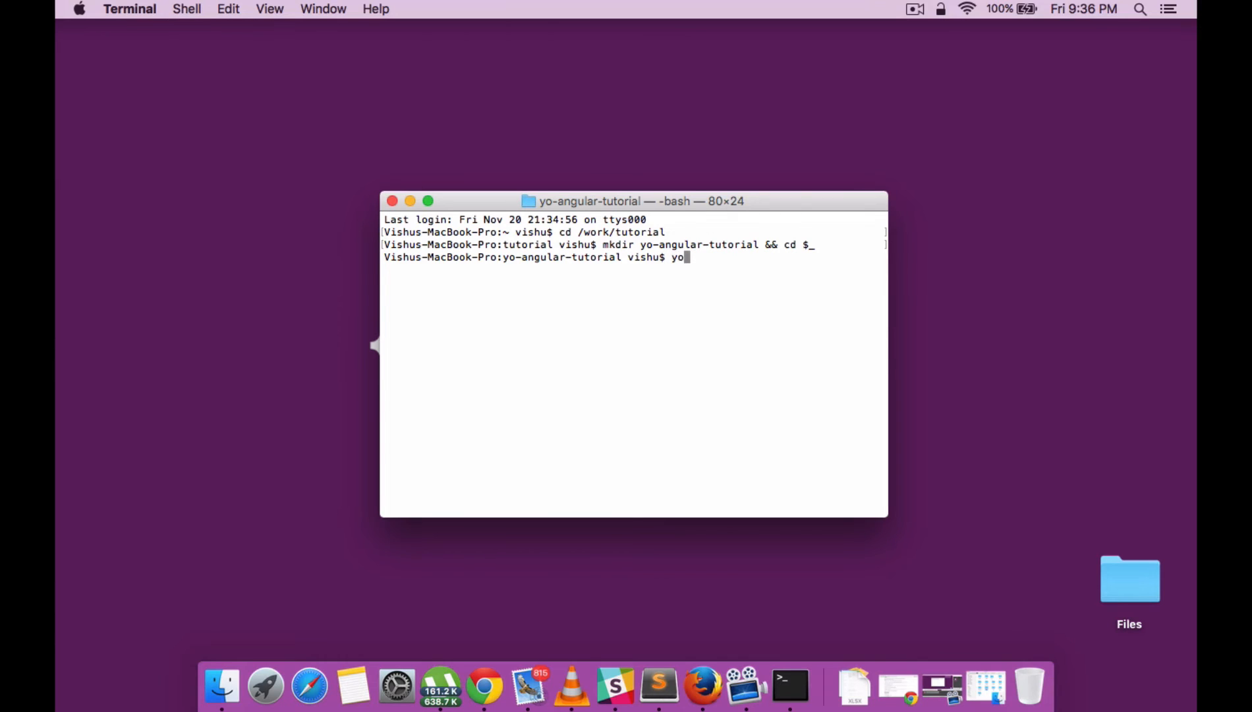
text(angular)
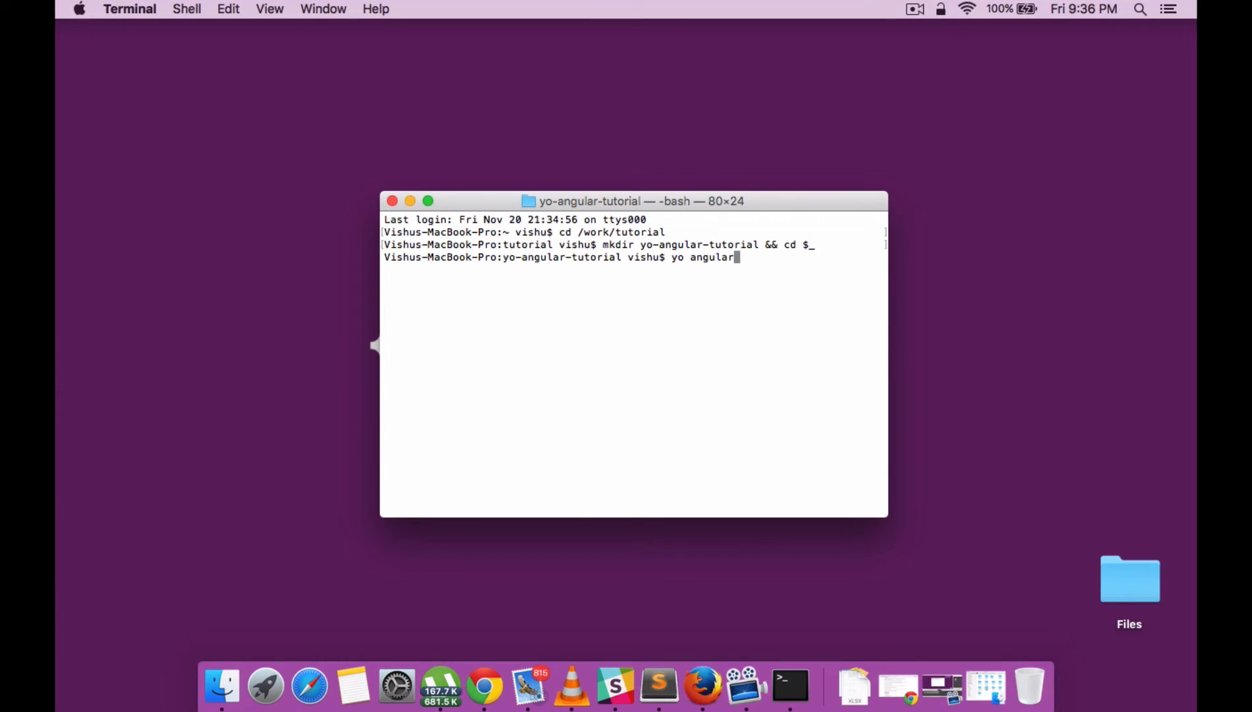
key(Return)
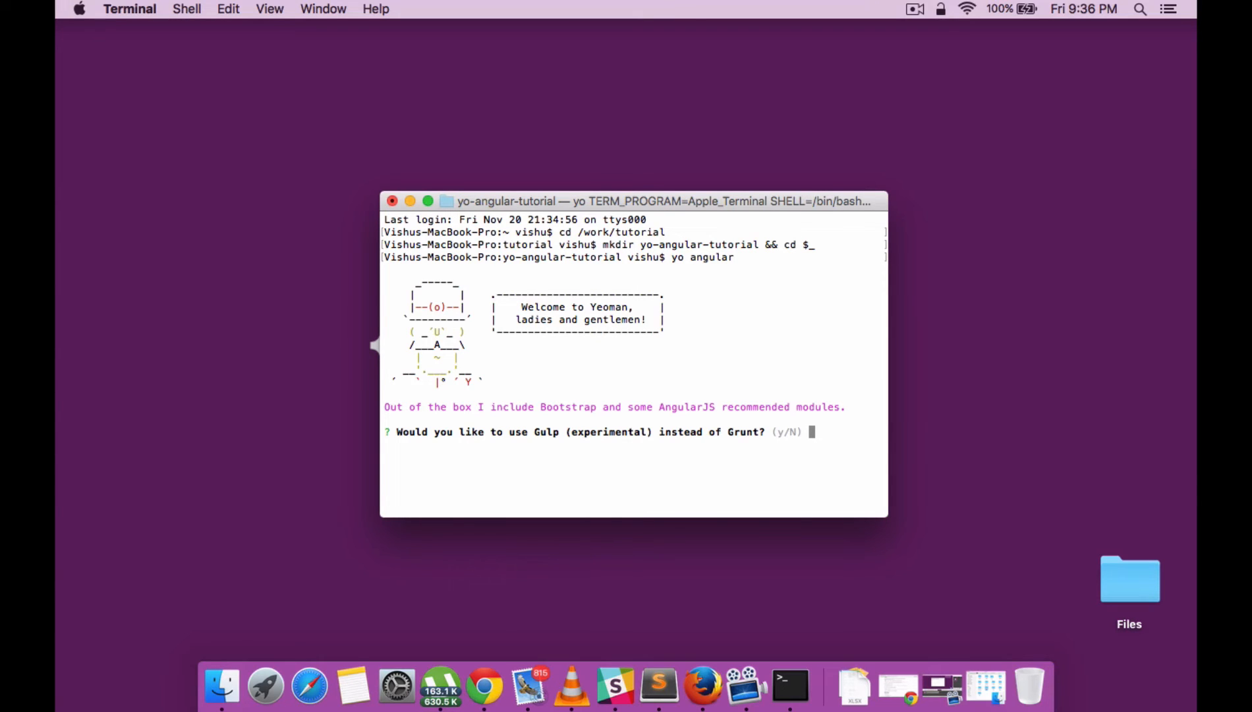
Step: Answer the prompts: keep Grunt, no Sass, Bootstrap yes, accept the module list
key(Return)
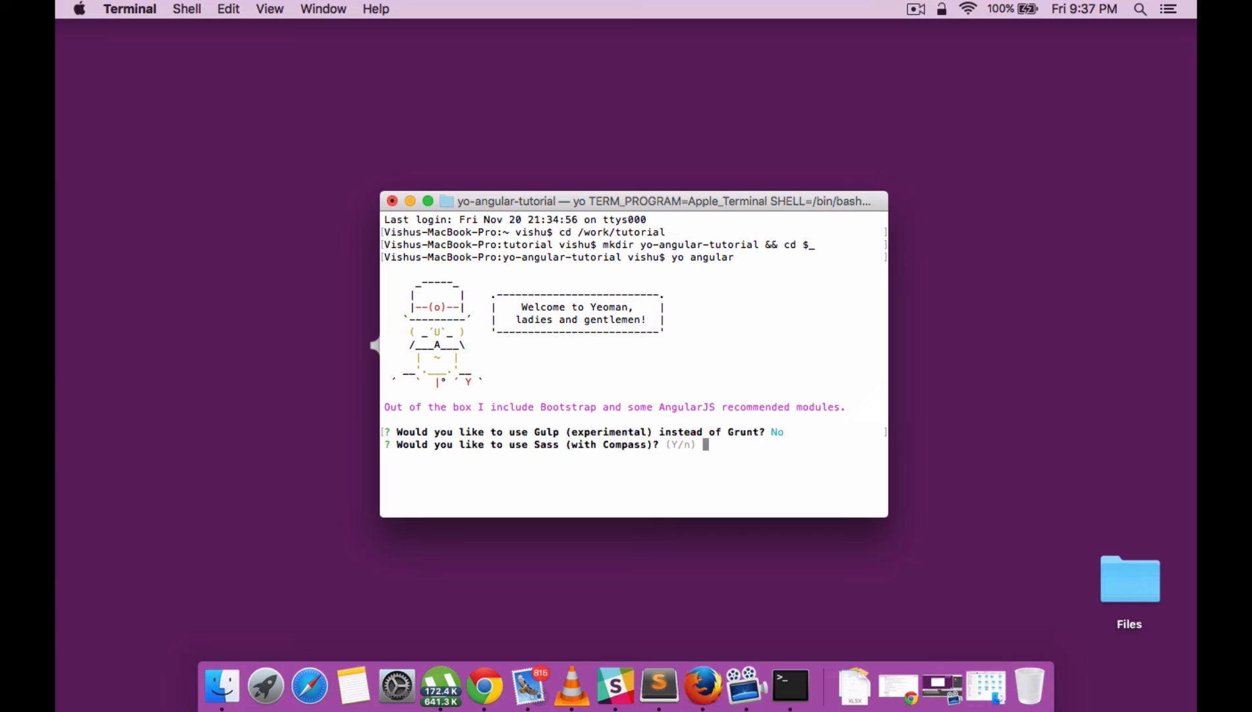
text(n)
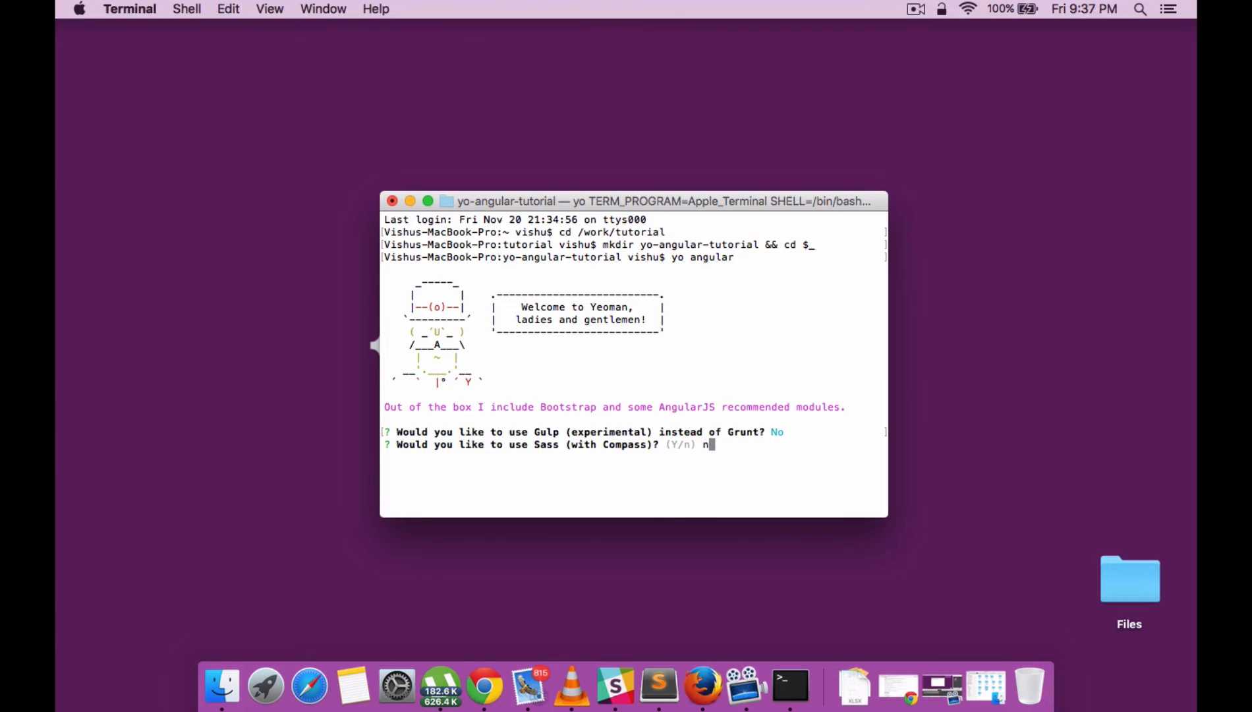
key(Return)
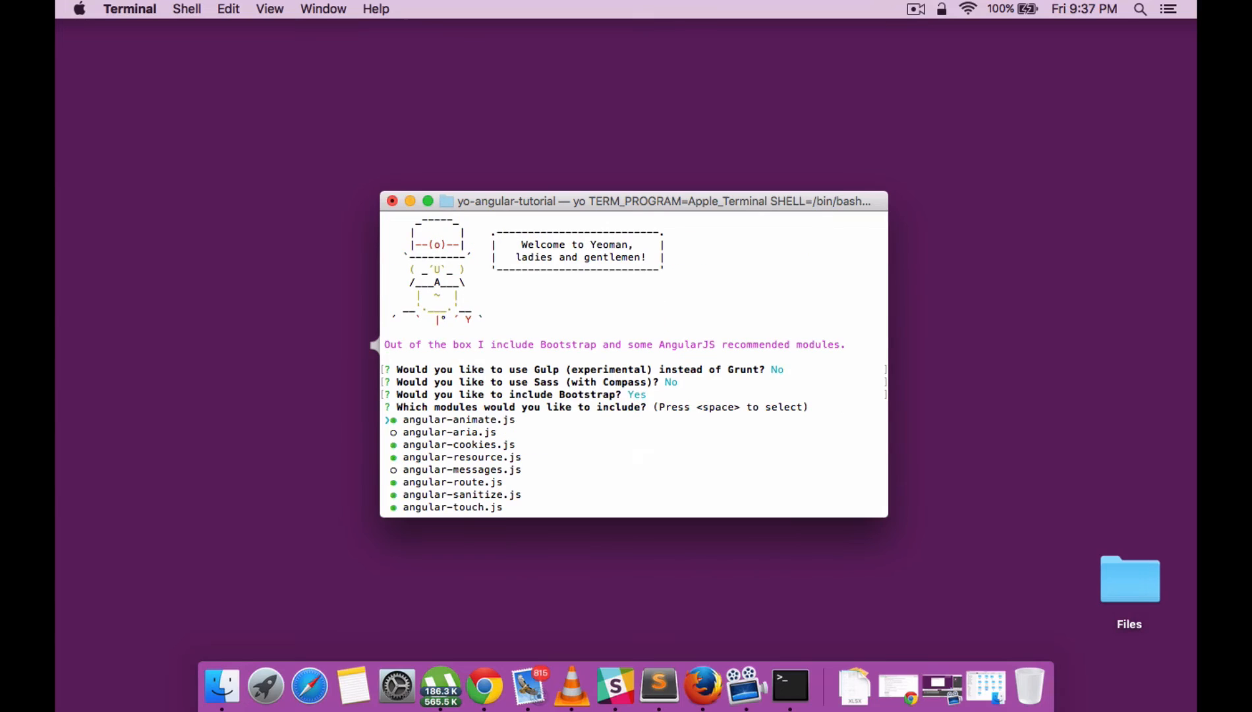
key(Down)
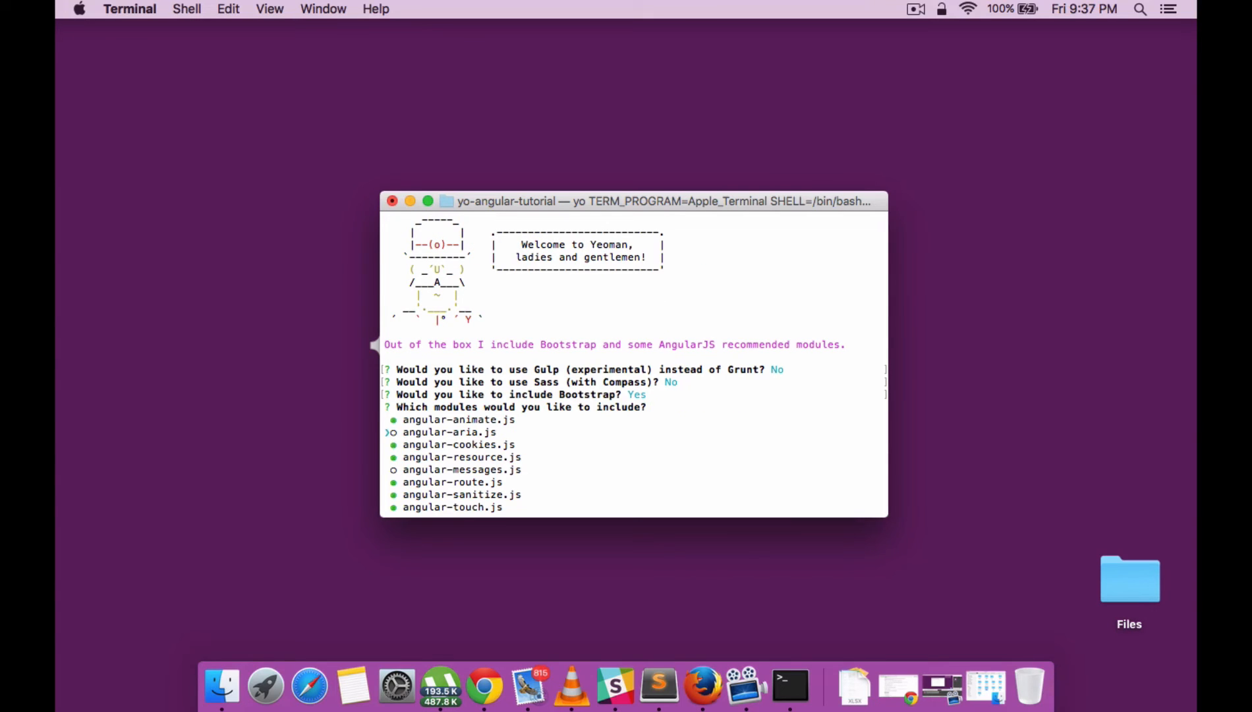
key(down)
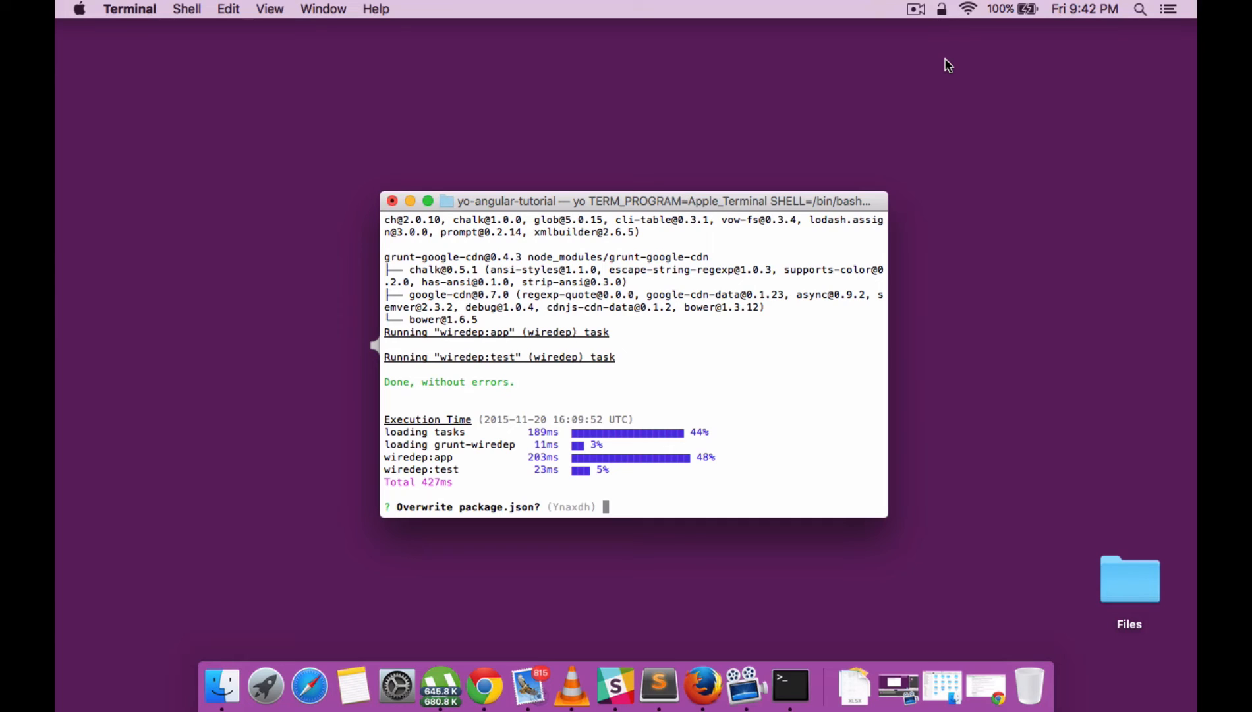
Step: Decline overwriting package.json so scaffolding finishes, then begin the grunt command
text(n)
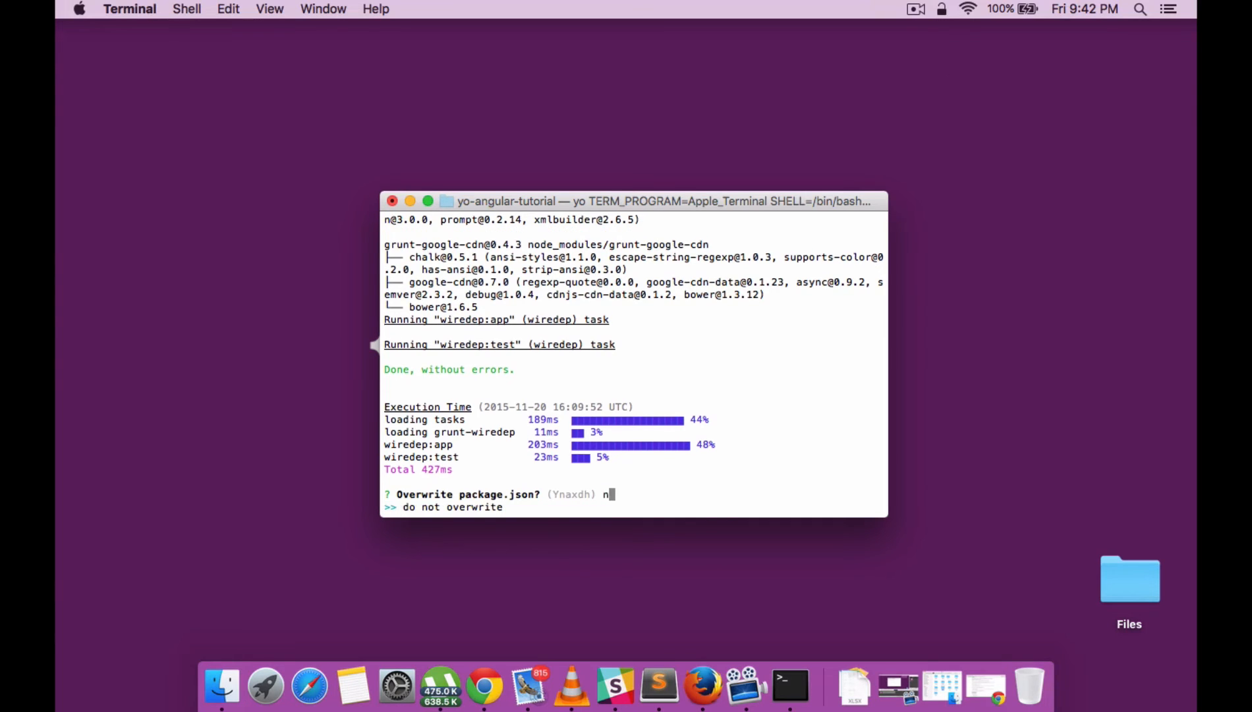
key(Return)
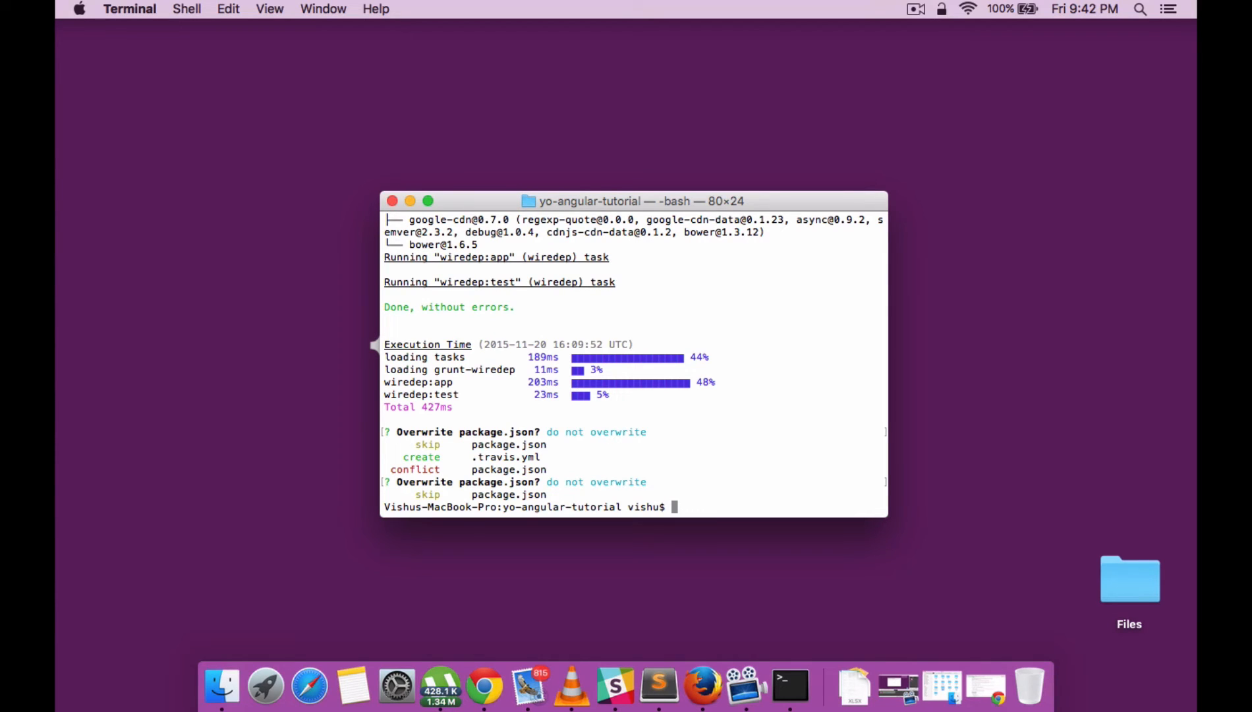
text(grunt serve)
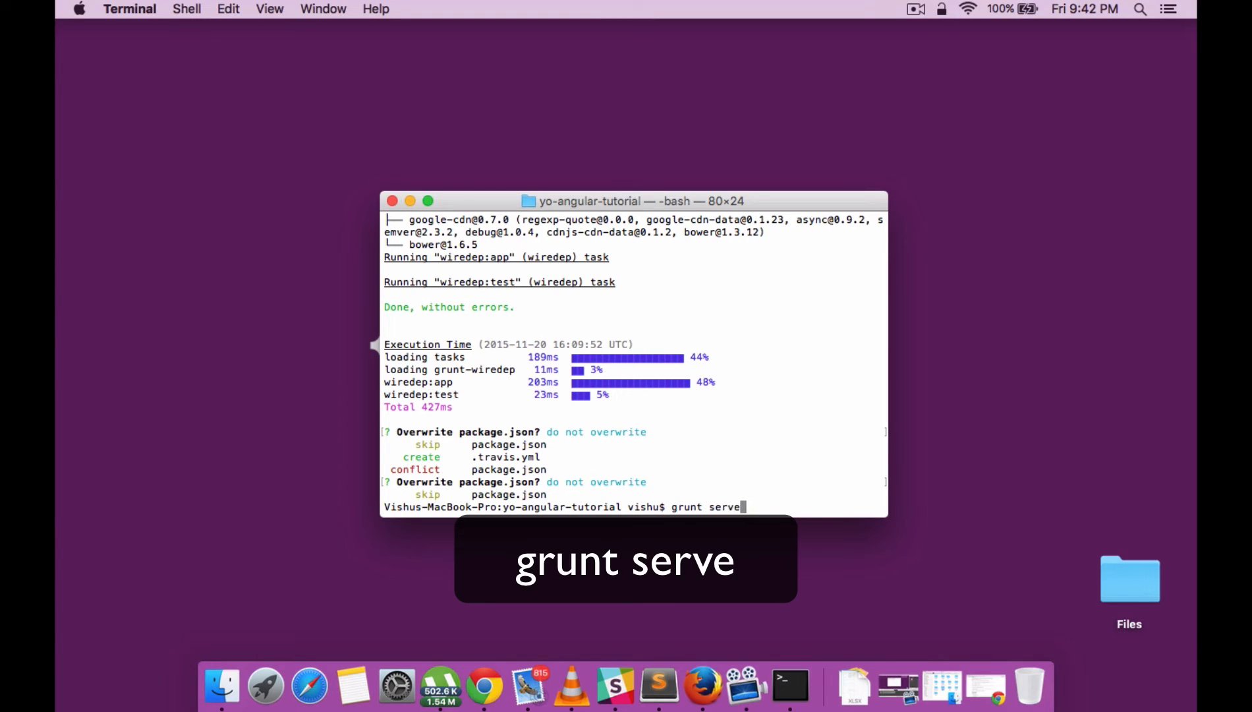
Step: Run grunt serve so the scaffolded app opens at localhost:9000 in Chrome
key(Return)
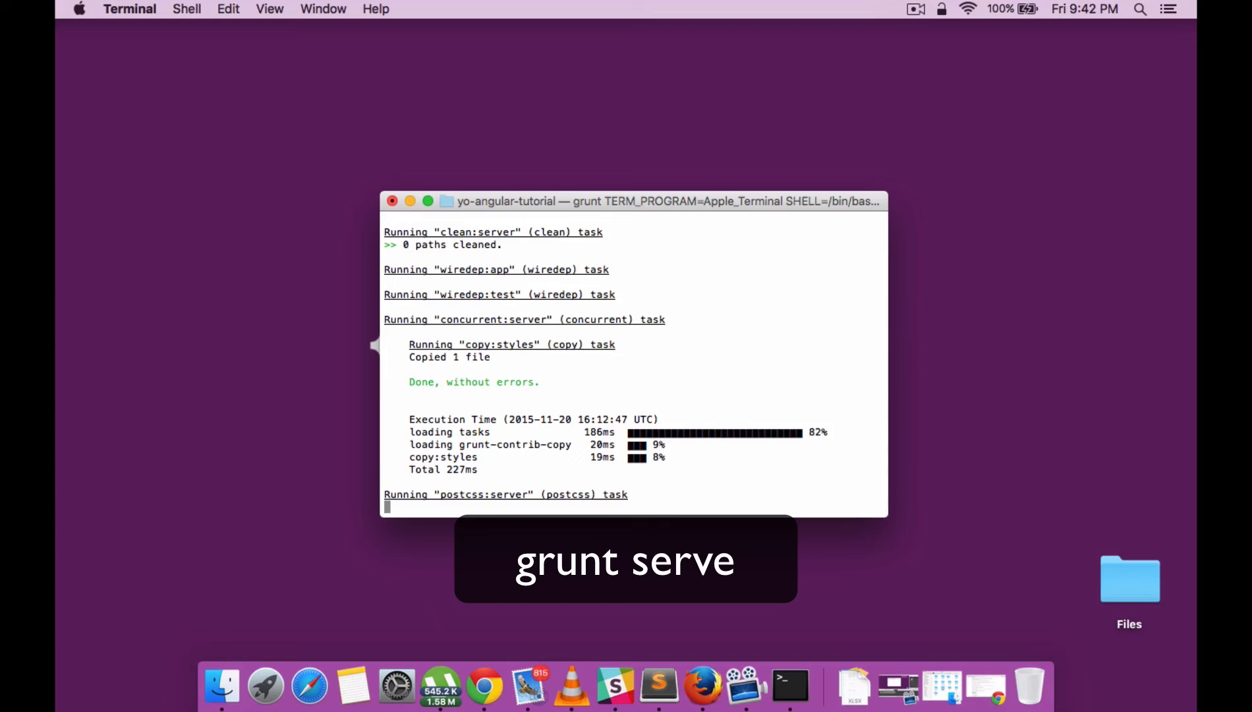
click(508, 686)
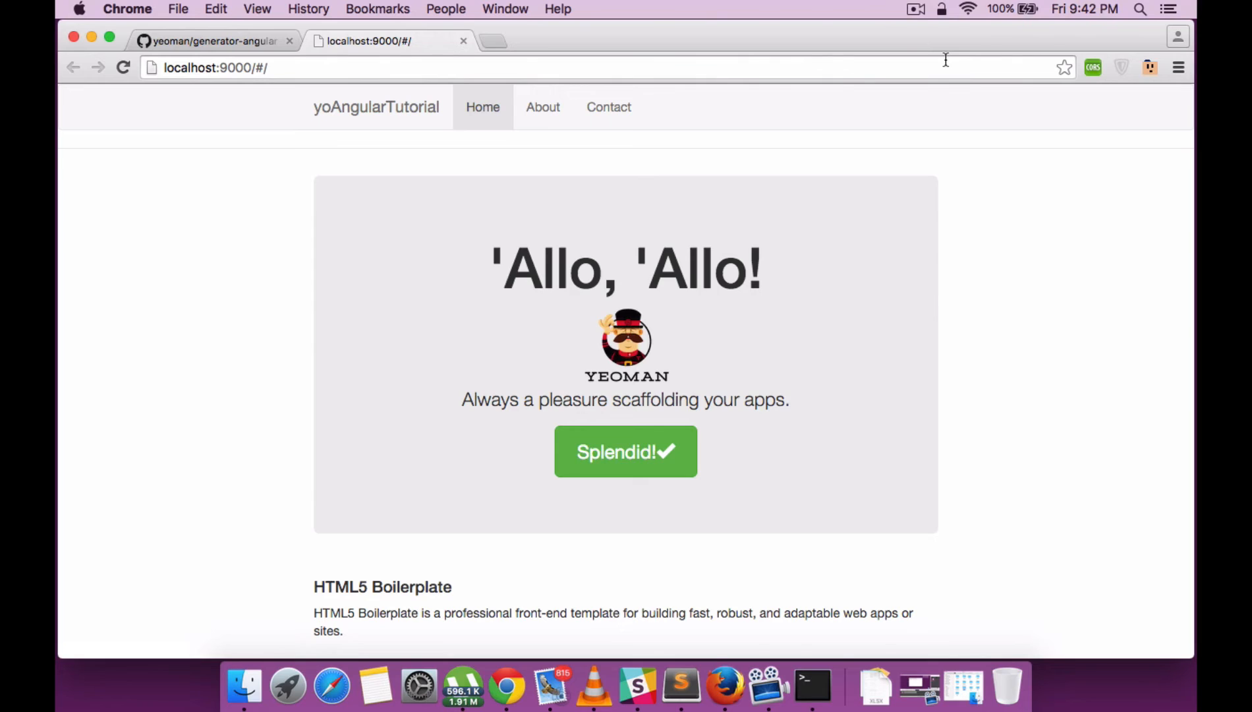
click(542, 107)
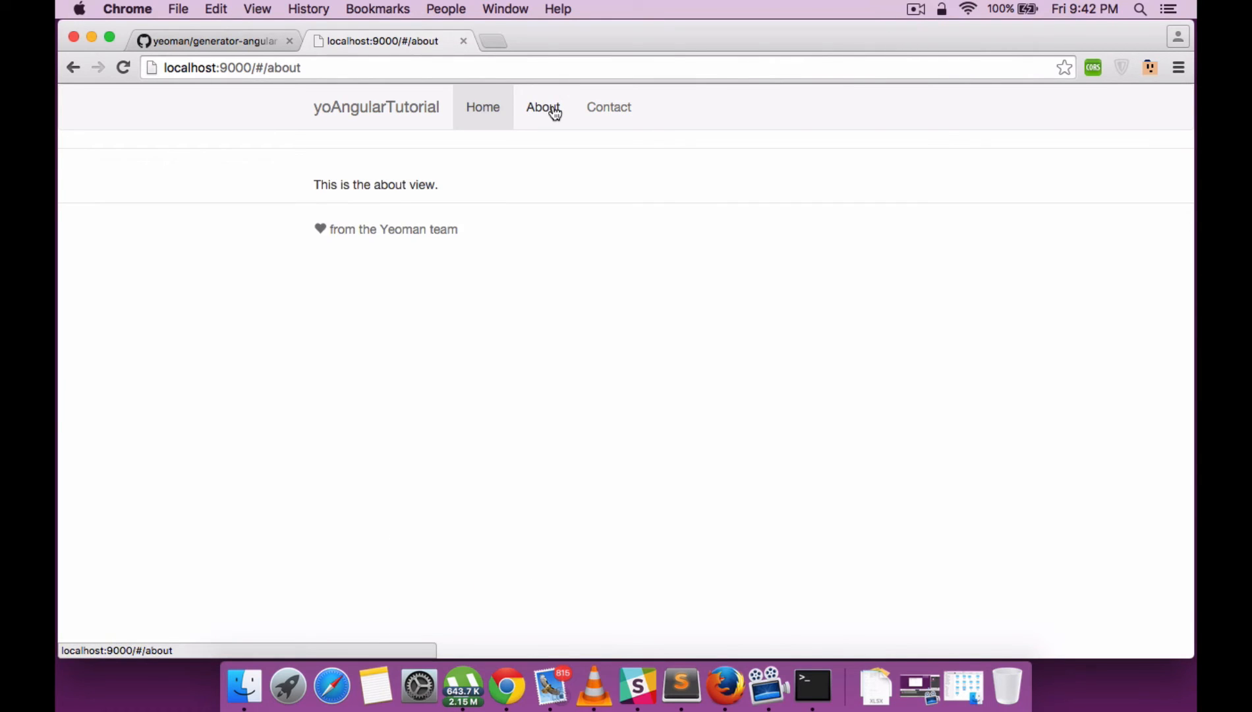
click(483, 107)
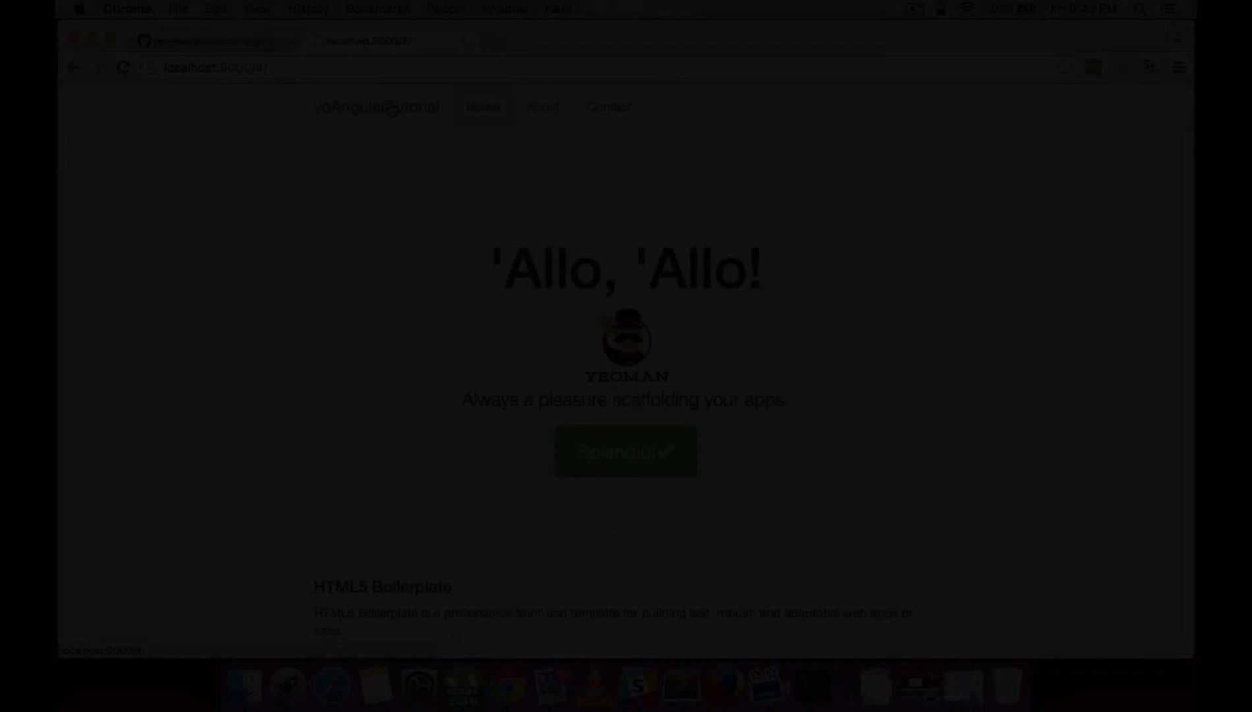
click(221, 10)
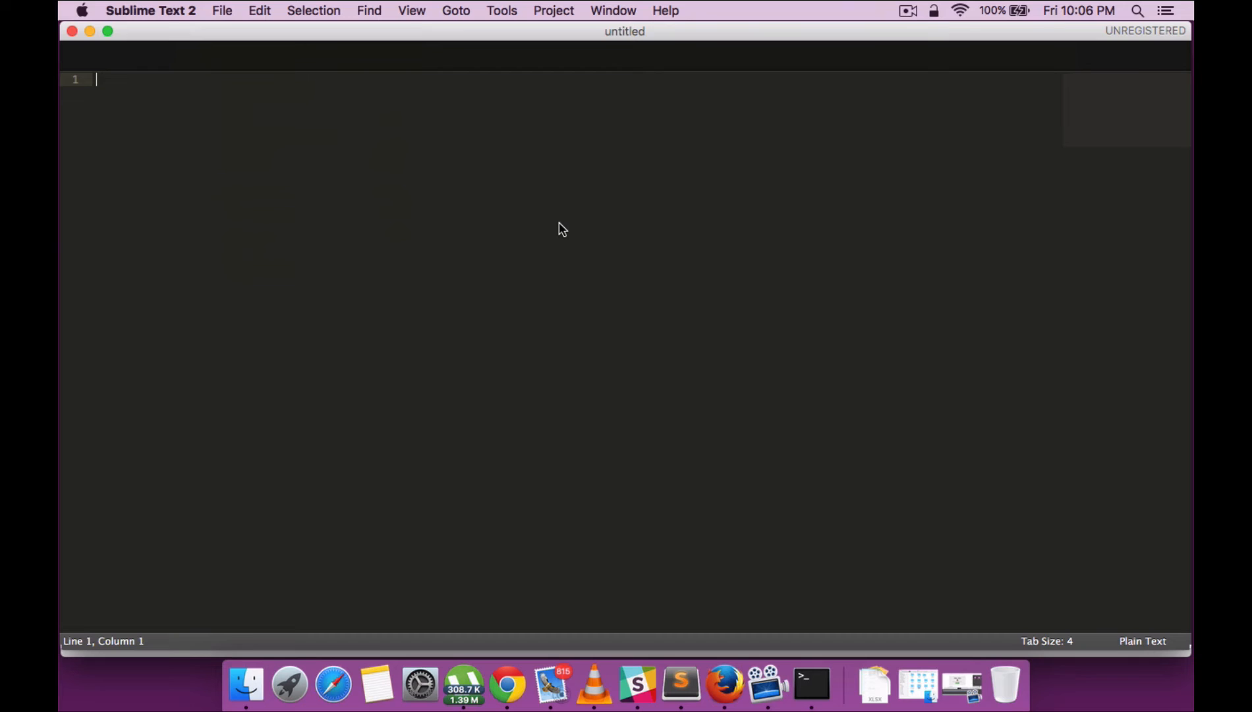
Step: Open the work/tutorial/yo-angular-tutorial folder as the project in Sublime Text
click(221, 11)
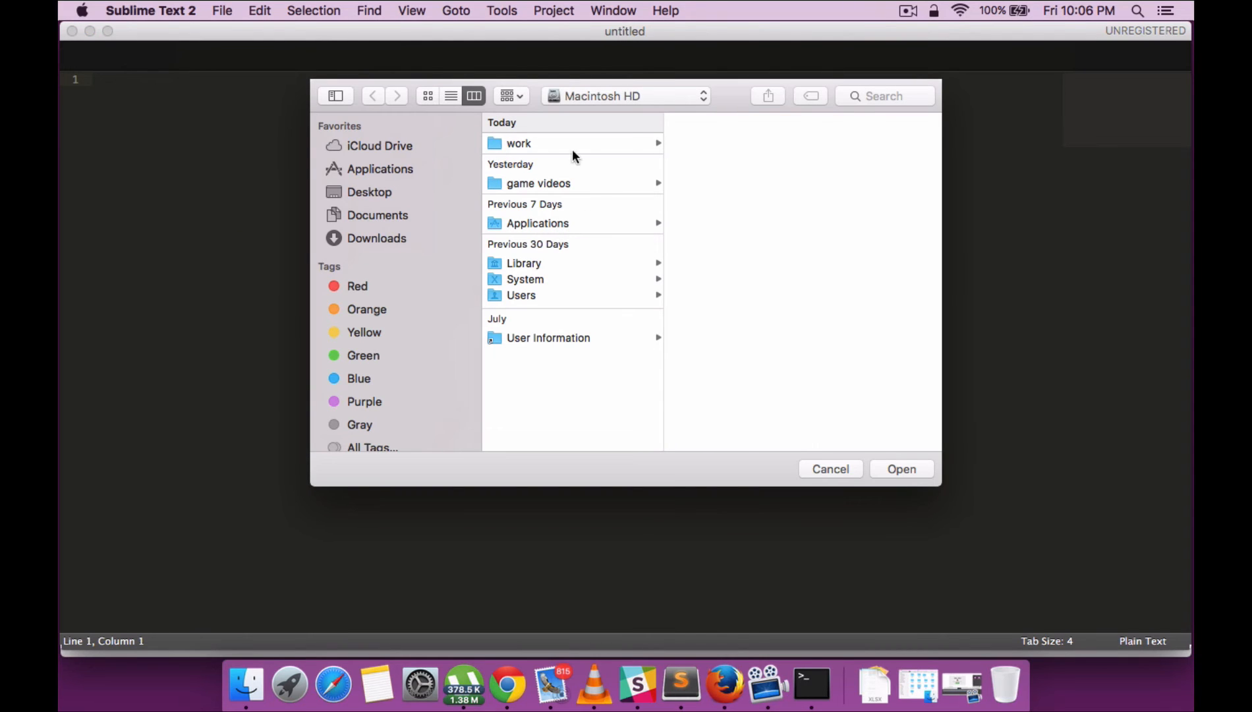
click(517, 142)
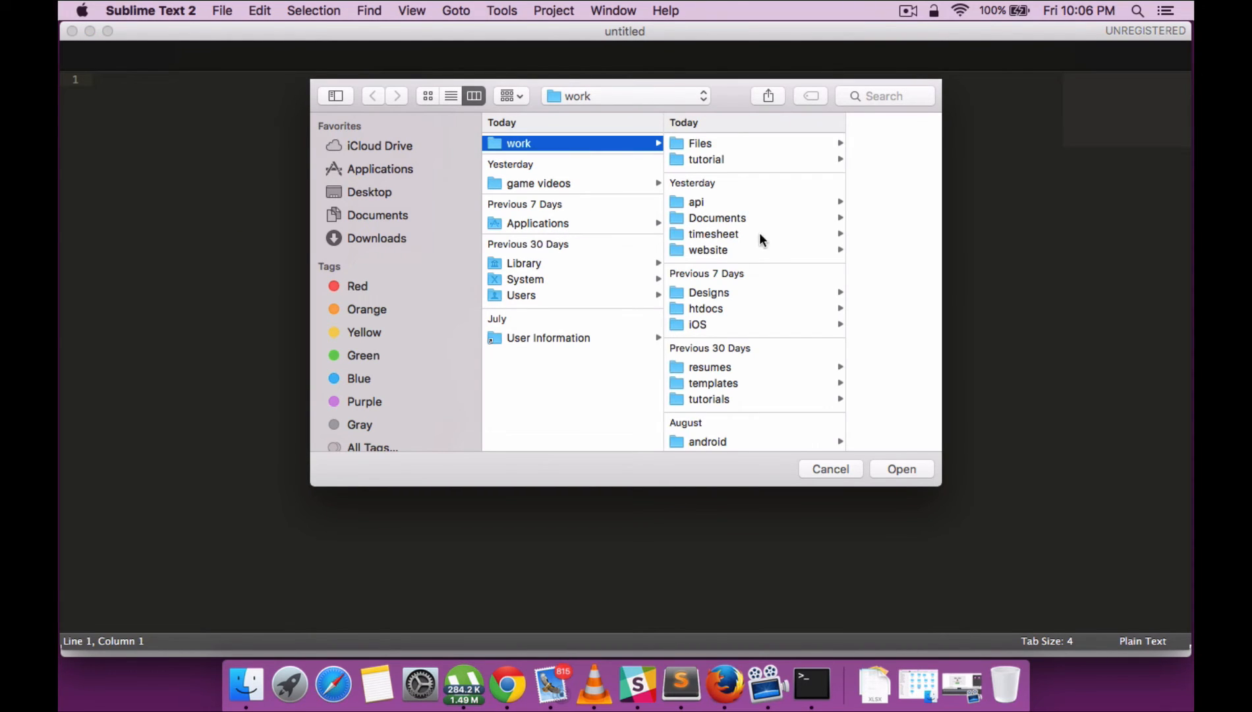
mouse_move(764, 266)
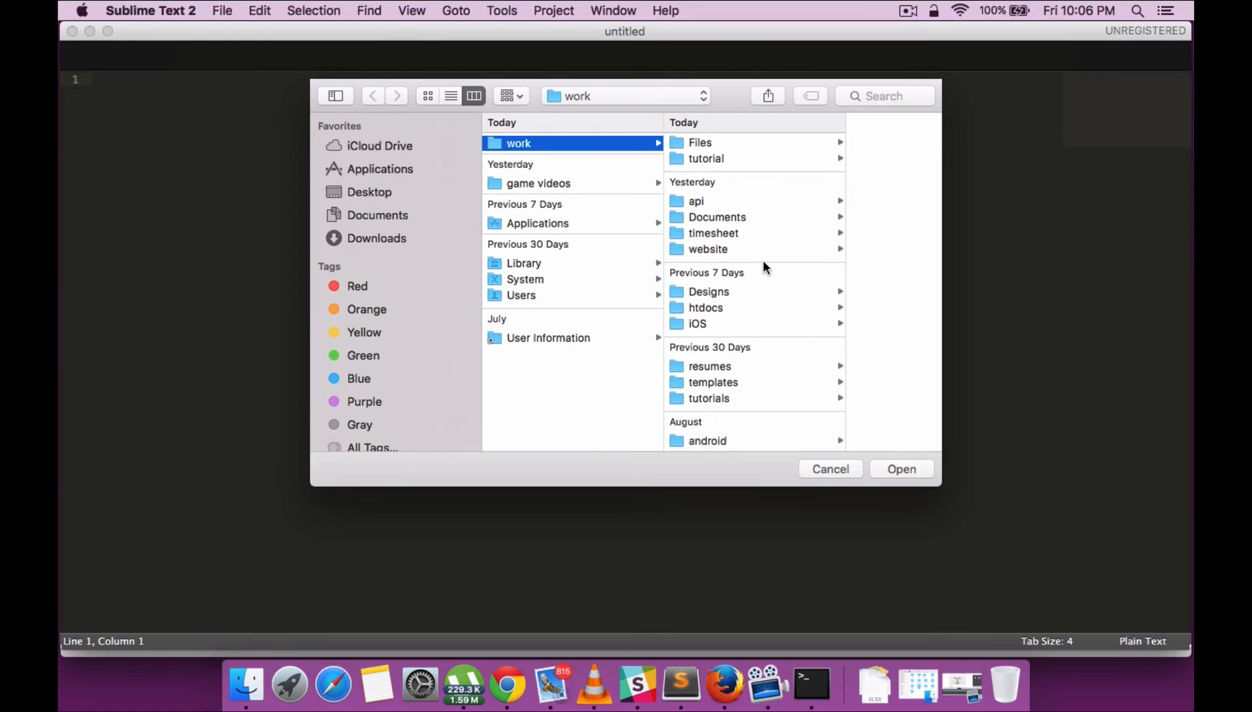
click(706, 158)
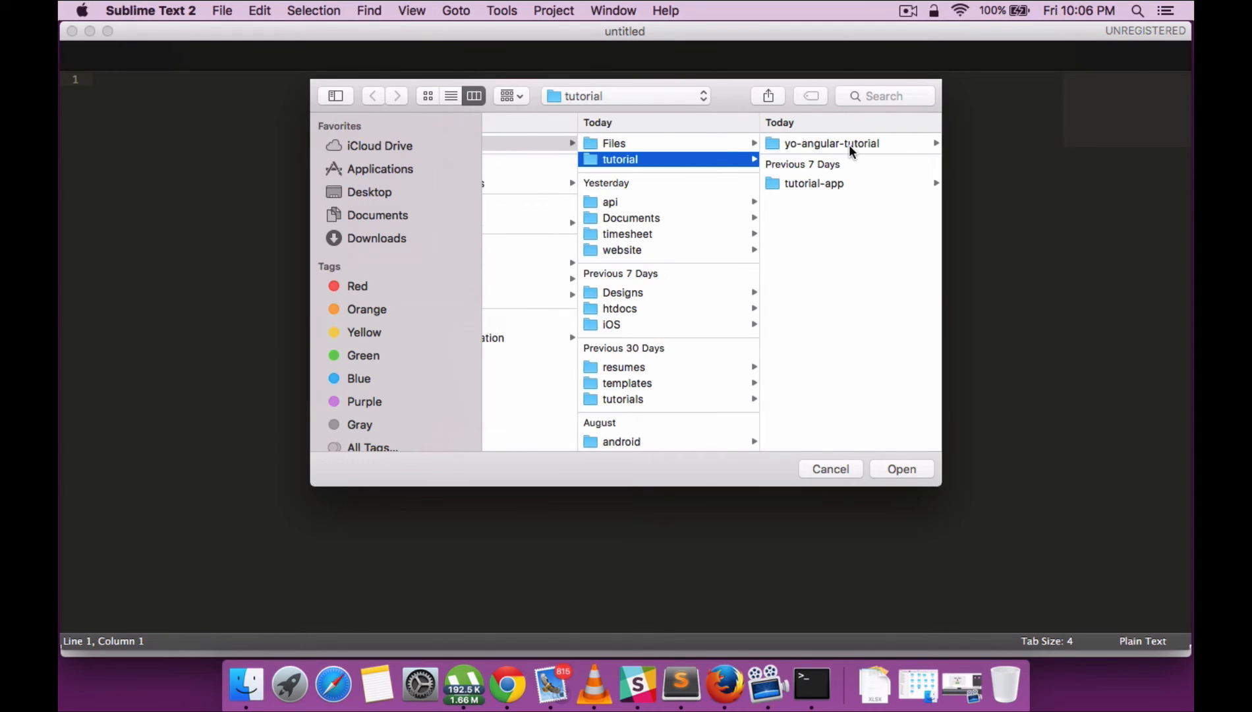
click(900, 469)
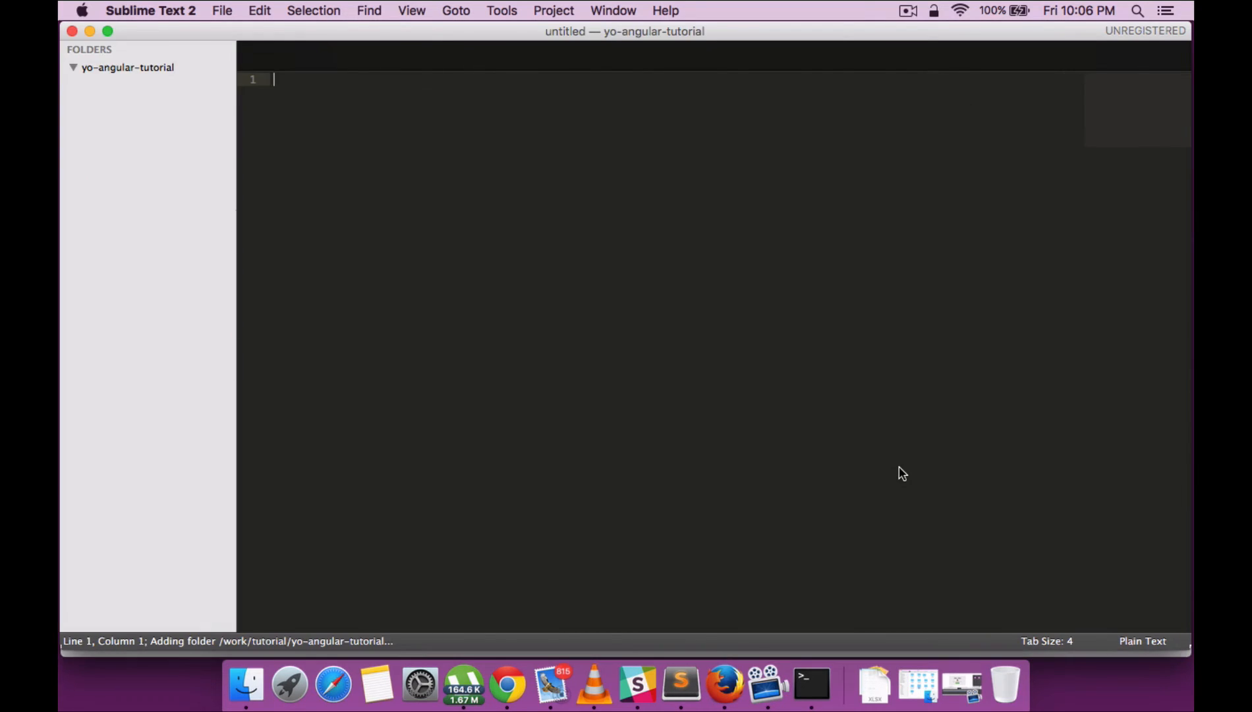
click(73, 67)
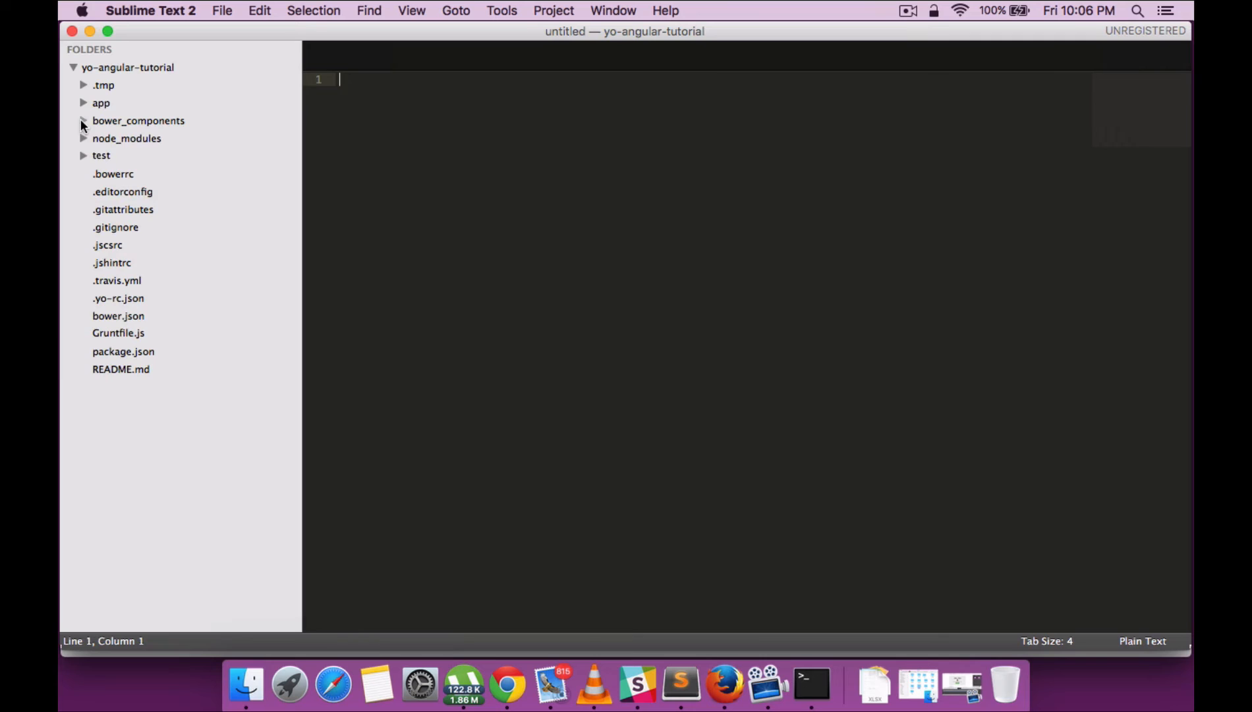
Step: Expand the app, styles and views folders and open index.html in the editor
click(100, 102)
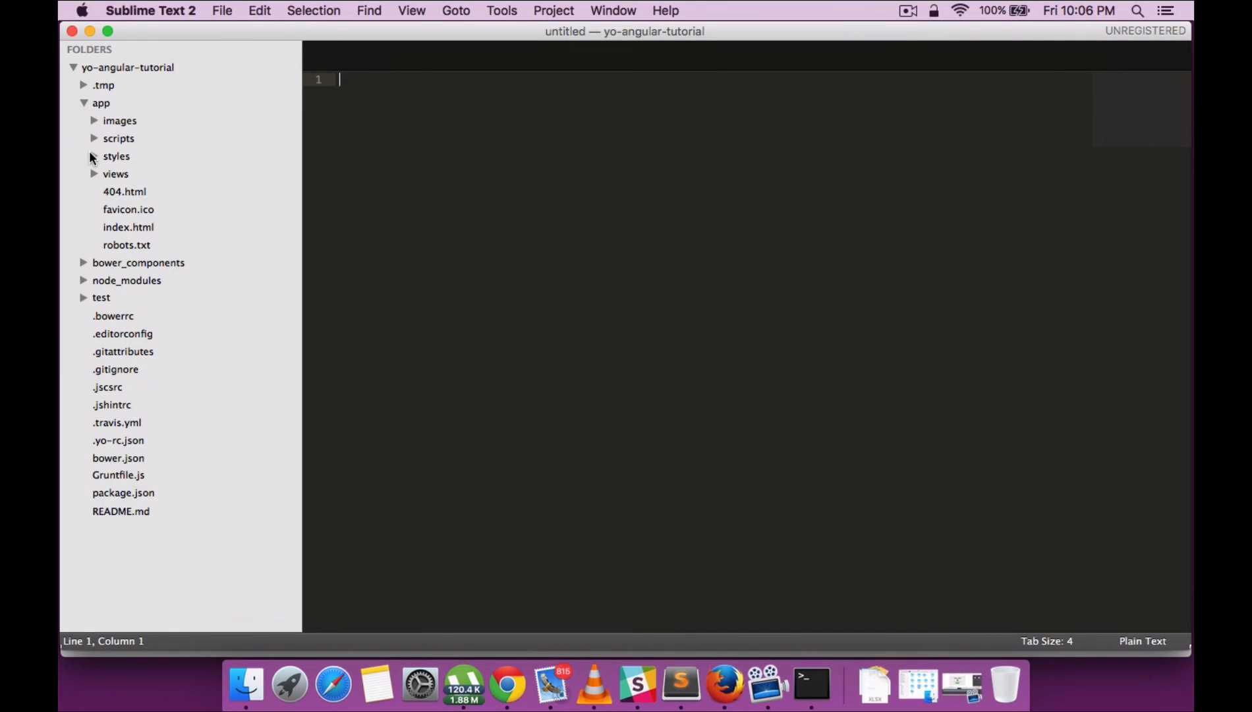
click(116, 155)
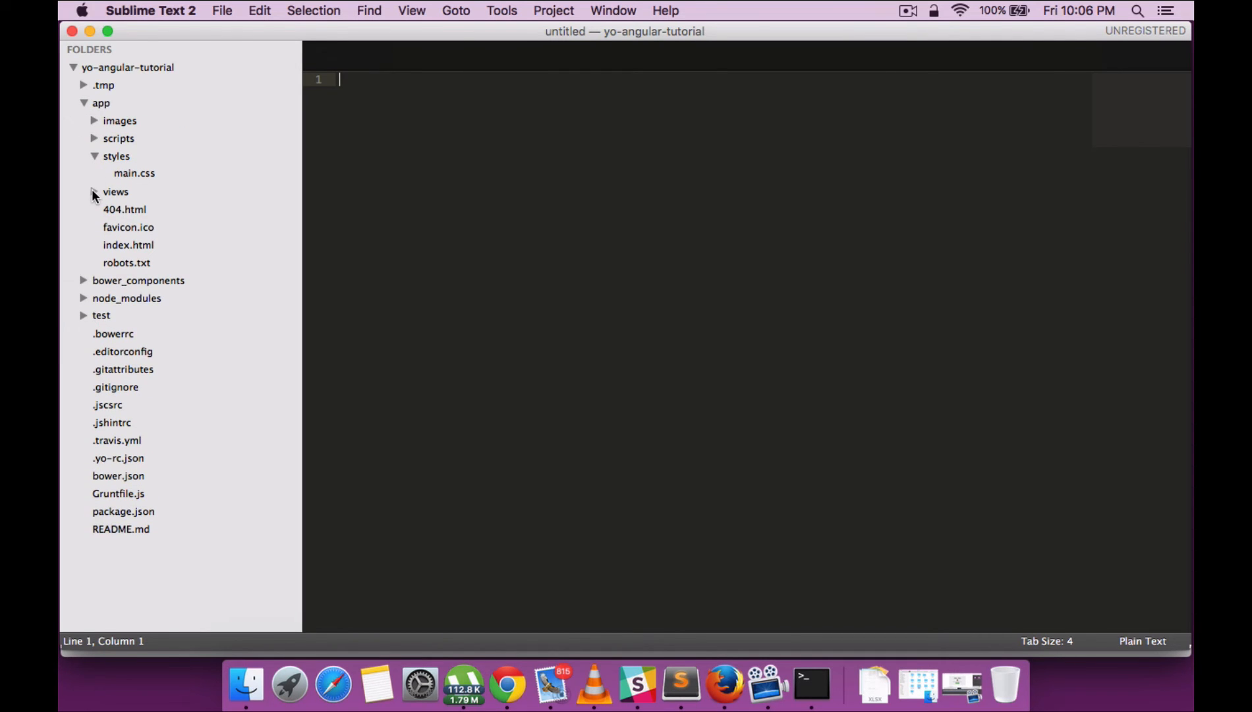
click(116, 191)
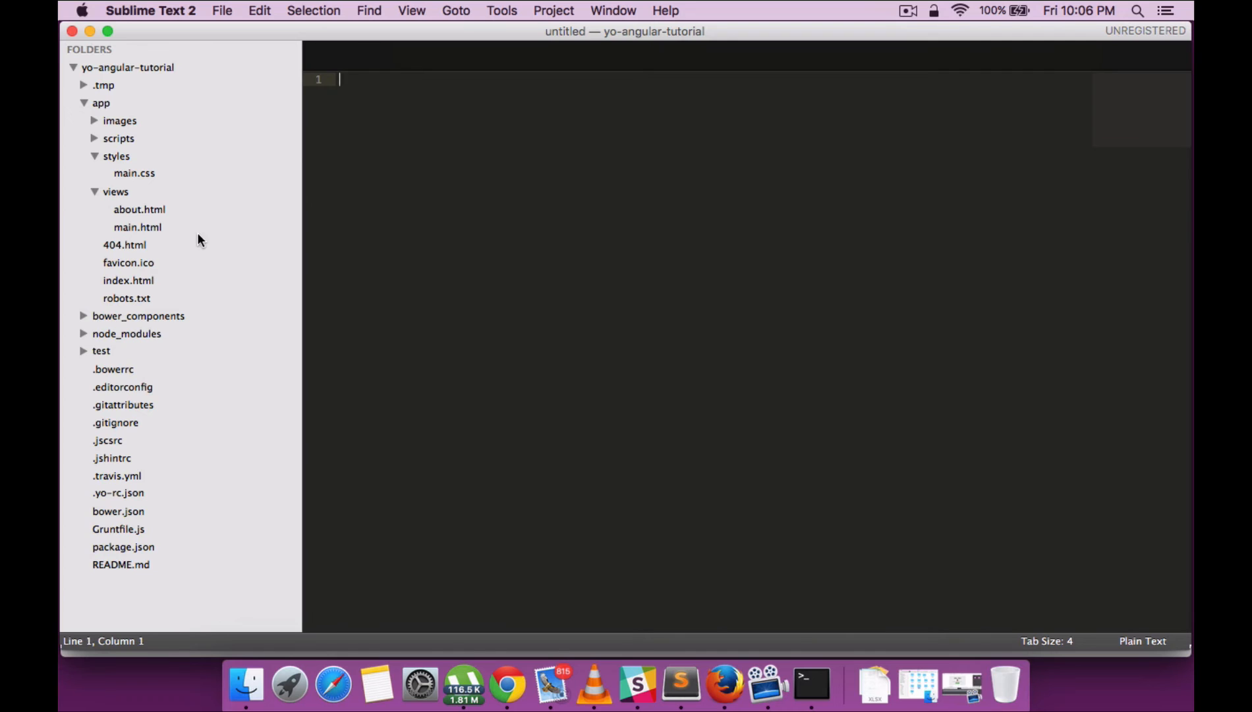
click(128, 281)
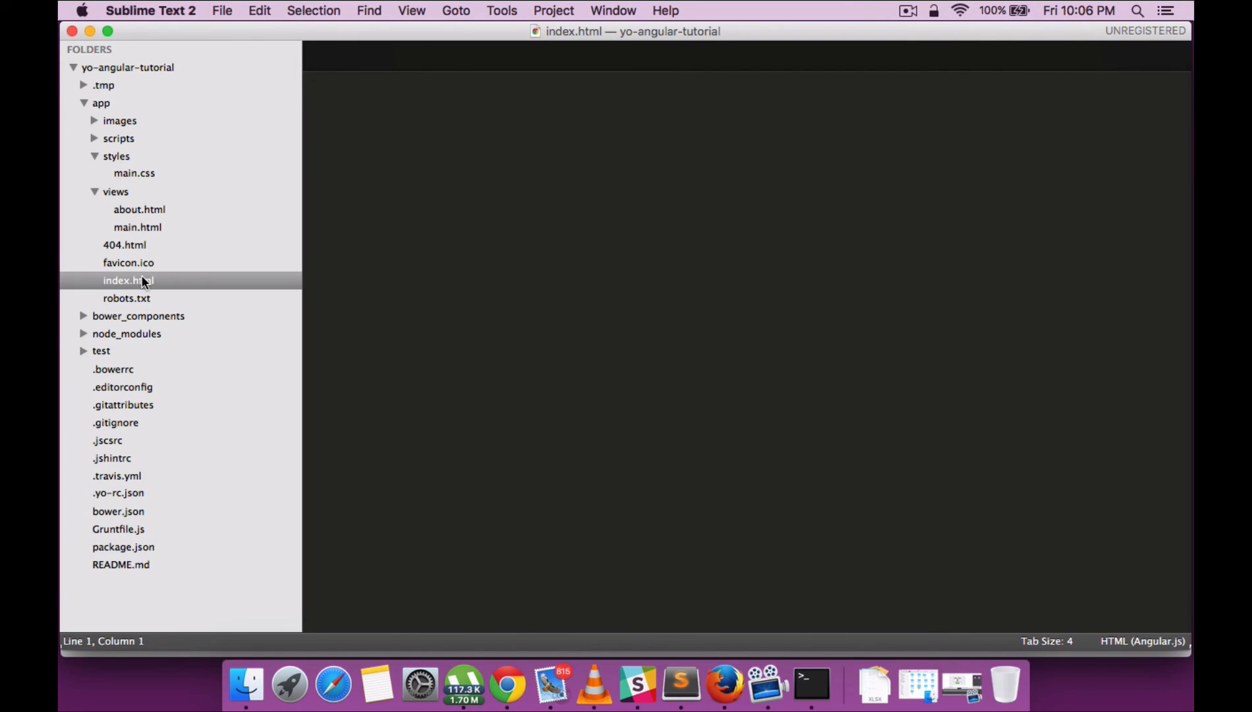
double_click(127, 280)
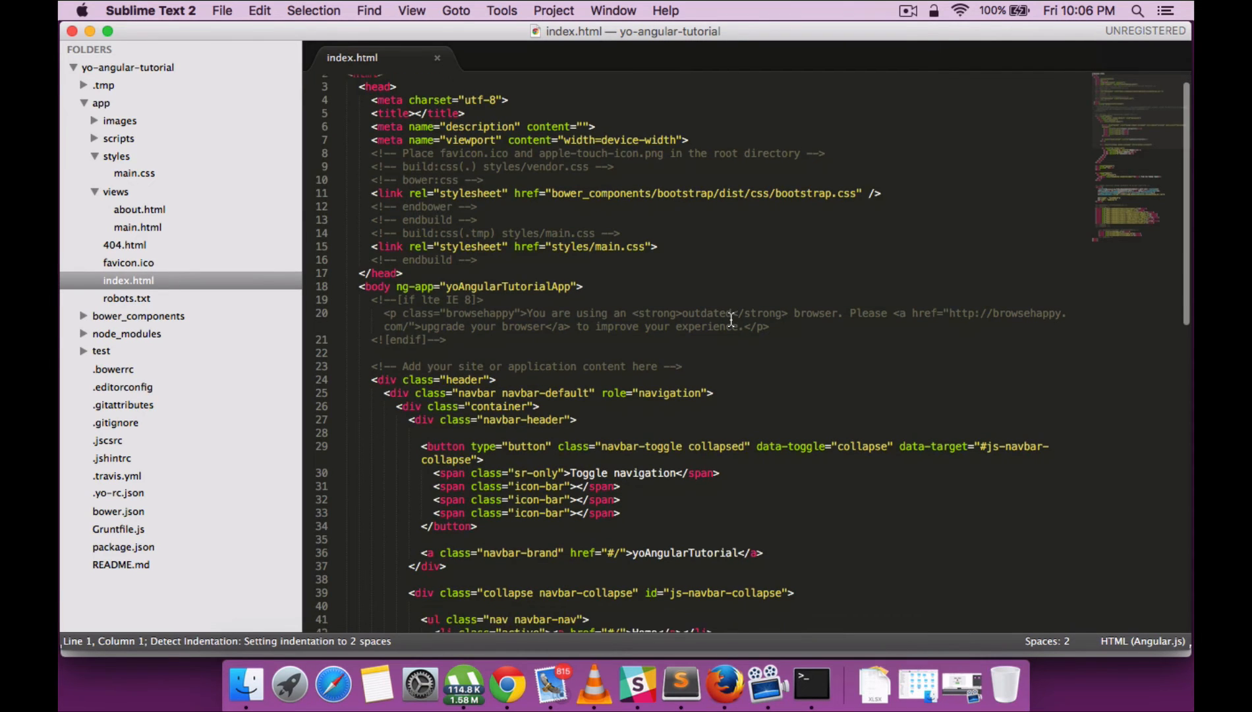
scroll(down, 3)
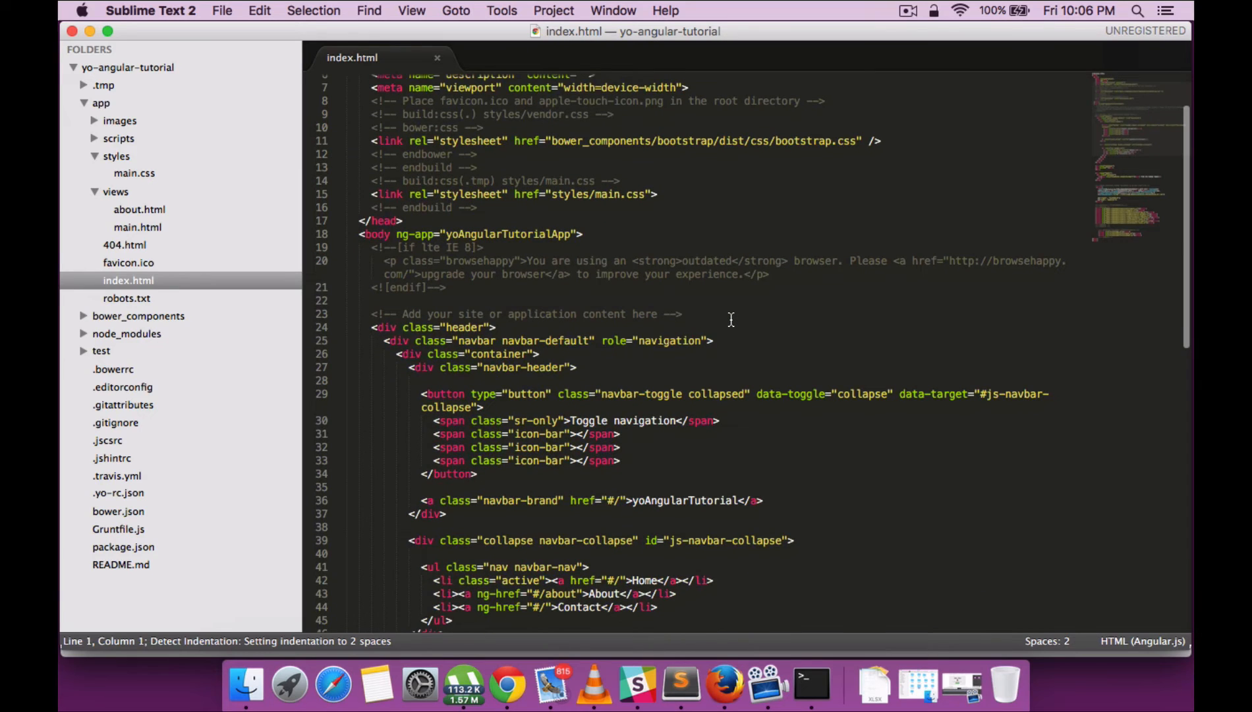
scroll(down, 3)
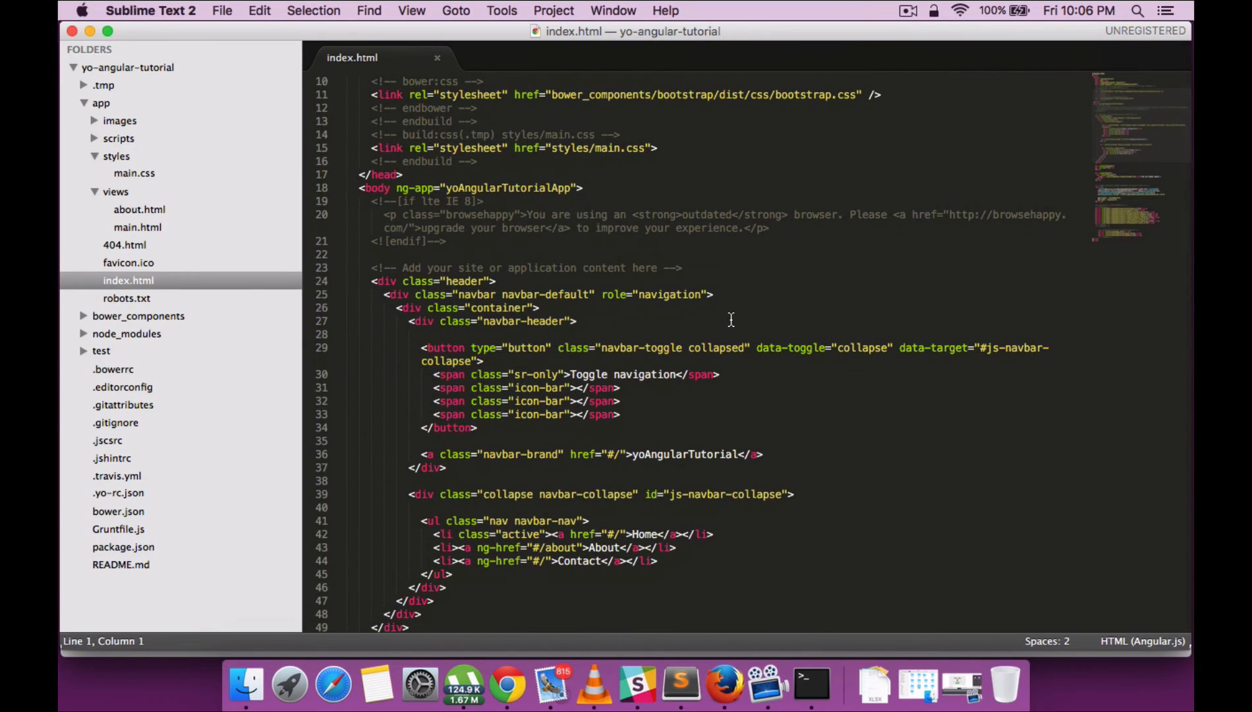
mouse_move(700, 483)
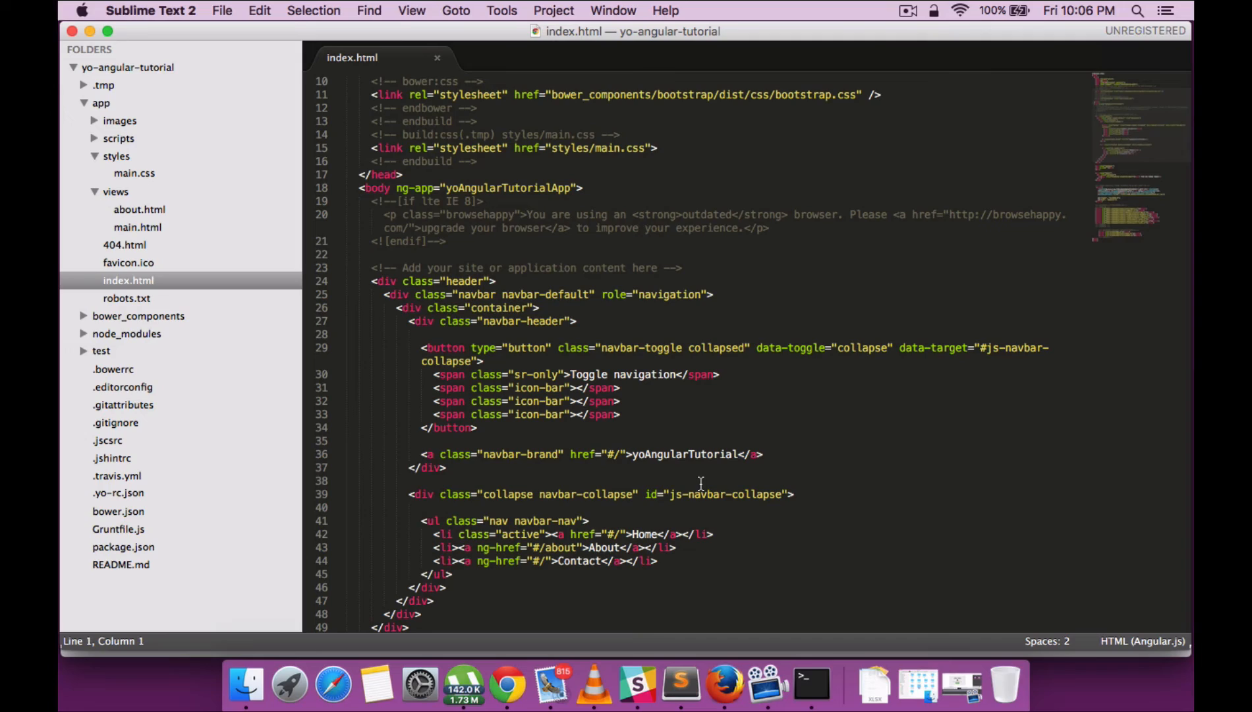
mouse_move(608, 592)
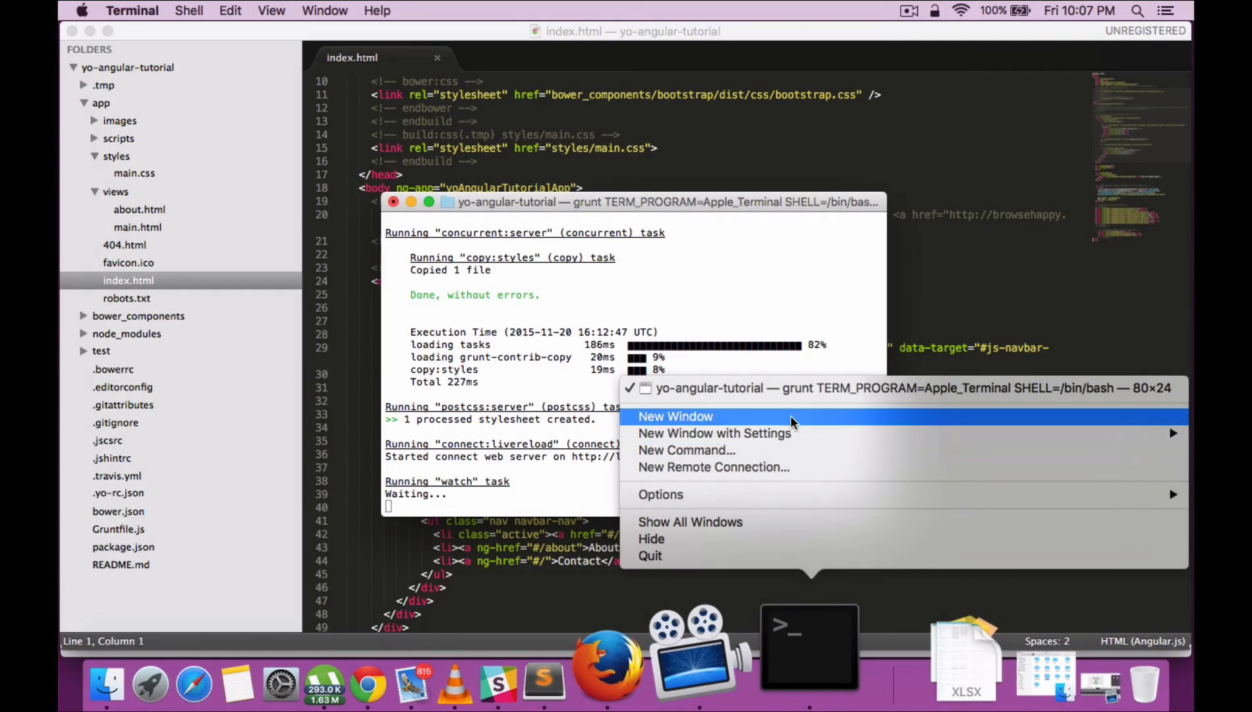
Step: In a new Terminal window, cd into the yo-angular-tutorial project folder
click(676, 417)
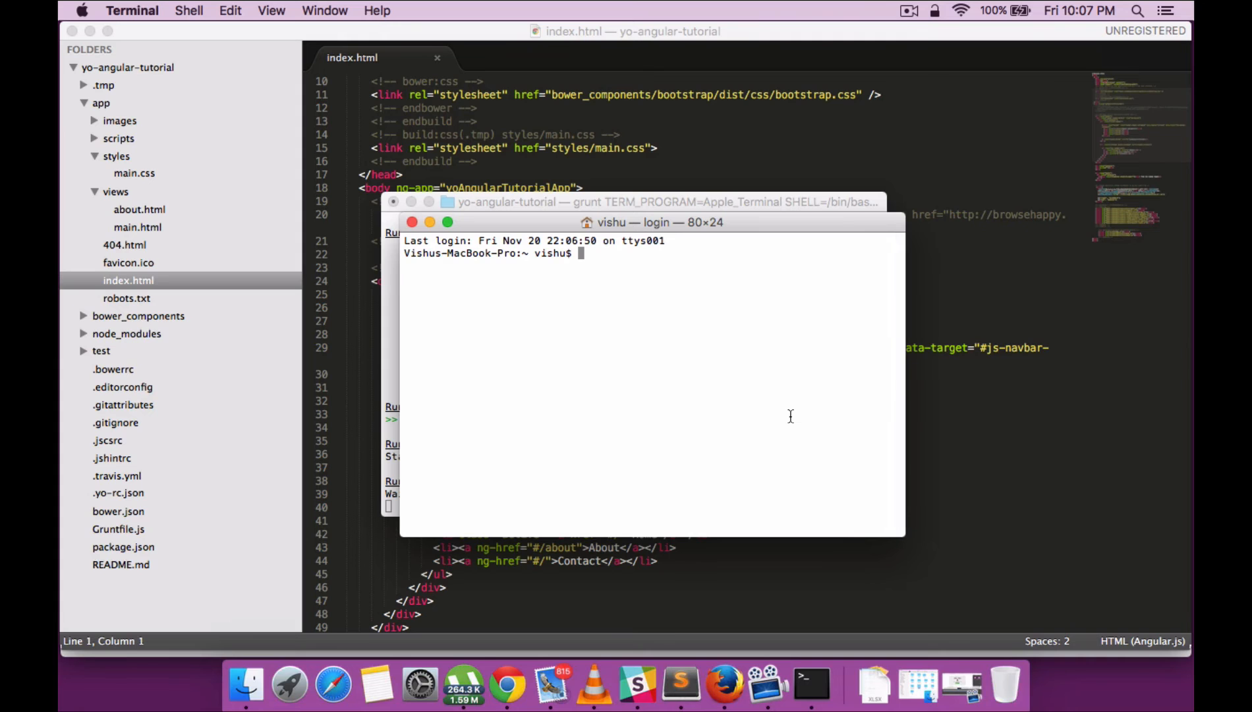
text(cd)
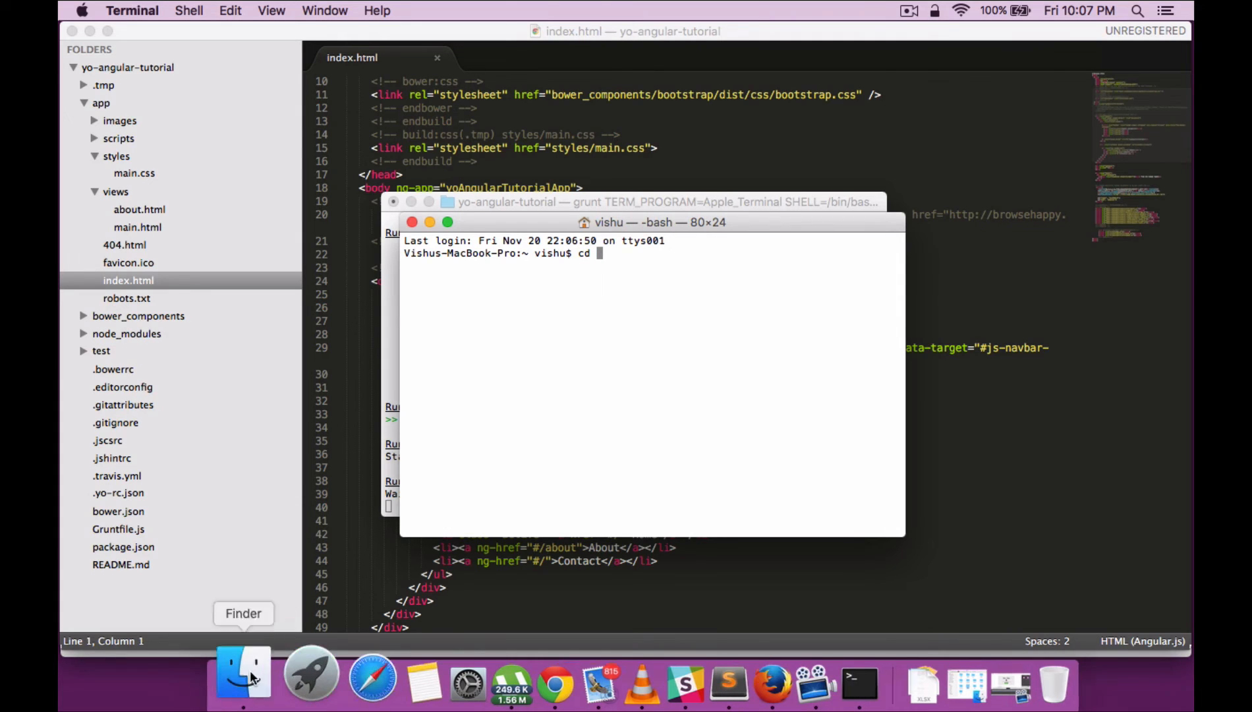
click(242, 673)
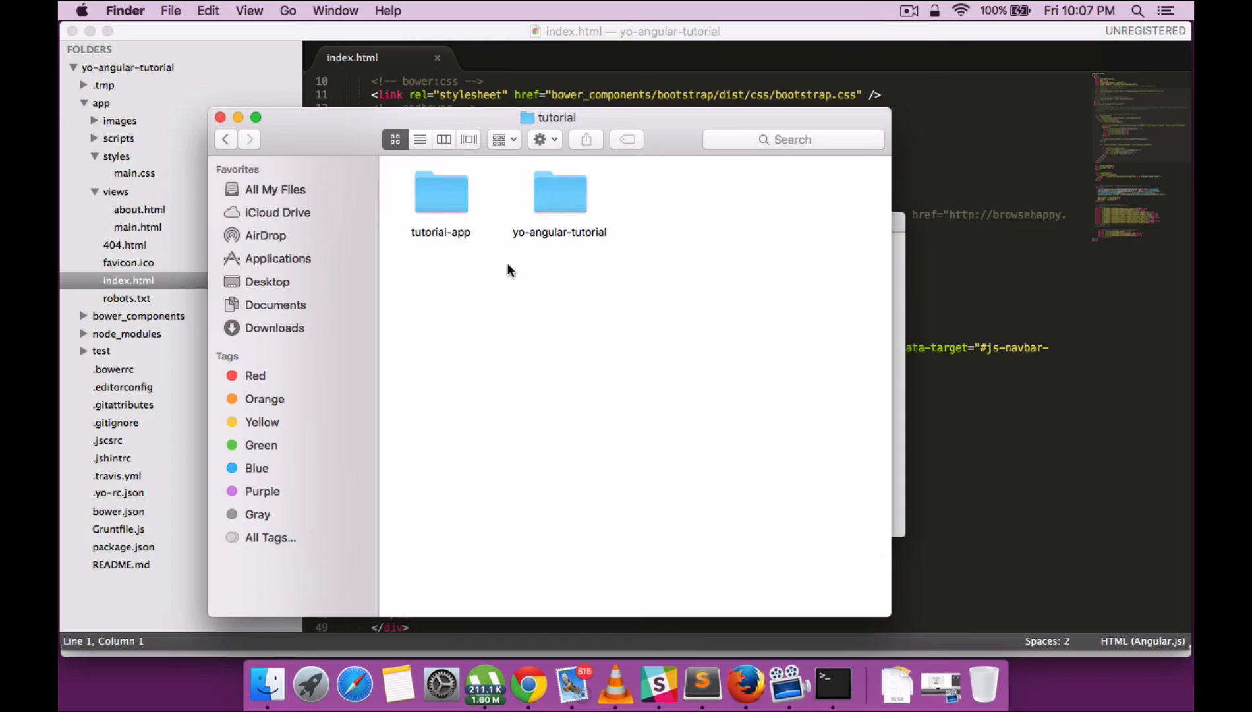
click(558, 194)
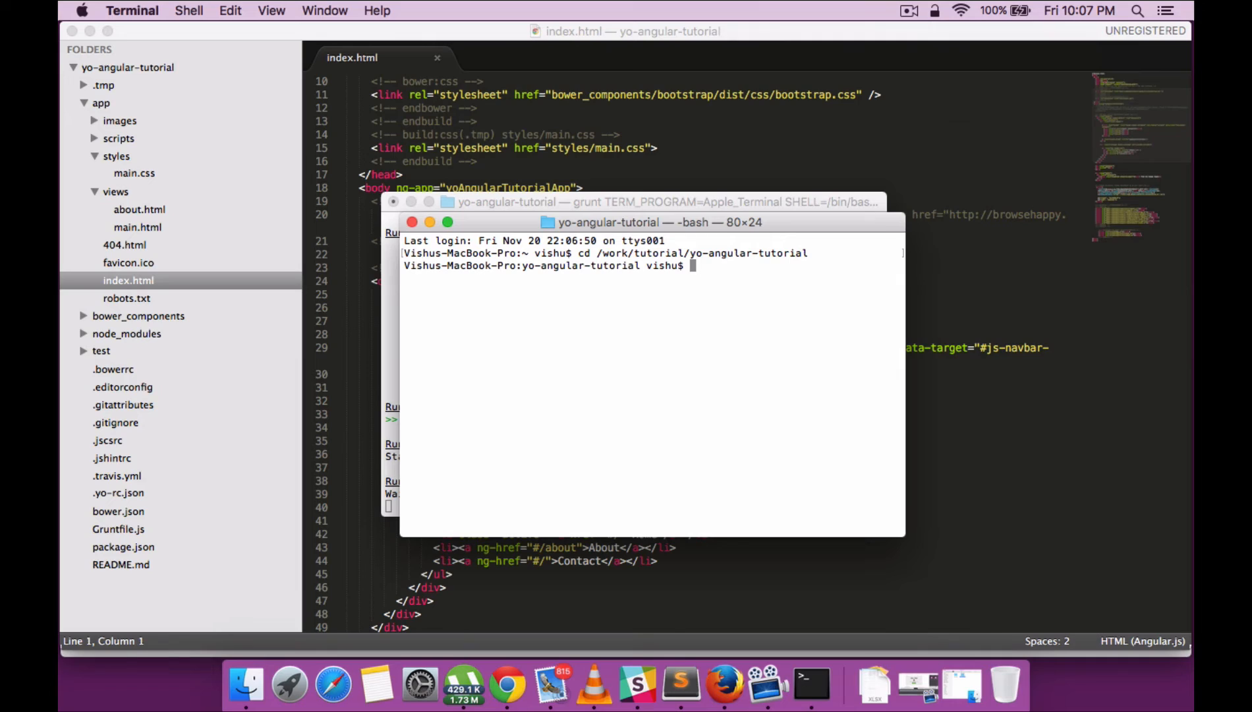
Step: Run yo angular:route codeeasy to generate the codeeasy route and view
text(y)
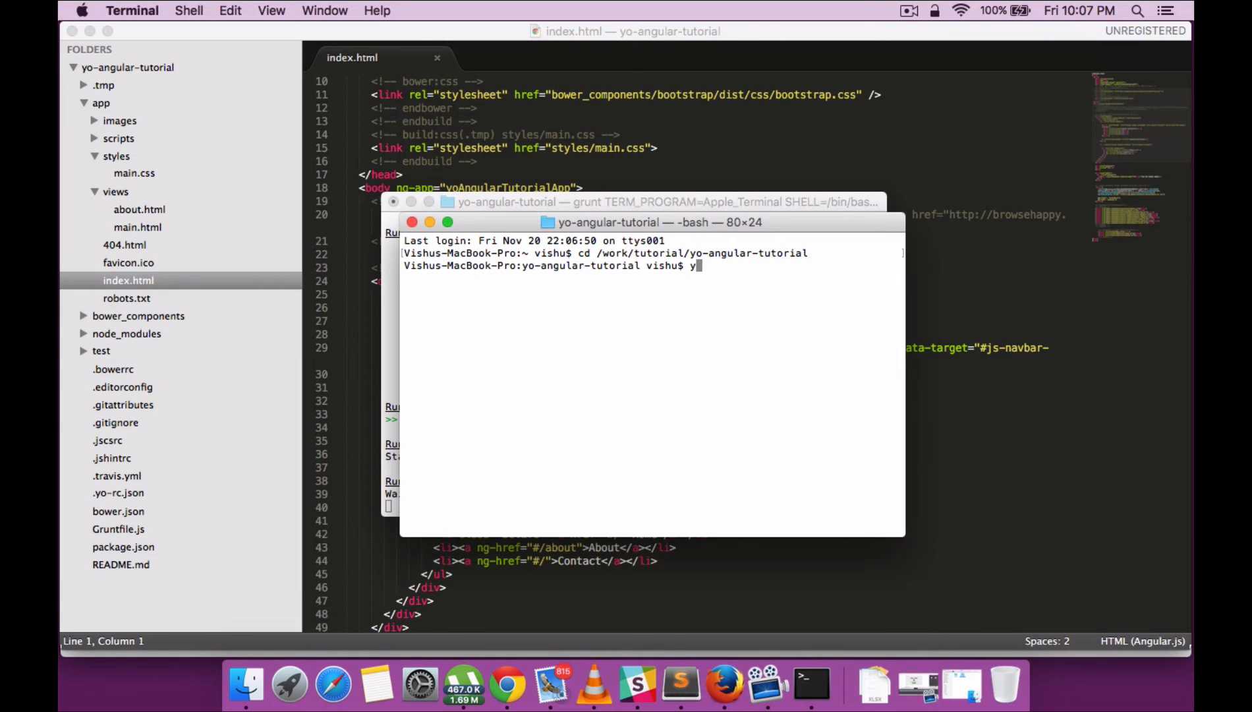
text(angular:route)
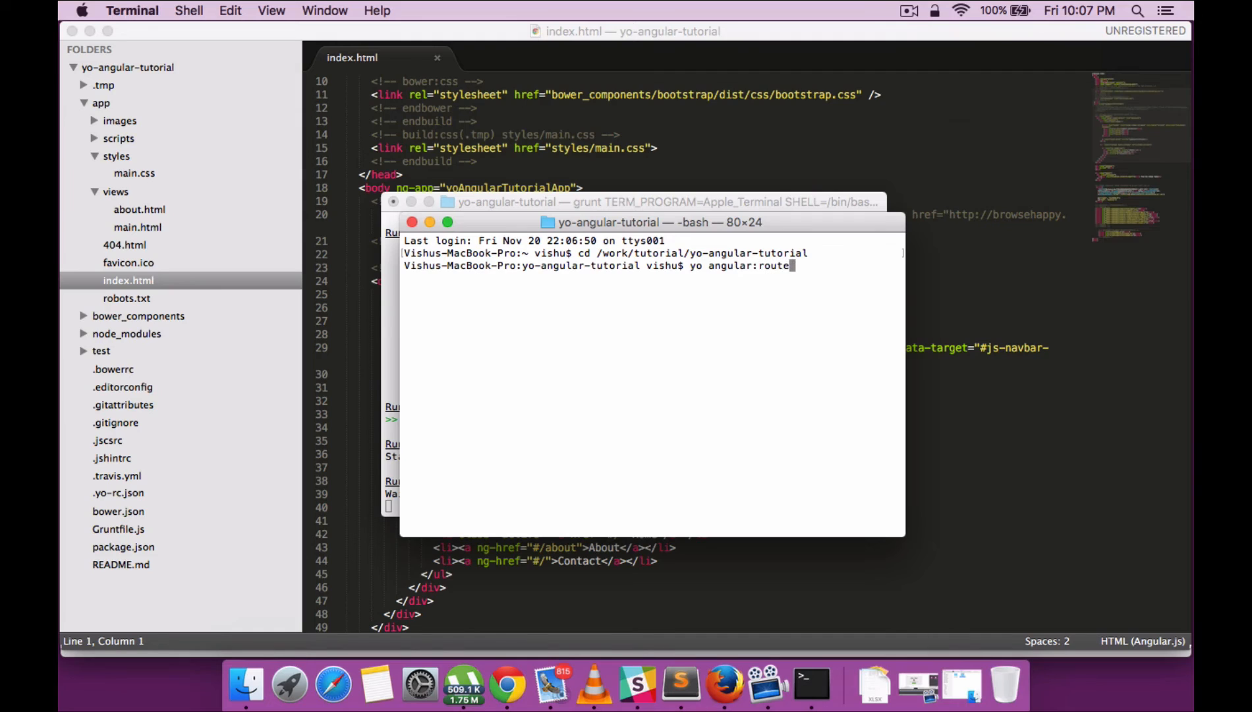
text(code)
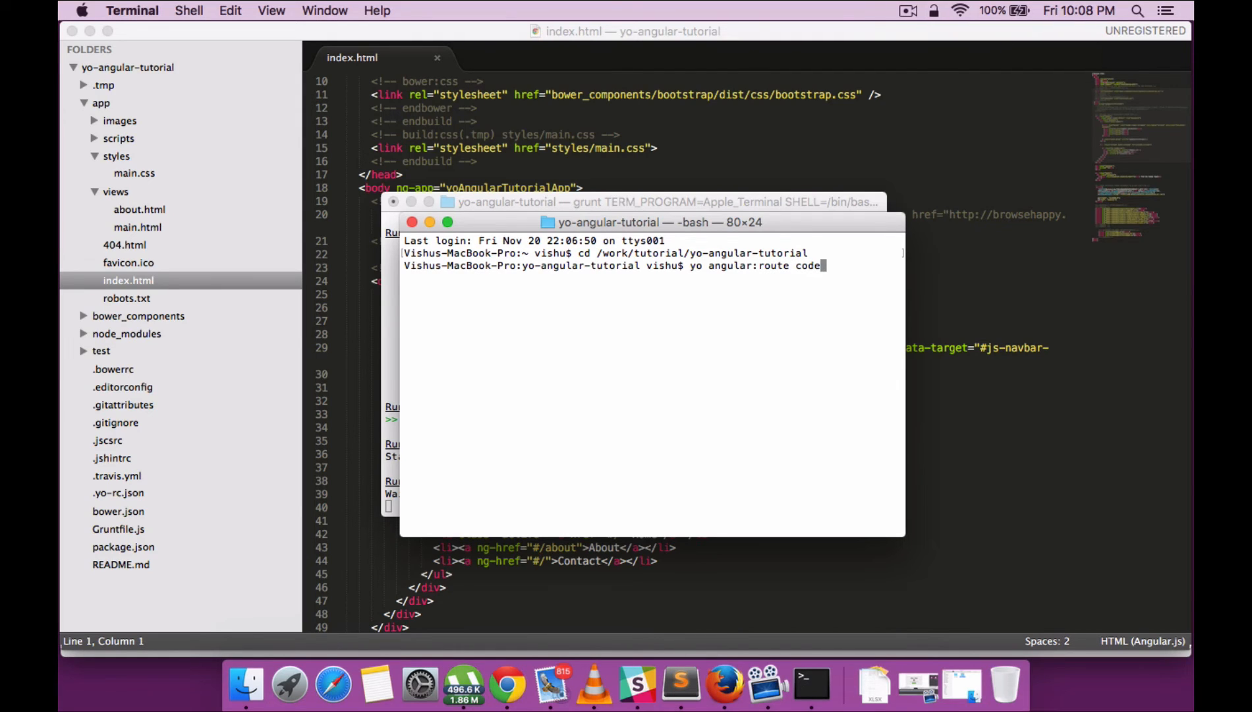
text(a)
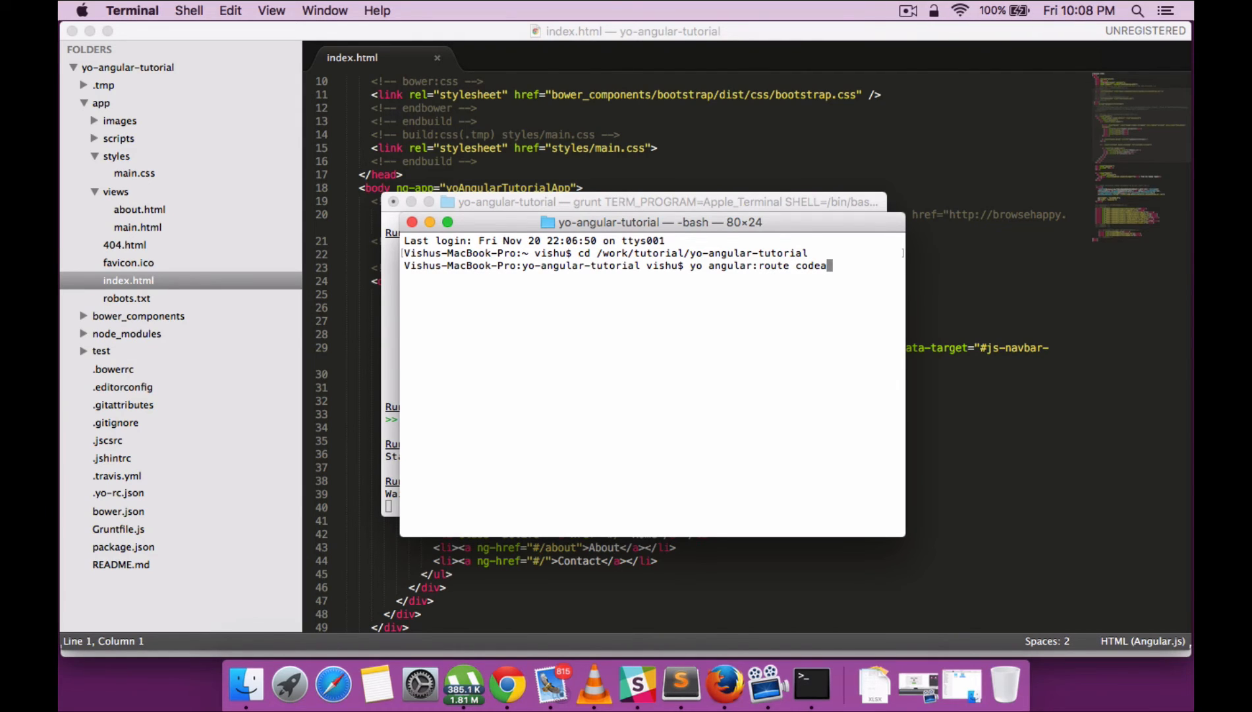
text(easy)
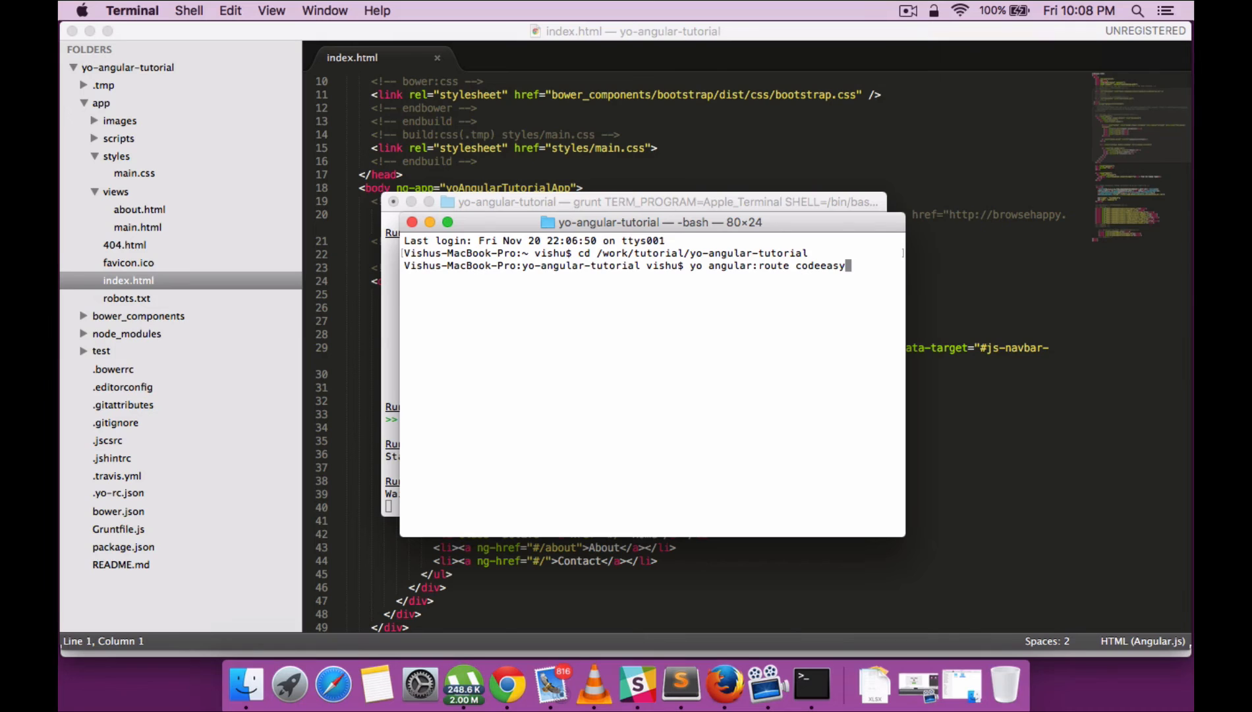
key(Return)
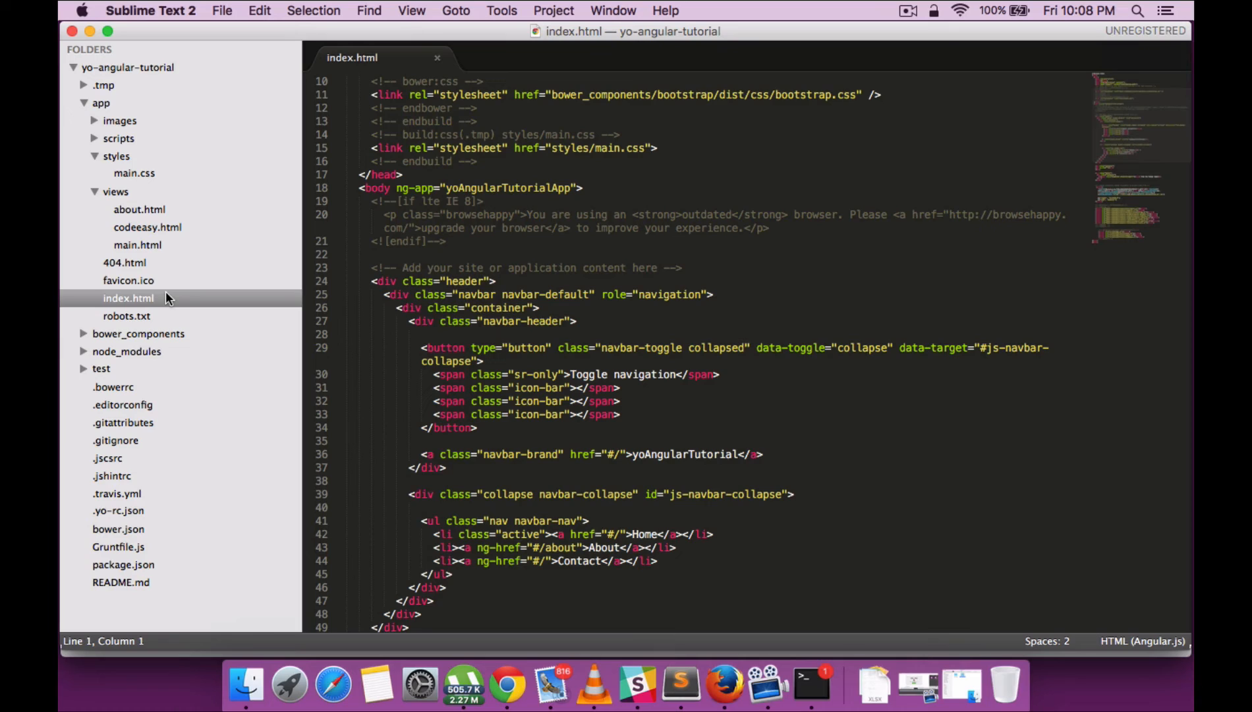
mouse_move(205, 299)
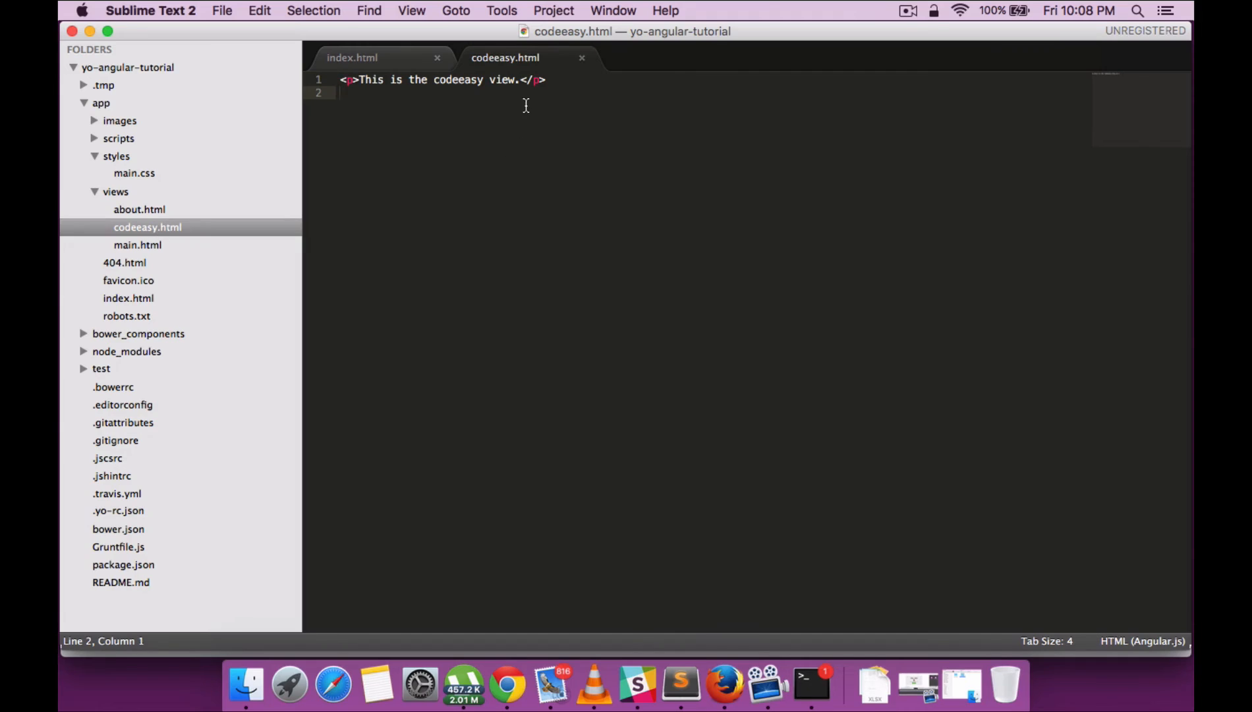
Step: Change the codeeasy.html paragraph to "Welcome to my code easy tutorial"
click(518, 79)
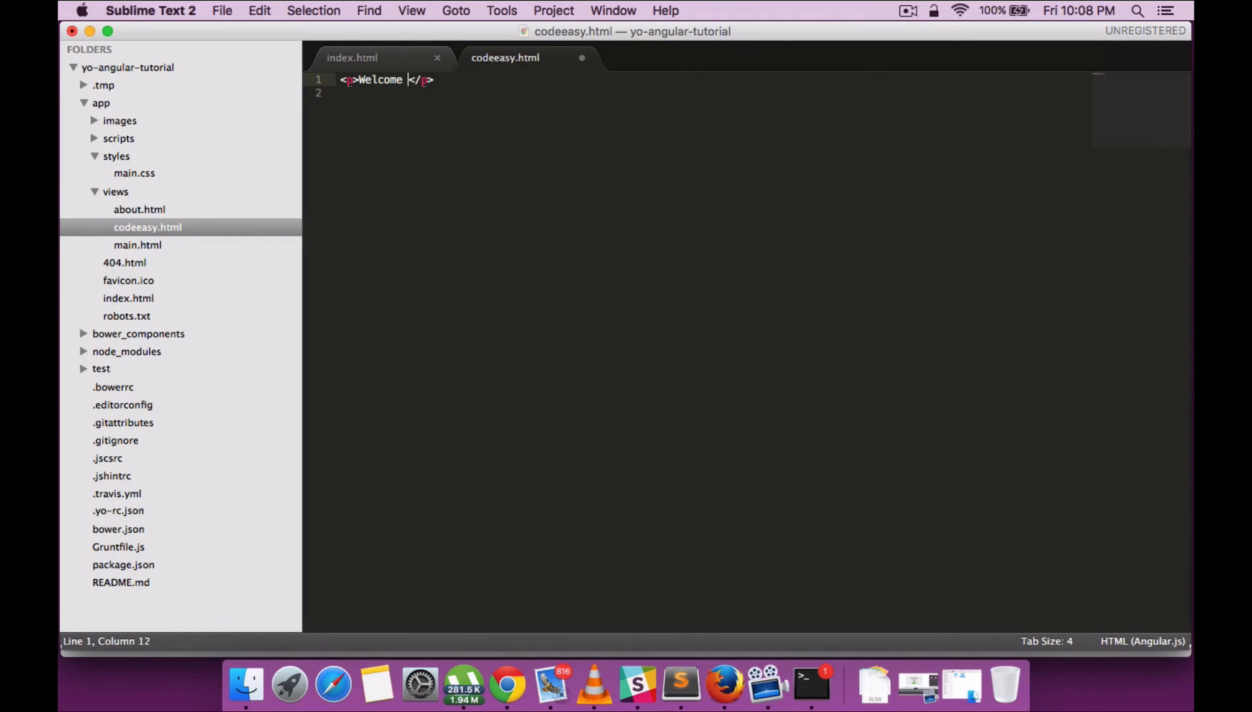
text(to my code e)
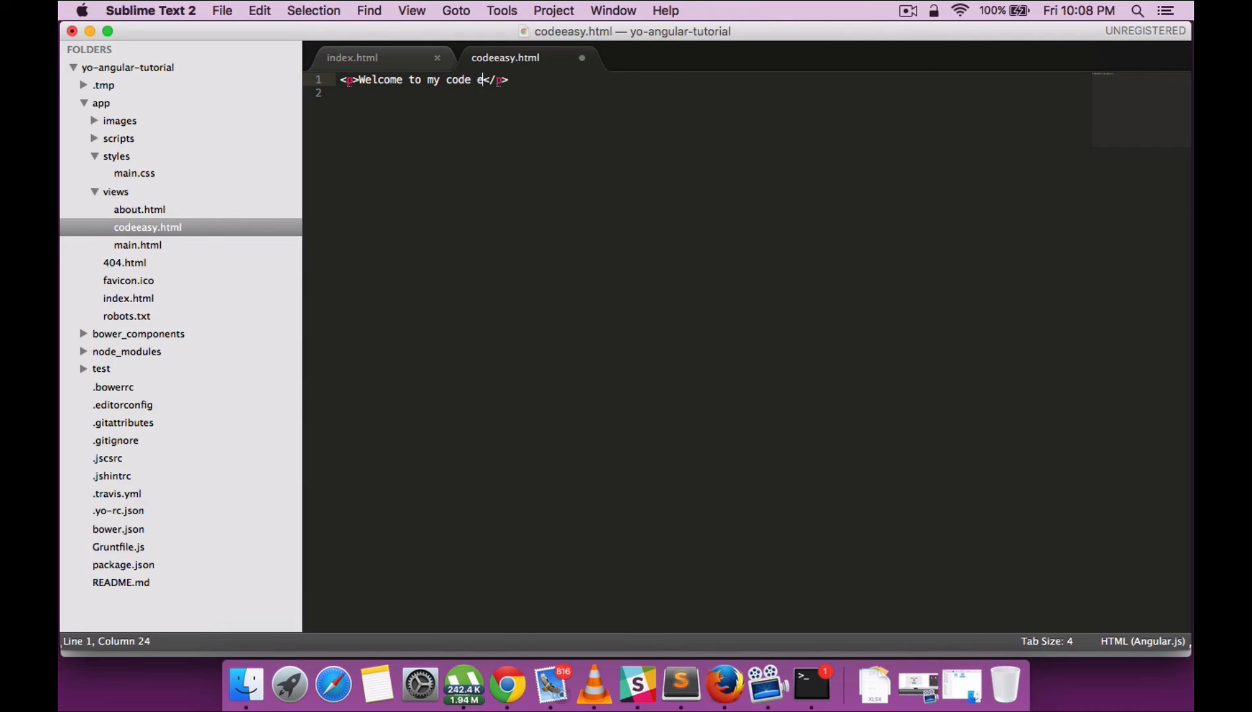
text(asy tu)
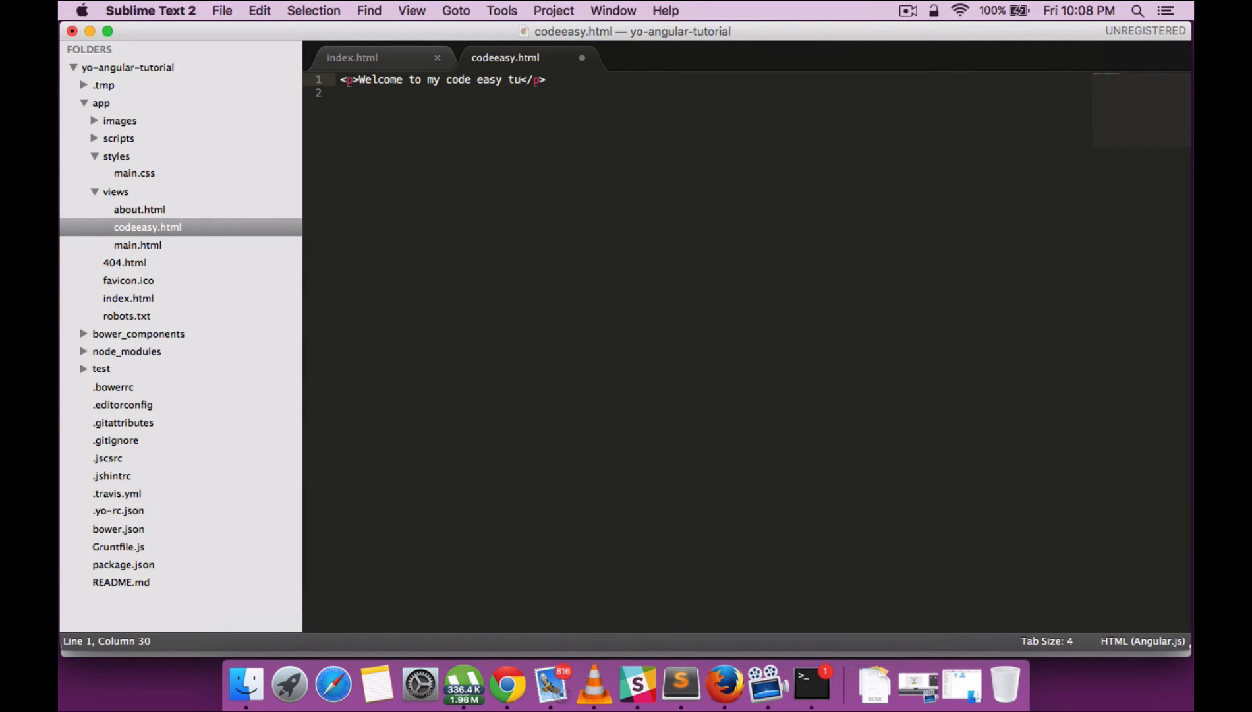
text(torial)
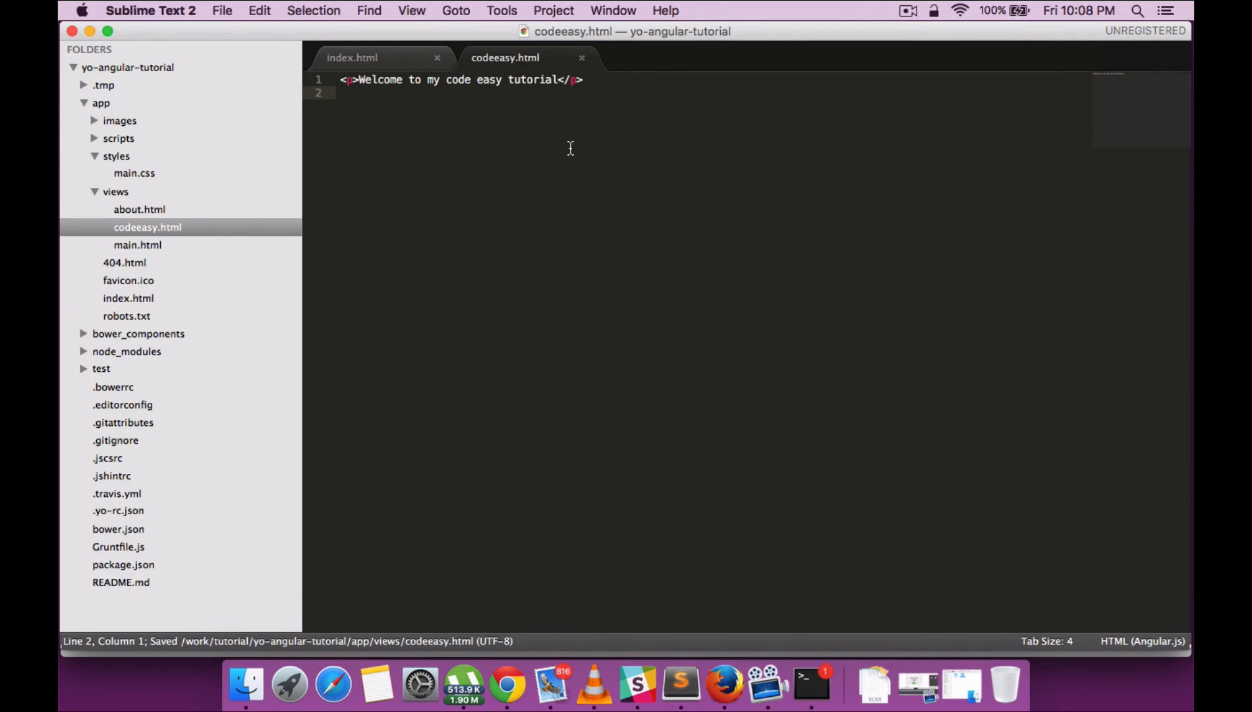
mouse_move(179, 318)
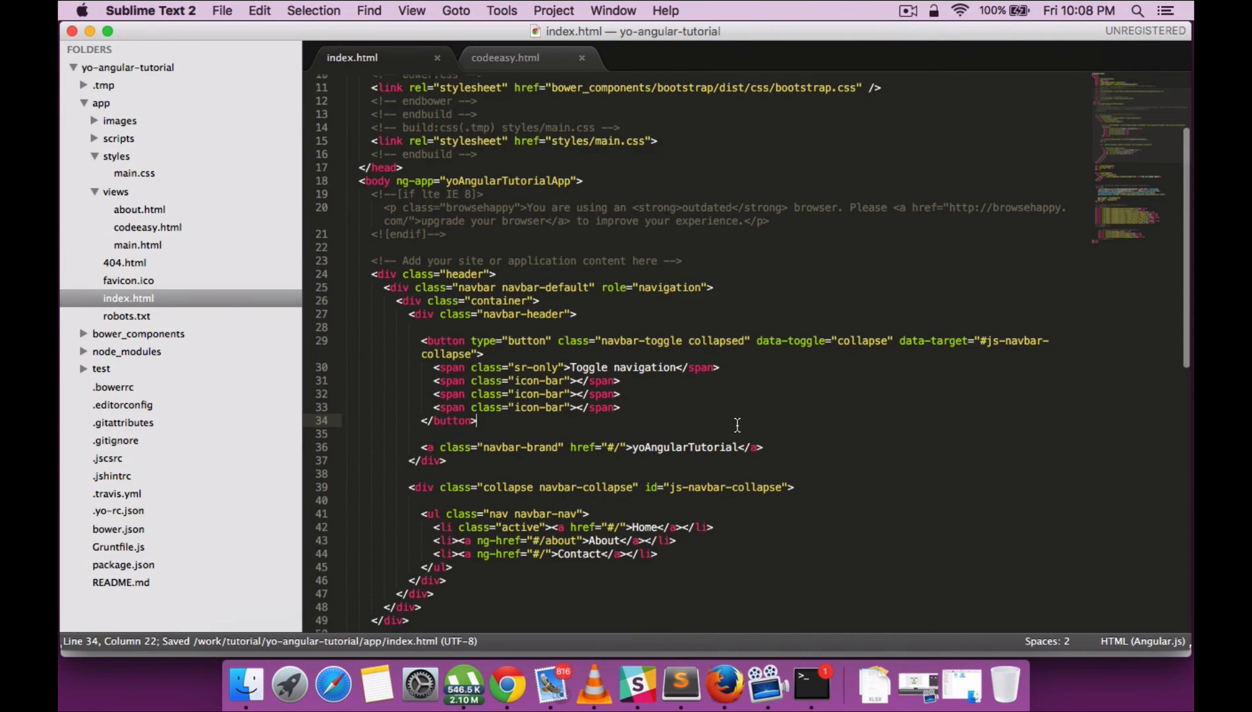
Step: Add a Code Easy item to the index.html navigation and open scripts/app.js
scroll(down, 3)
text(<li><a ng-href="#/about">Code Easy</a></li>)
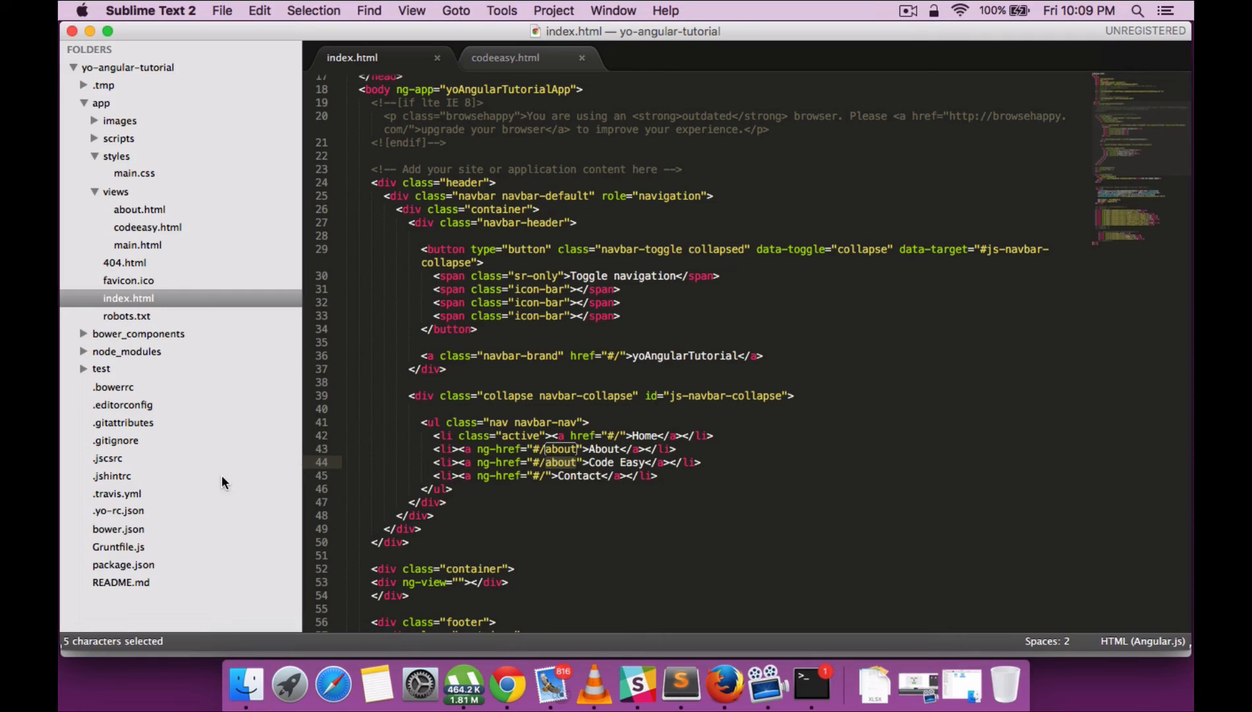
mouse_move(213, 343)
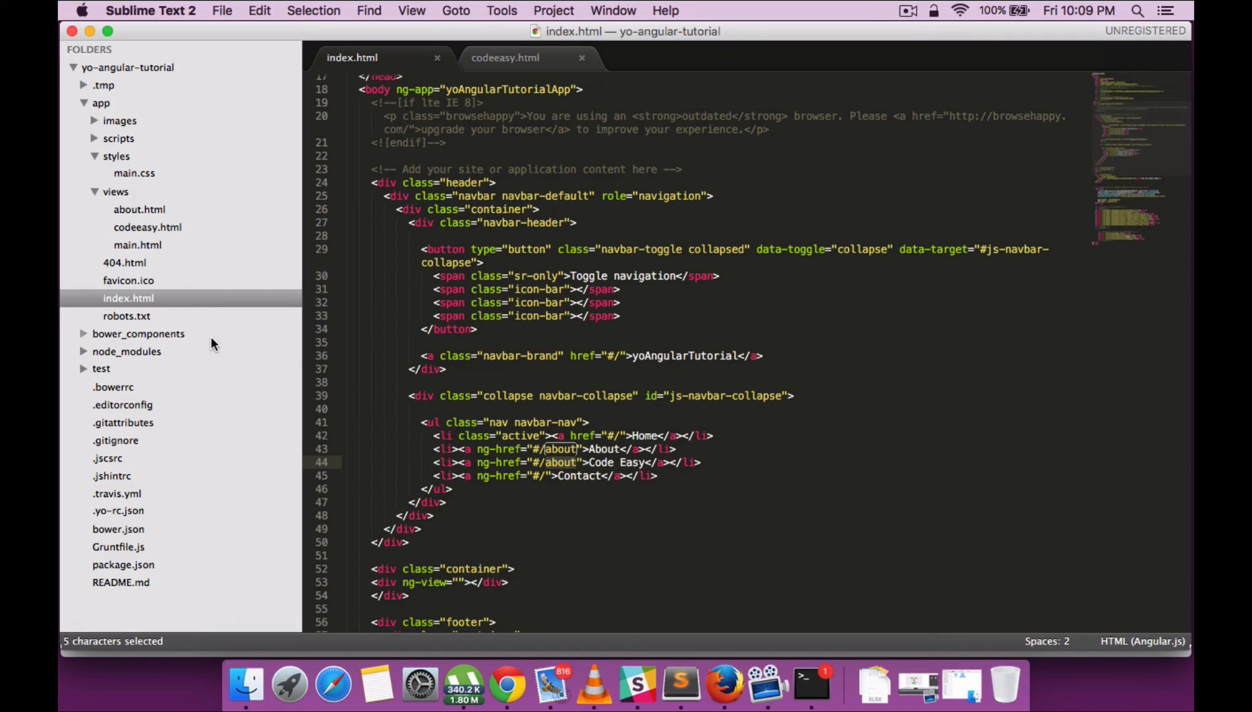
click(119, 139)
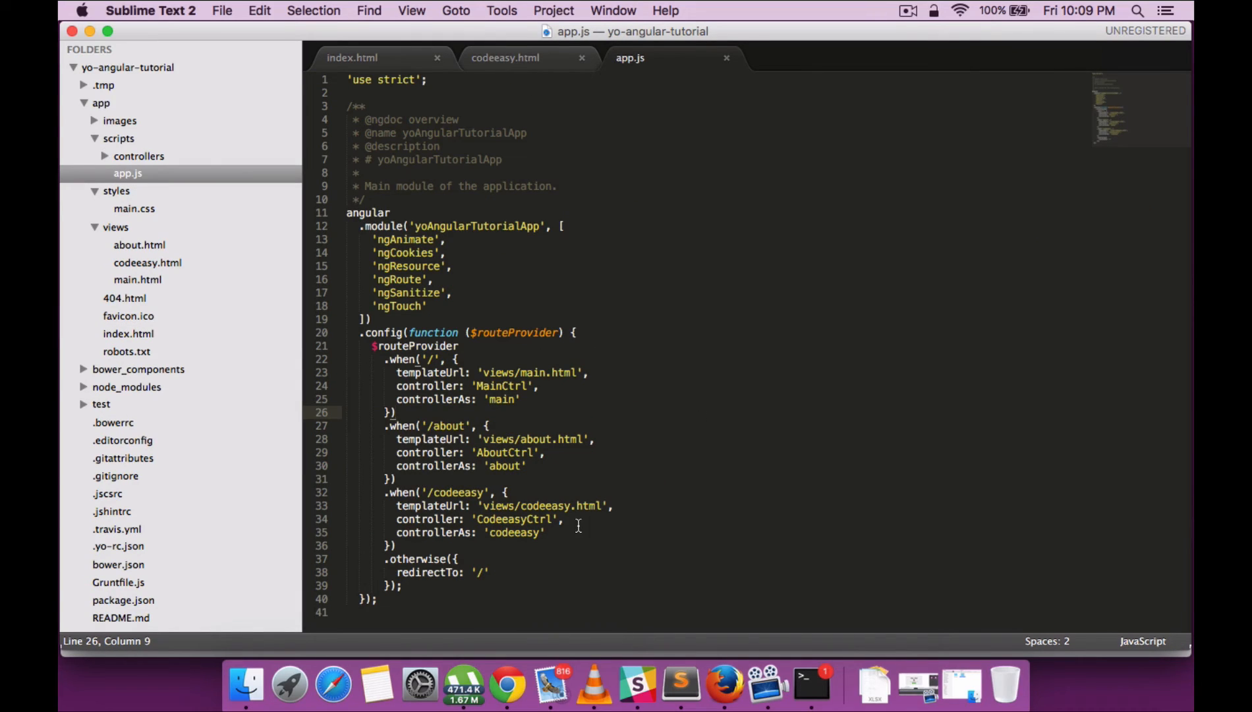
Step: Copy the codeeasy route name from app.js into the Code Easy href in index.html
double_click(458, 491)
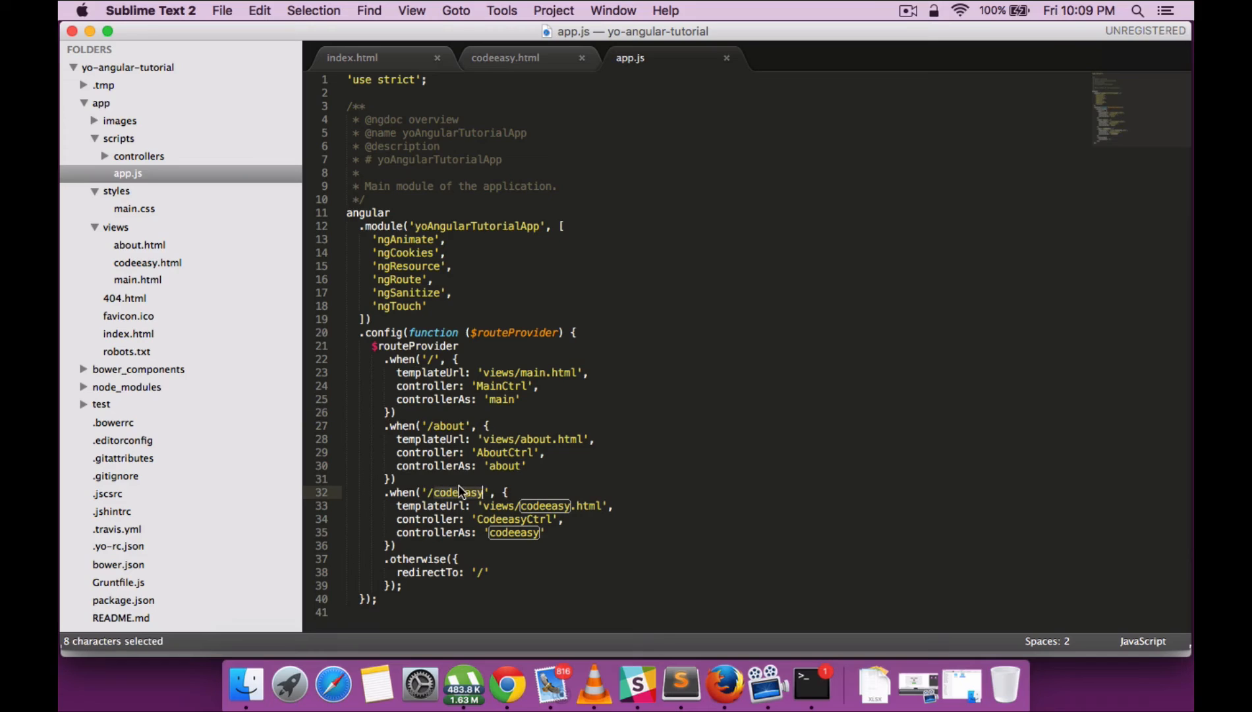
right_click(459, 492)
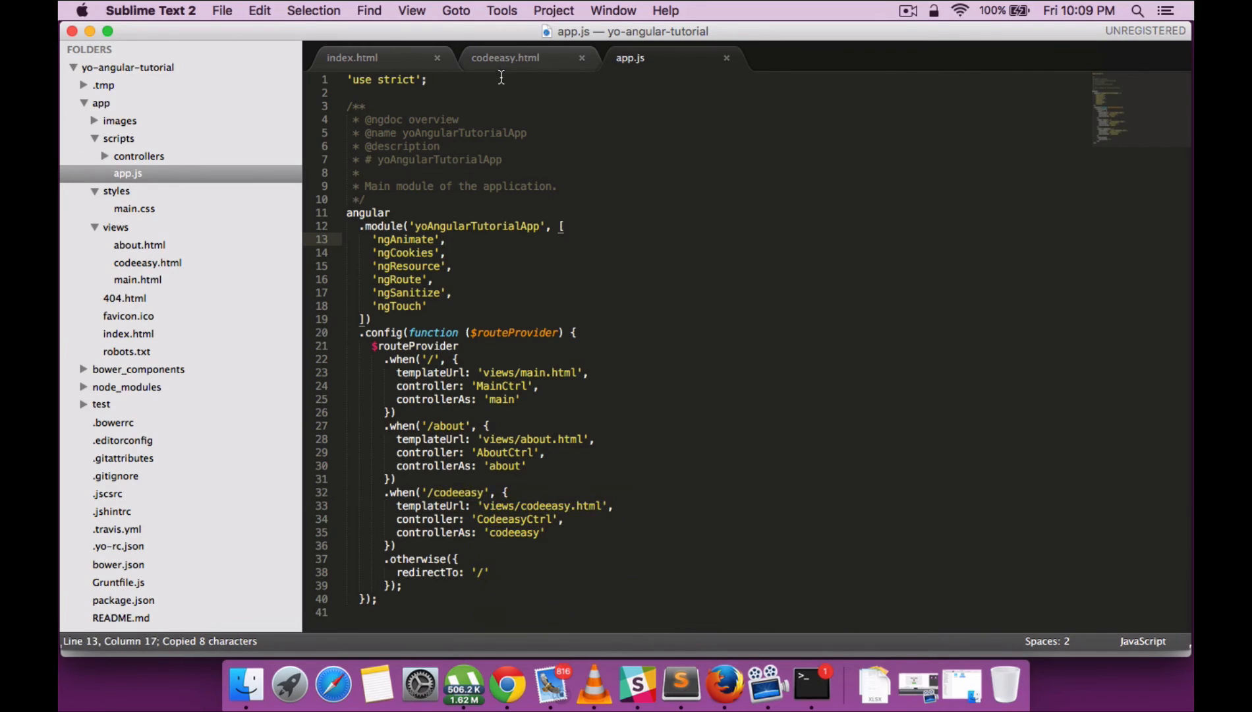
click(352, 57)
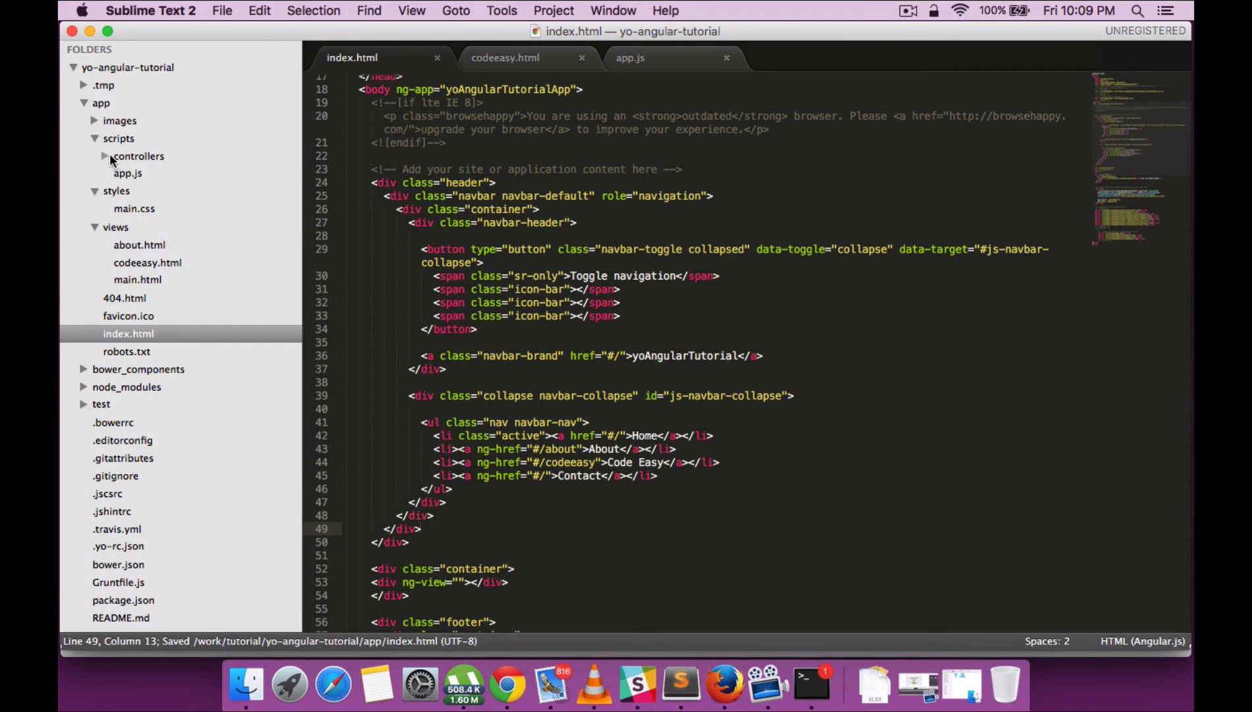
Step: View the generated codeeasy.js CodeeasyCtrl controller, then check the app in the browser
click(139, 155)
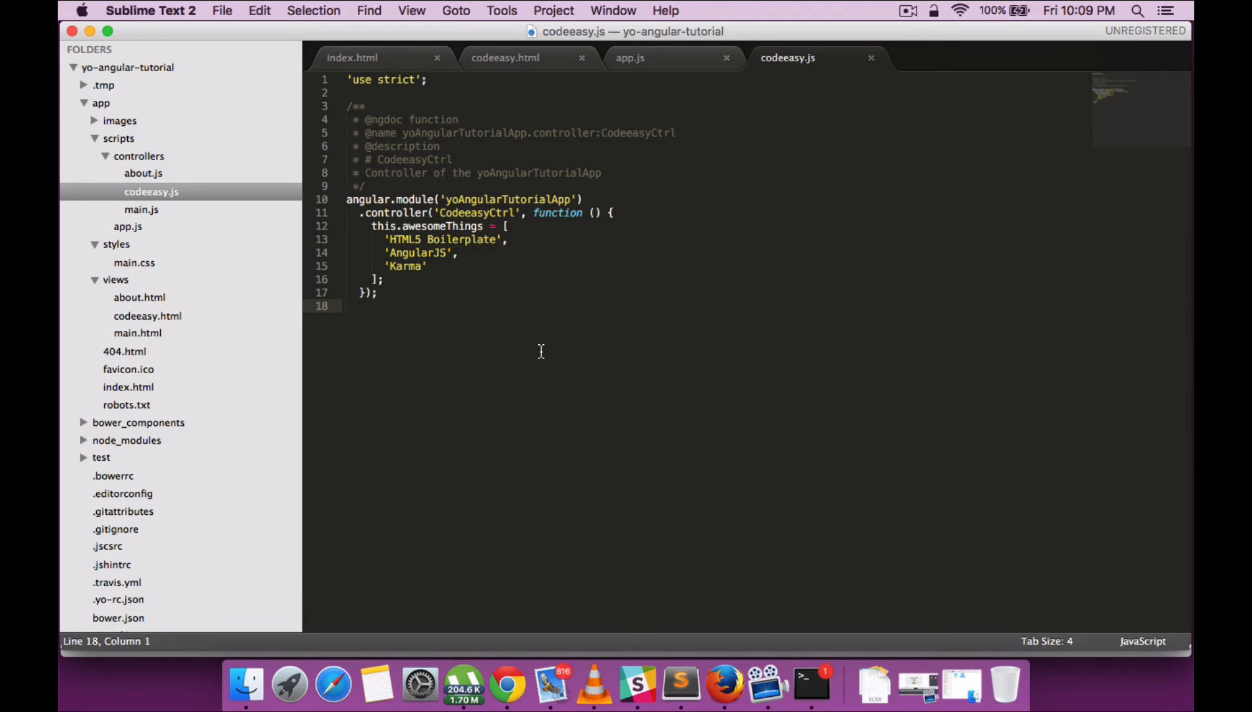
click(522, 683)
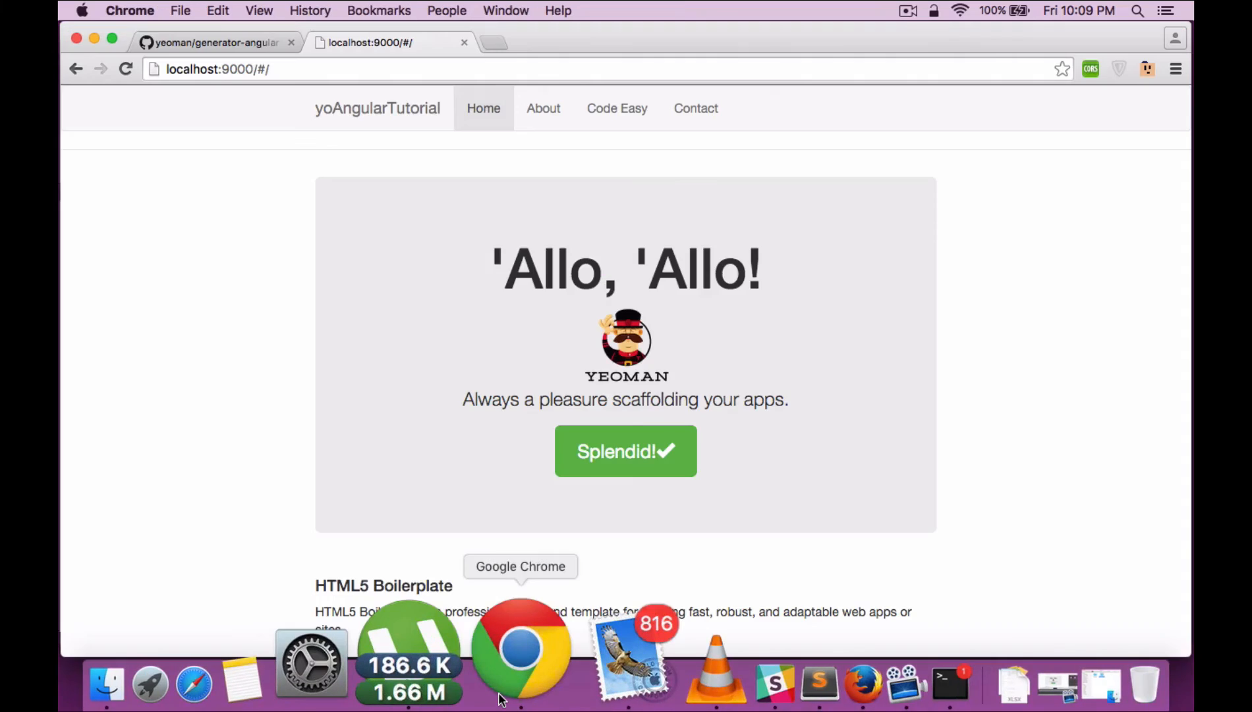
mouse_move(1013, 324)
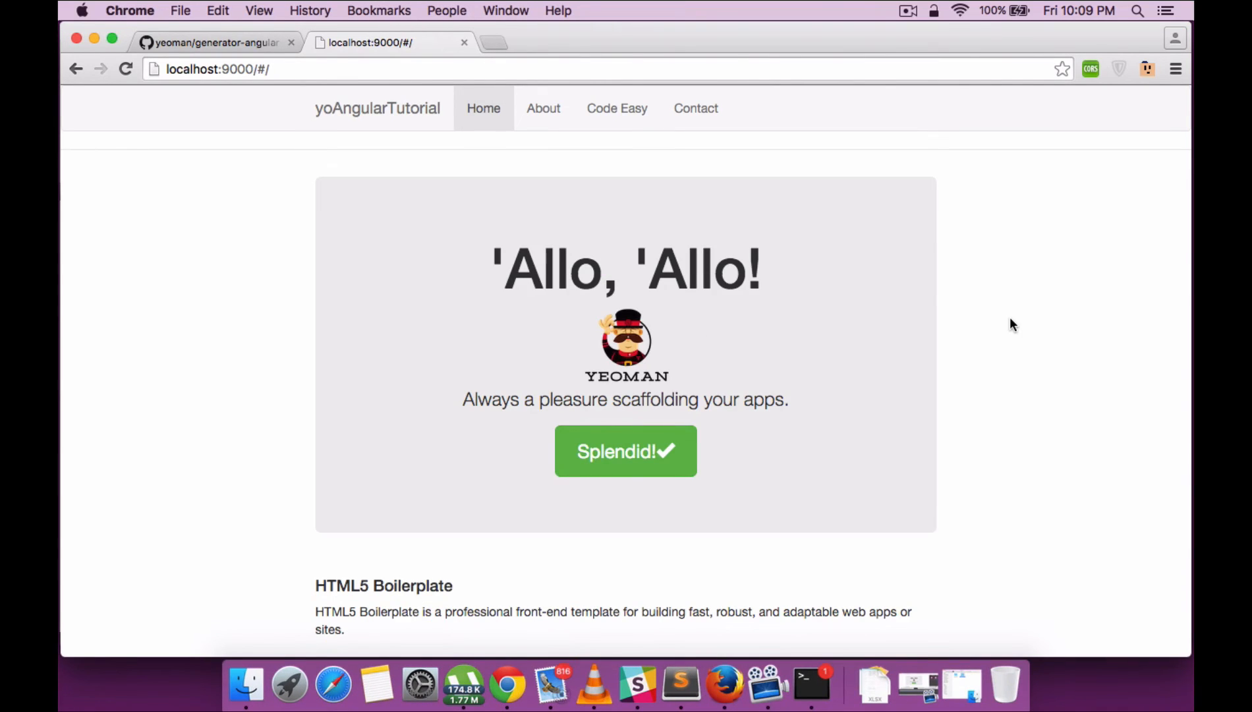
mouse_move(617, 108)
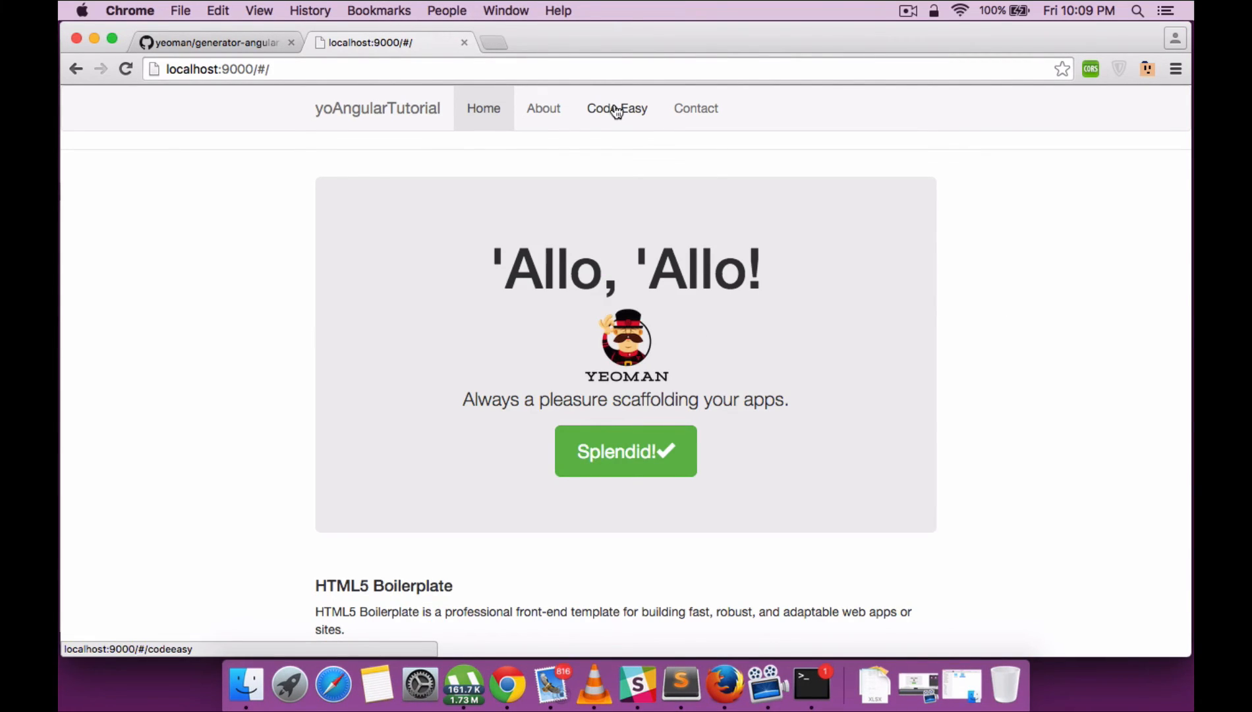
Step: Navigate to localhost:9000/#/codeeasy showing "Welcome to my code easy tutorial"
click(616, 108)
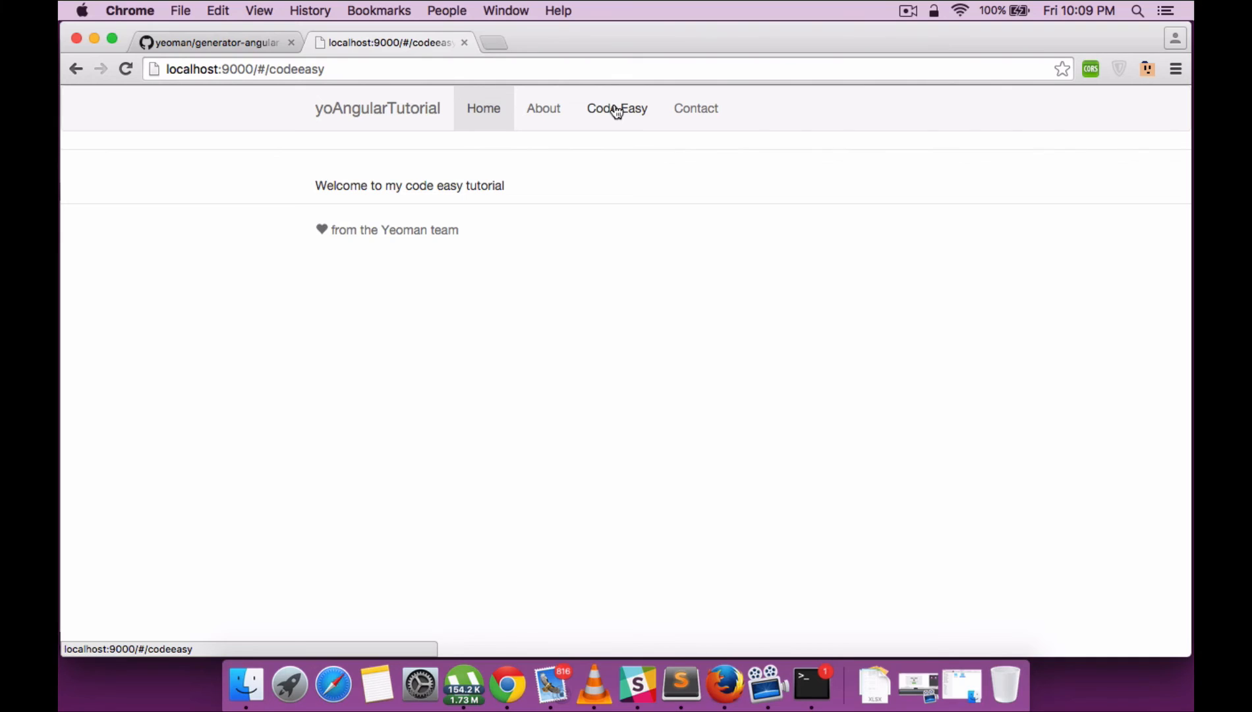
mouse_move(534, 422)
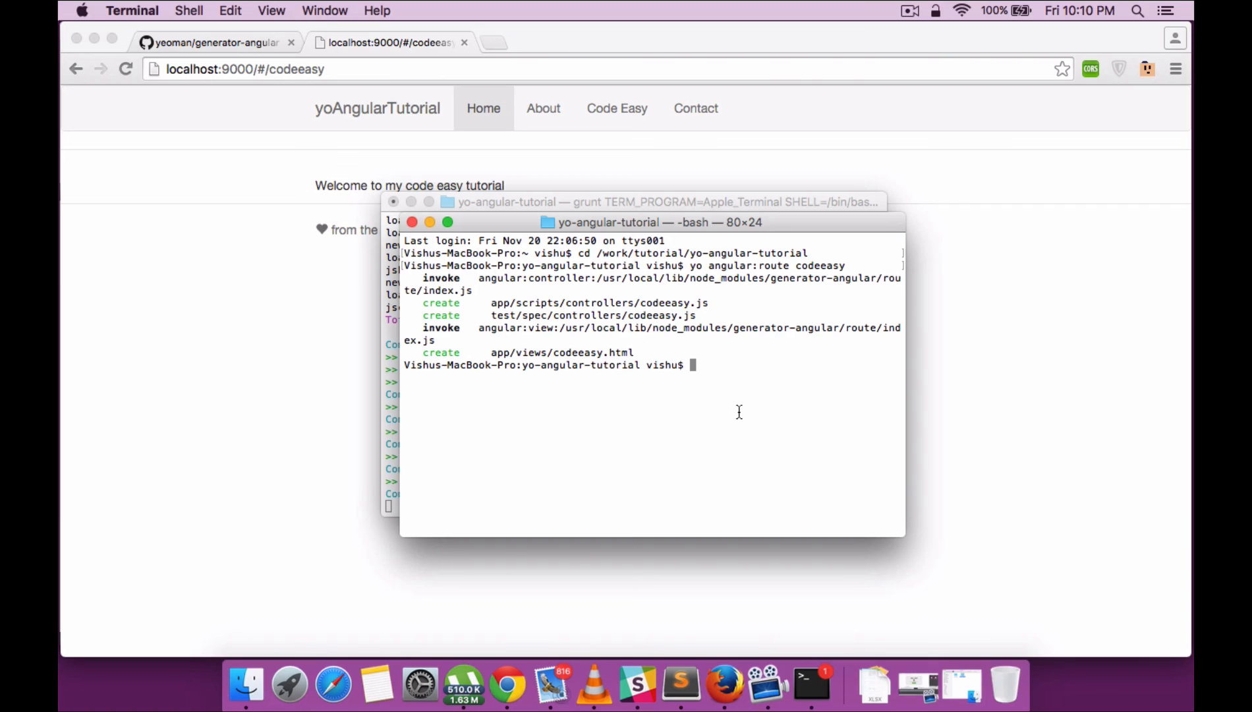
Step: Run yo angular:view notification to create app/views/notification.html
text(yo)
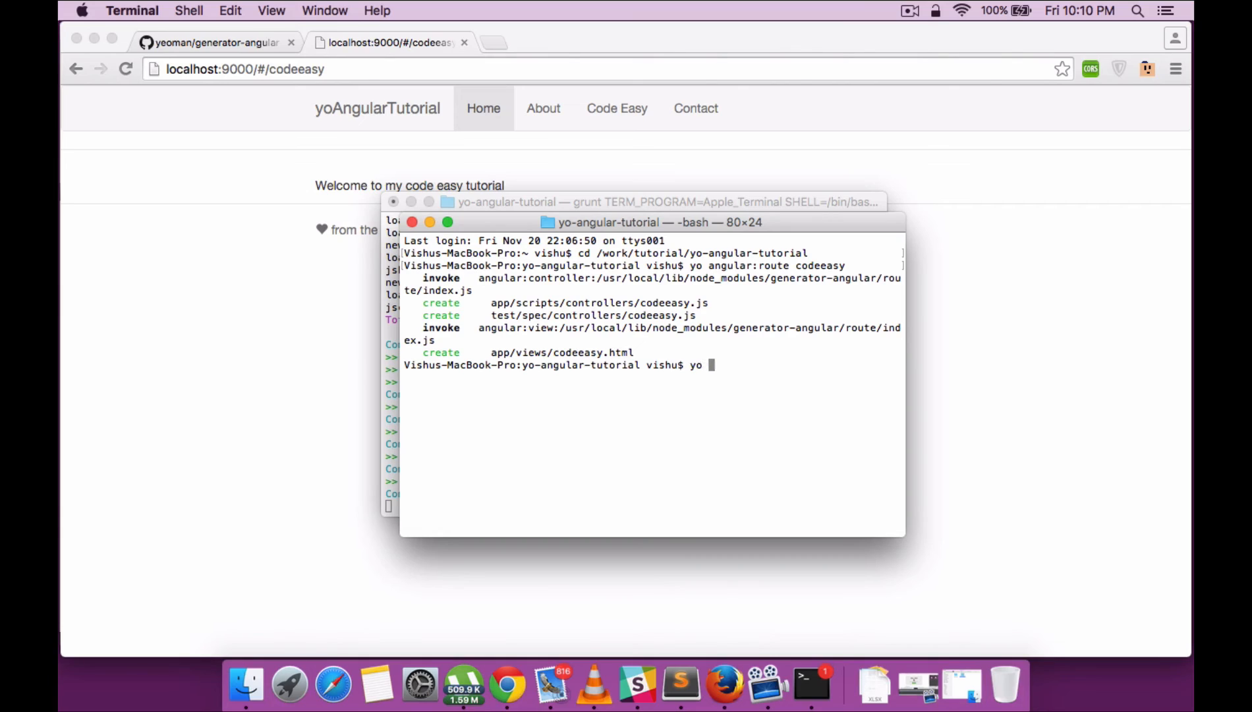
text(angu)
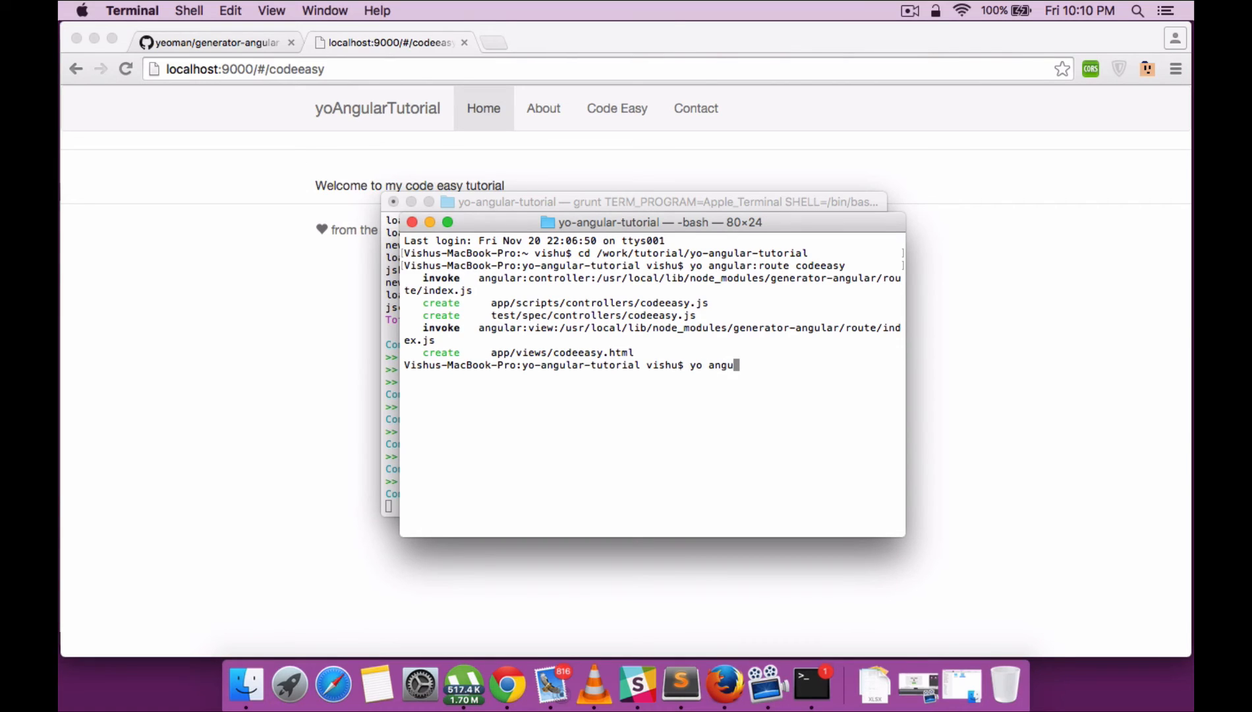
text(lar)
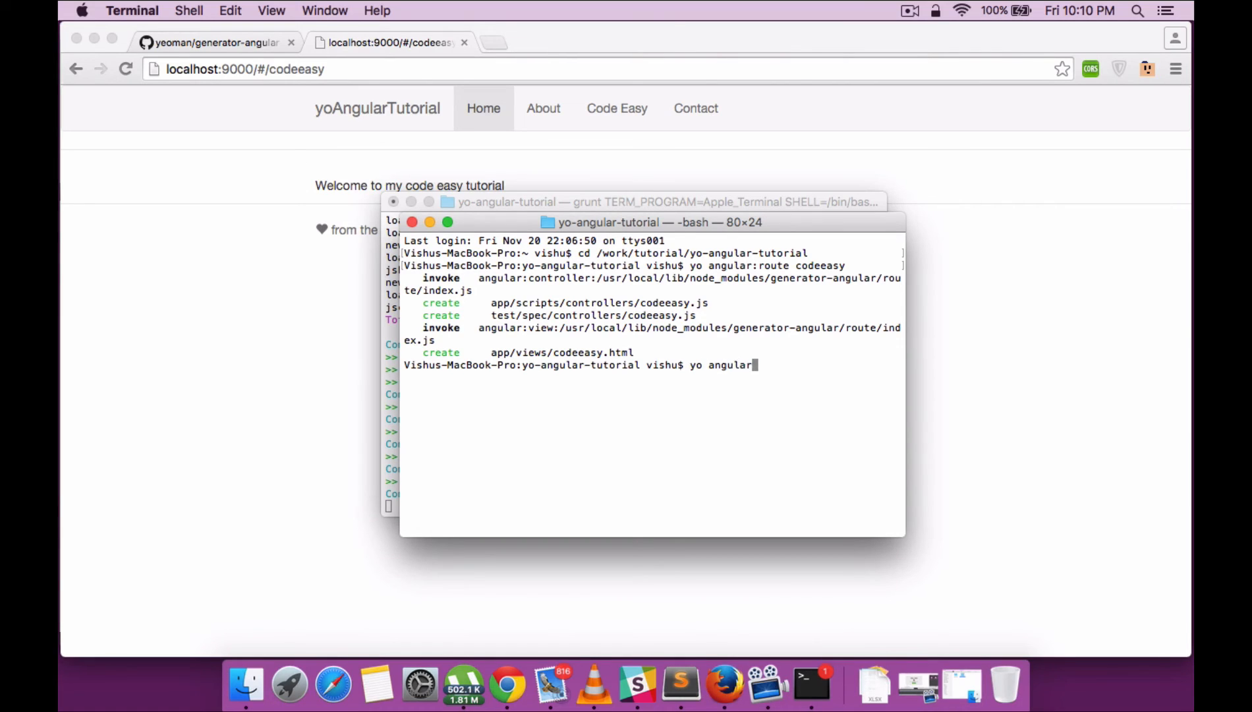
text(:view)
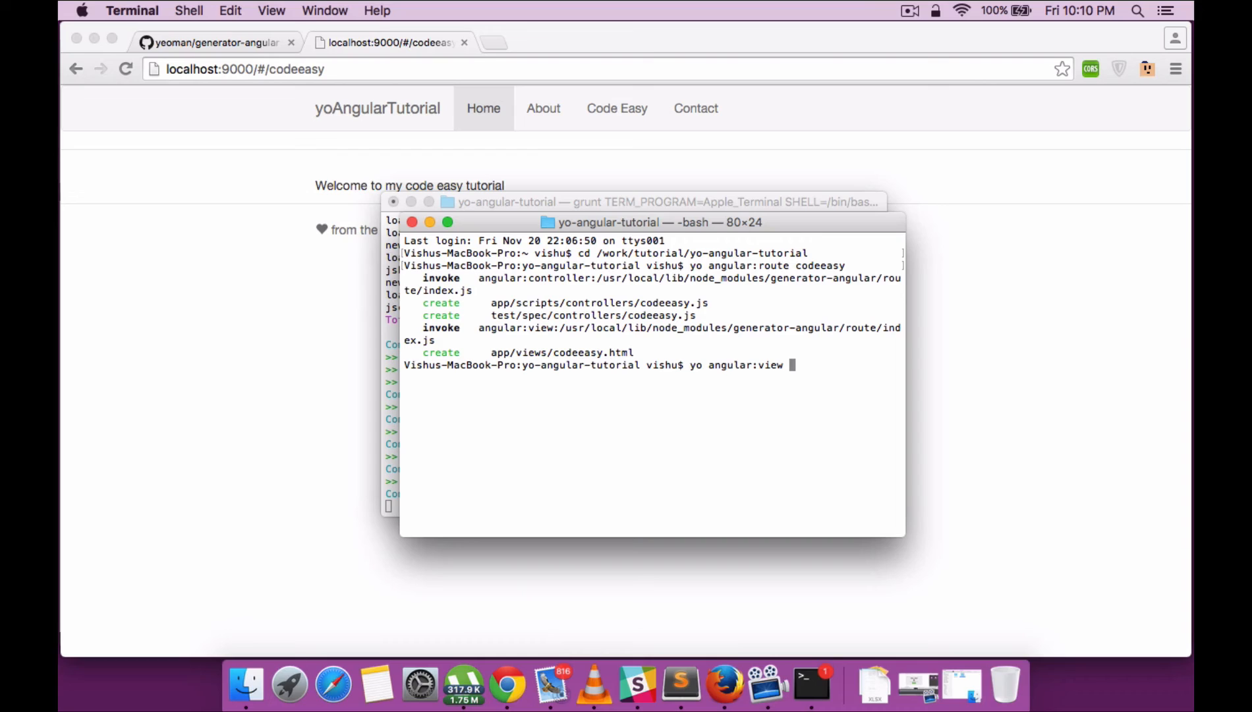
text(n)
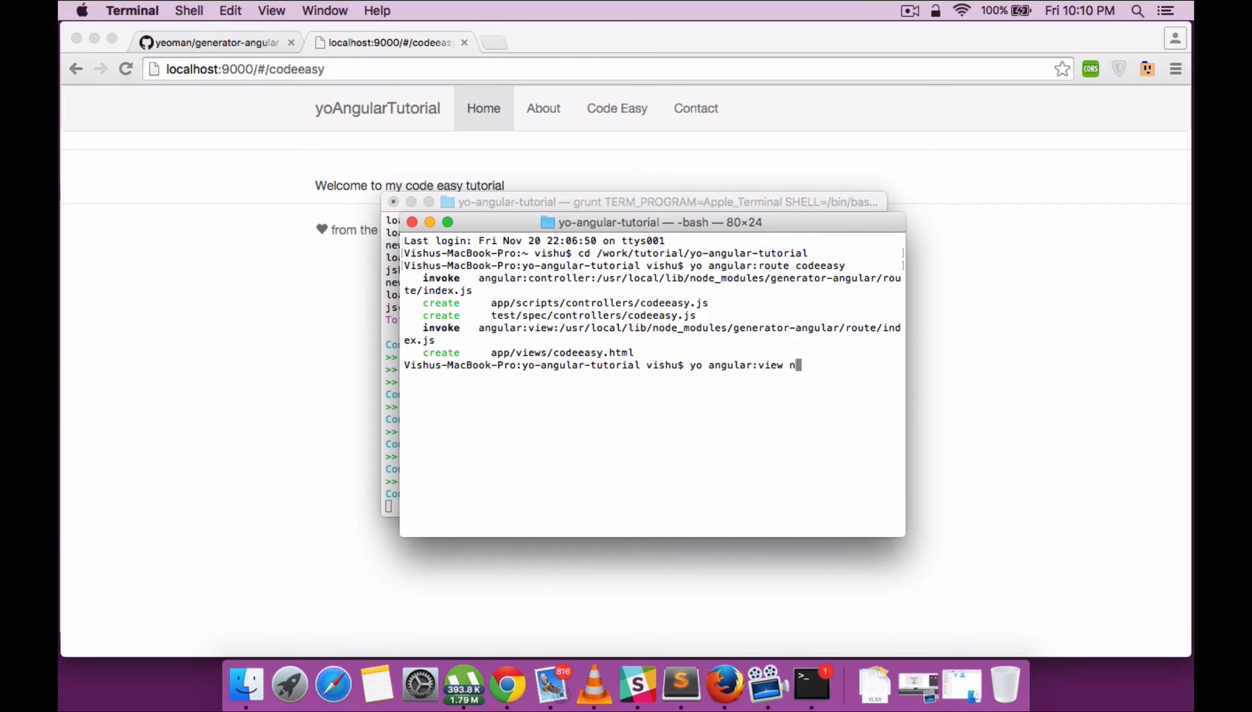
text(otification)
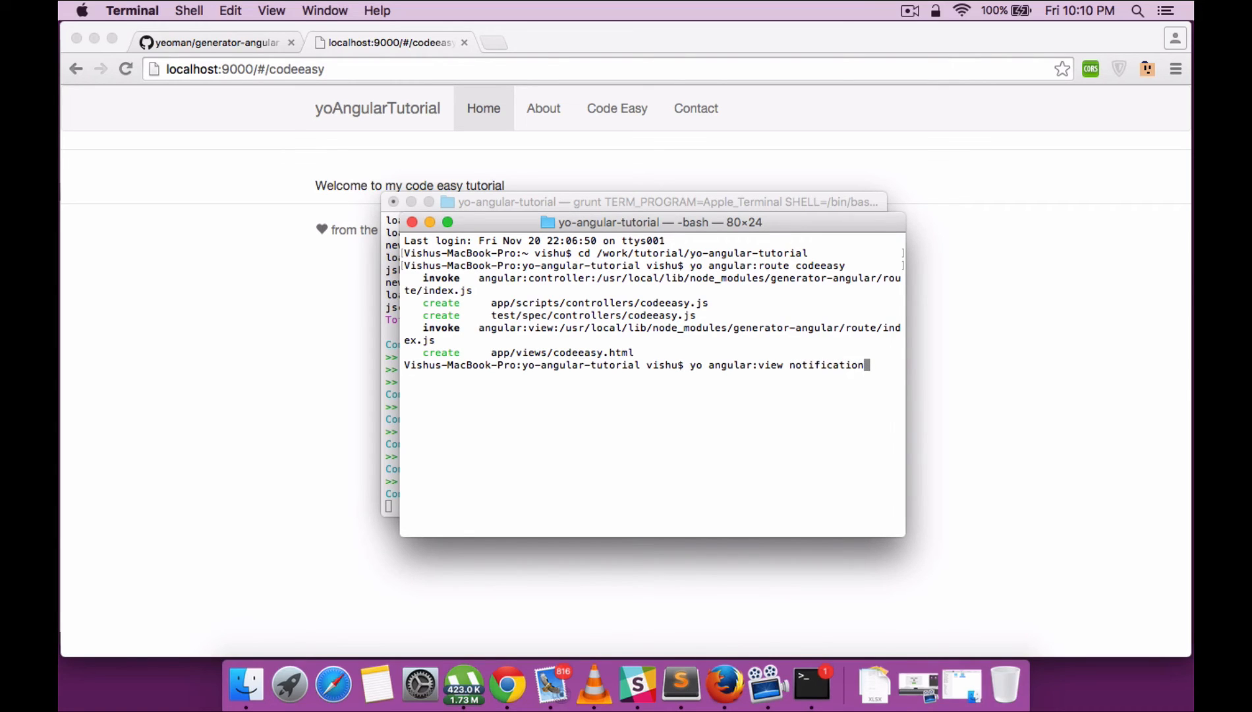
key(Return)
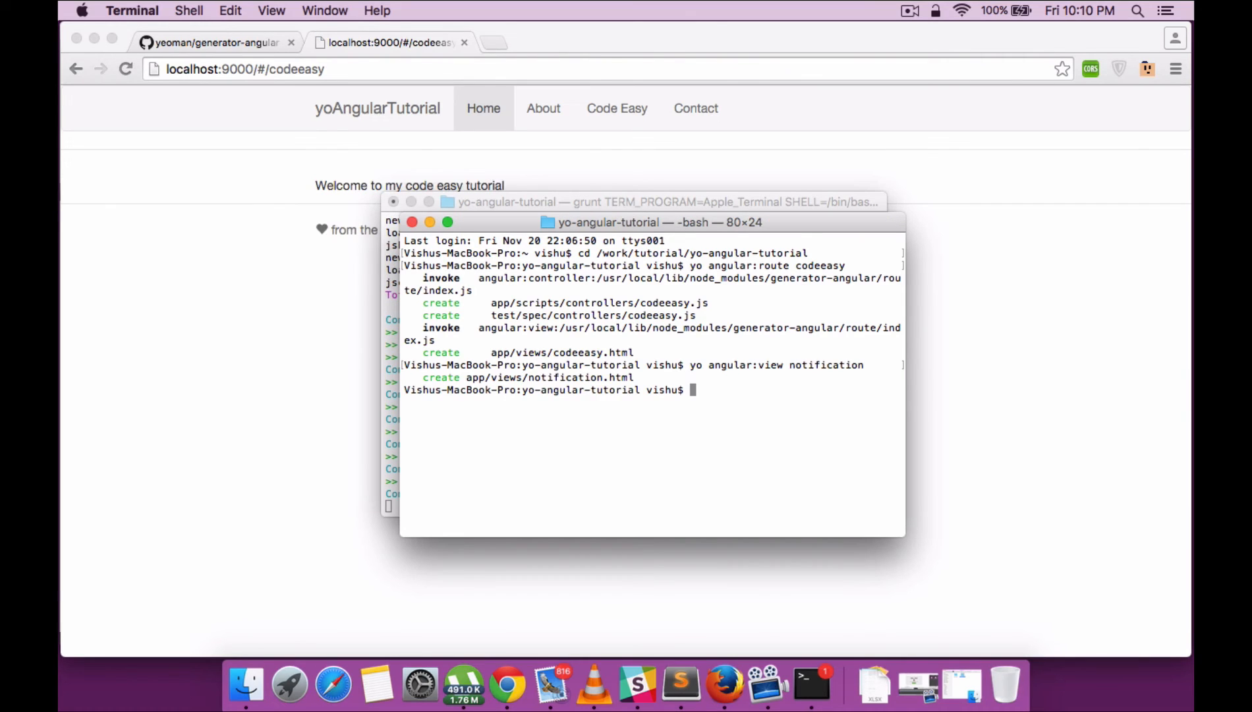
mouse_move(834, 410)
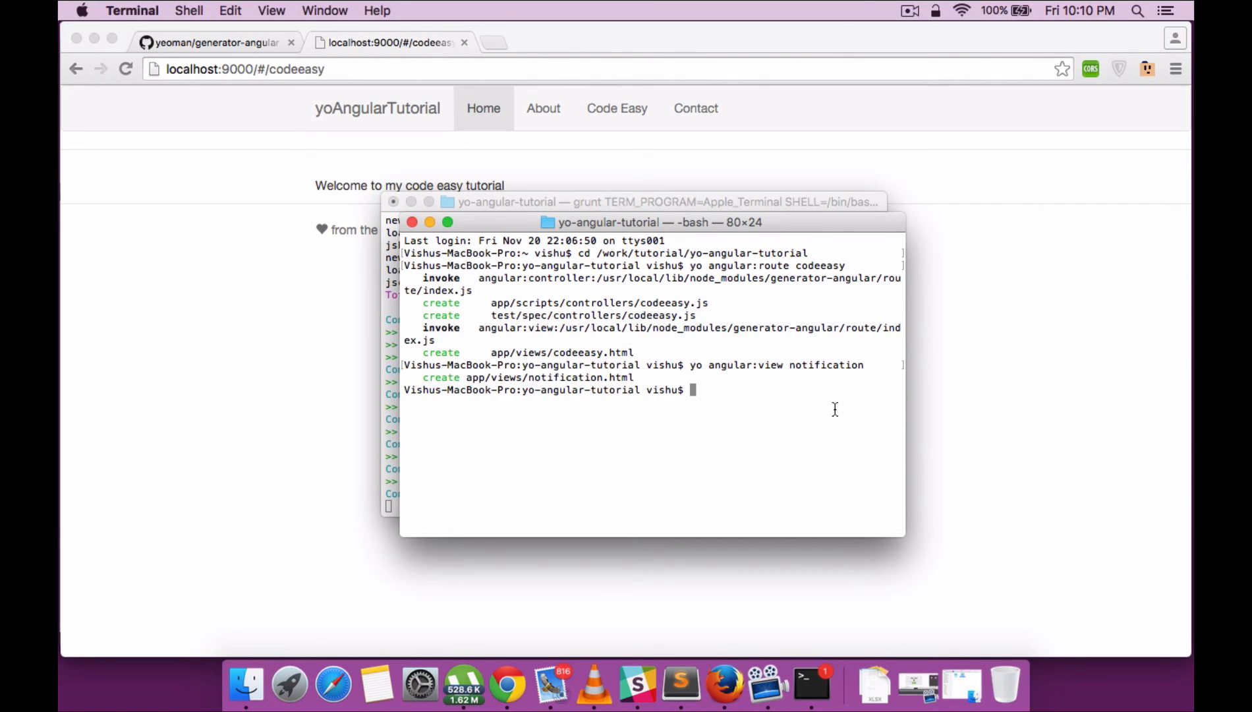
Step: Attempt a mistyped ng angular:controller command, which fails with command not found
text(ng anf)
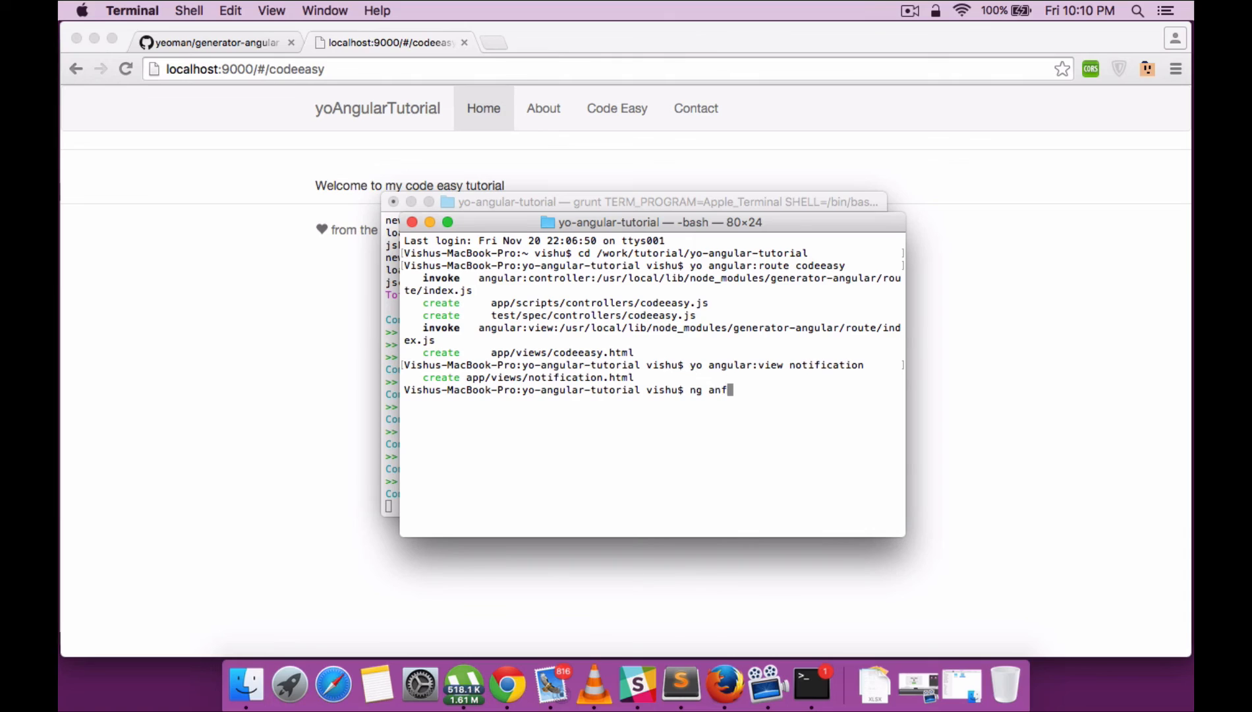
text(angular:)
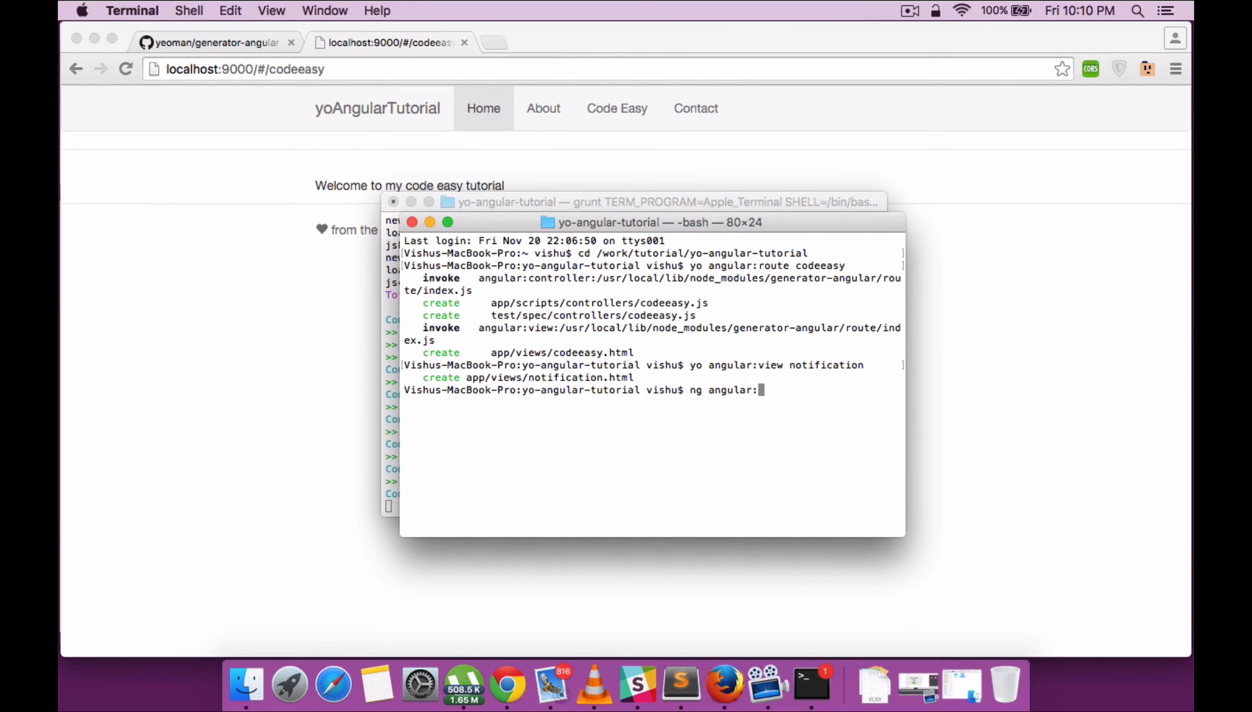
text(controller)
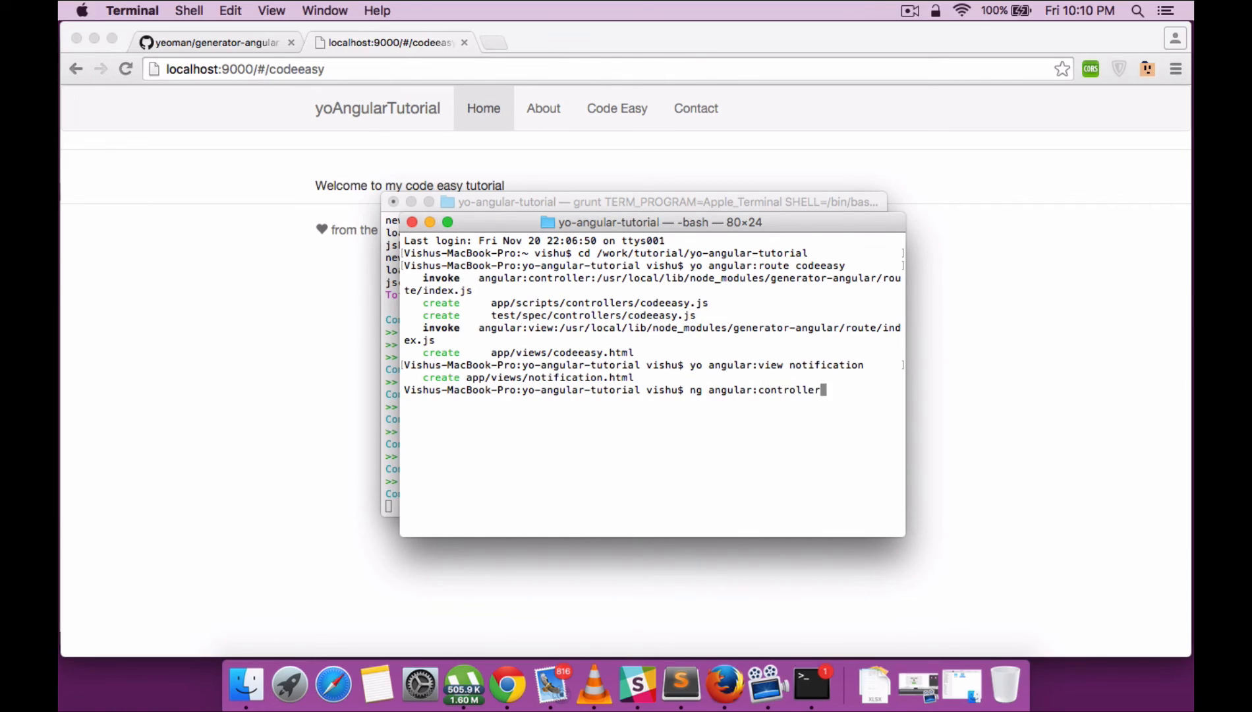
text(not)
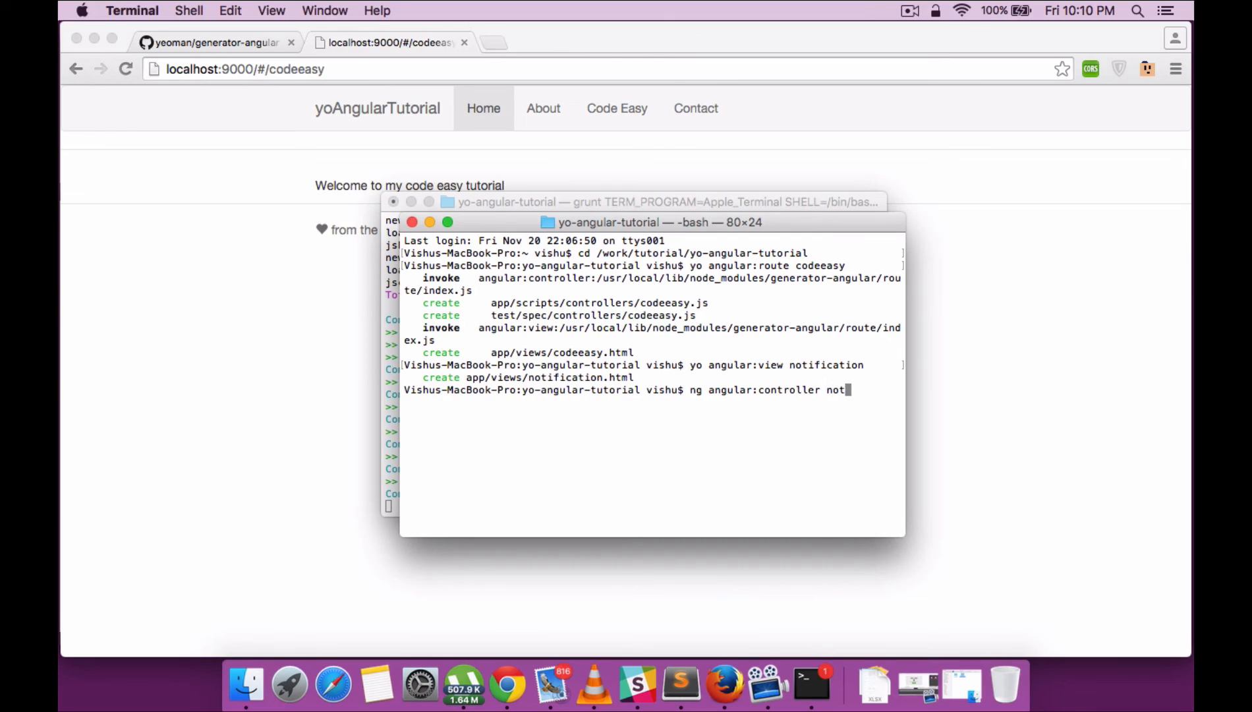
key(Return)
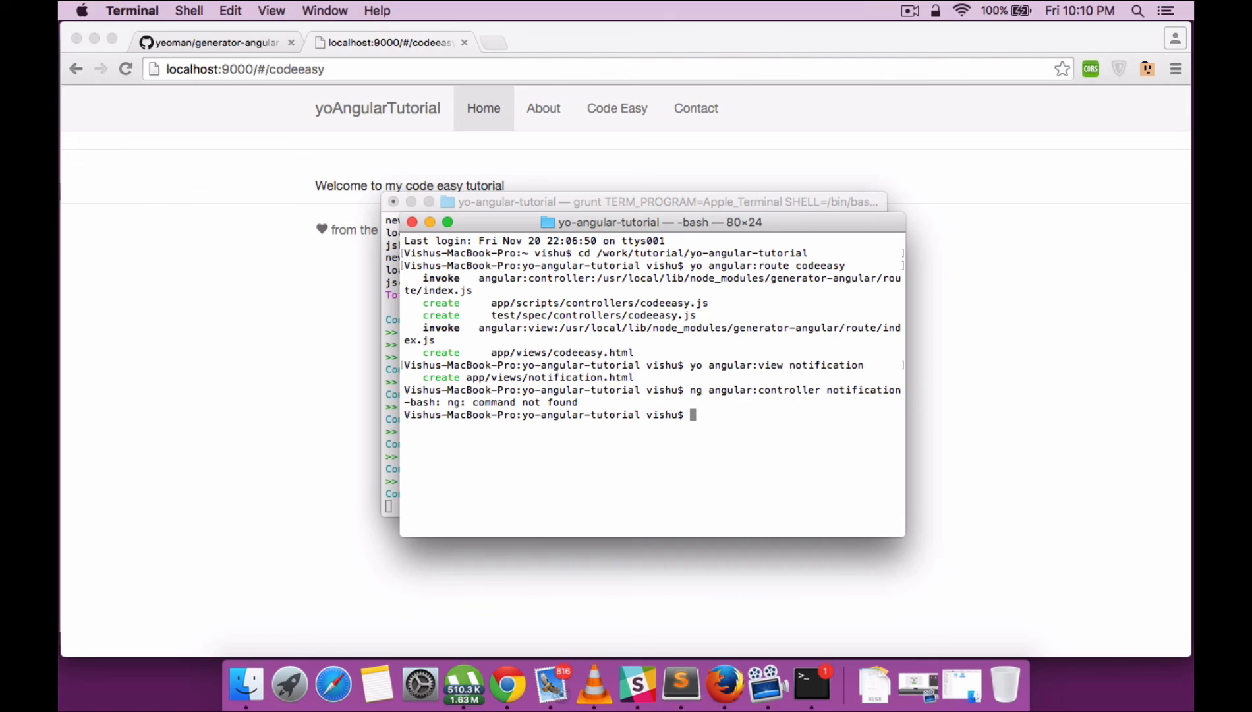
Step: Run yo angular:controller notification to create the notification controller and its spec
text(yo)
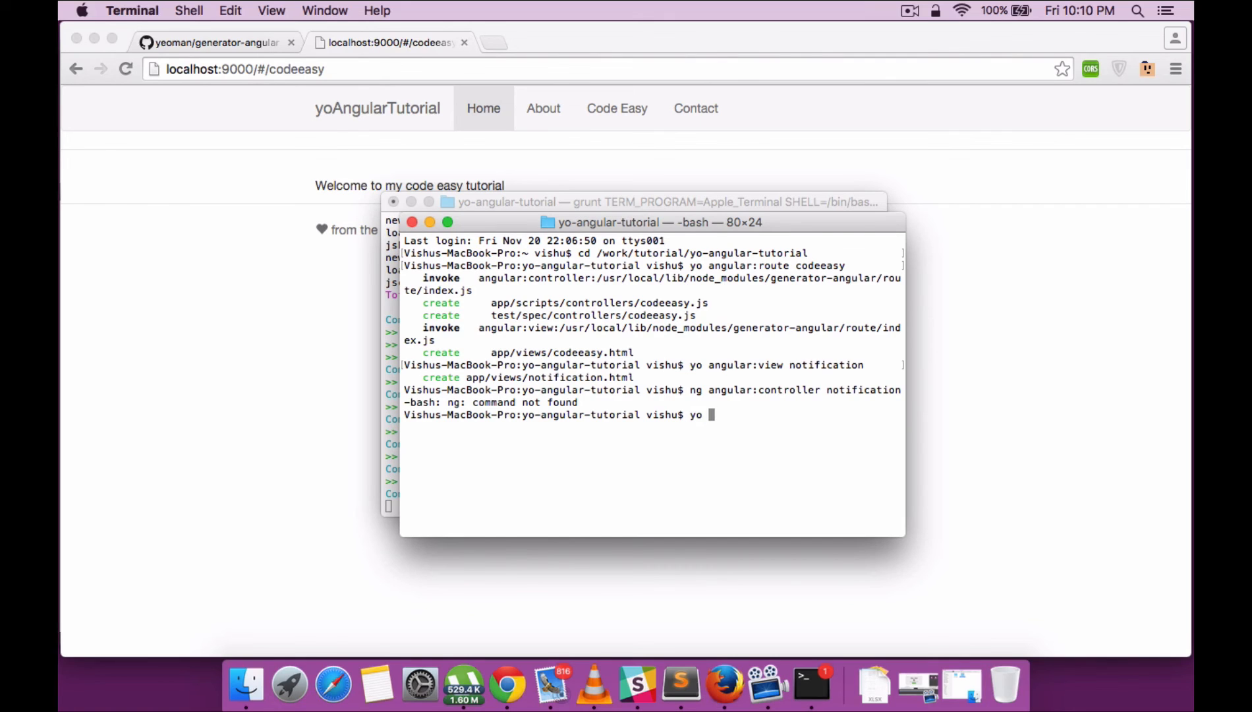
text(angular)
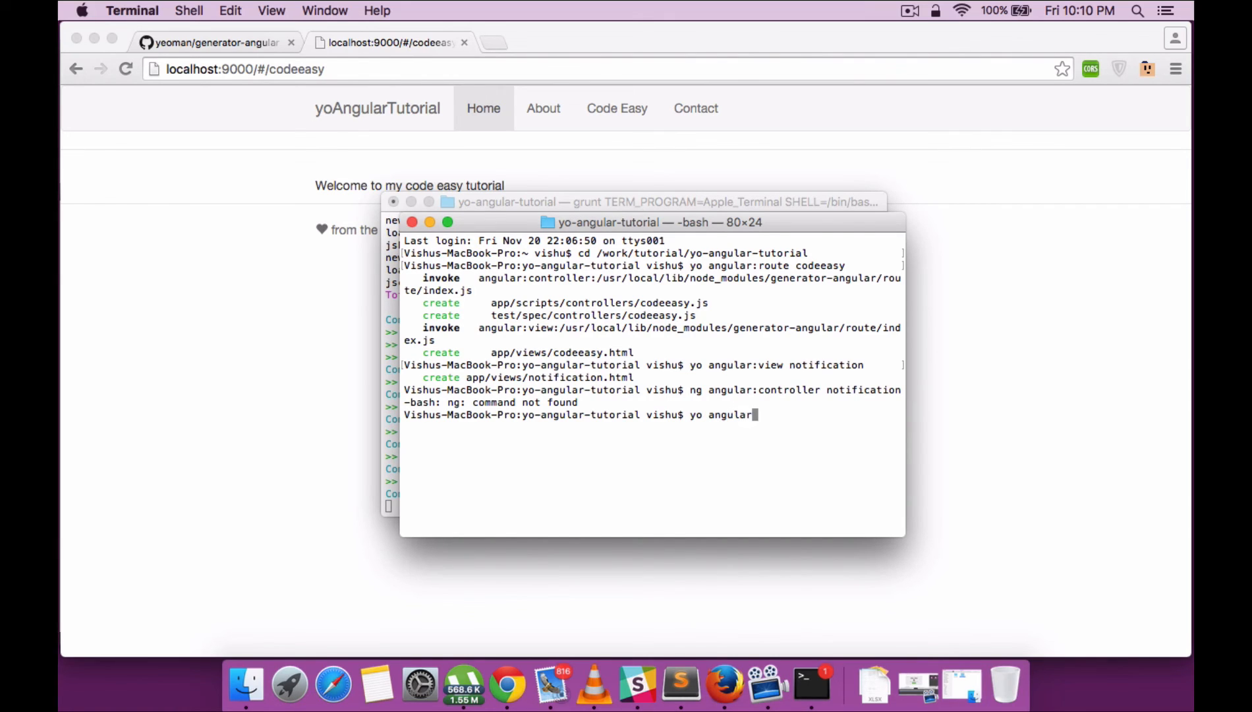
text(:control)
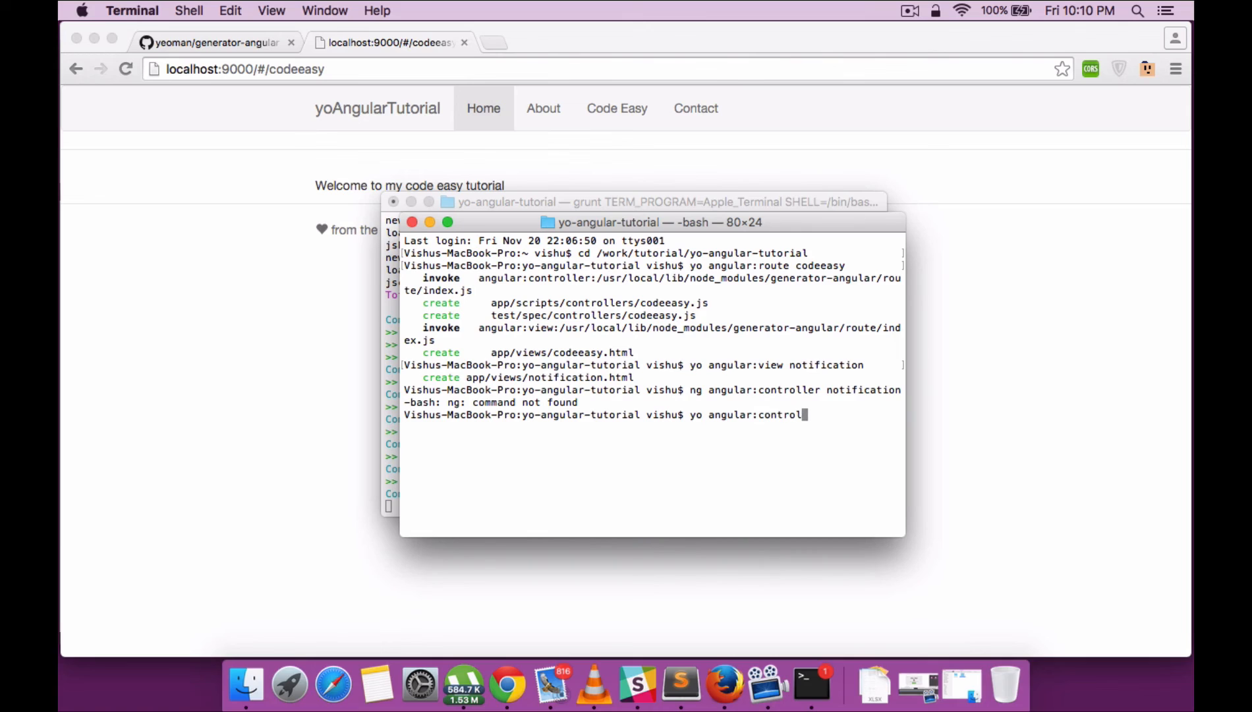
text(ler)
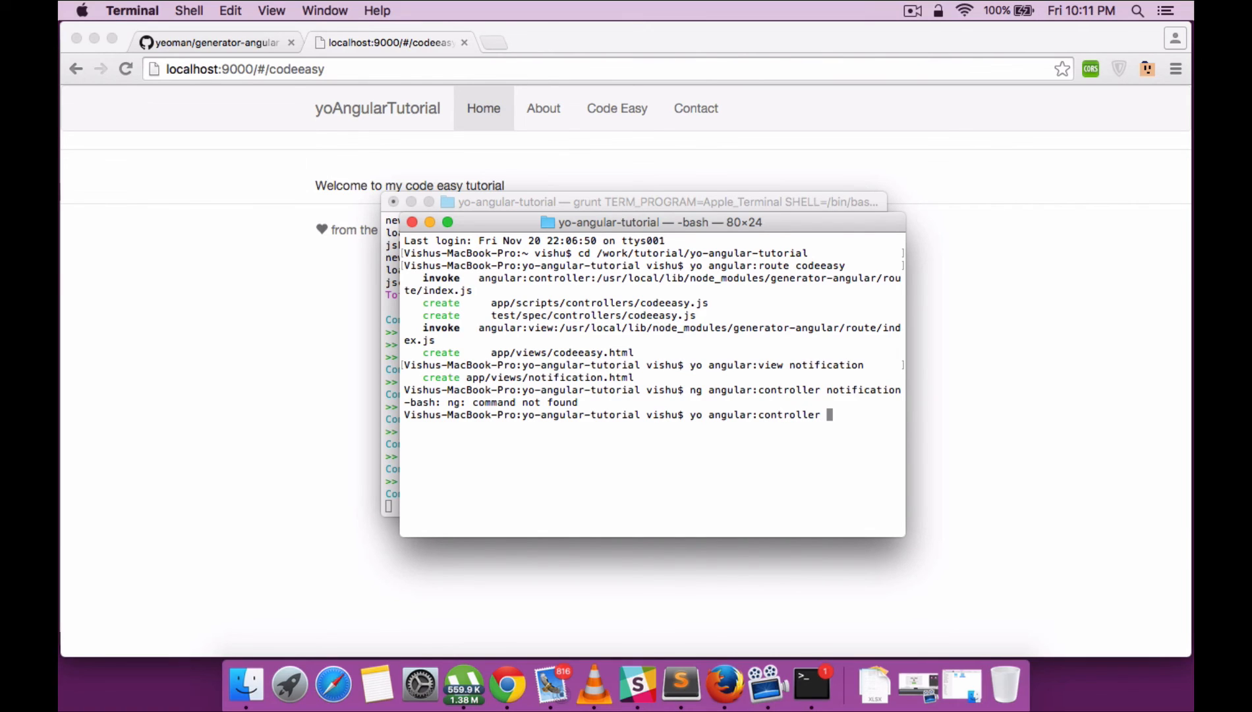
text(notic)
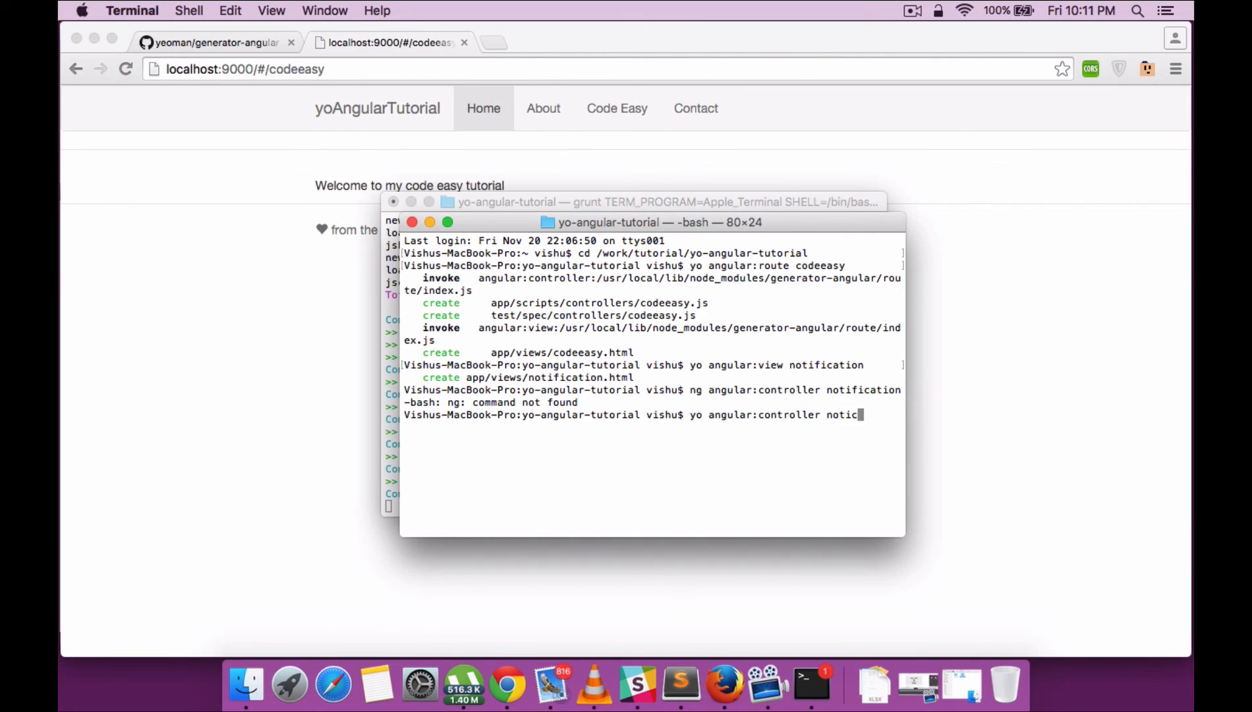
text(ation)
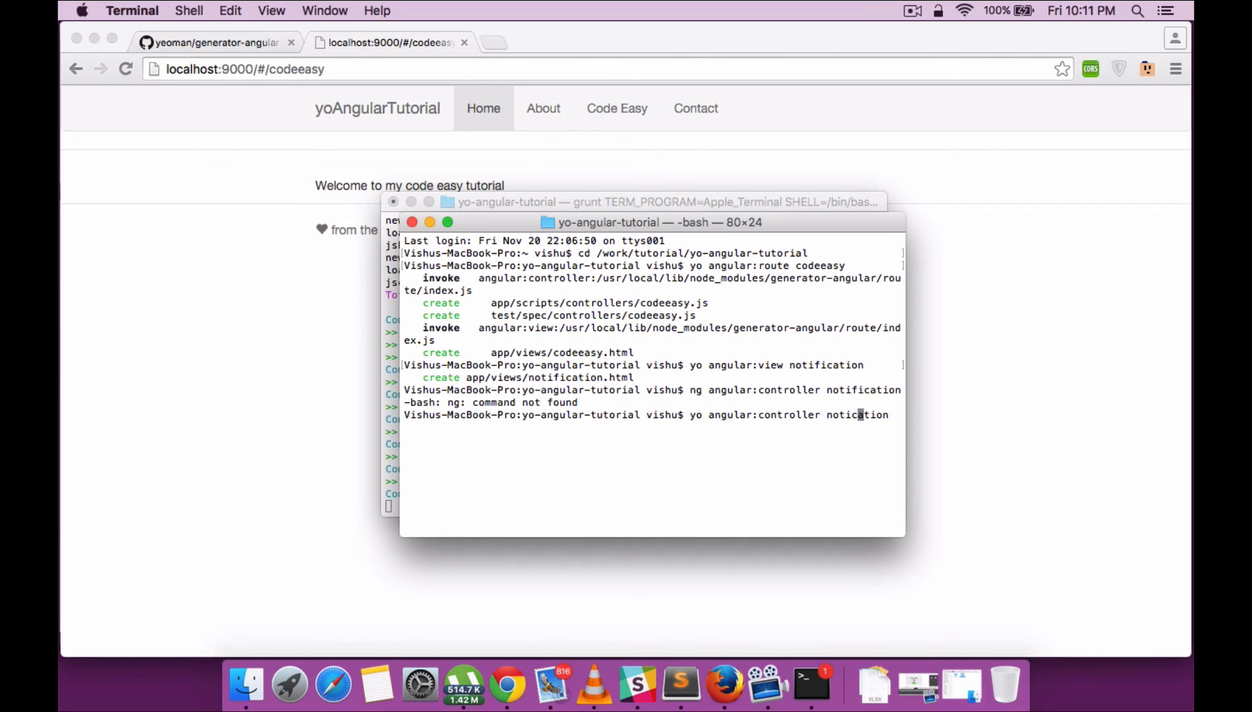
text(fi)
key(Return)
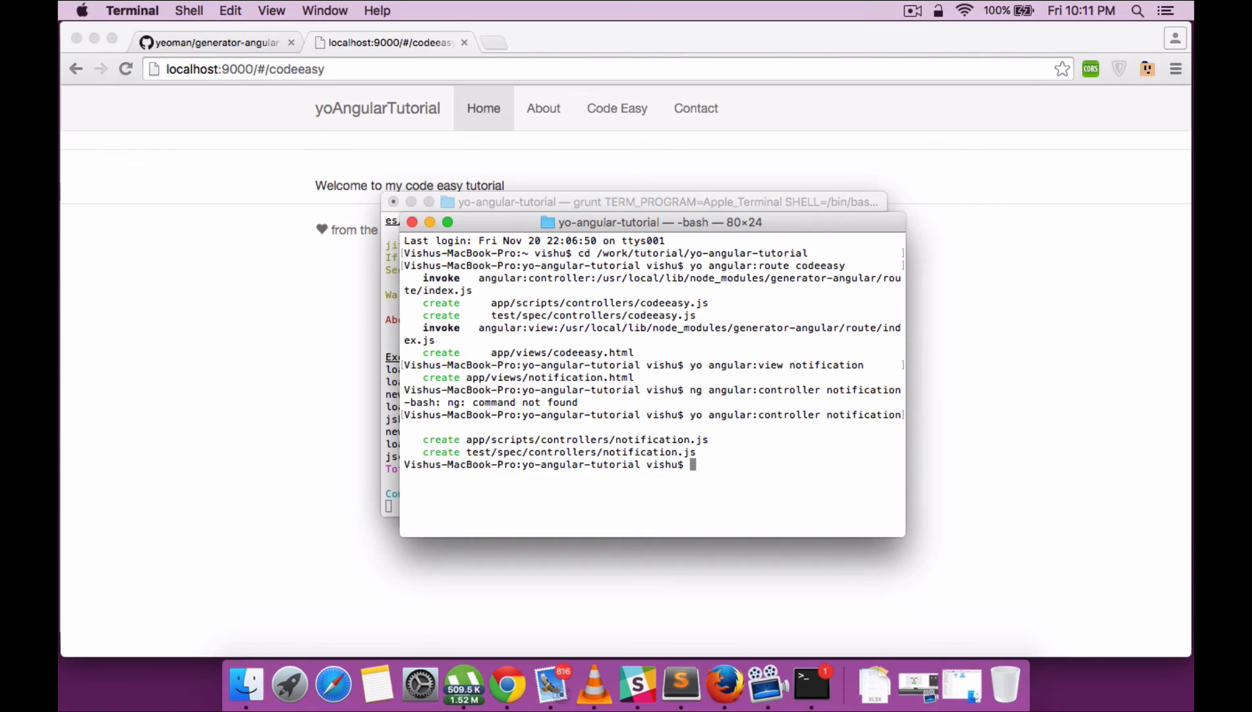
Step: Run yo angular:directive notification to create the notification directive and its test spec
text(yo a)
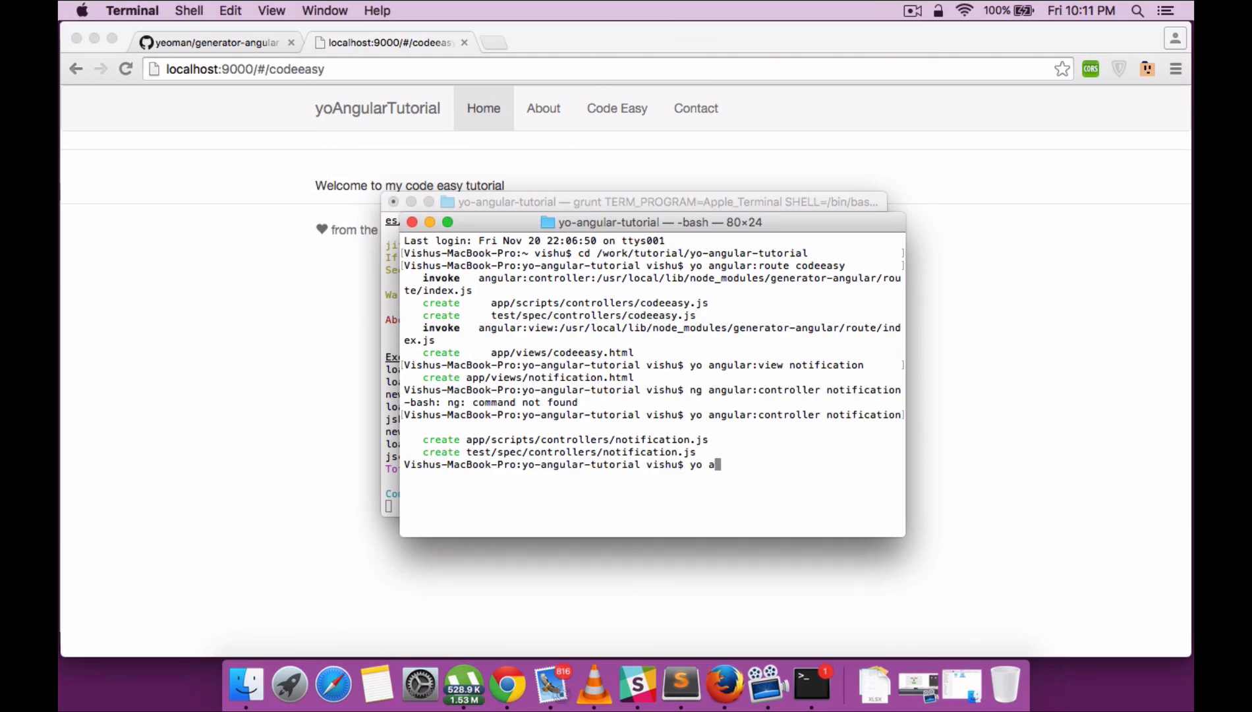
text(ngular:)
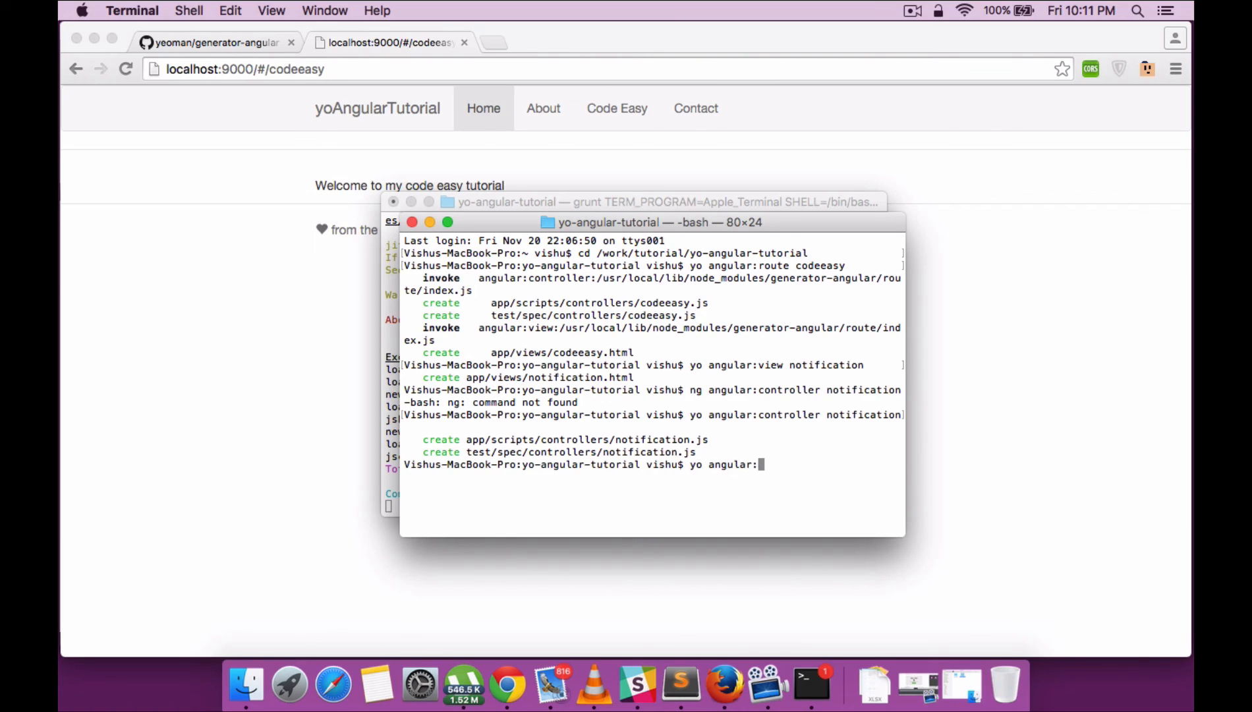
text(directive)
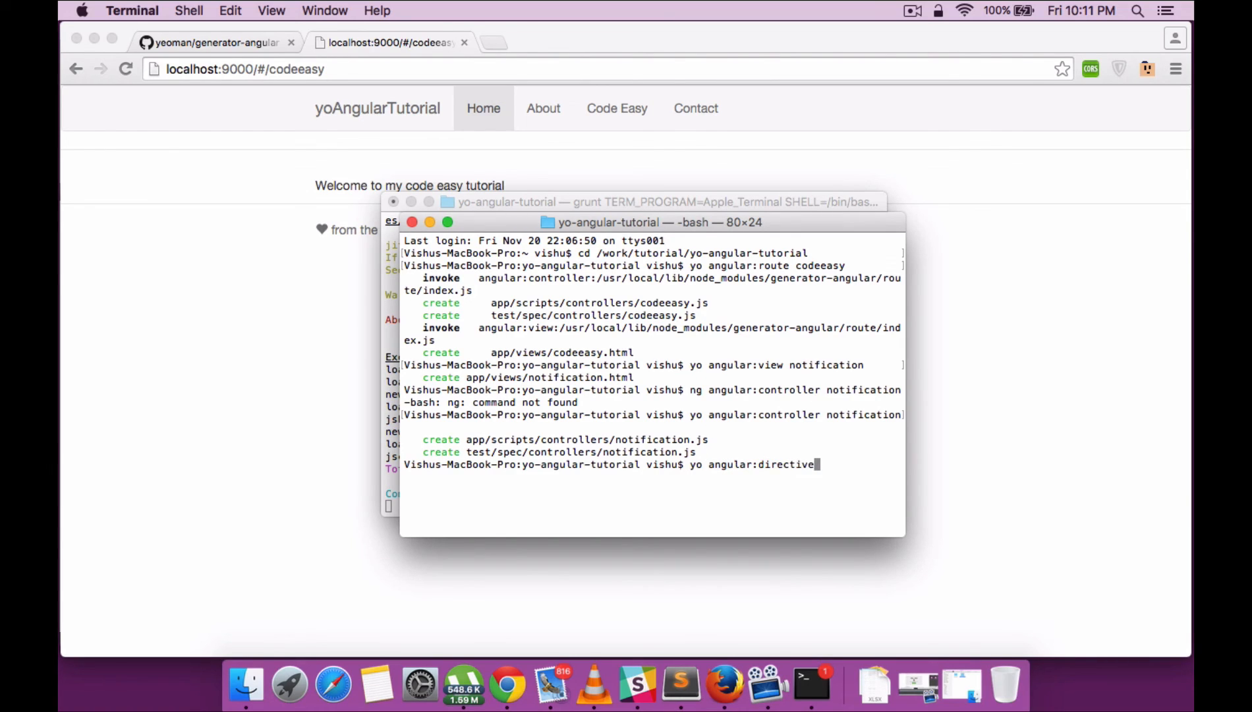
text(no)
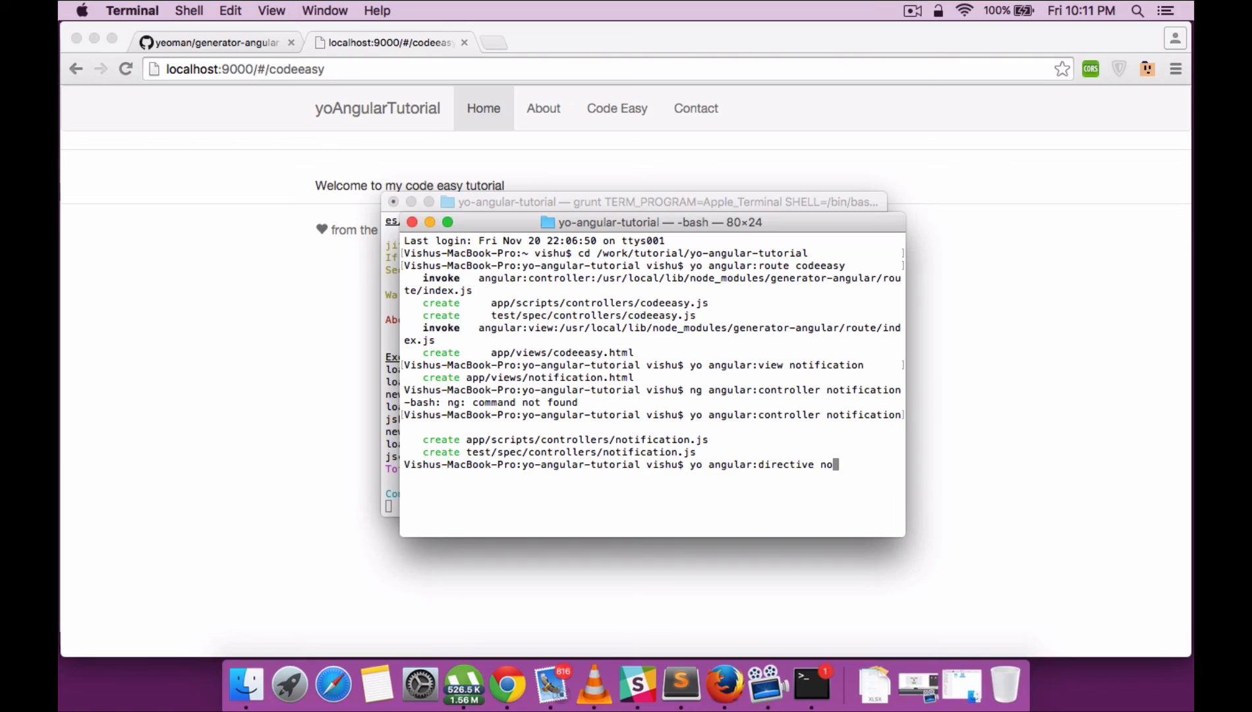
text(tification)
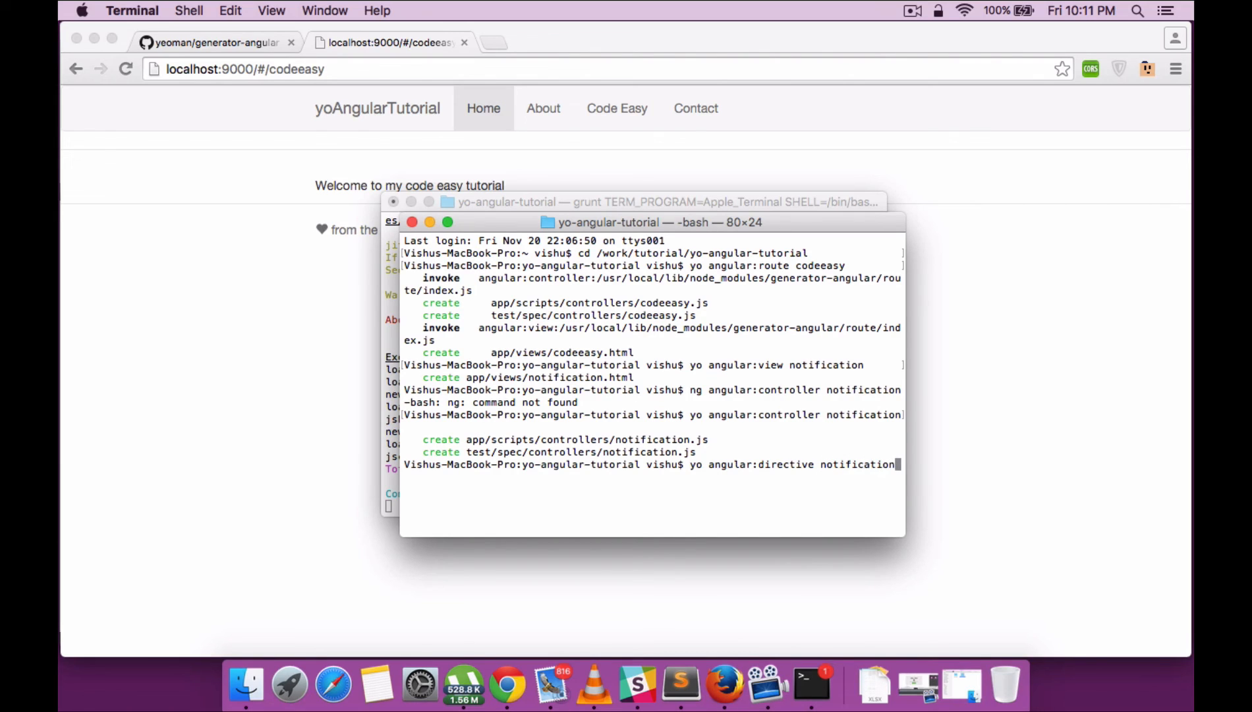
key(Return)
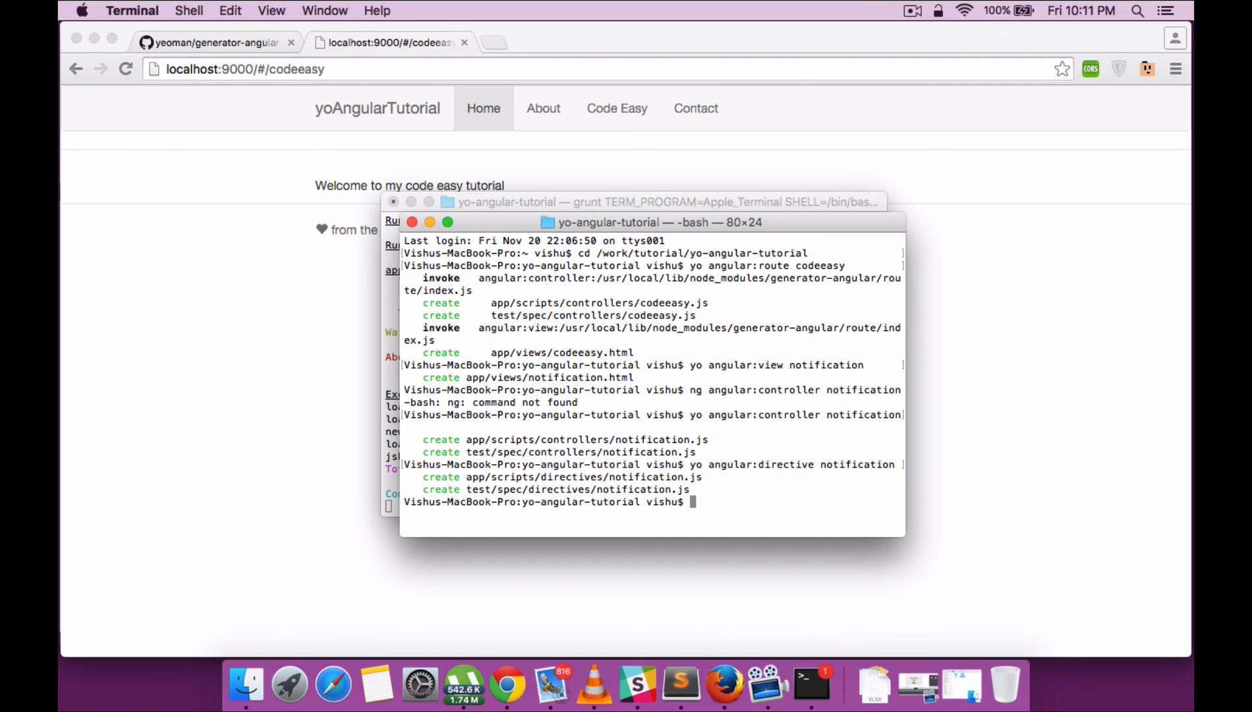
click(676, 643)
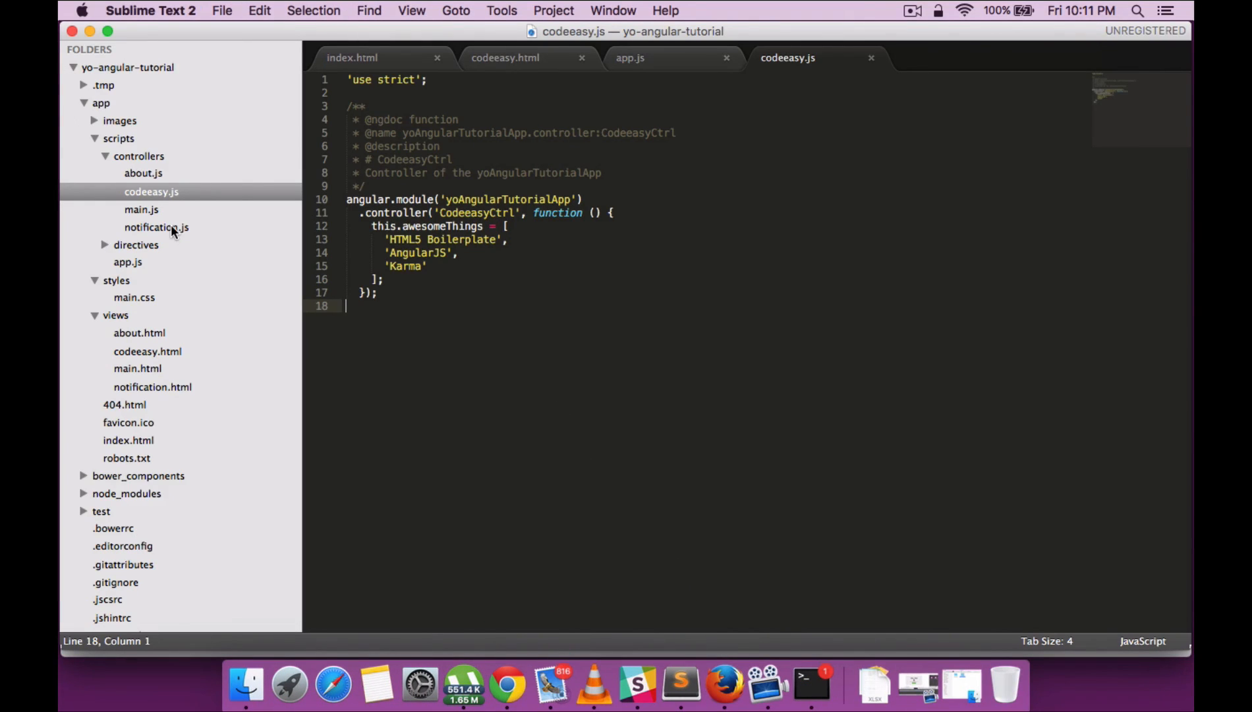
Step: View controllers/notification.js, views/notification.html and directives/notification.js in the editor
click(157, 226)
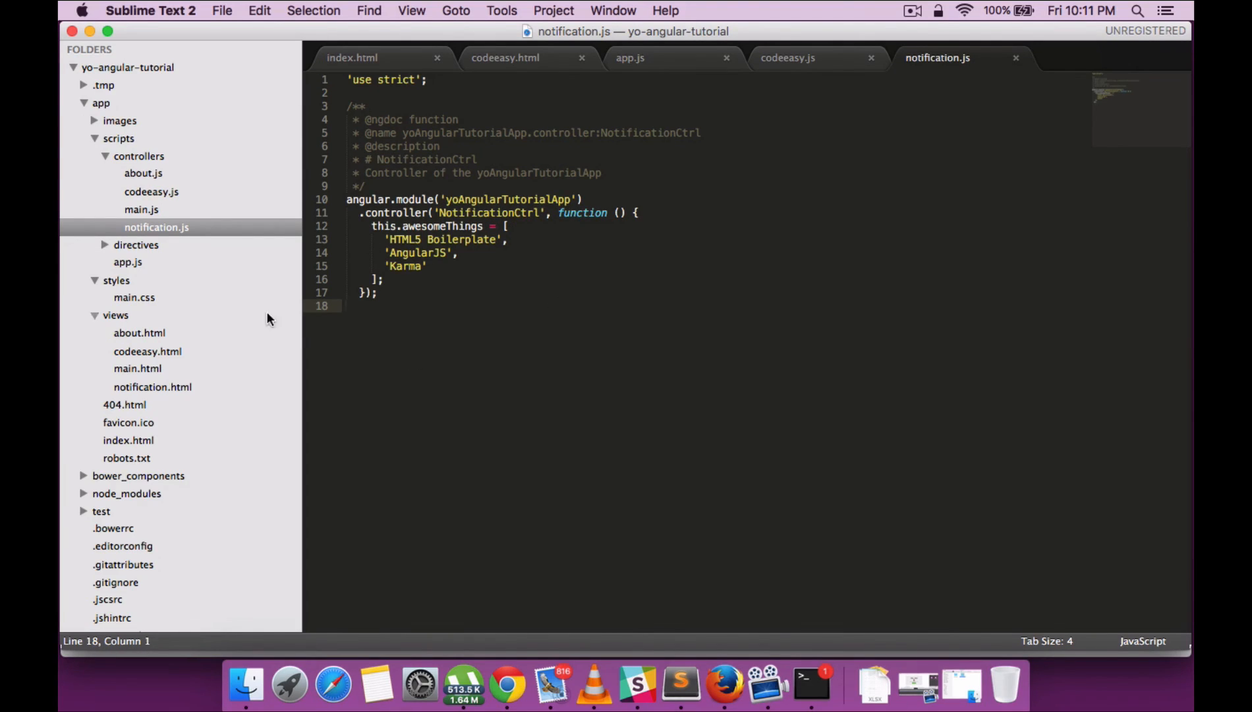
mouse_move(157, 359)
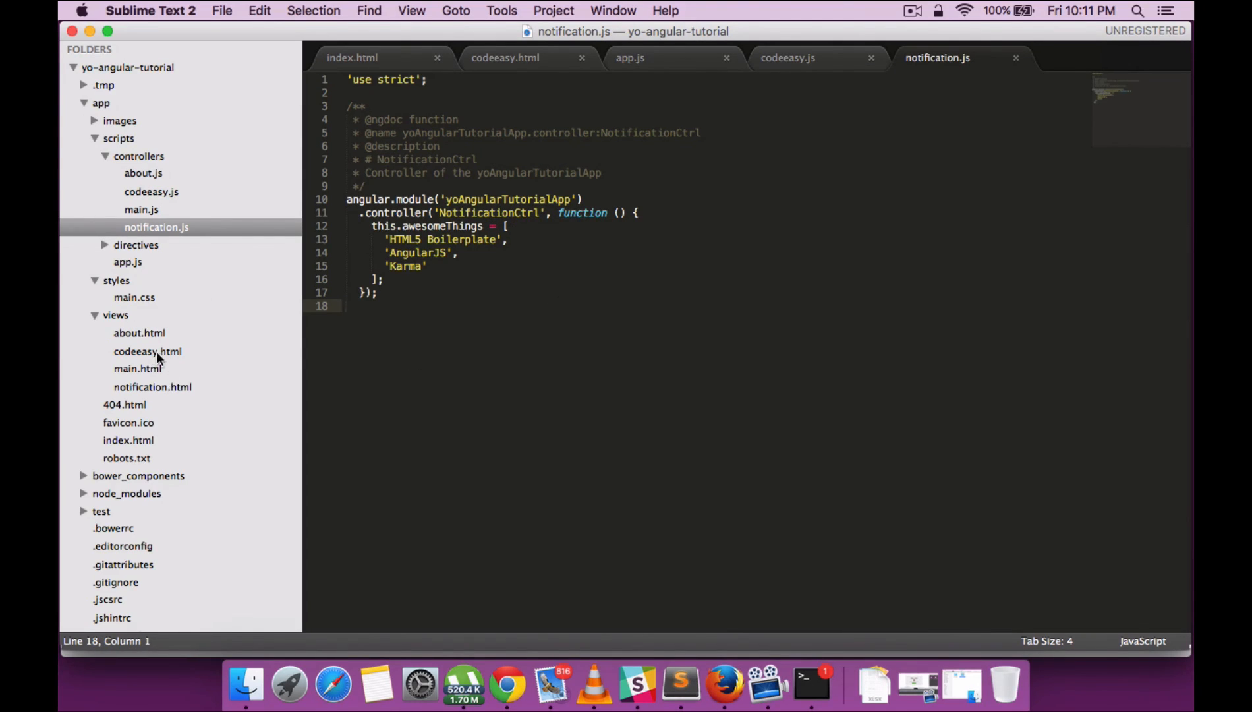
click(153, 386)
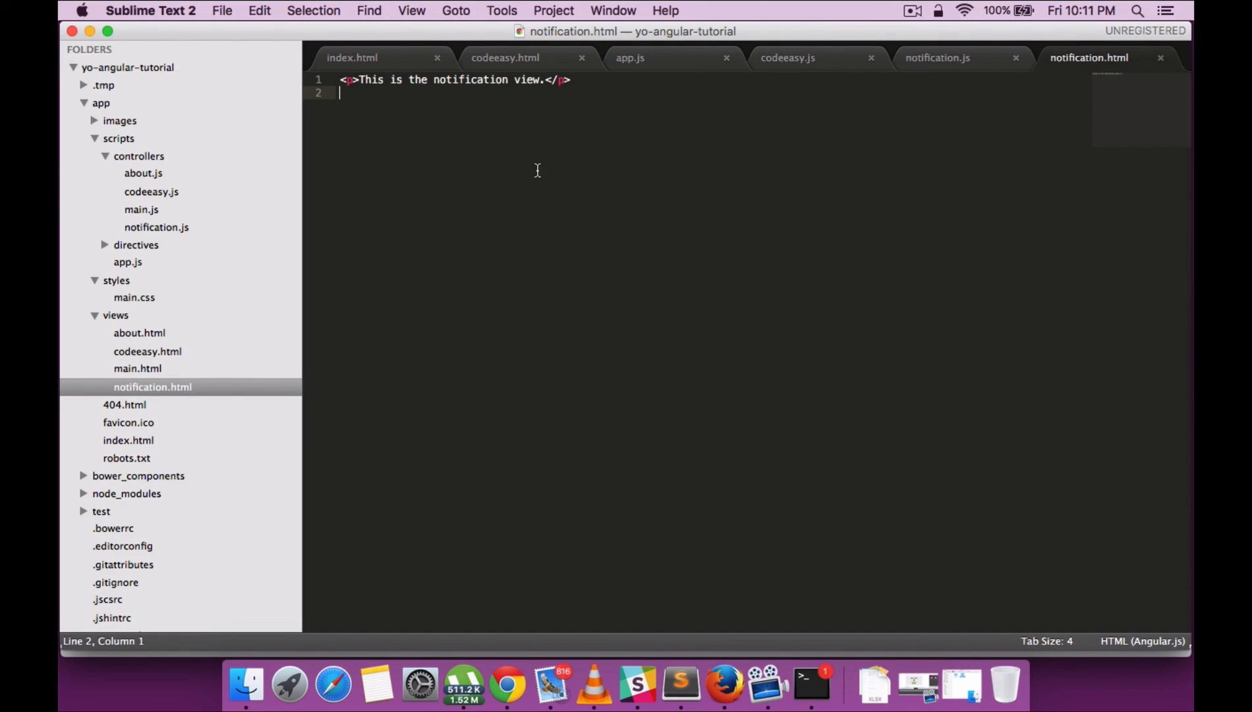
mouse_move(247, 330)
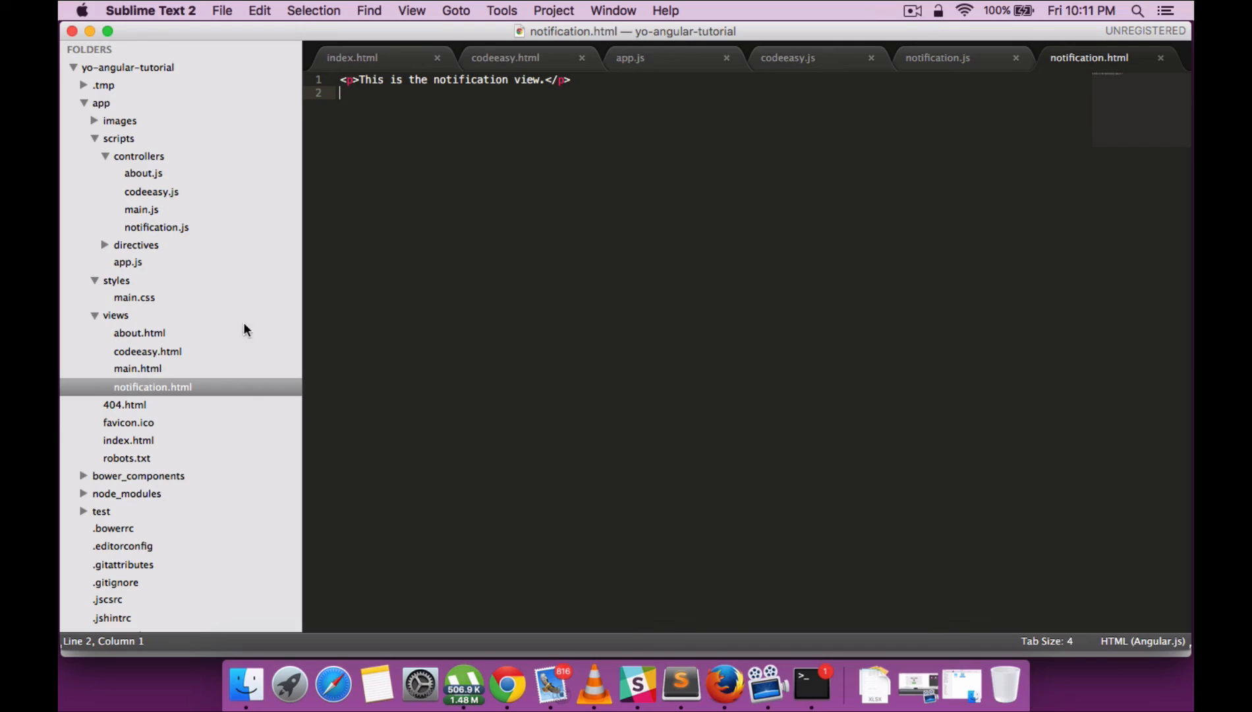
click(135, 244)
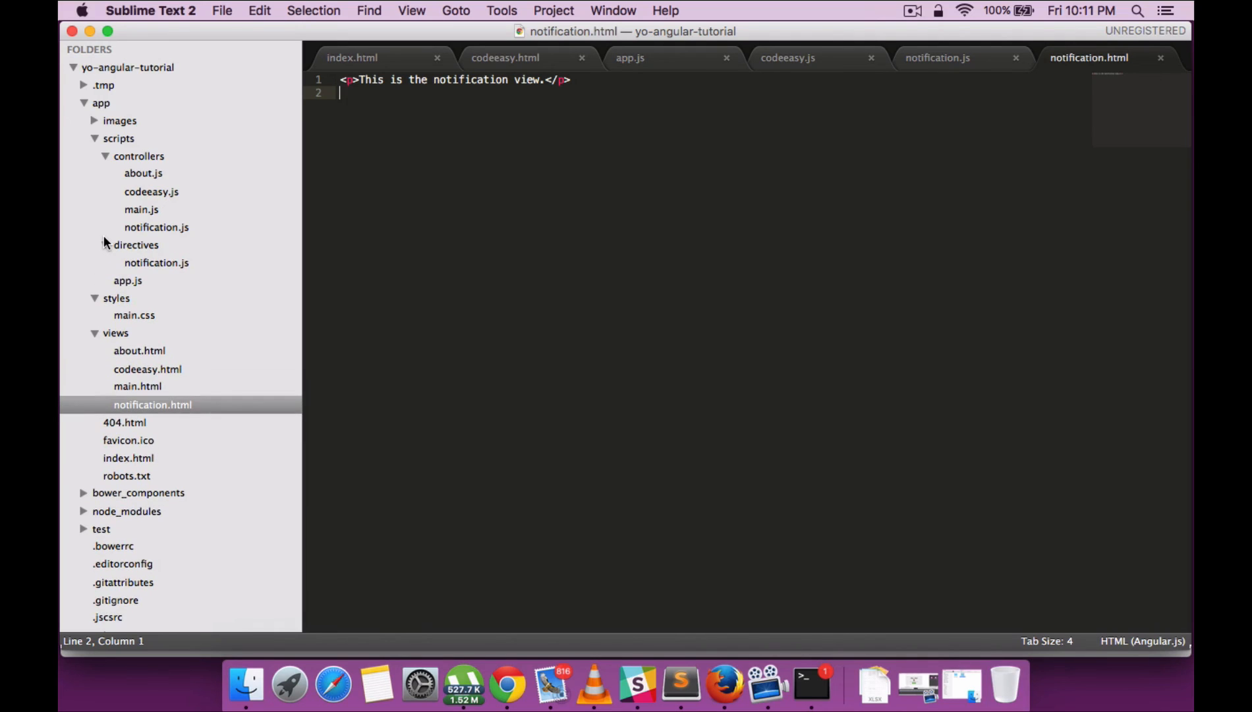
click(156, 263)
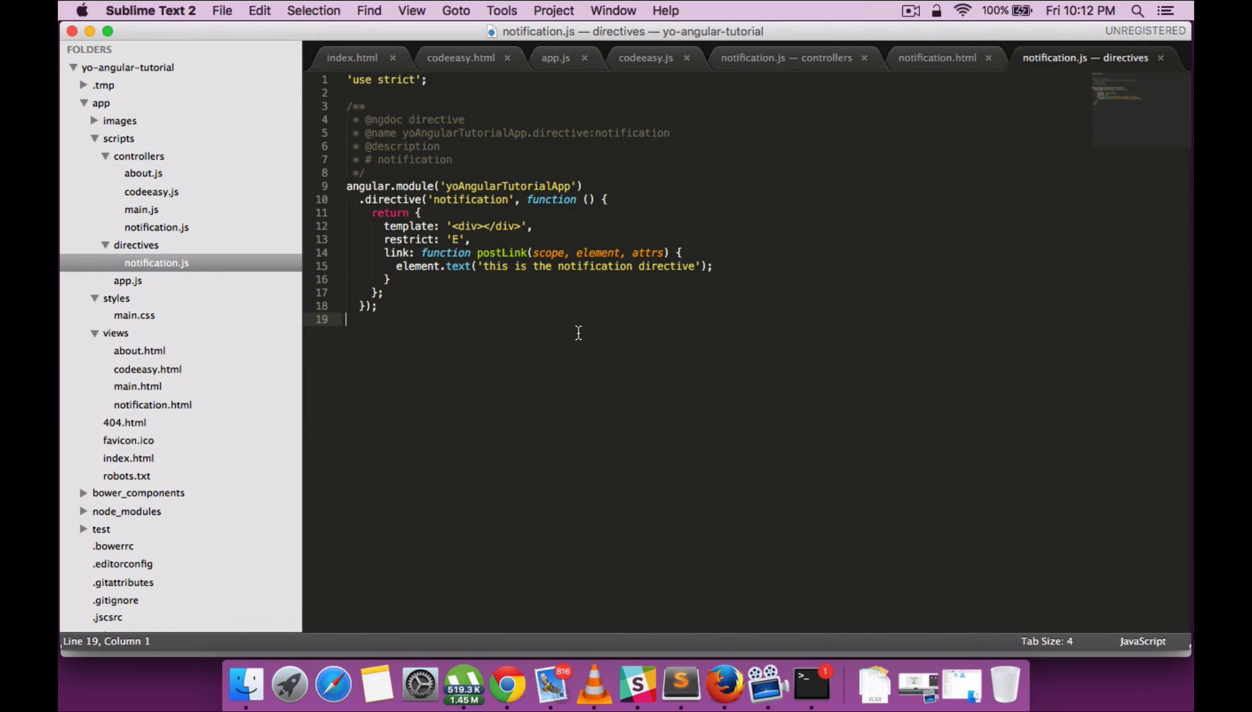
mouse_move(558, 422)
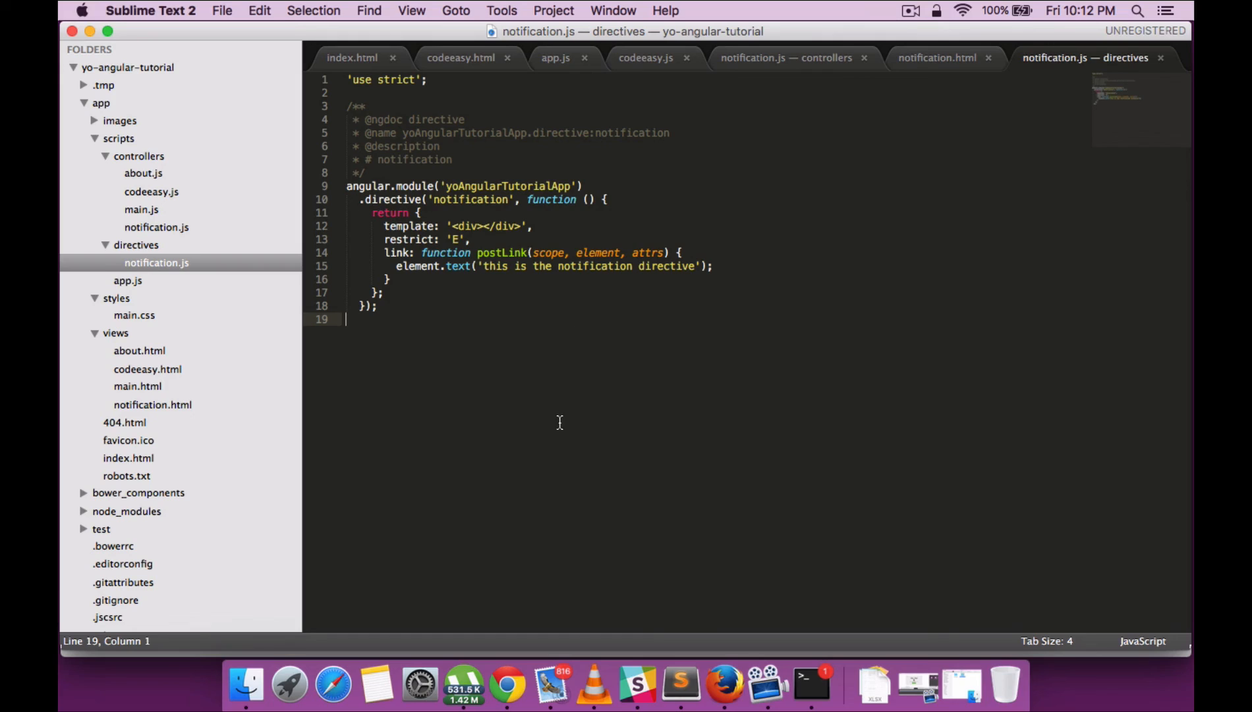